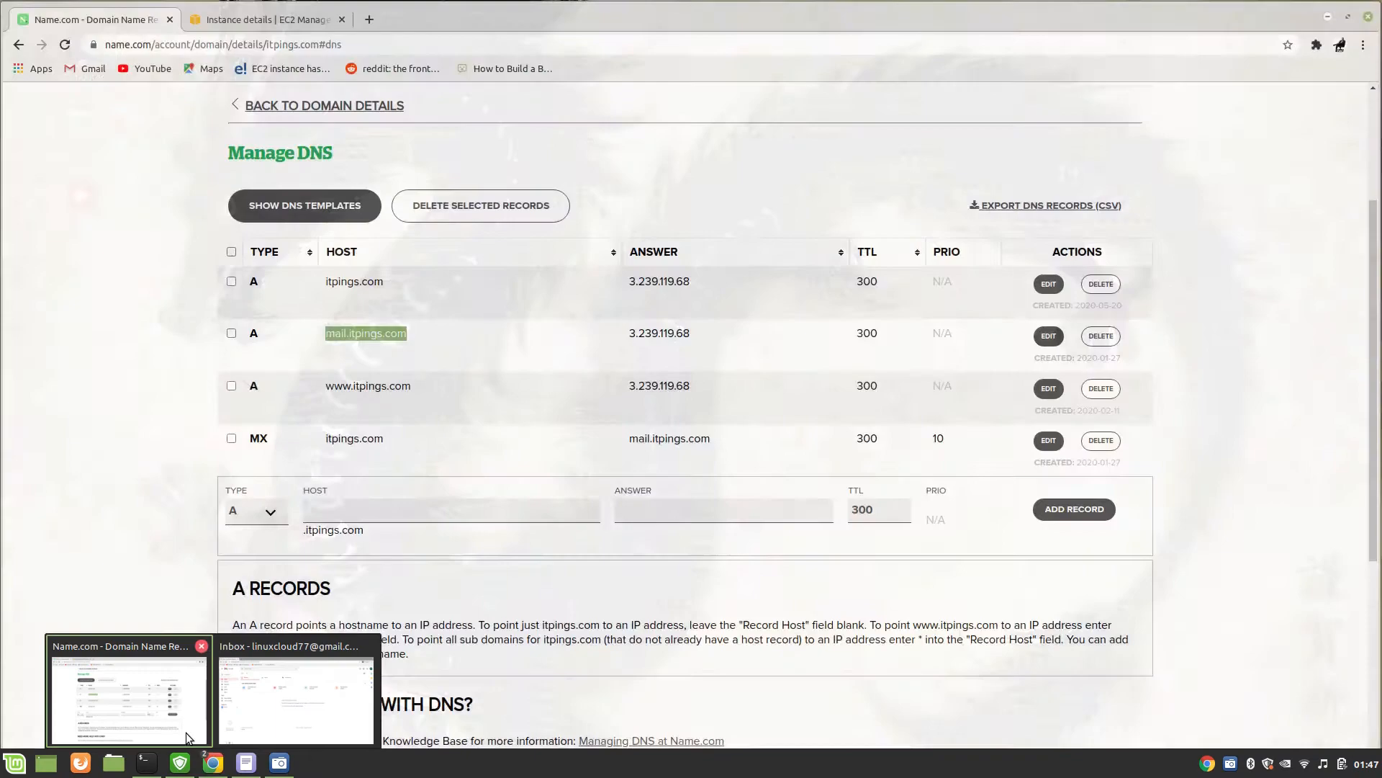
- Show the Test Mail Server instance details and highlight its CentOS platform
click(295, 692)
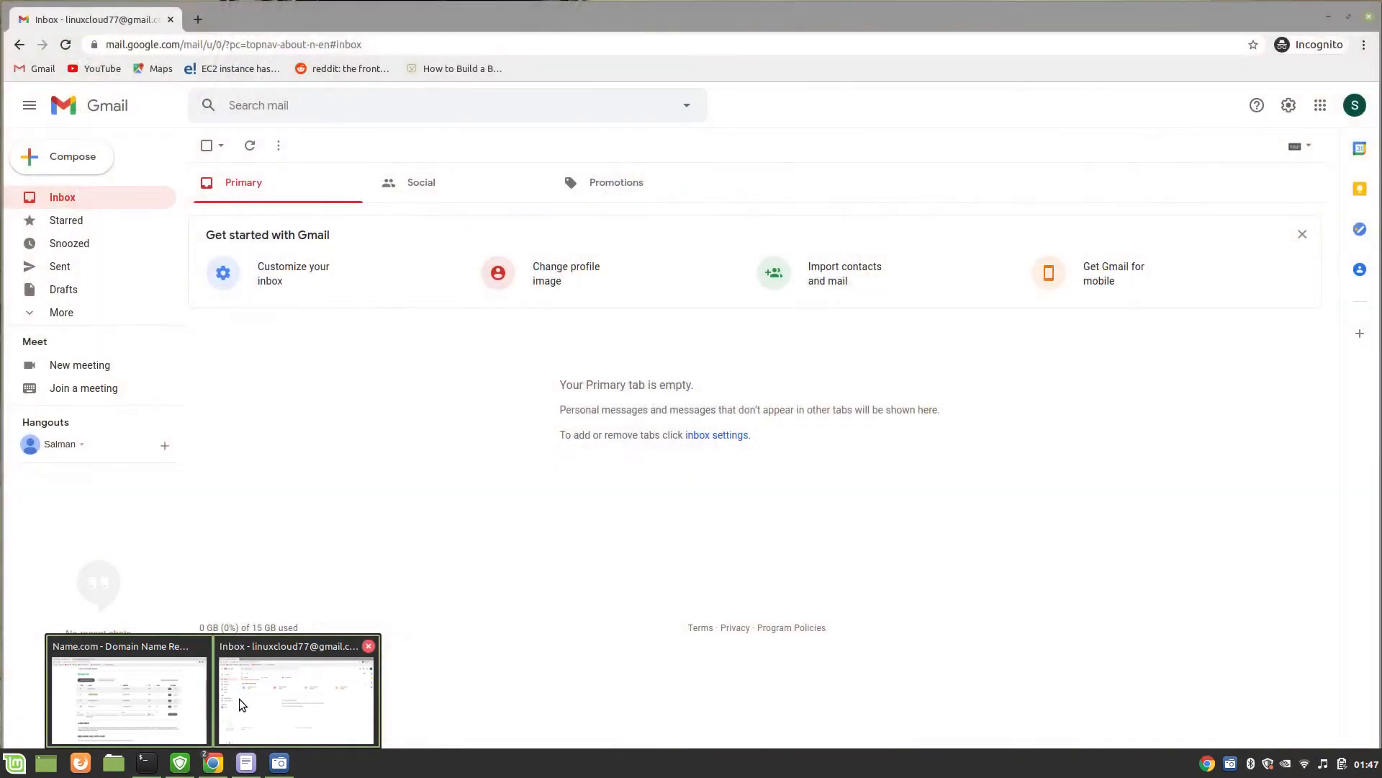
click(128, 697)
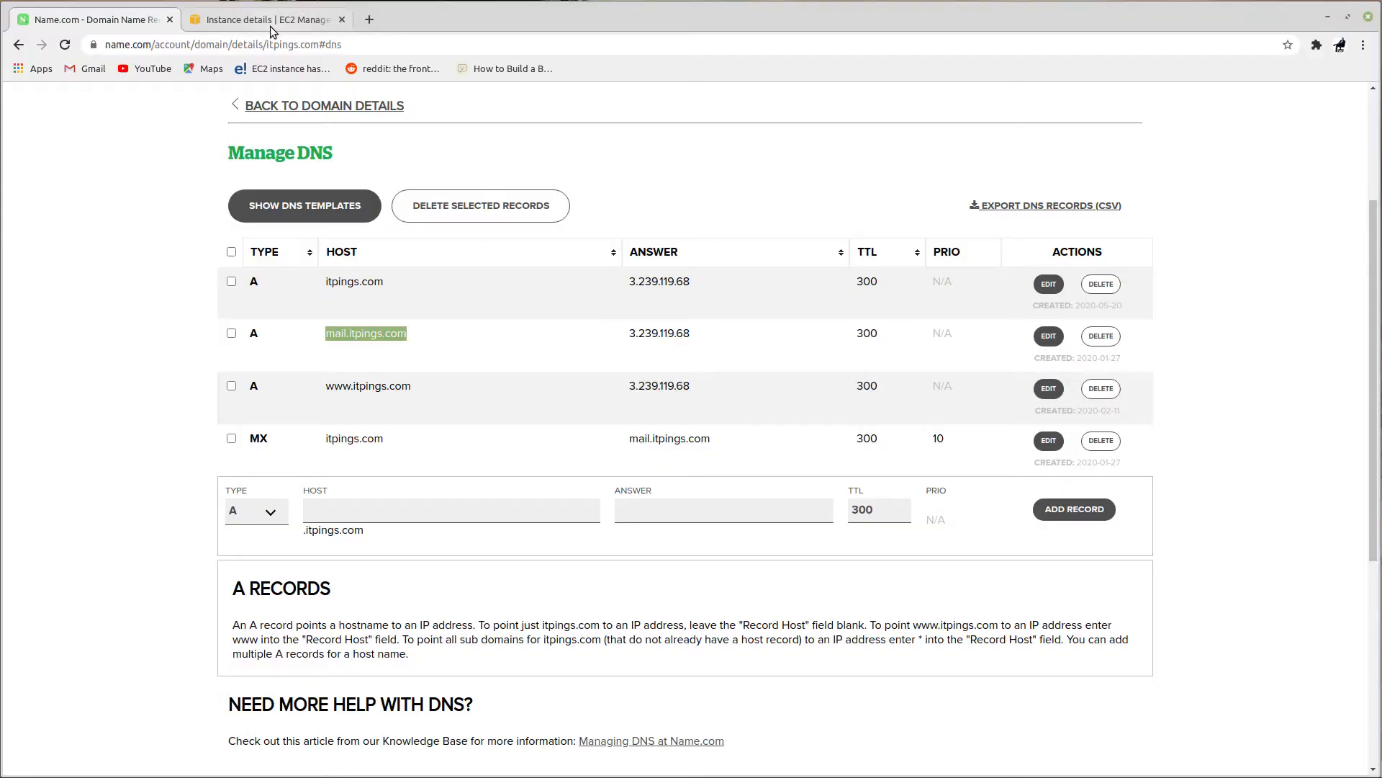
click(267, 20)
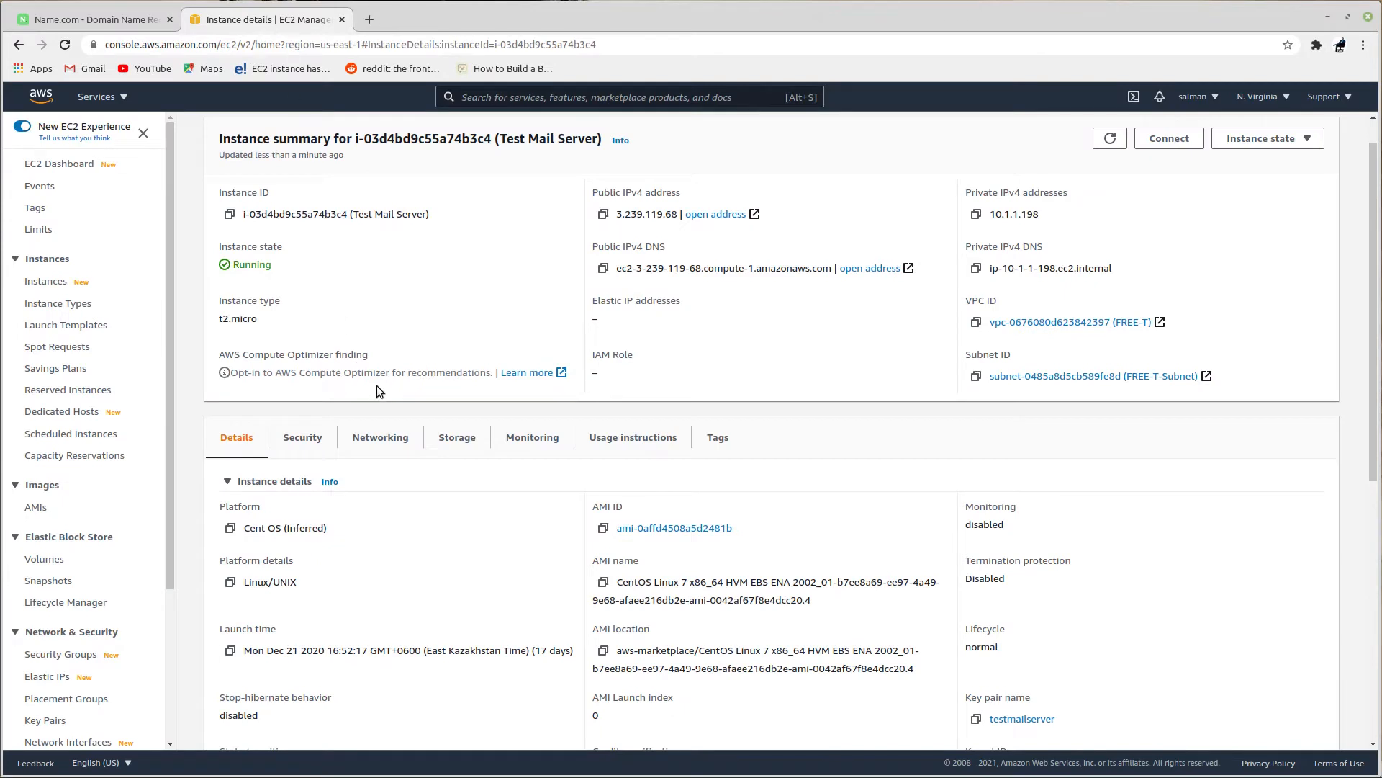
mouse_move(459, 545)
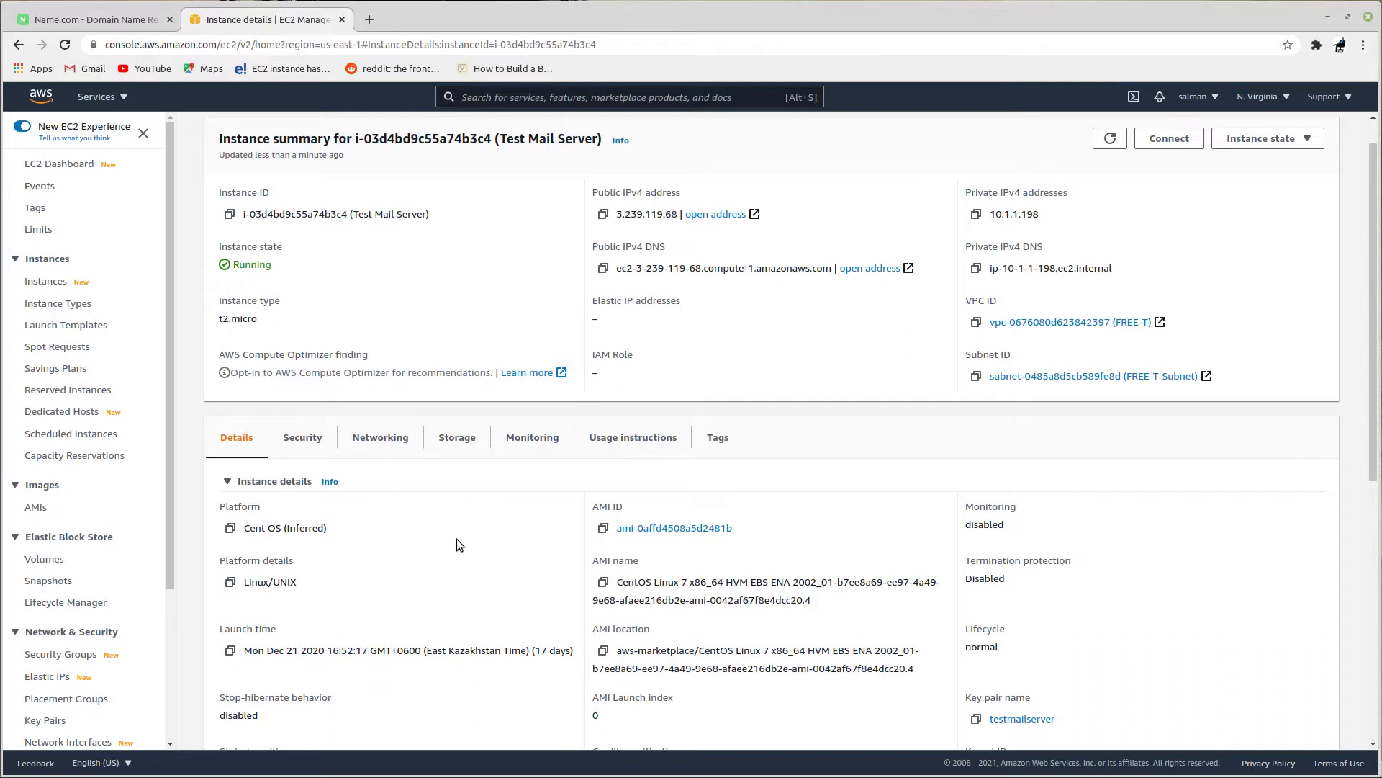
double_click(260, 527)
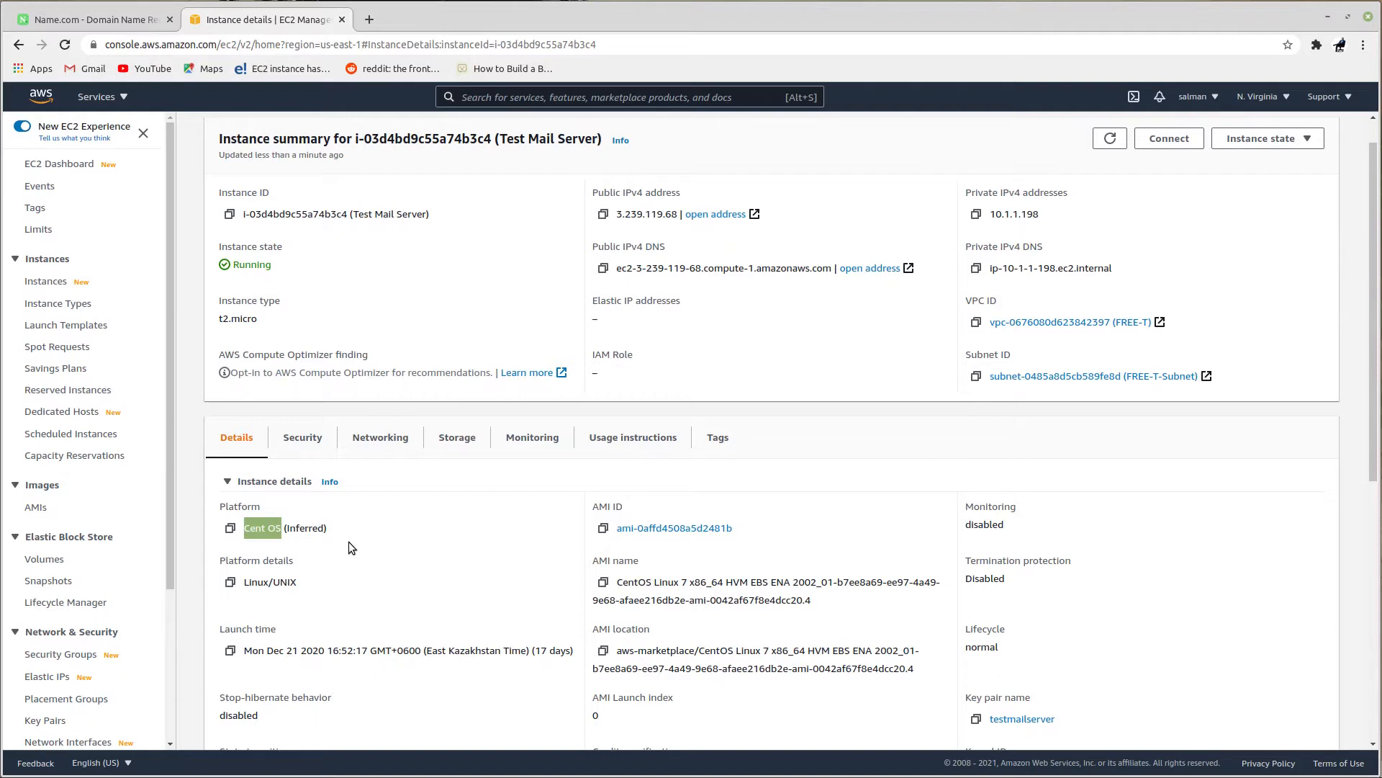
mouse_move(610, 191)
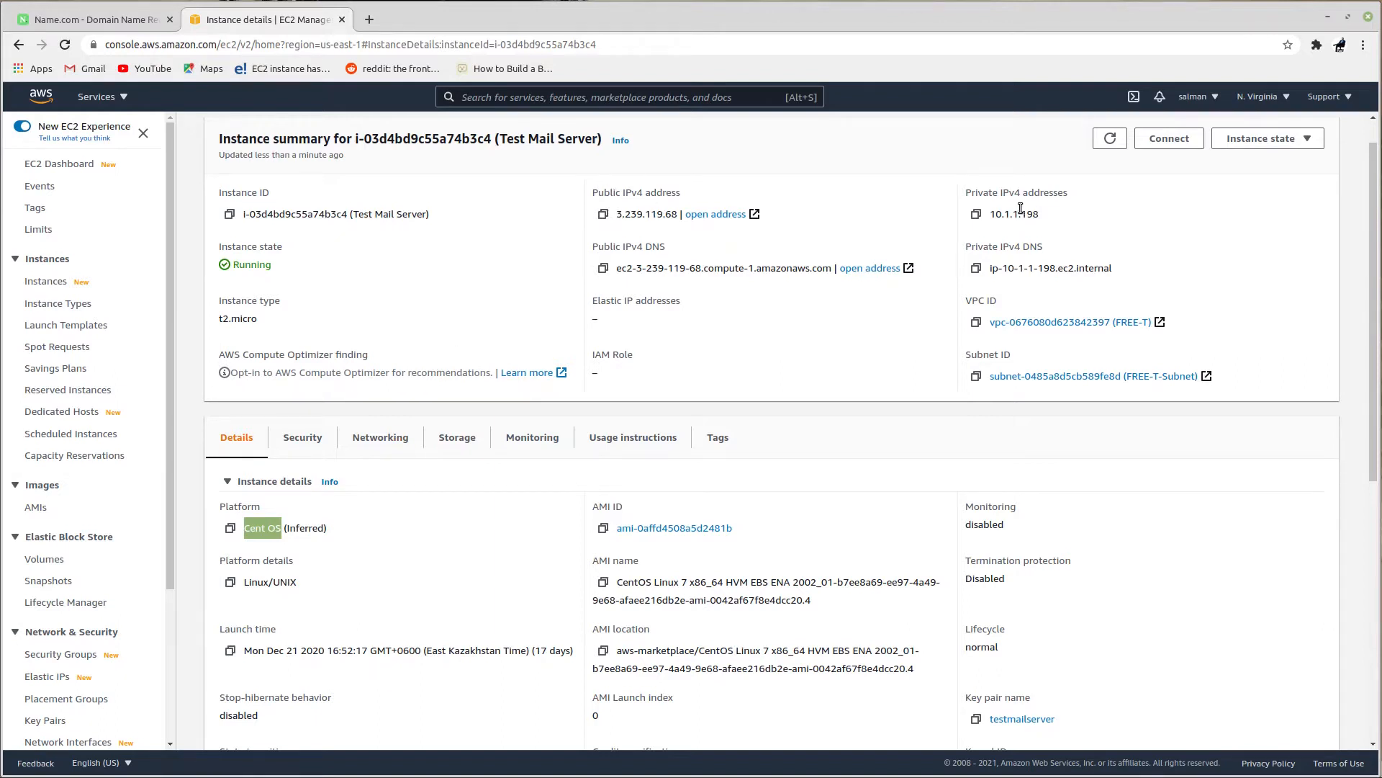
mouse_move(806, 339)
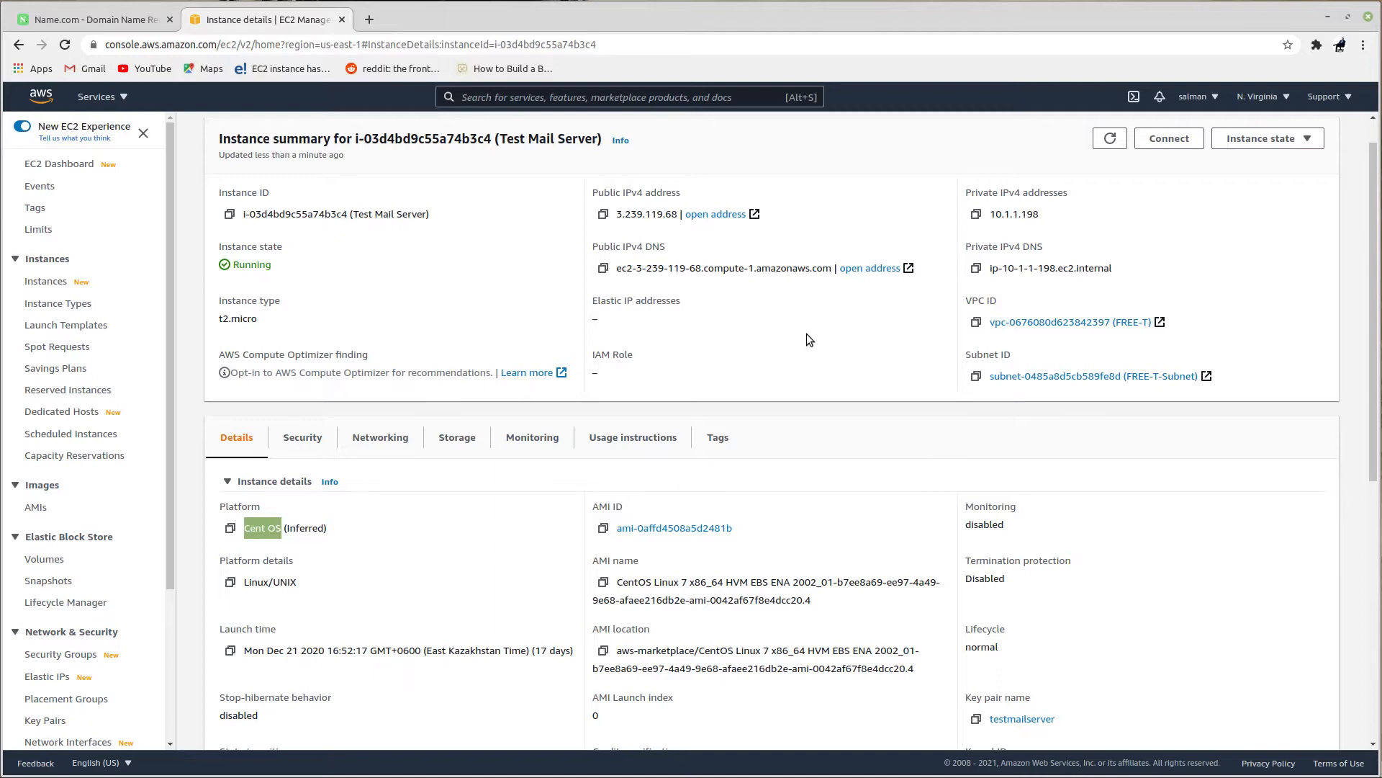
mouse_move(88, 19)
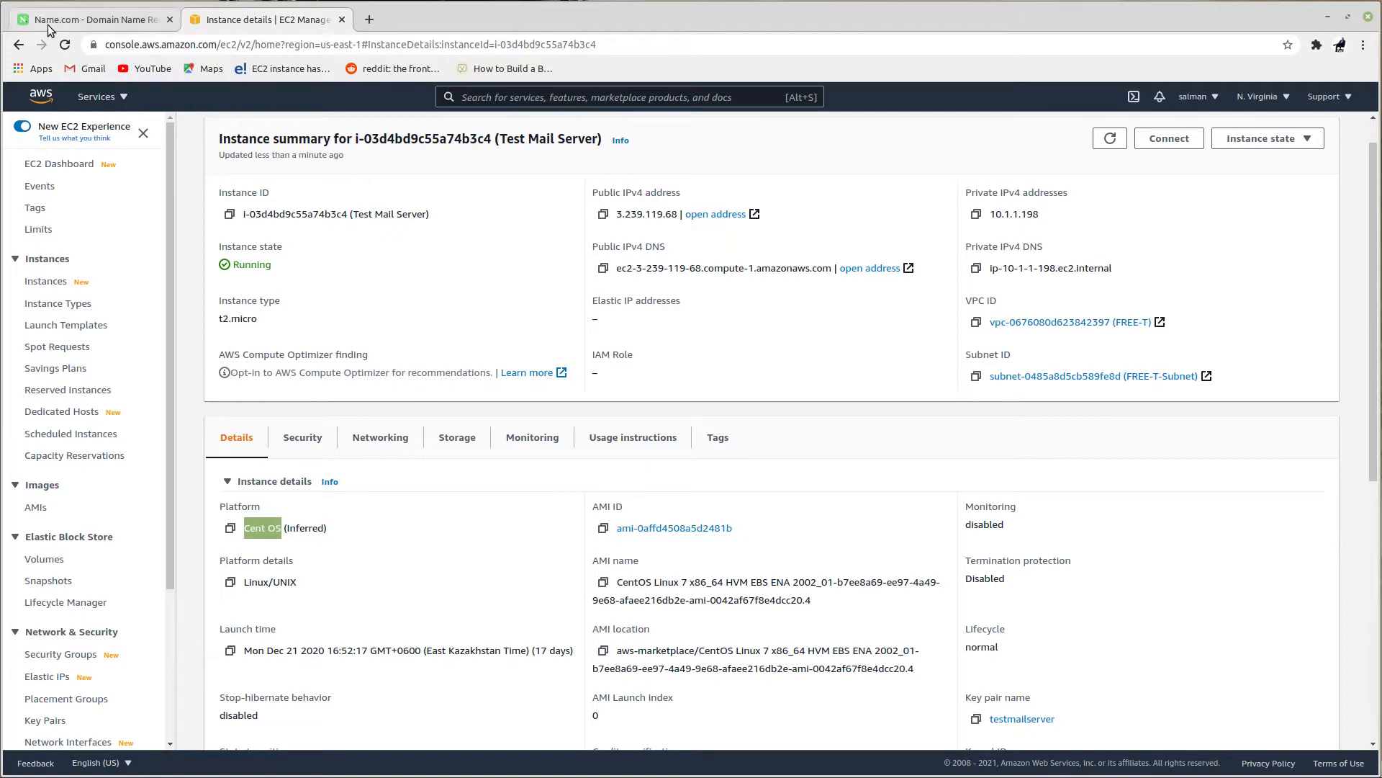
- Compare mail.itpings.com's A record with the EC2 public IP and confirm the MX record targets mail.itpings.com
click(87, 19)
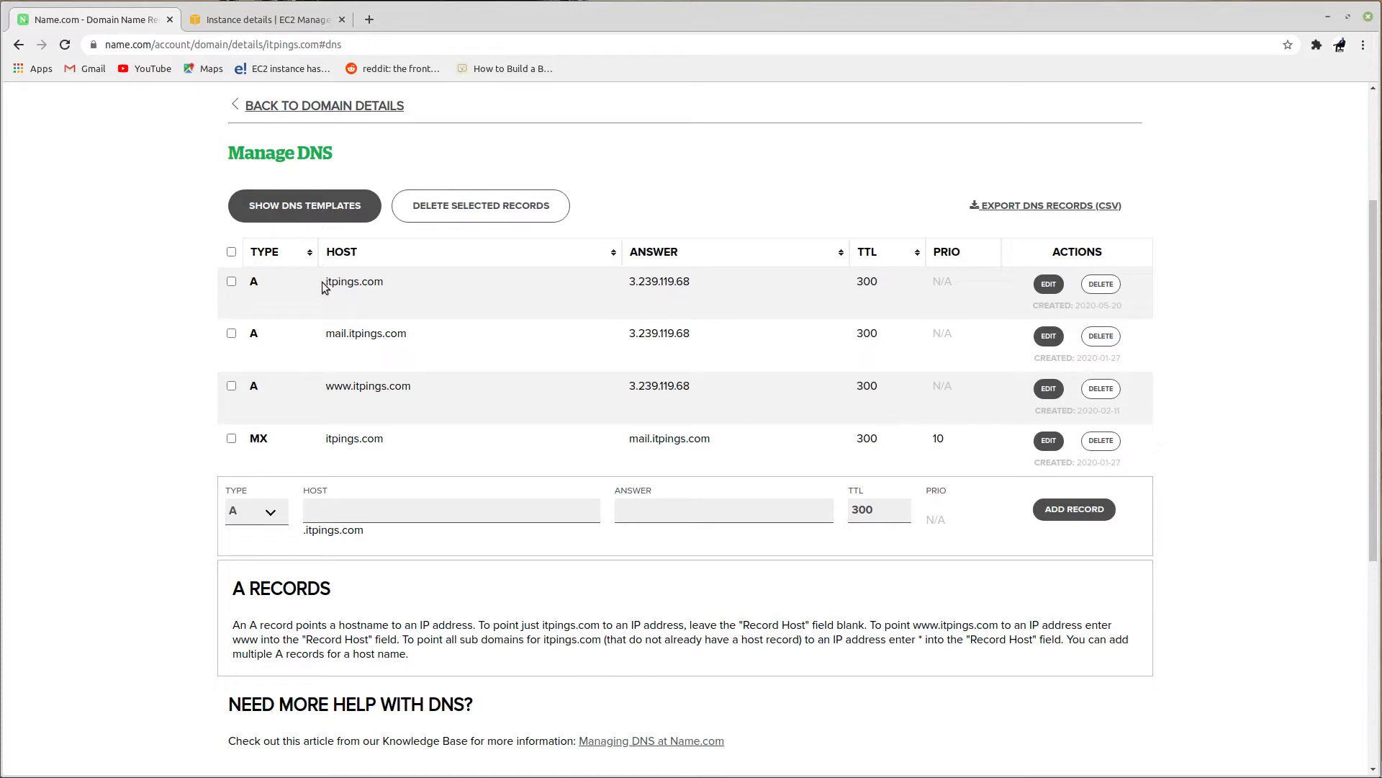
mouse_move(154, 152)
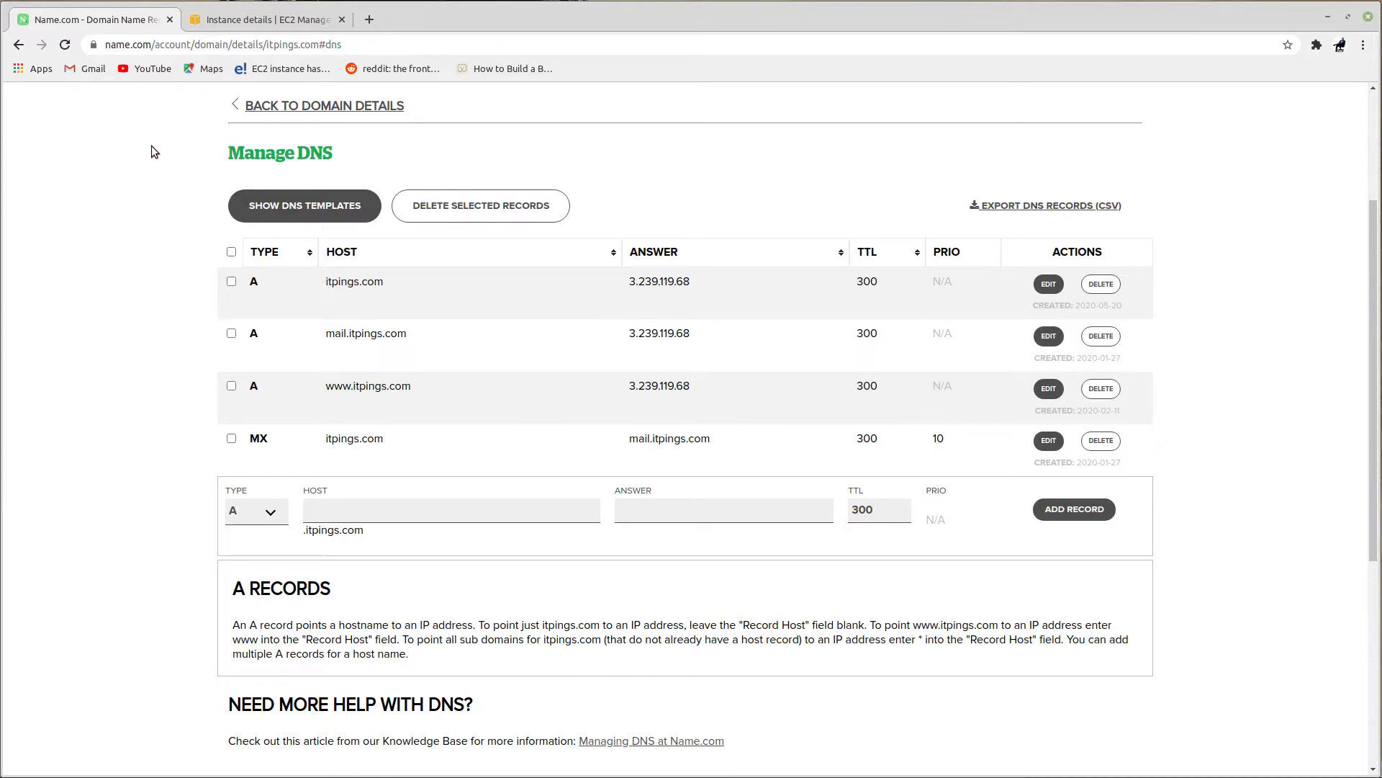
mouse_move(130, 271)
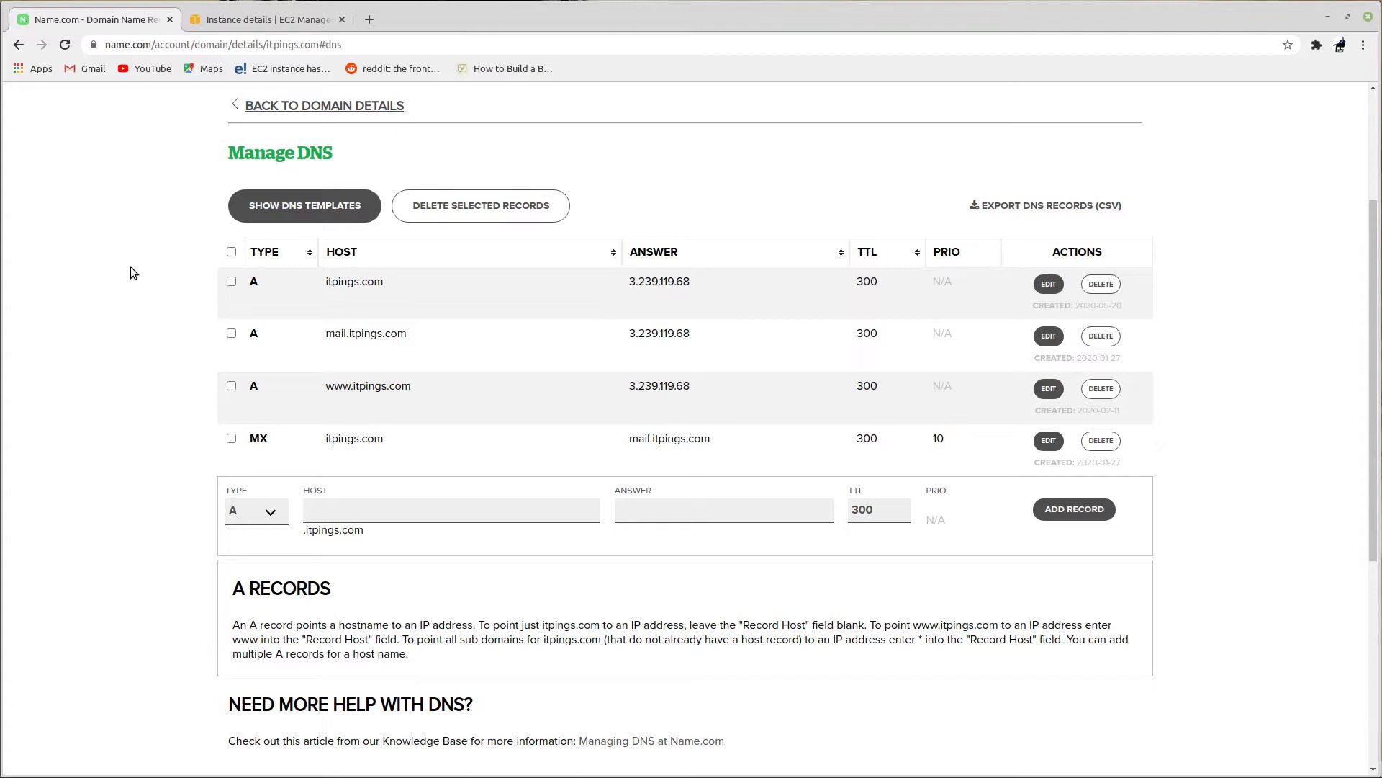
mouse_move(641, 295)
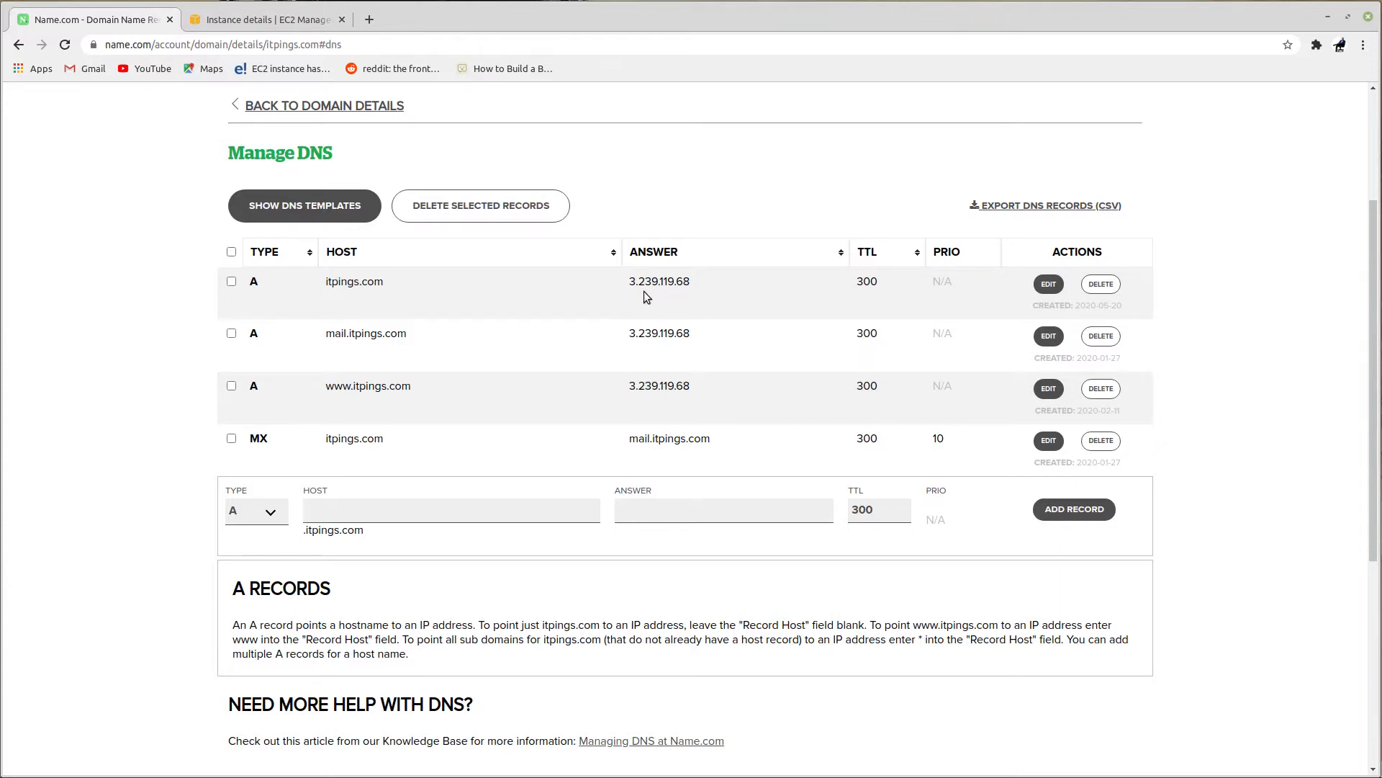
mouse_move(360, 88)
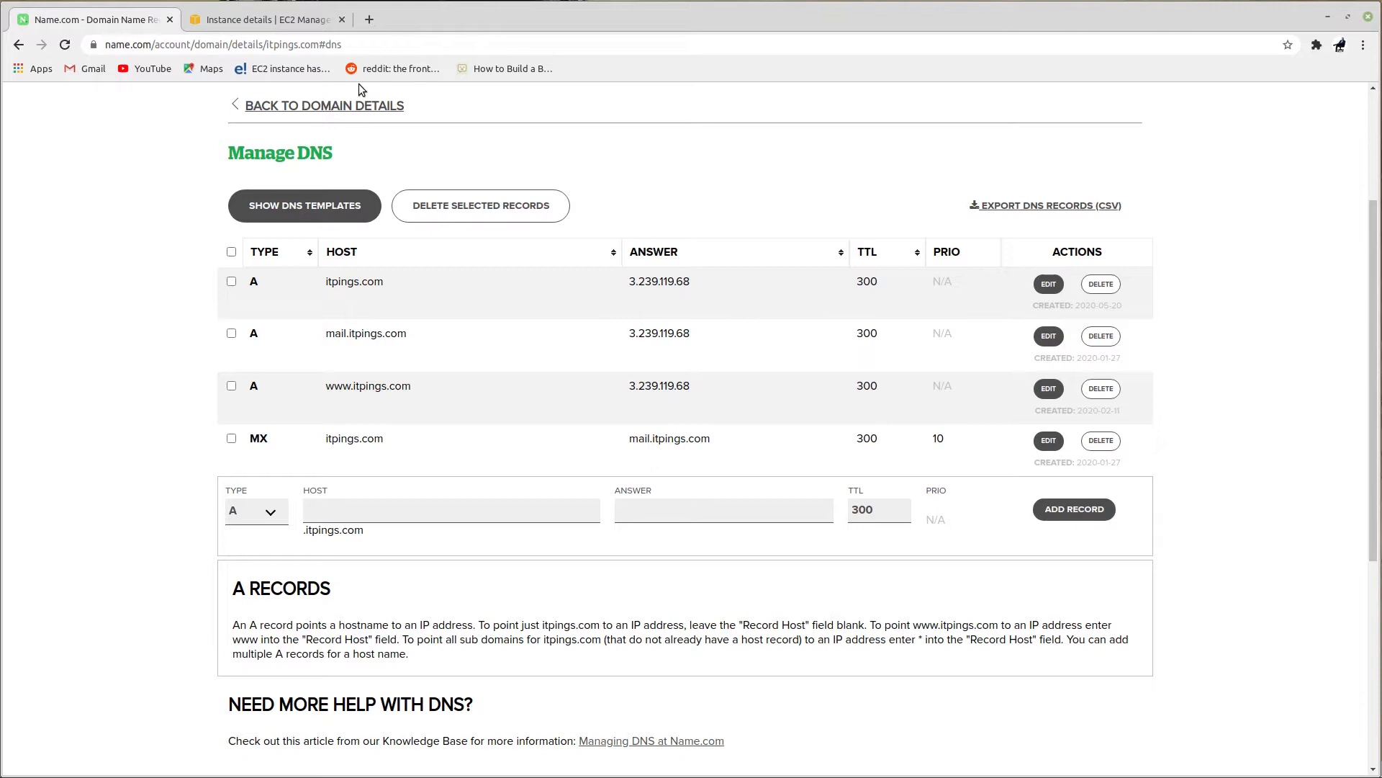
click(264, 19)
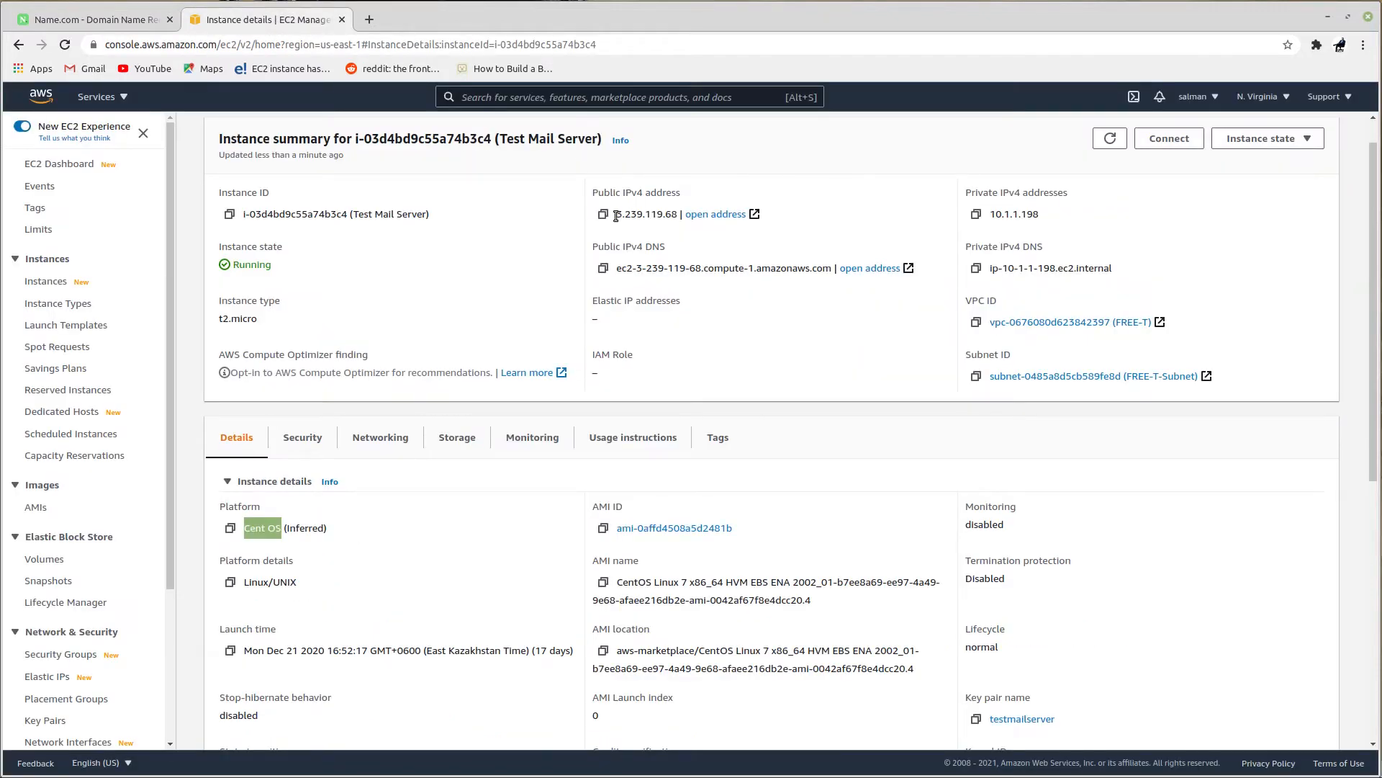
mouse_move(659, 225)
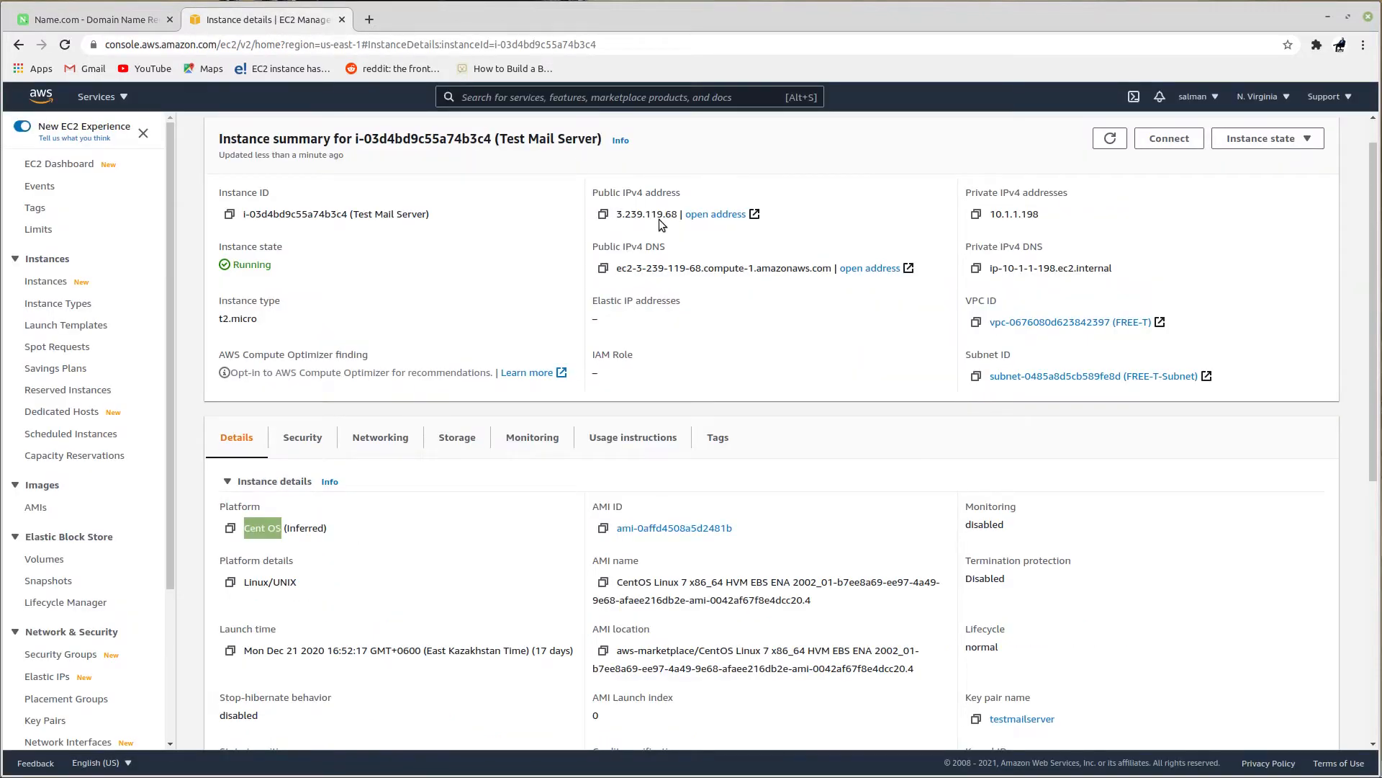
click(93, 18)
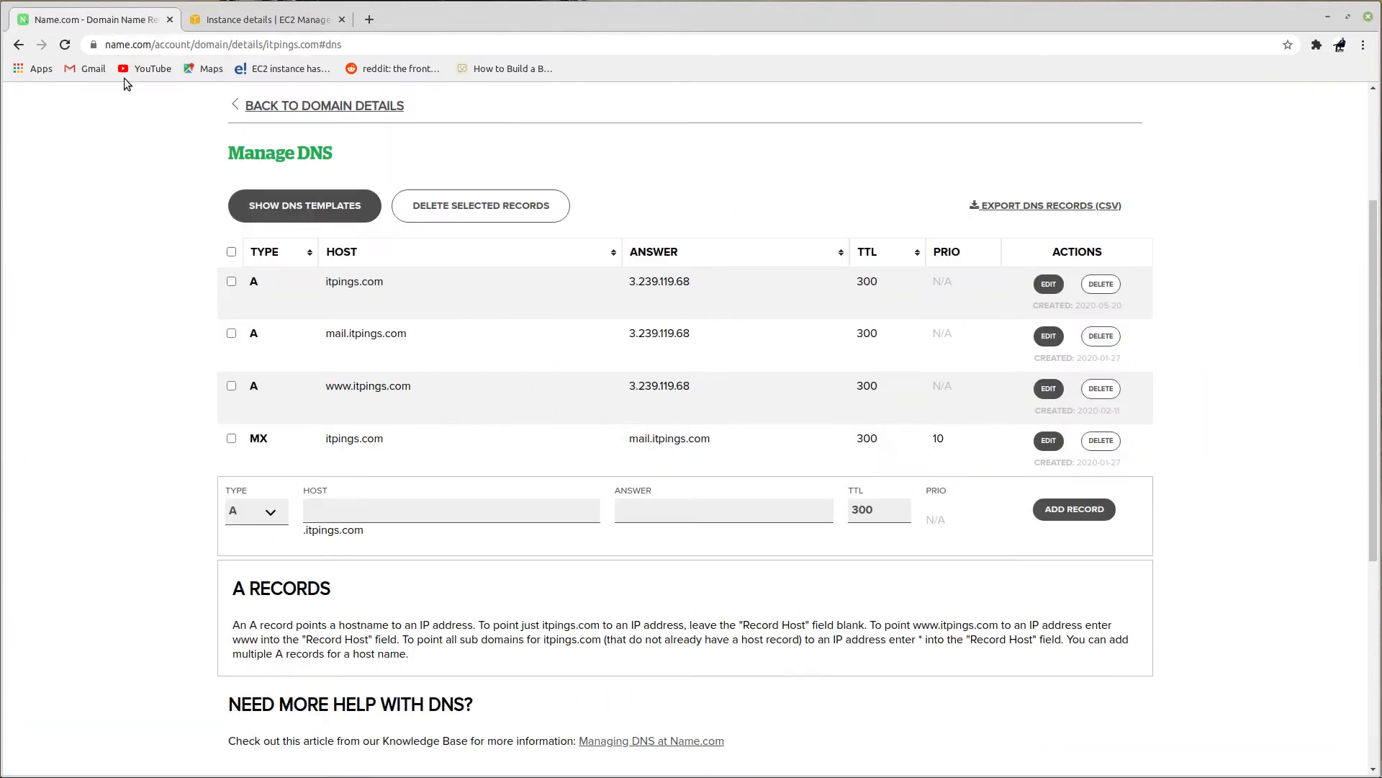
mouse_move(390, 340)
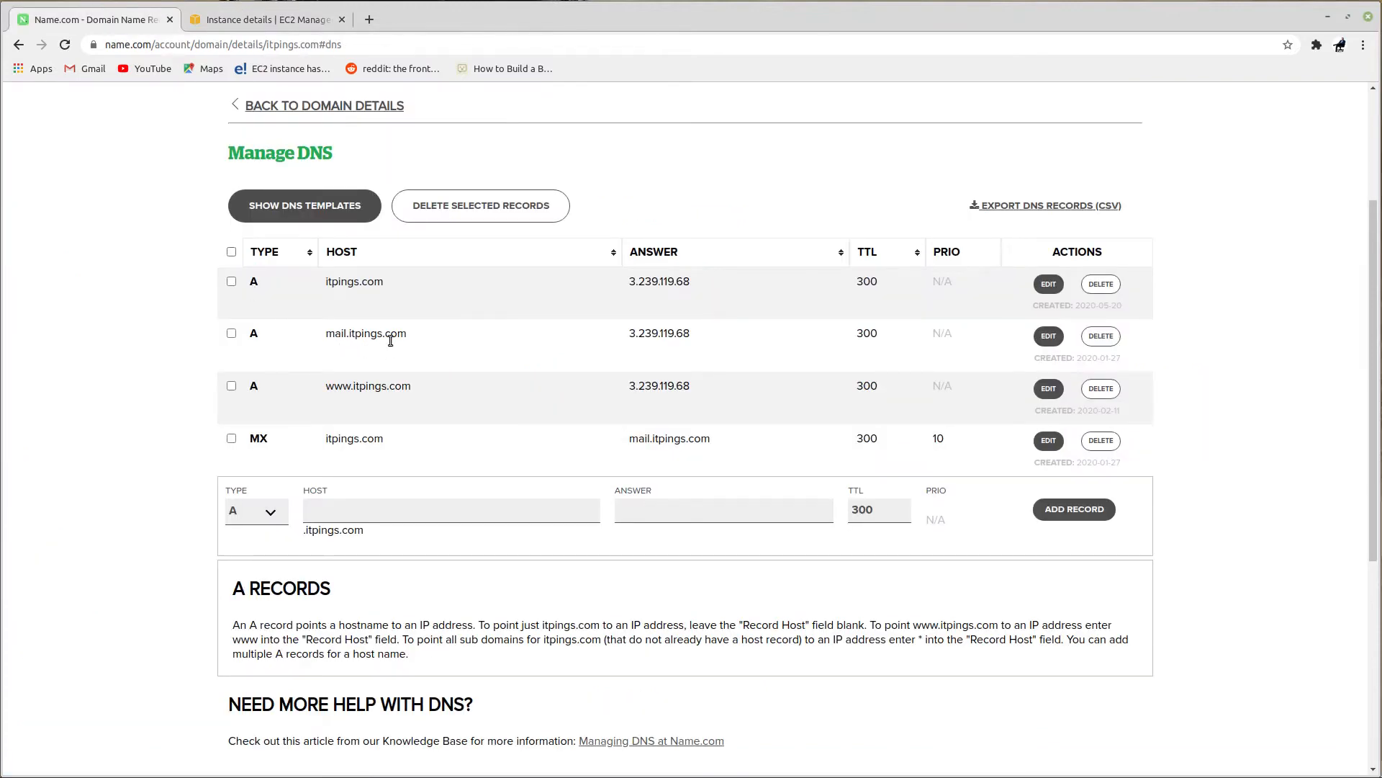
double_click(365, 333)
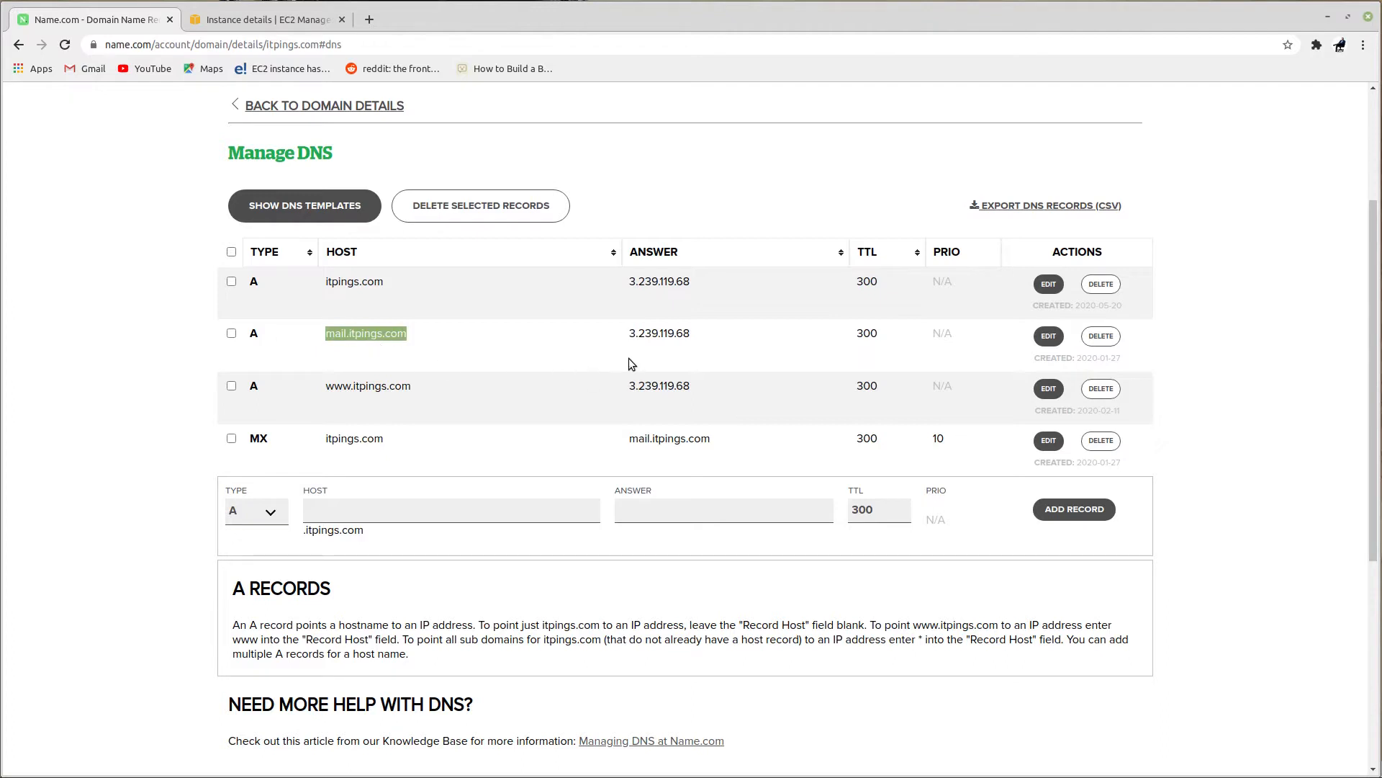
mouse_move(665, 333)
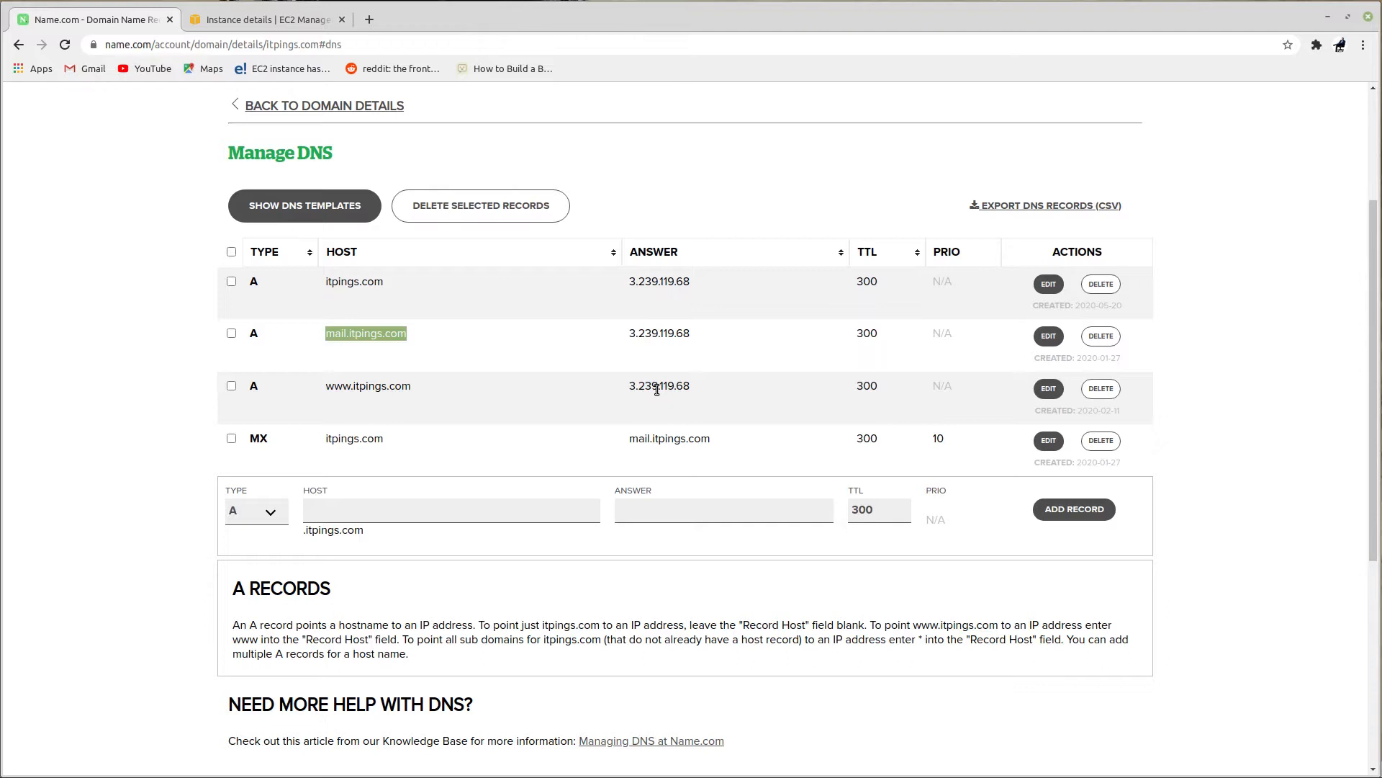
mouse_move(419, 470)
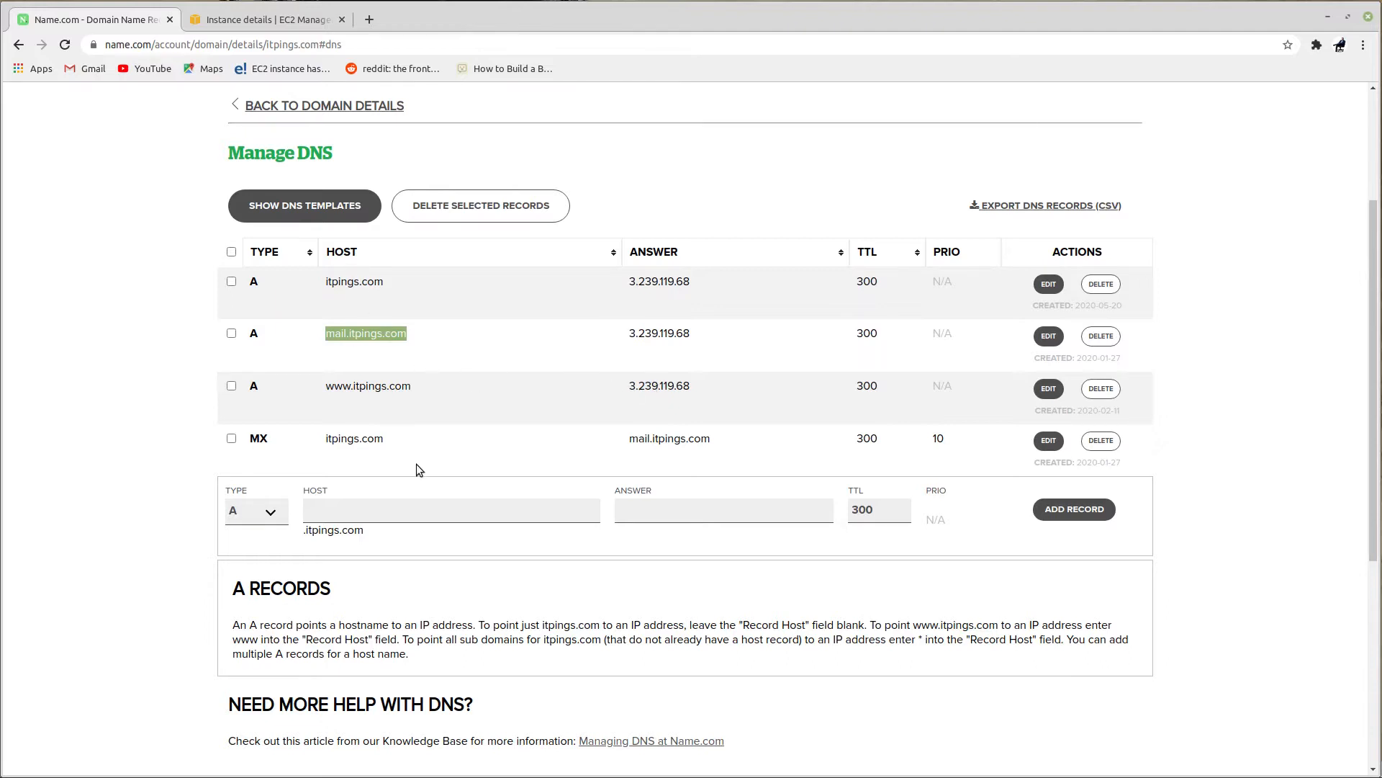
mouse_move(271, 444)
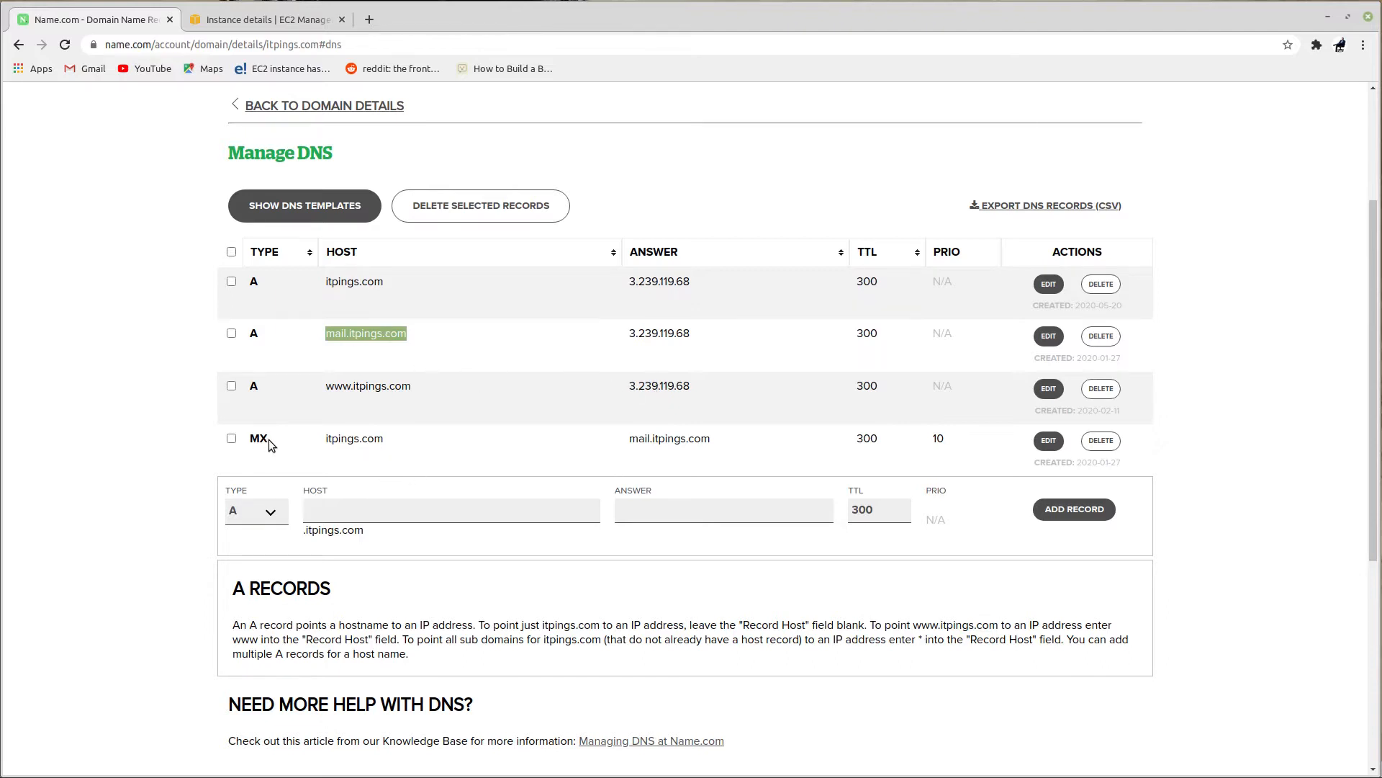
mouse_move(551, 441)
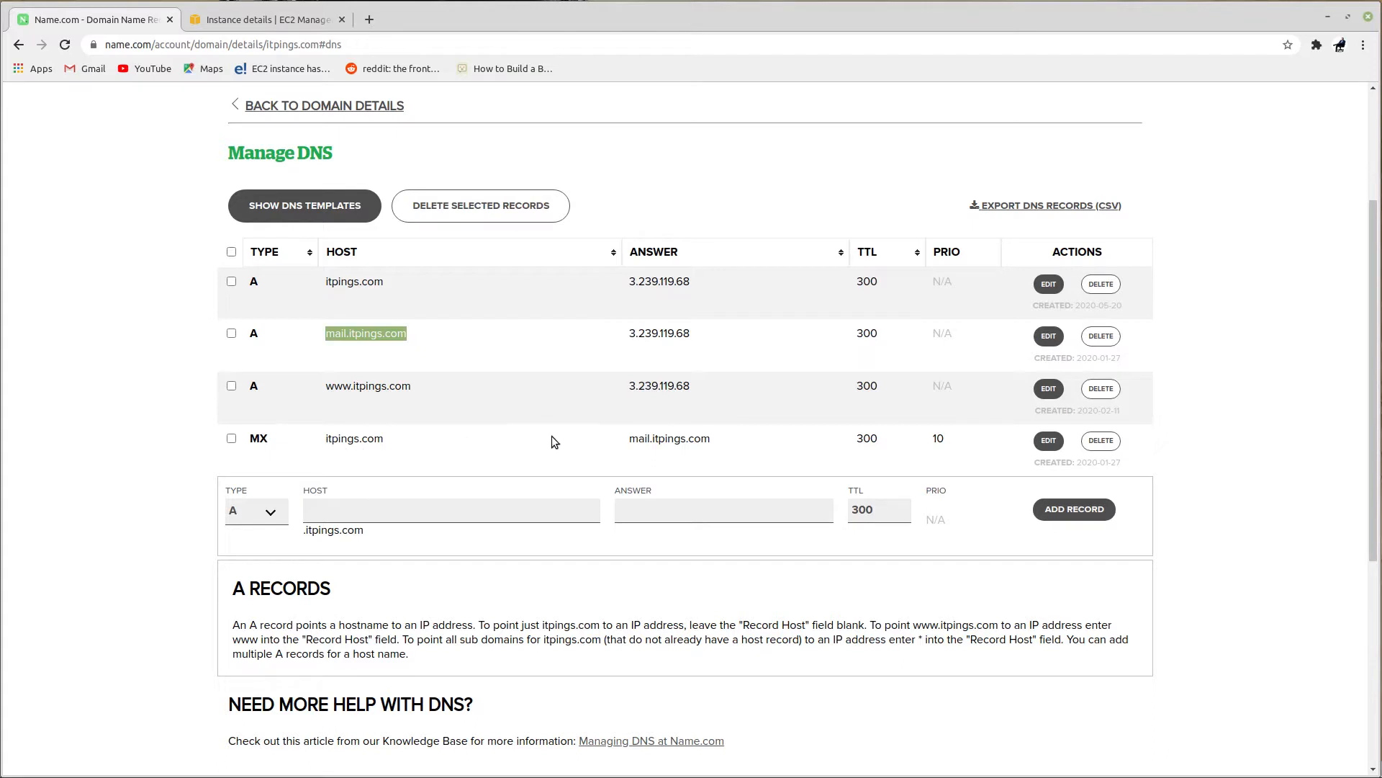
mouse_move(723, 431)
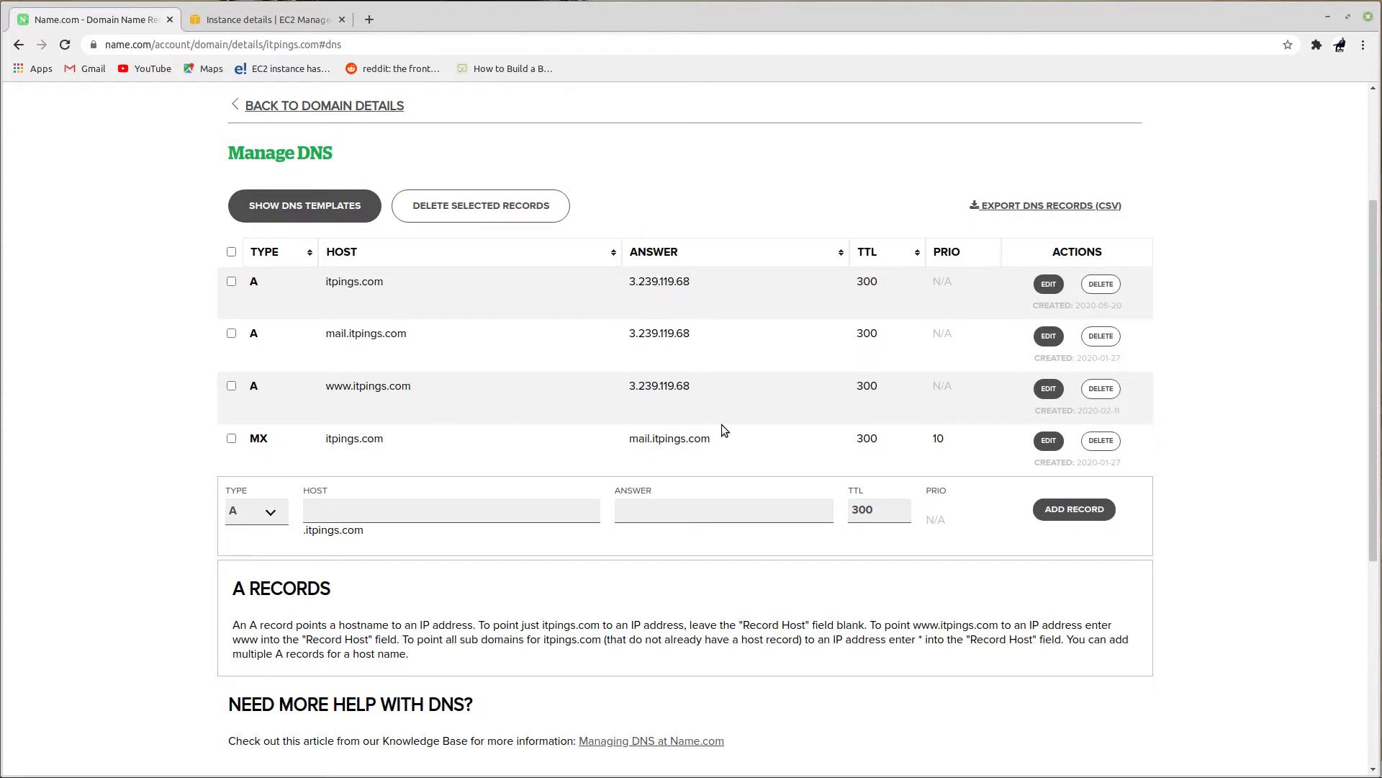
double_click(668, 438)
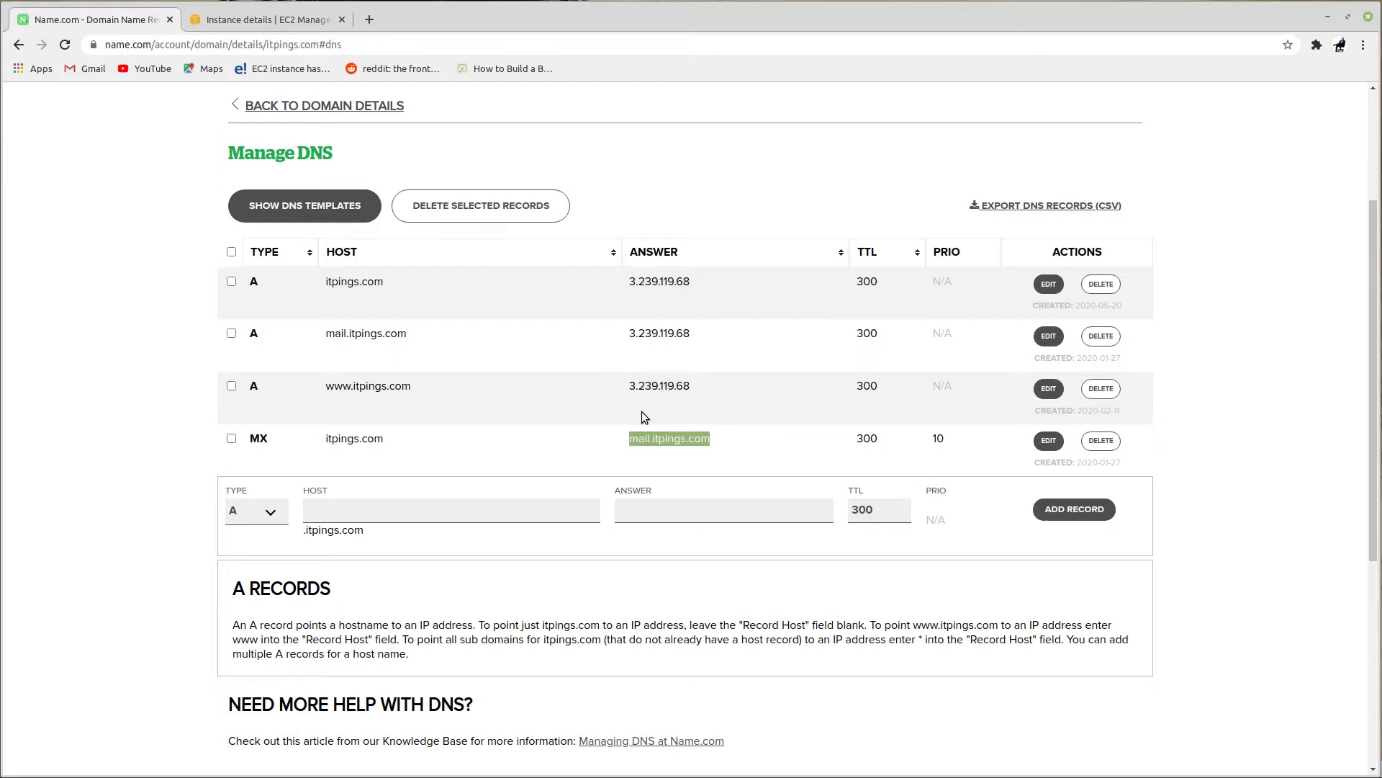
mouse_move(640, 351)
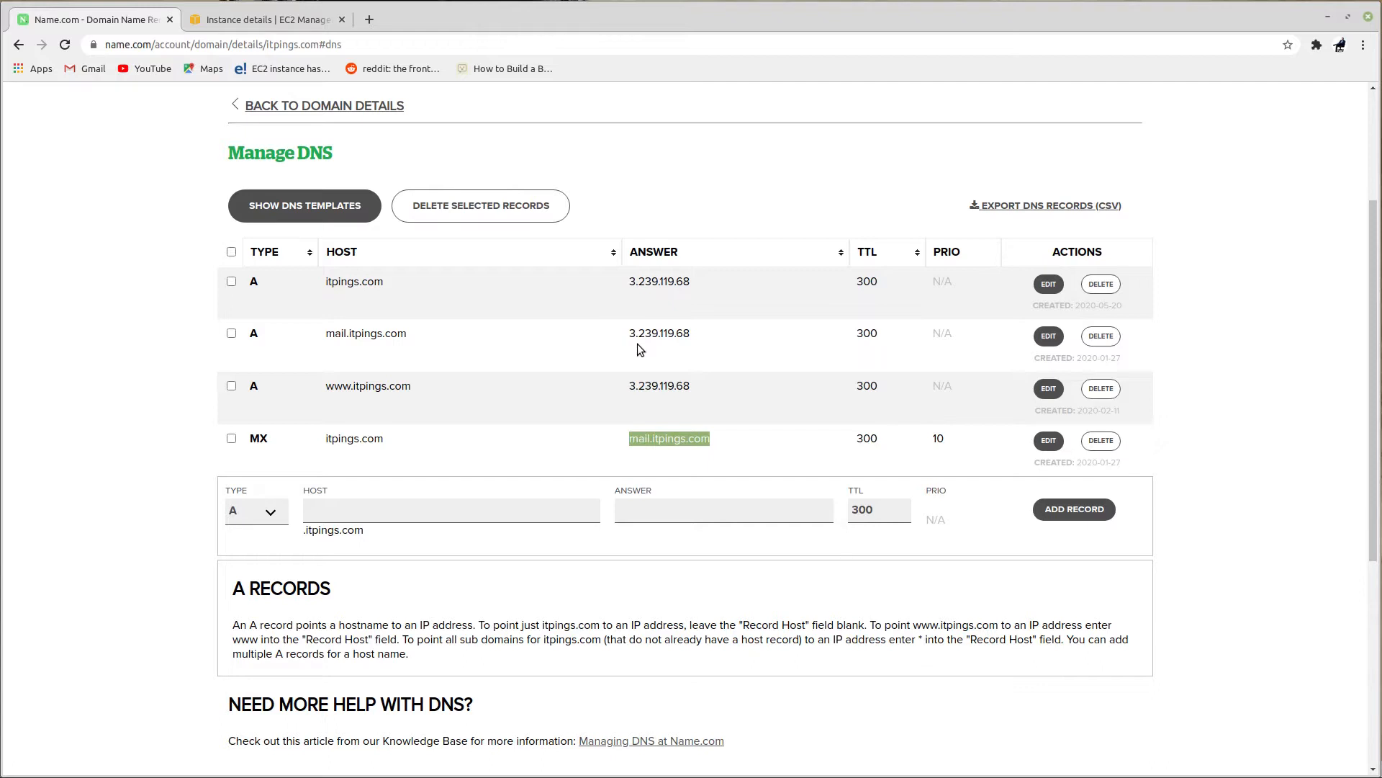
mouse_move(271, 373)
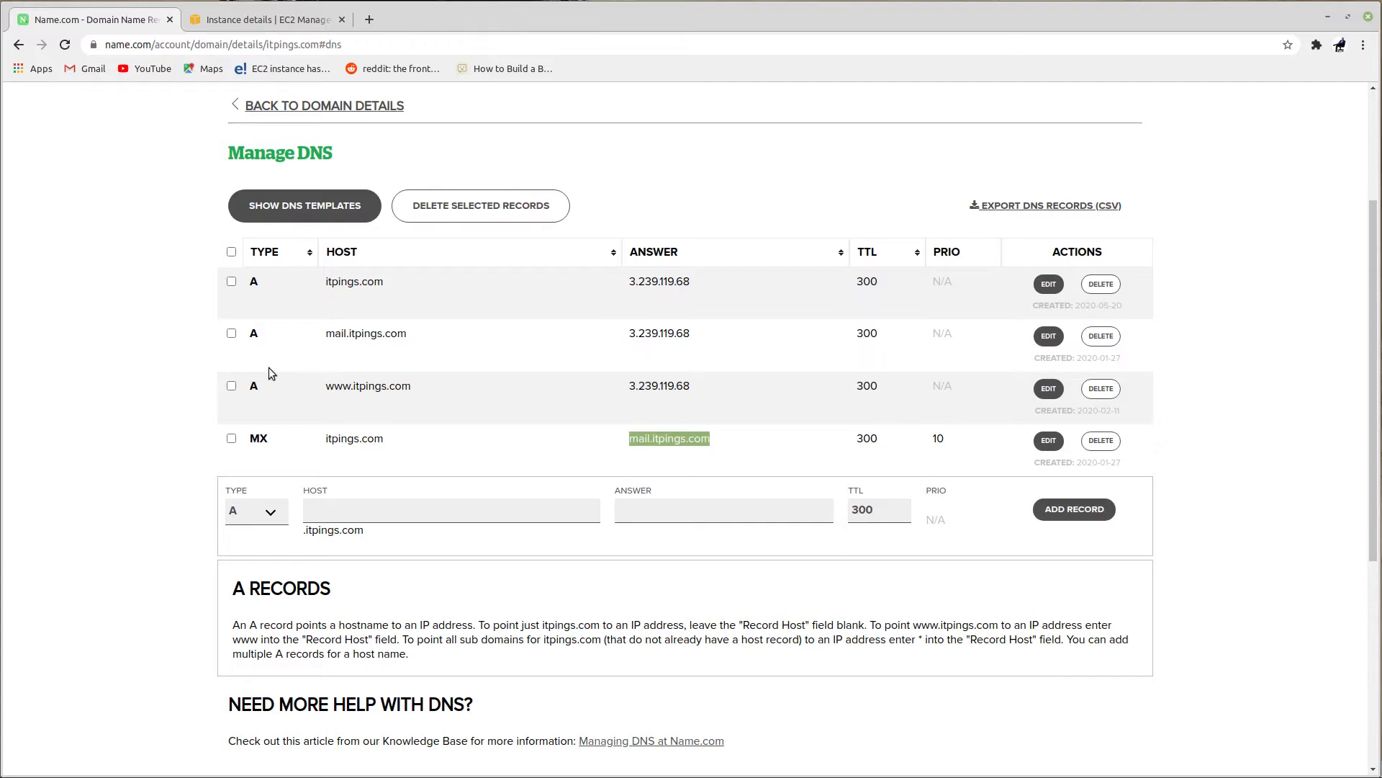
mouse_move(103, 351)
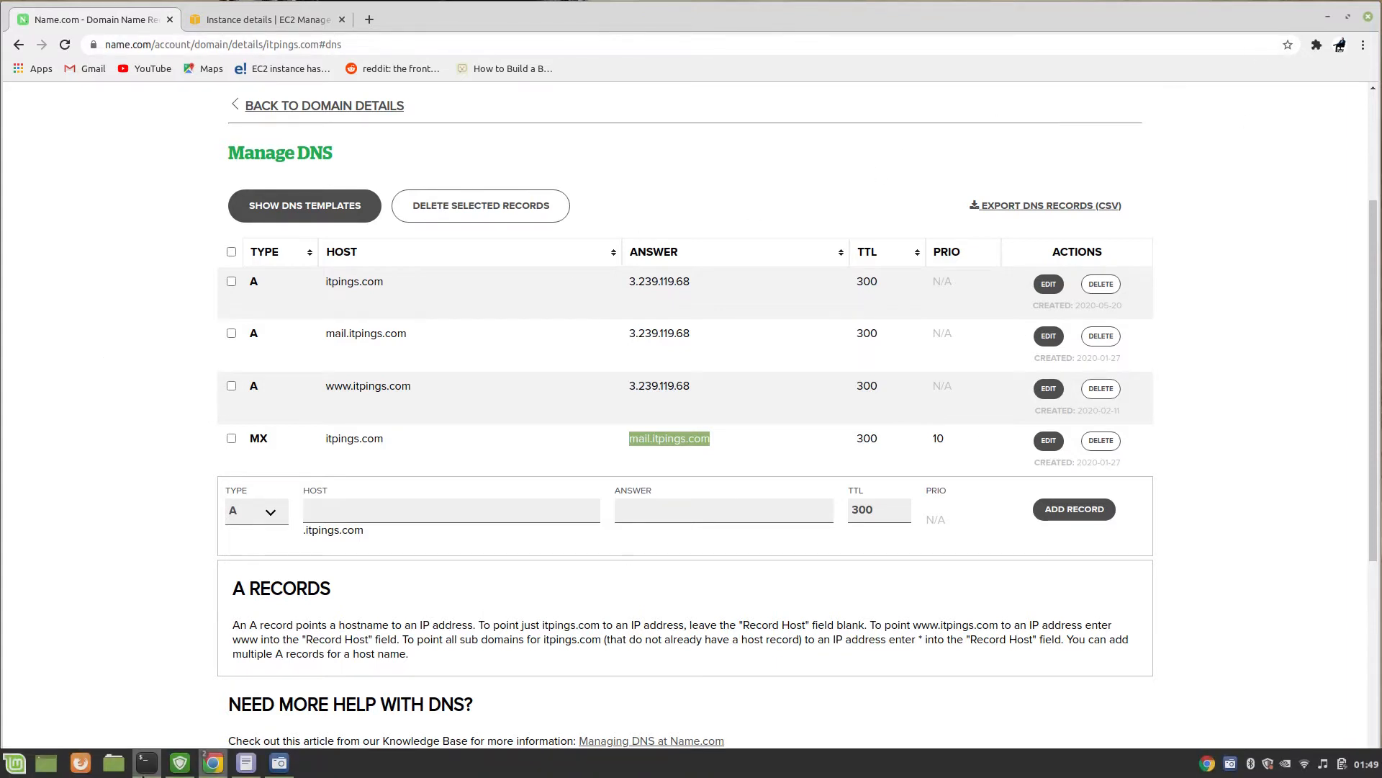
- Run ip a on the mail server and highlight its private address 10.1.1.198
click(145, 762)
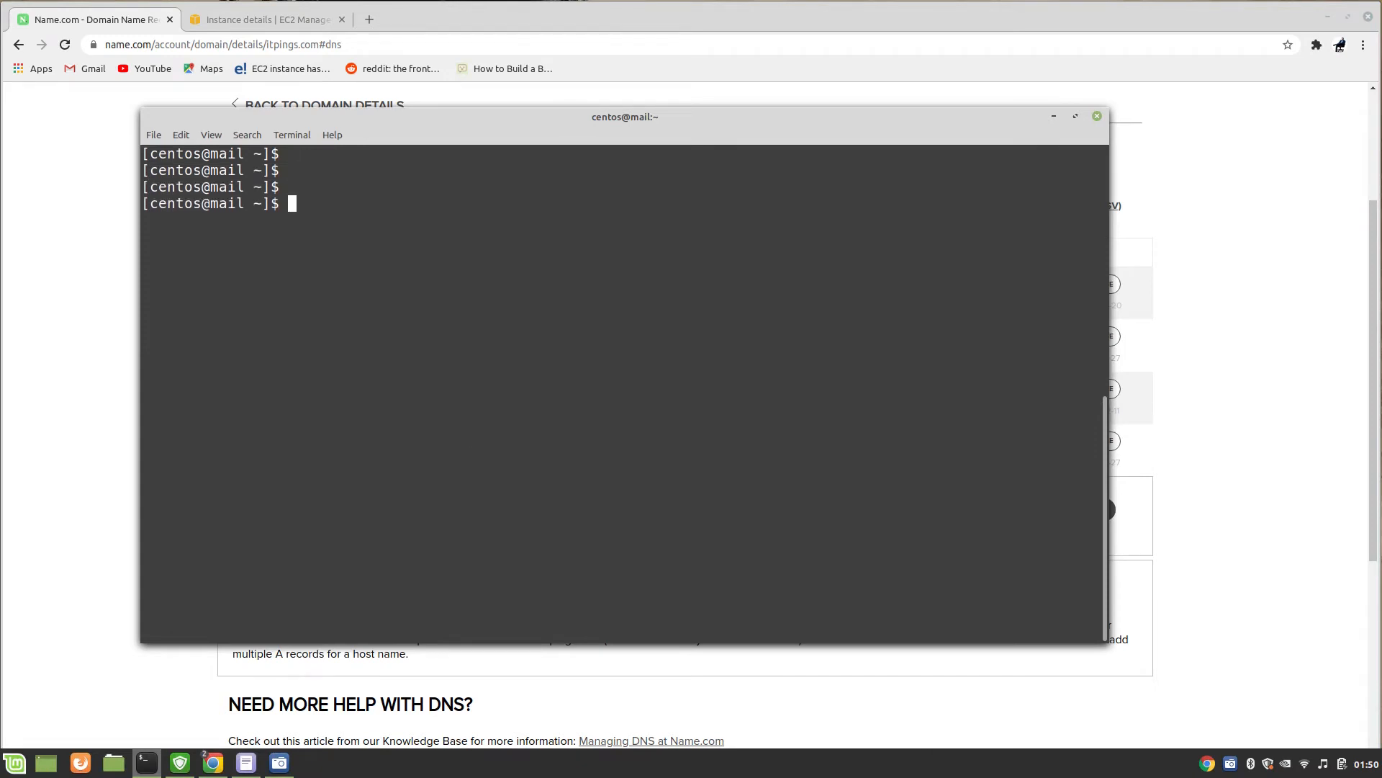
text(ip a)
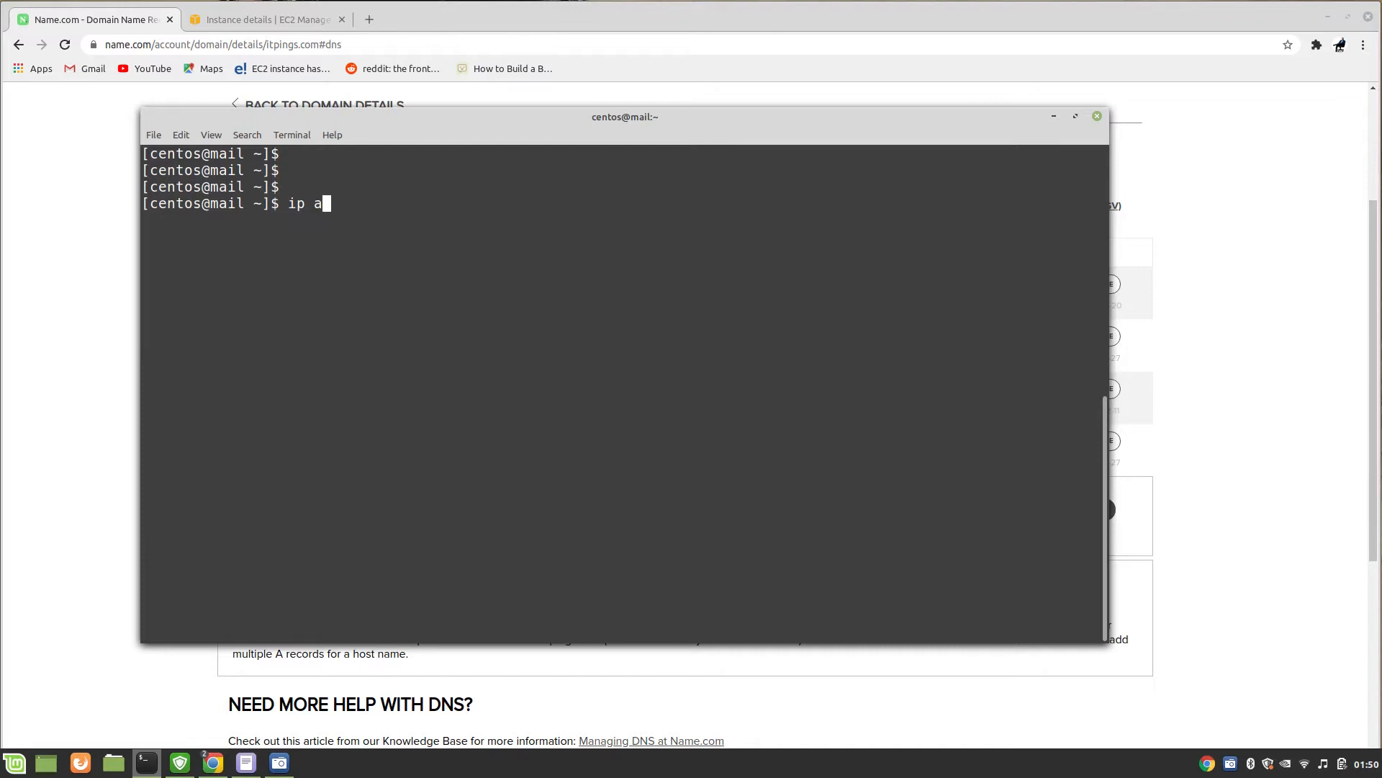
key(Return)
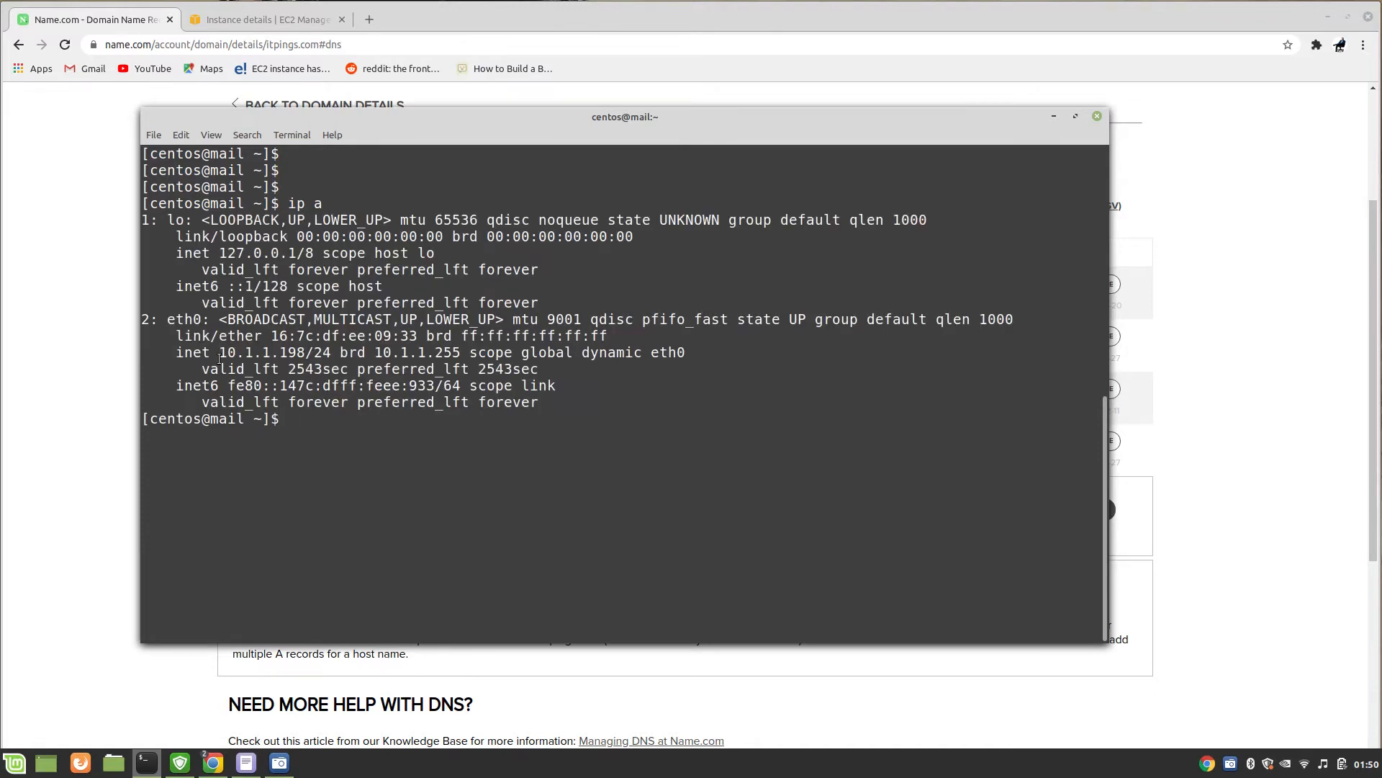
double_click(256, 352)
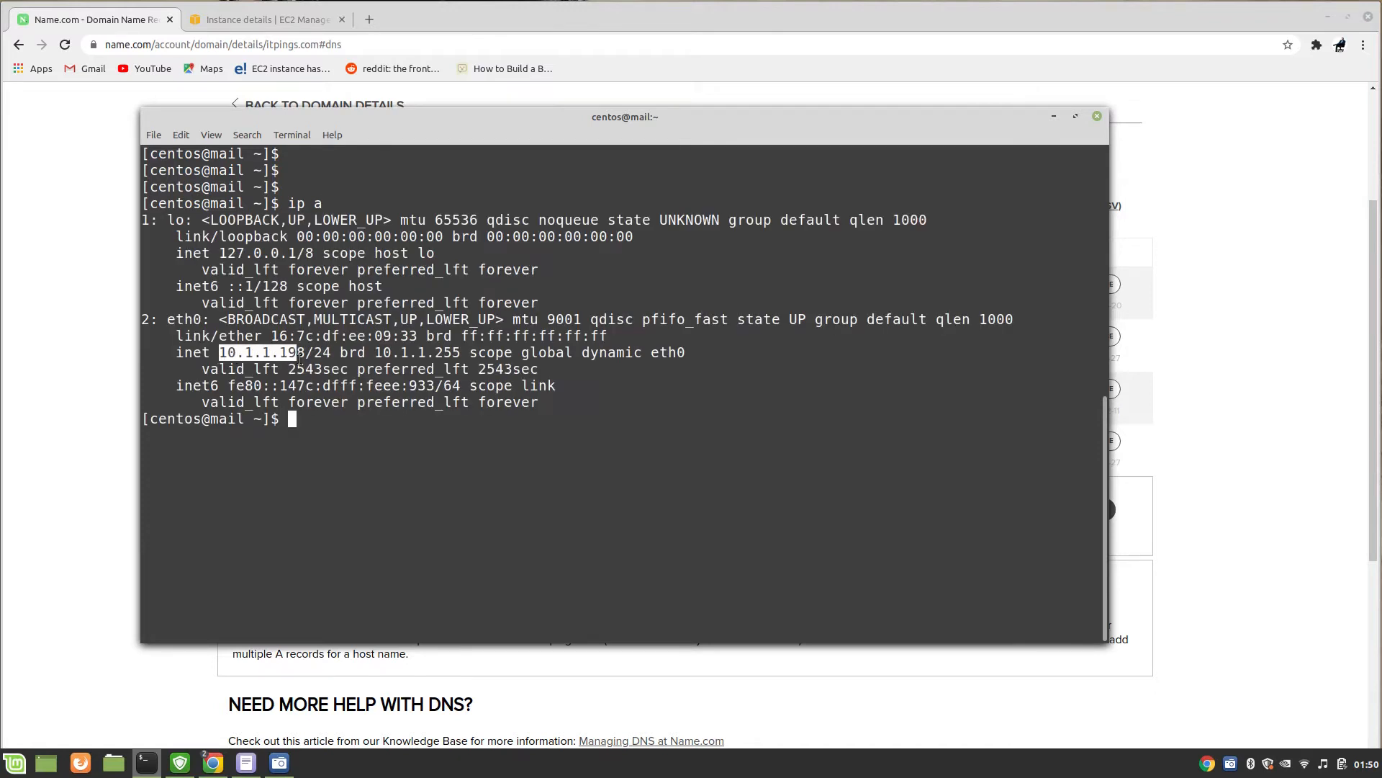
click(306, 453)
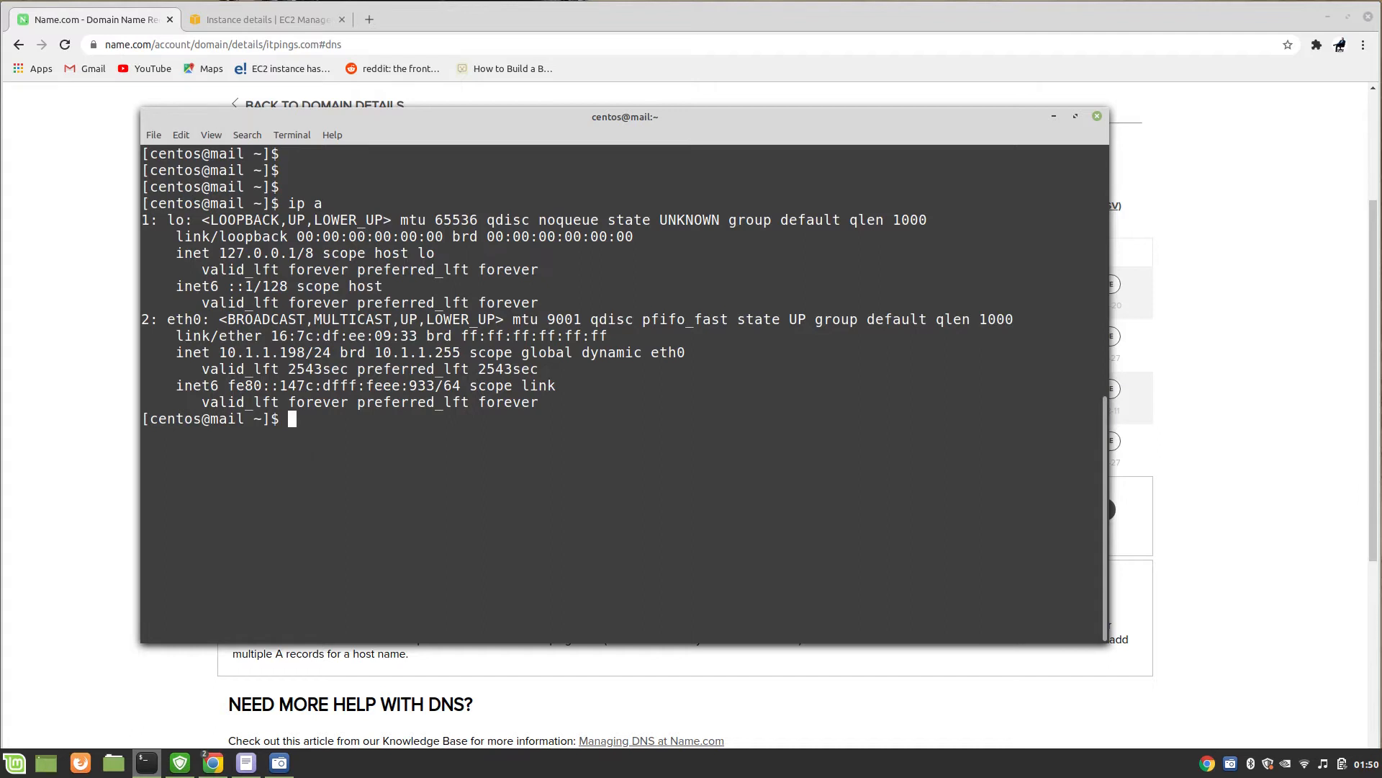
- Attempt cd /home/salman, get permission denied, and begin a sudo command
text(cd /o)
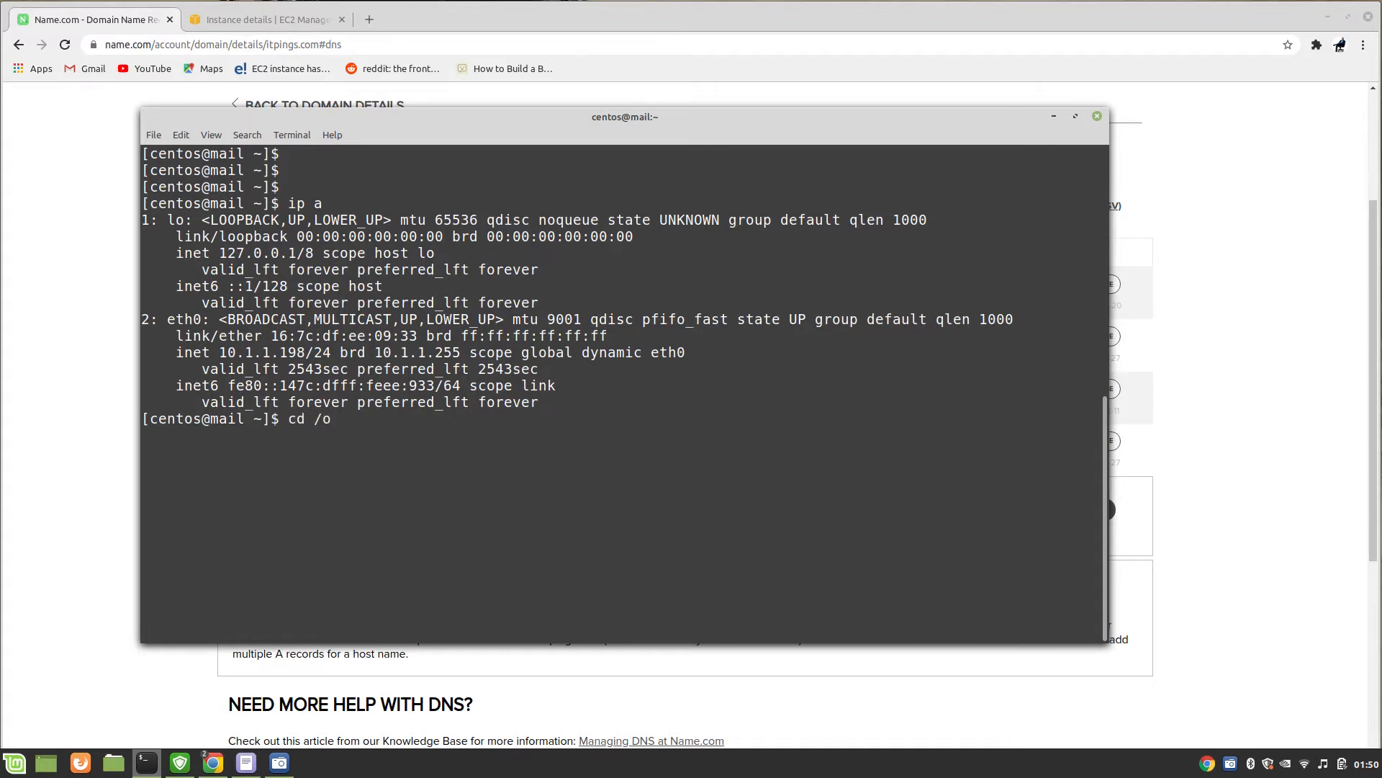
text(home/sal)
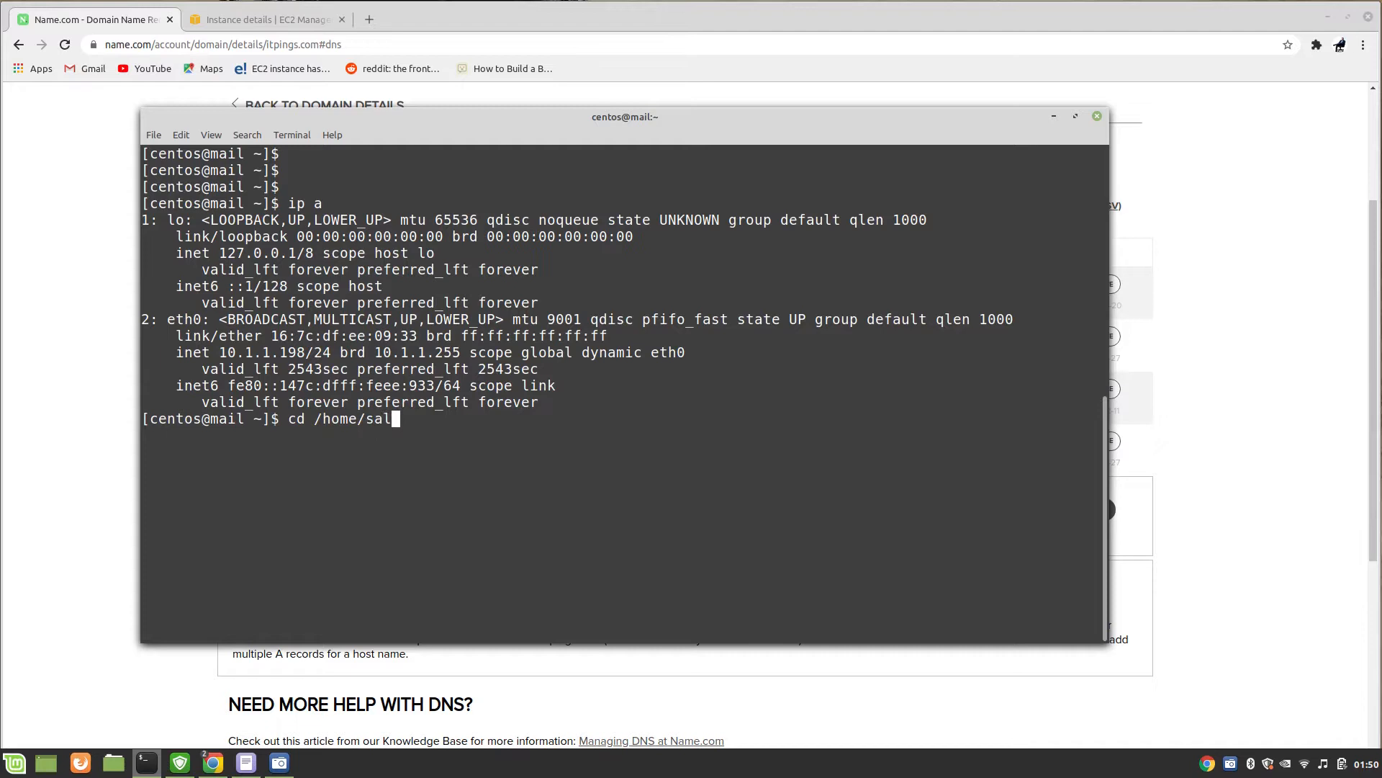
key(Return)
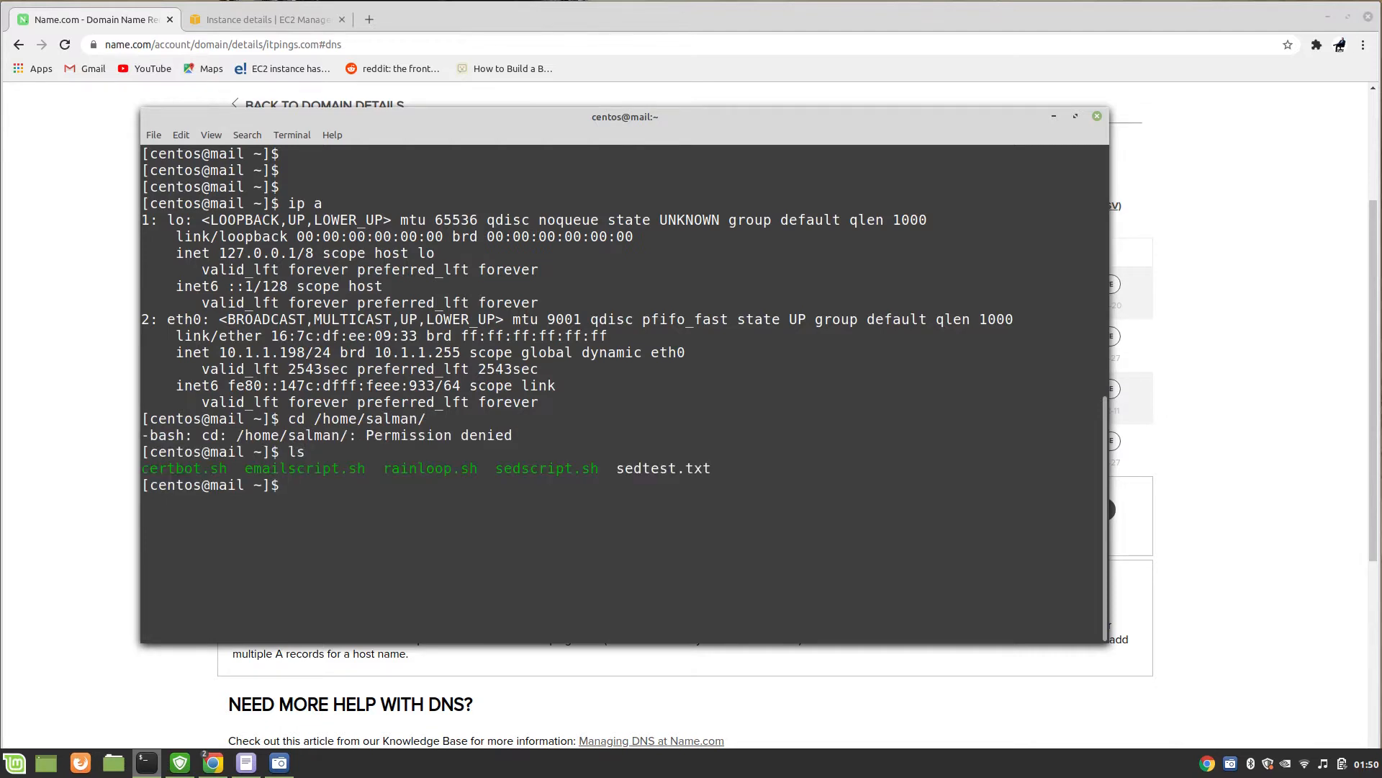
text(sudos)
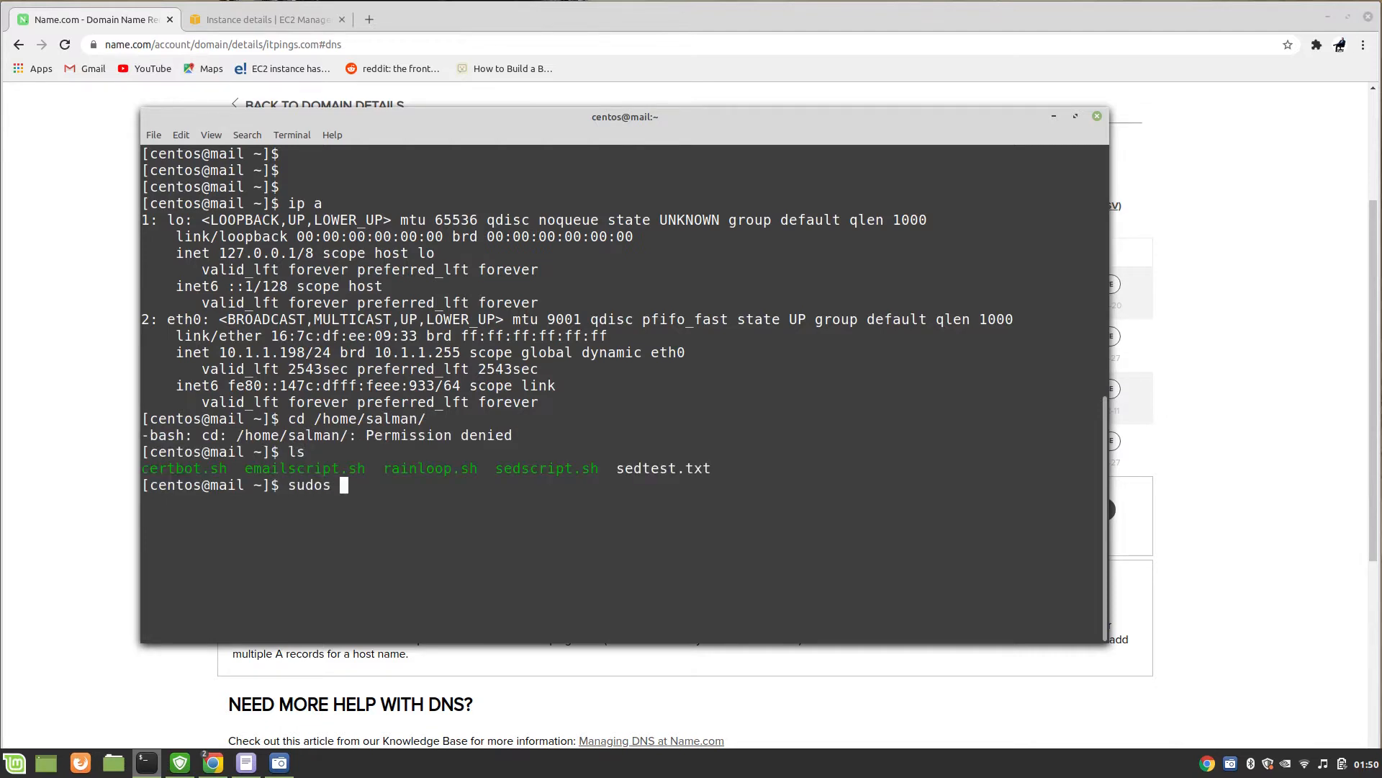
key(BackSpace)
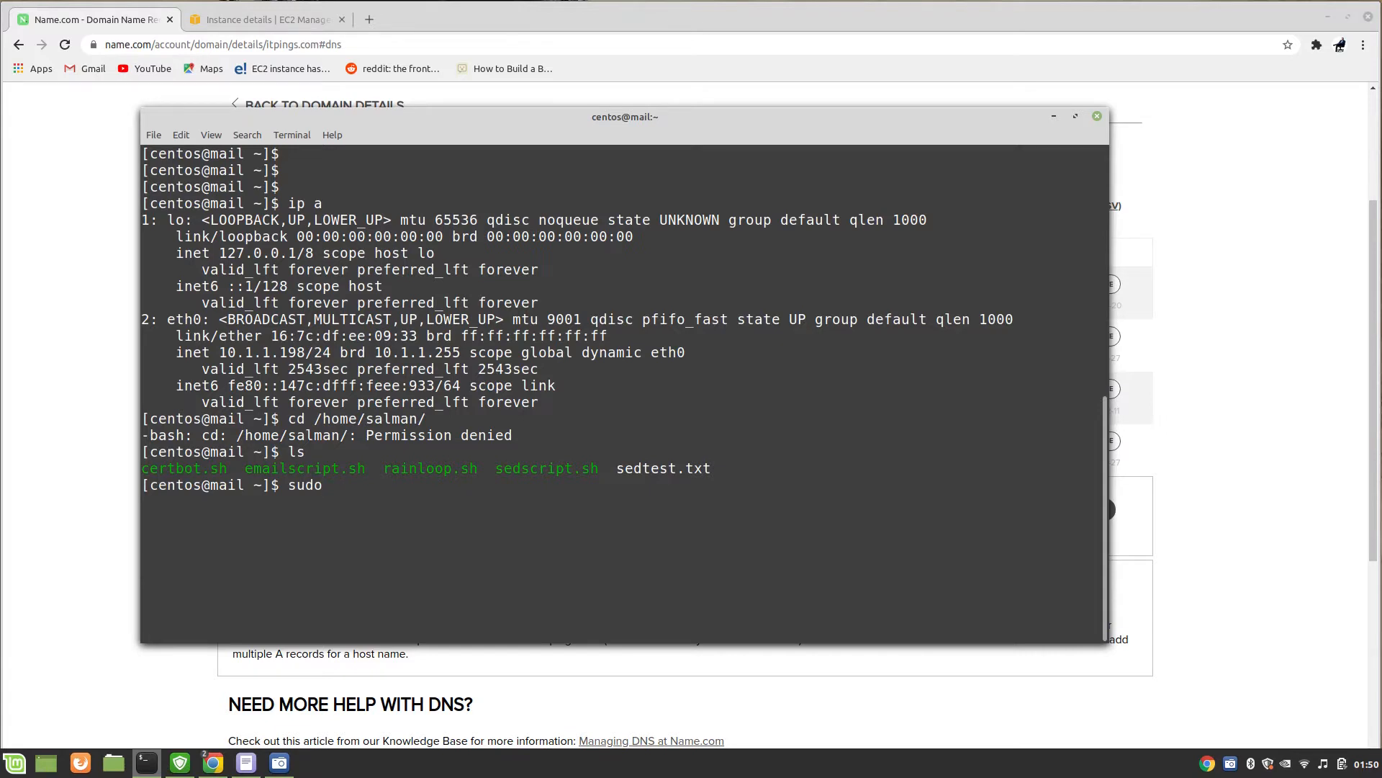
- Become root with sudo su and check that the postfix service is not found
key(Return)
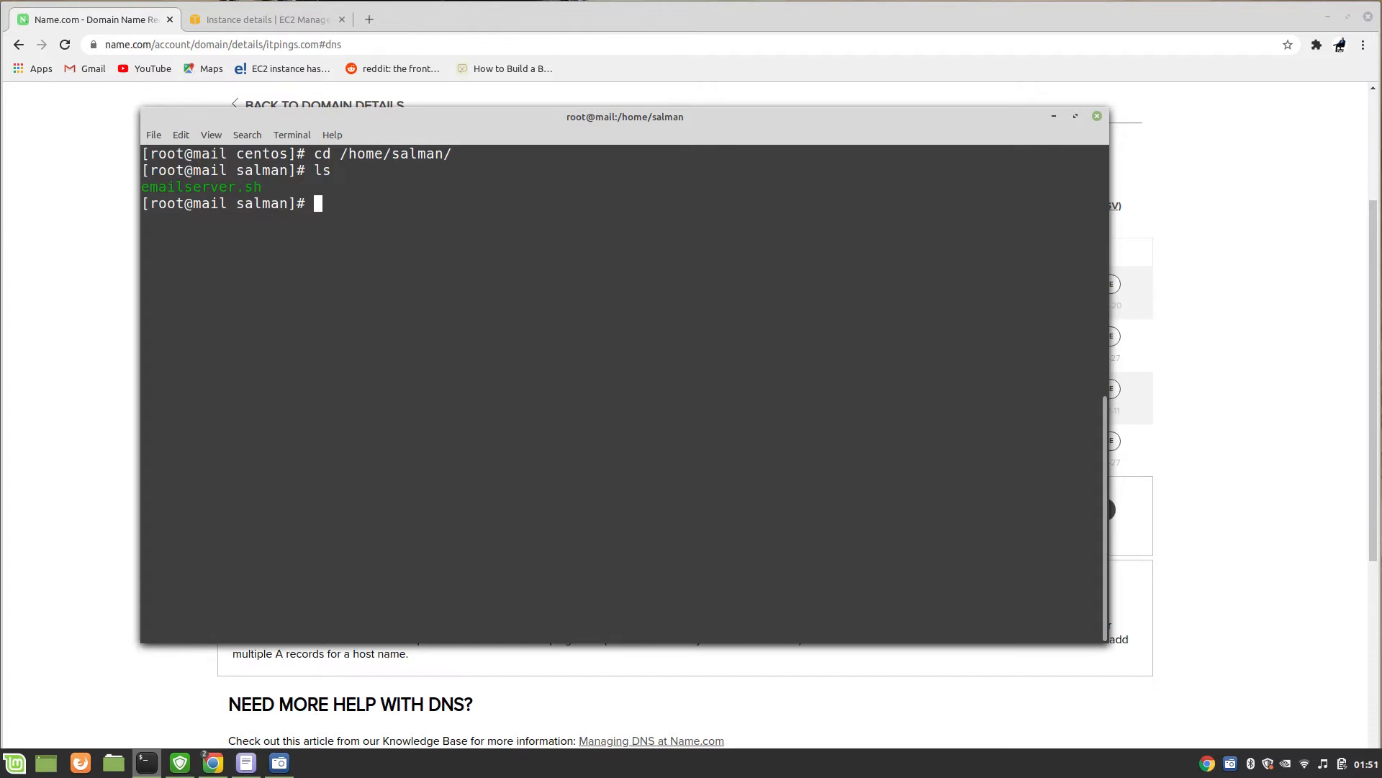
mouse_move(258, 362)
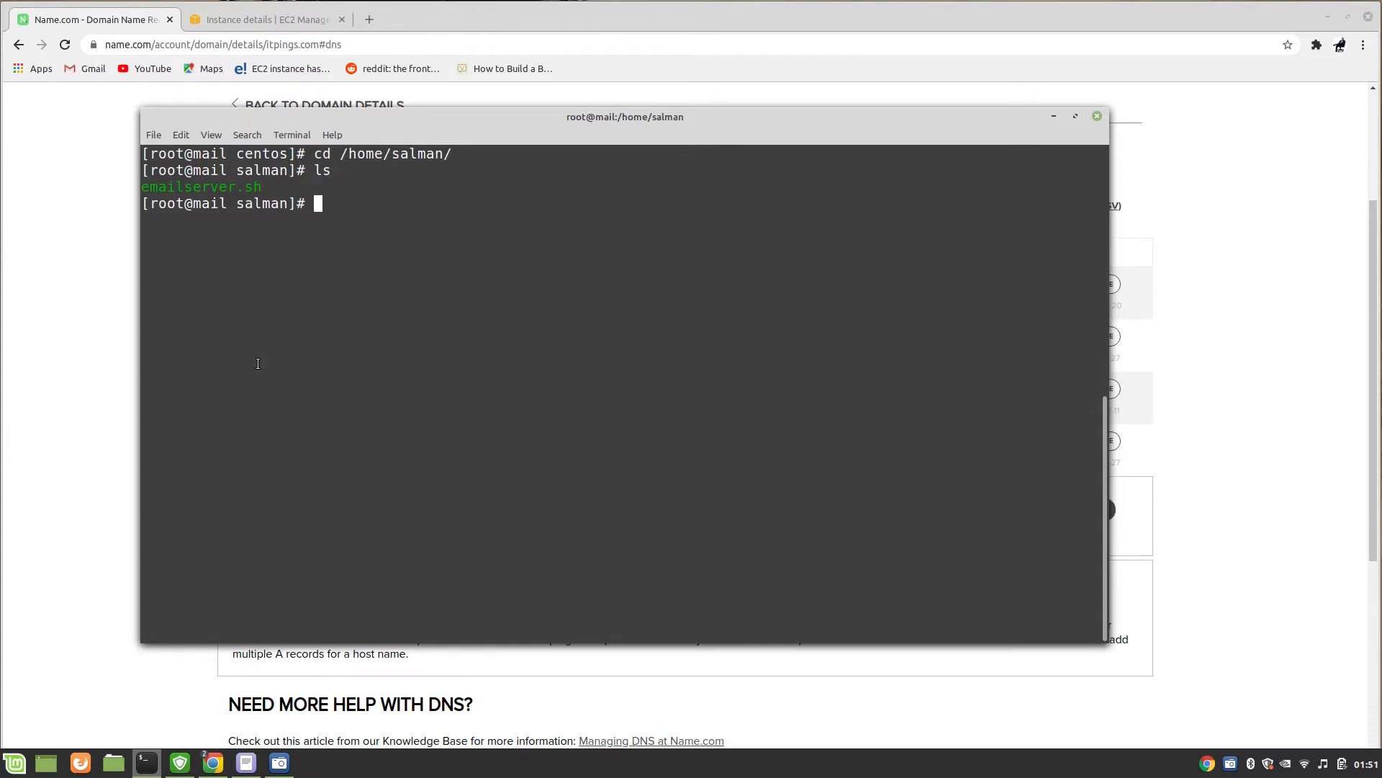
mouse_move(504, 377)
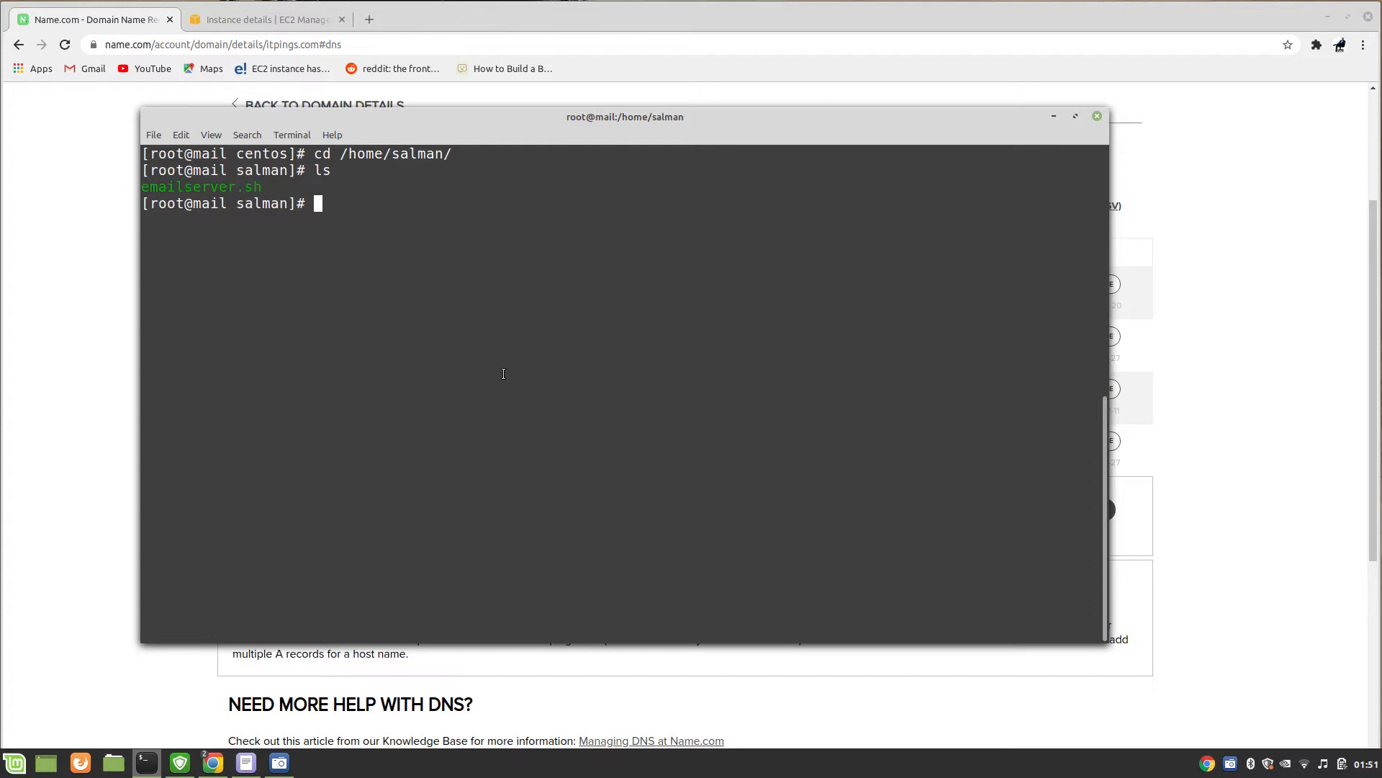
text(sys)
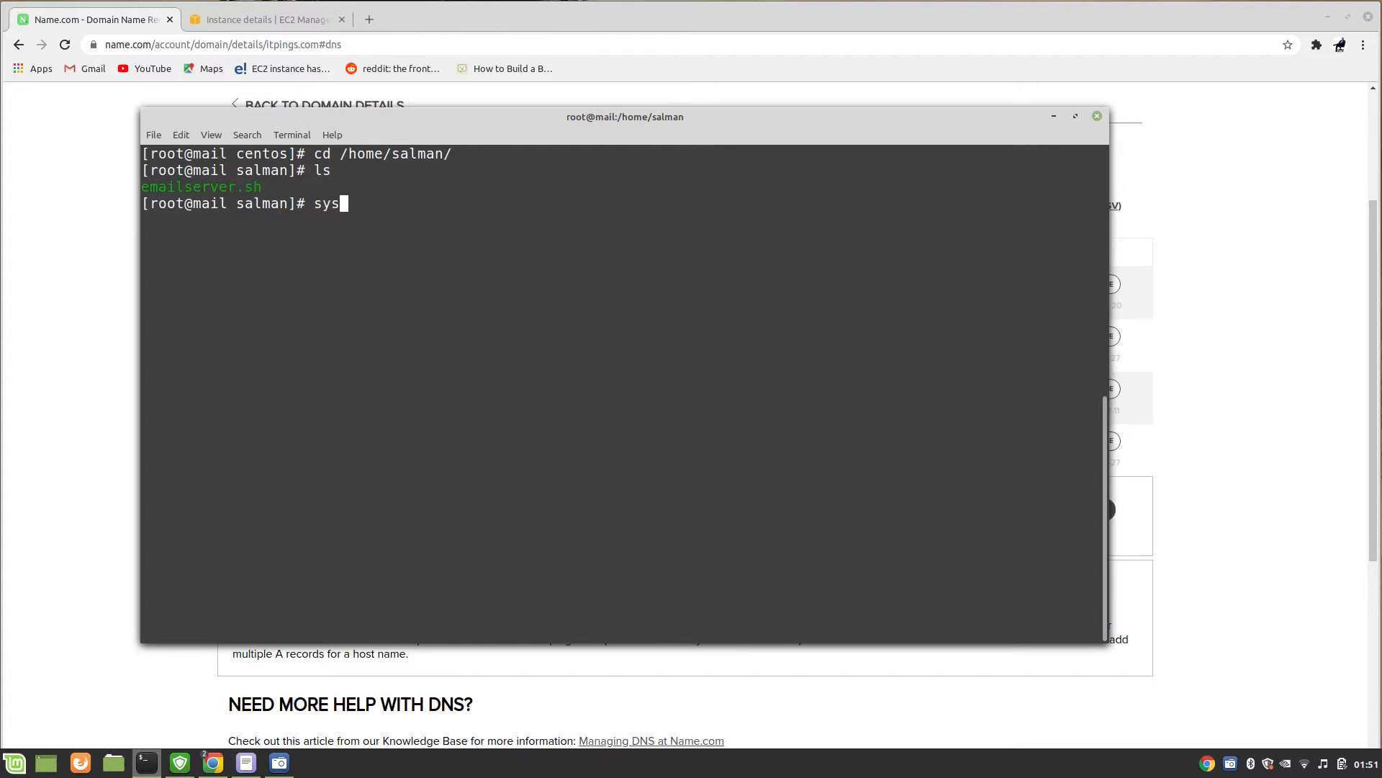
text(t)
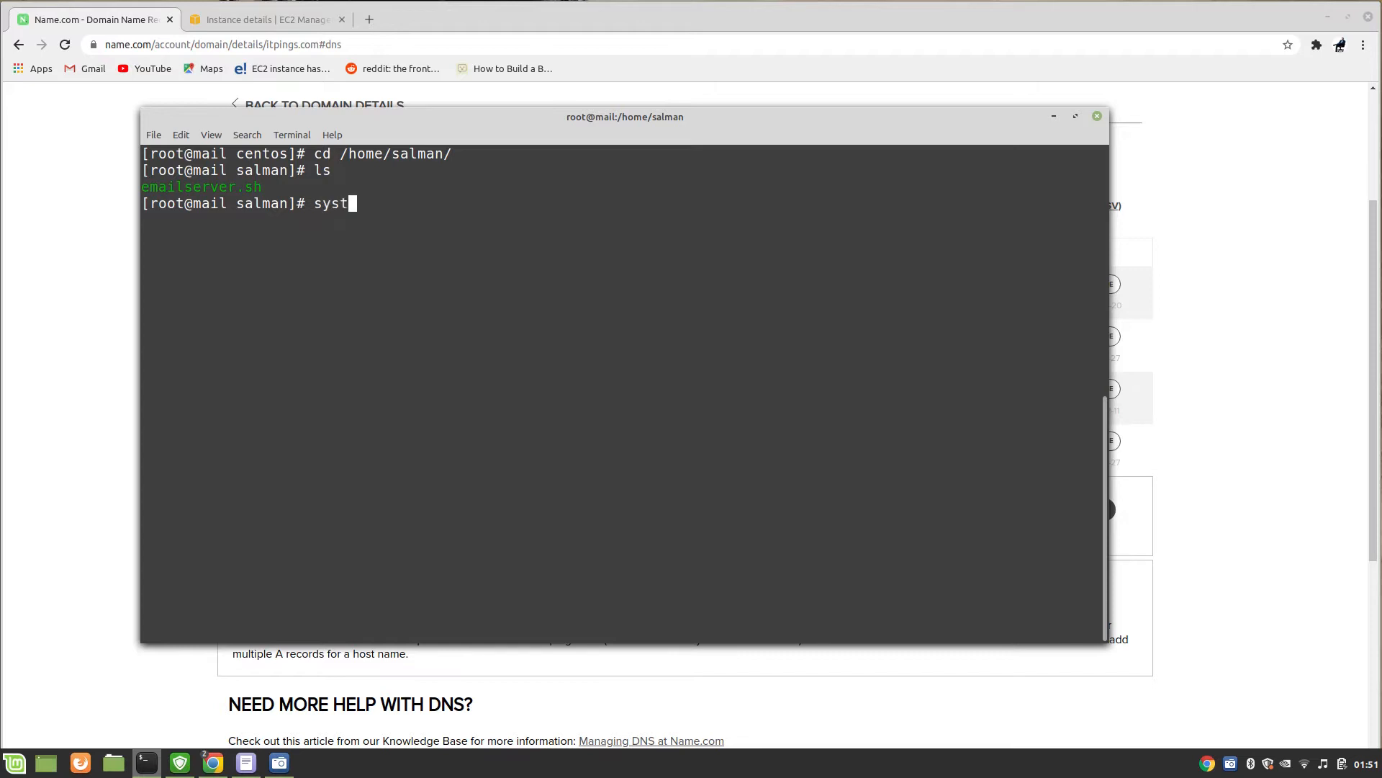
text(emctl stat)
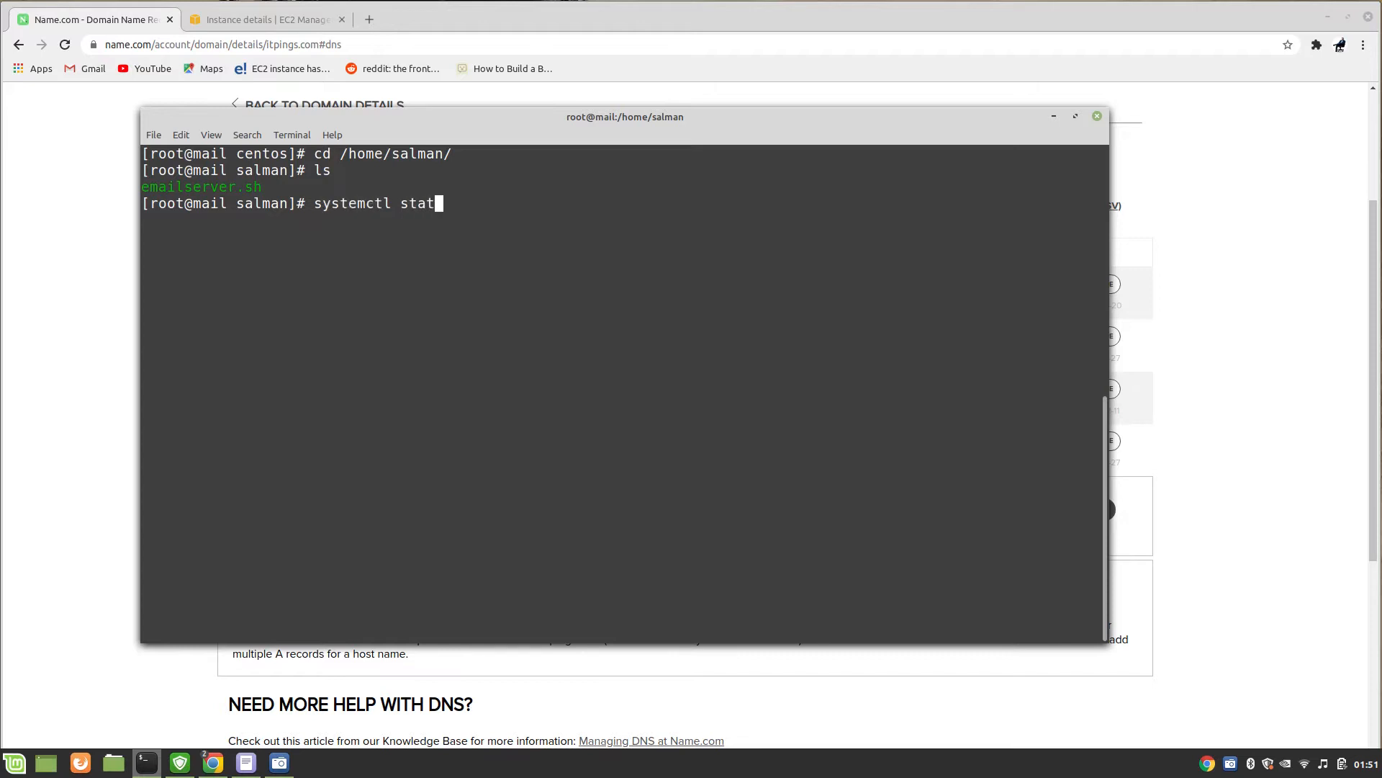
text(us post)
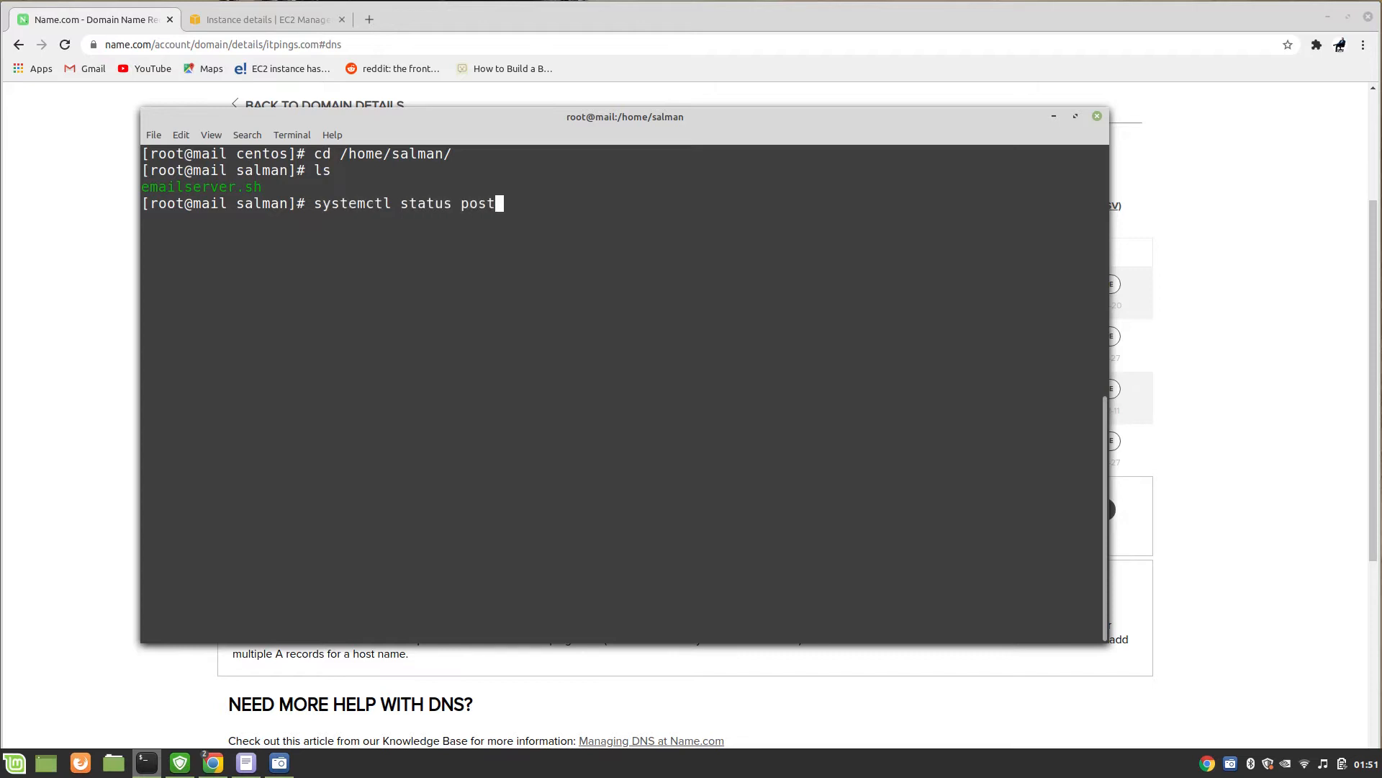
key(Return)
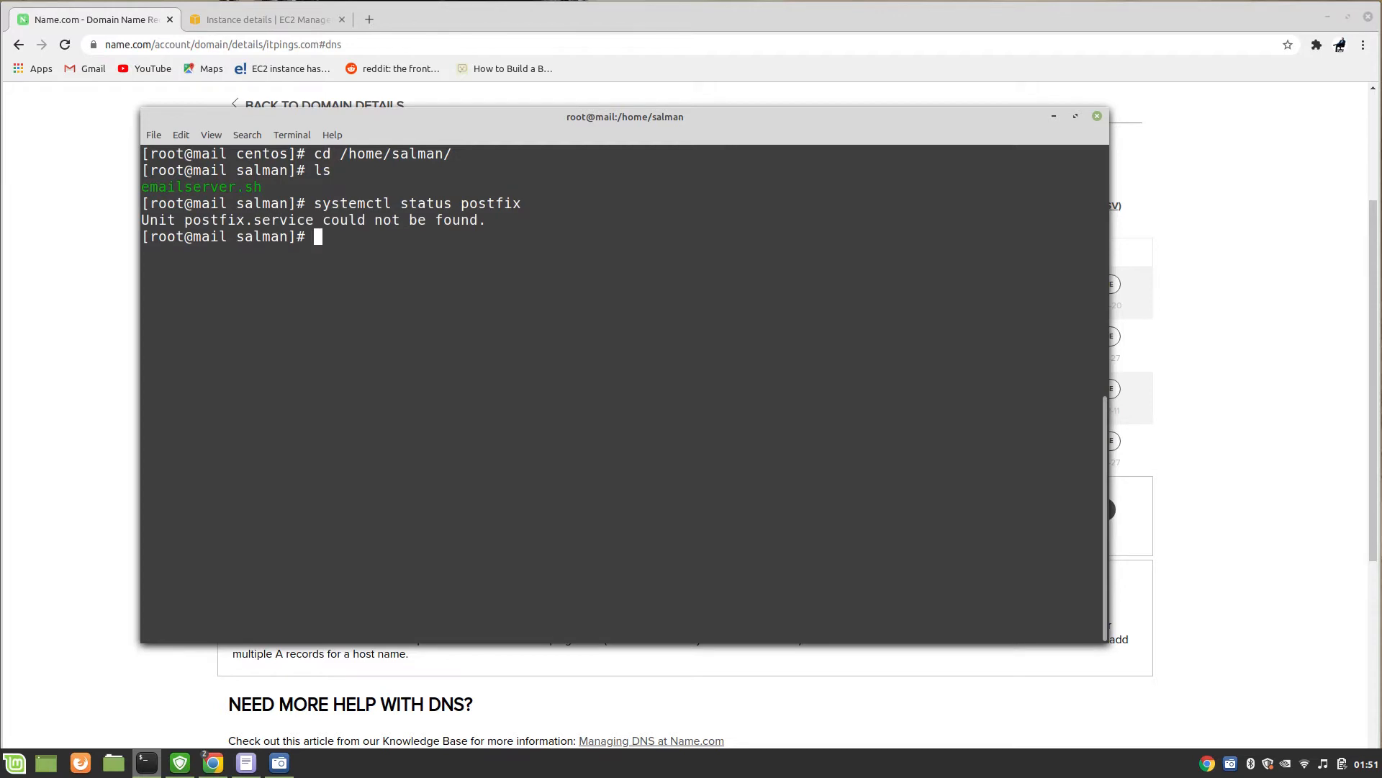
- Check the httpd service status, then start typing the next systemctl status check
text(systemctl status dovecot)
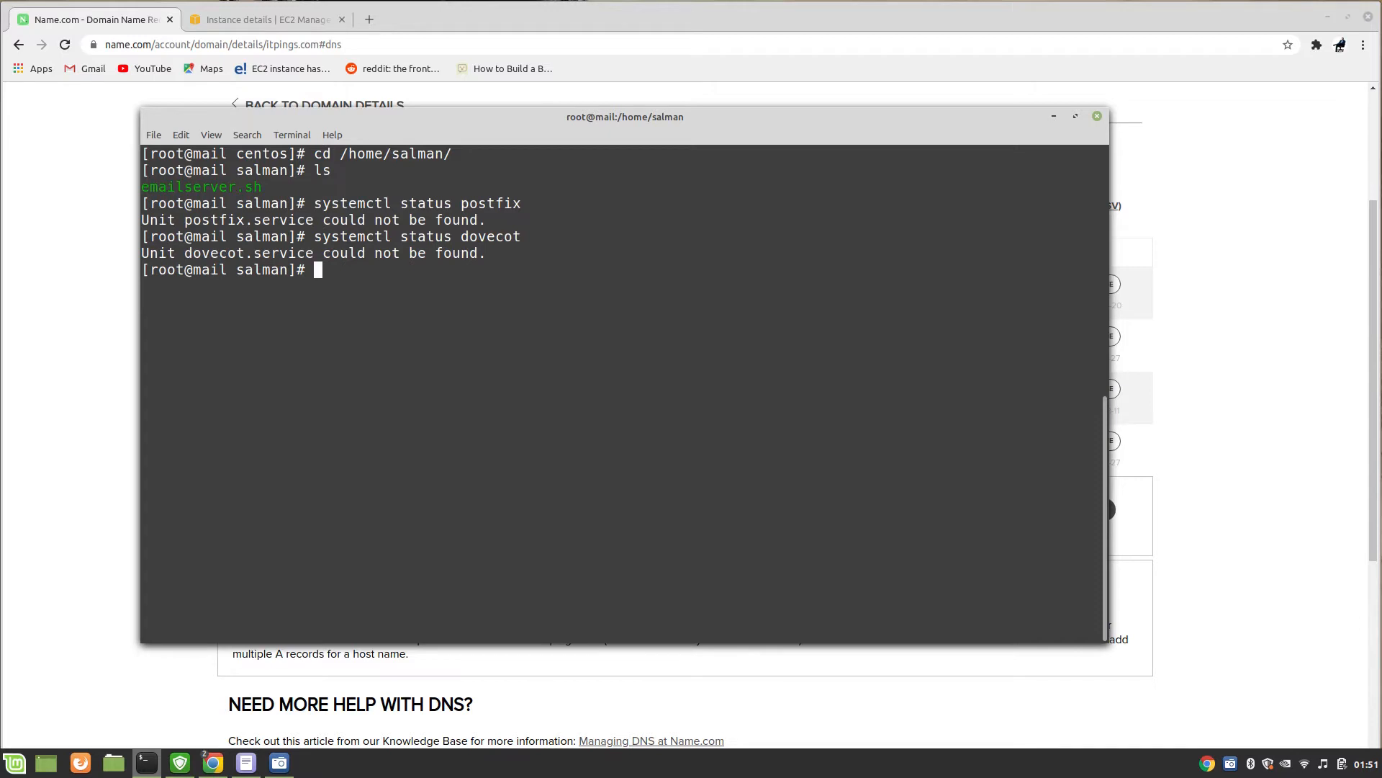
text(systemctl httpd statu)
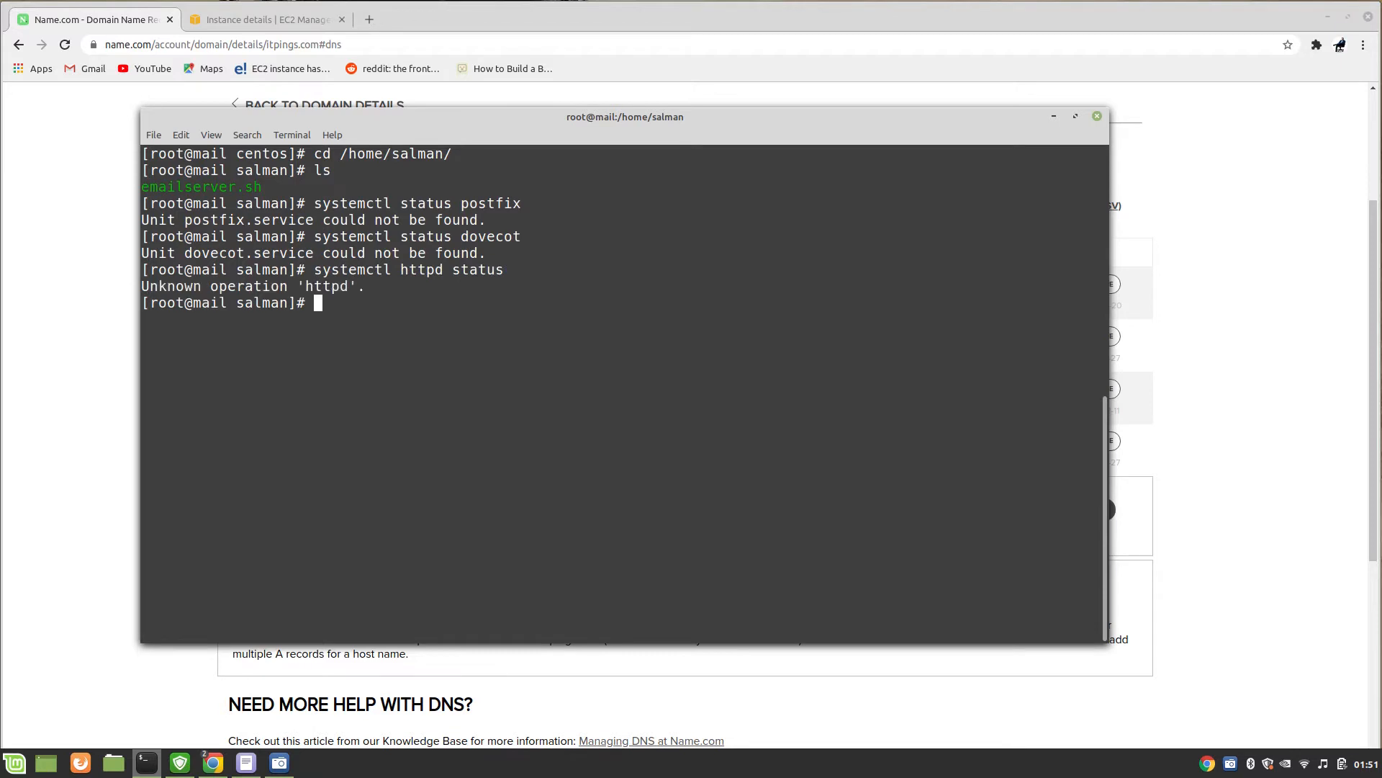
text(systemctl httpd status)
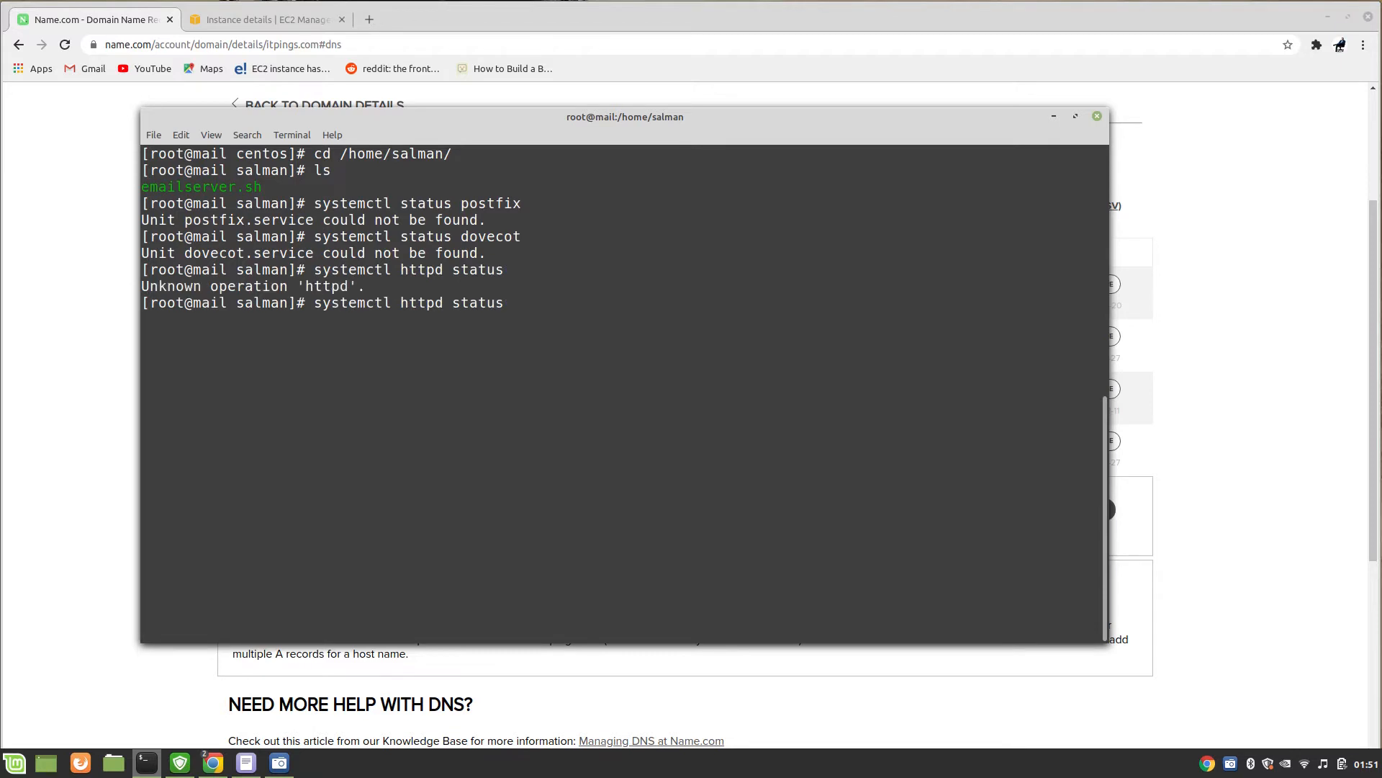
key(BackSpace)
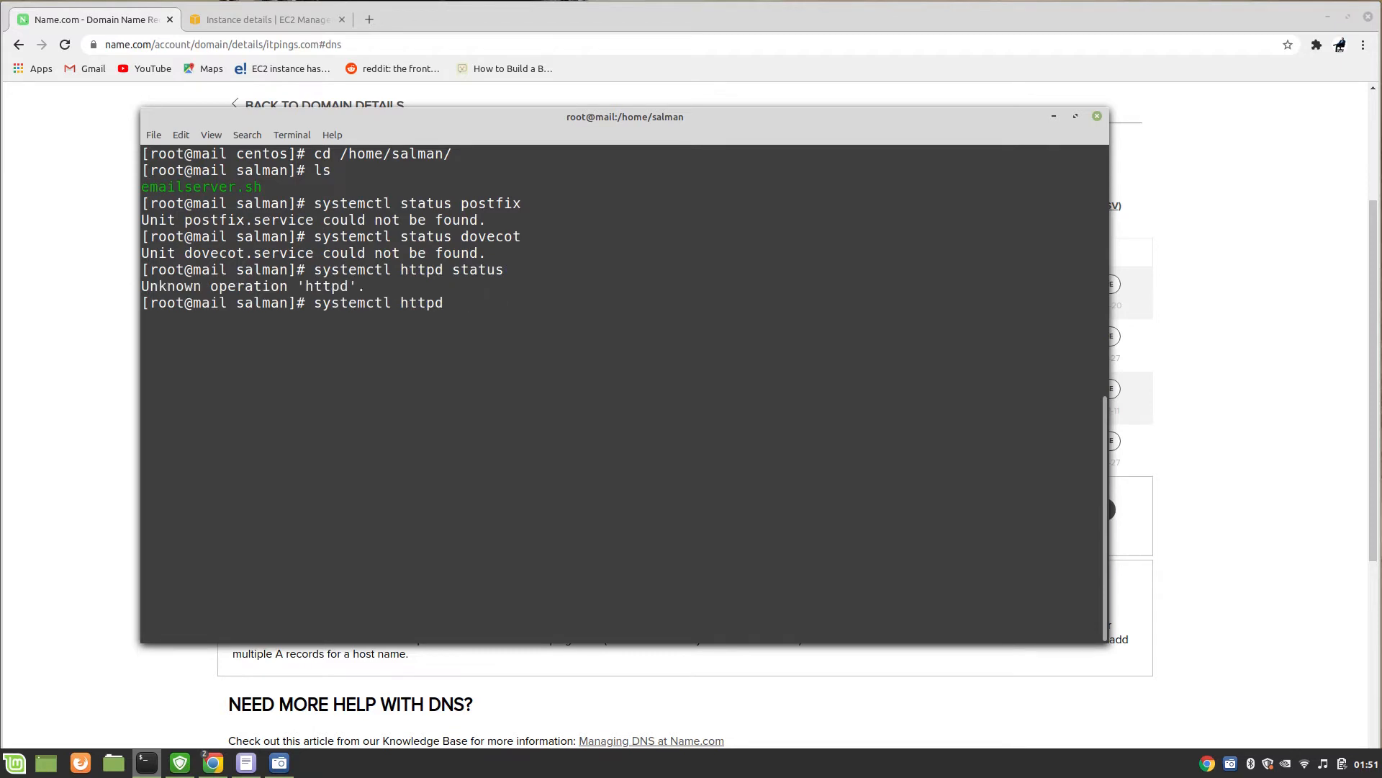
text(s)
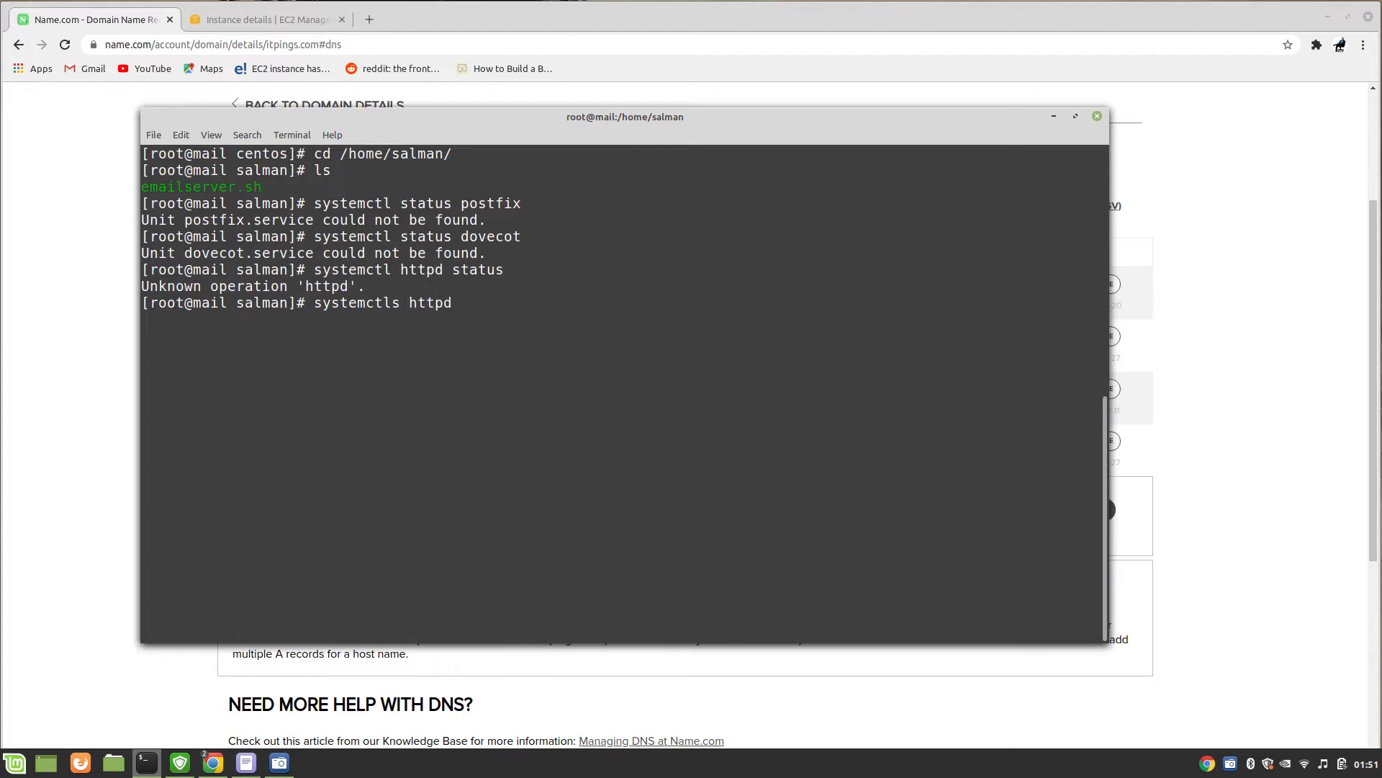
text(status)
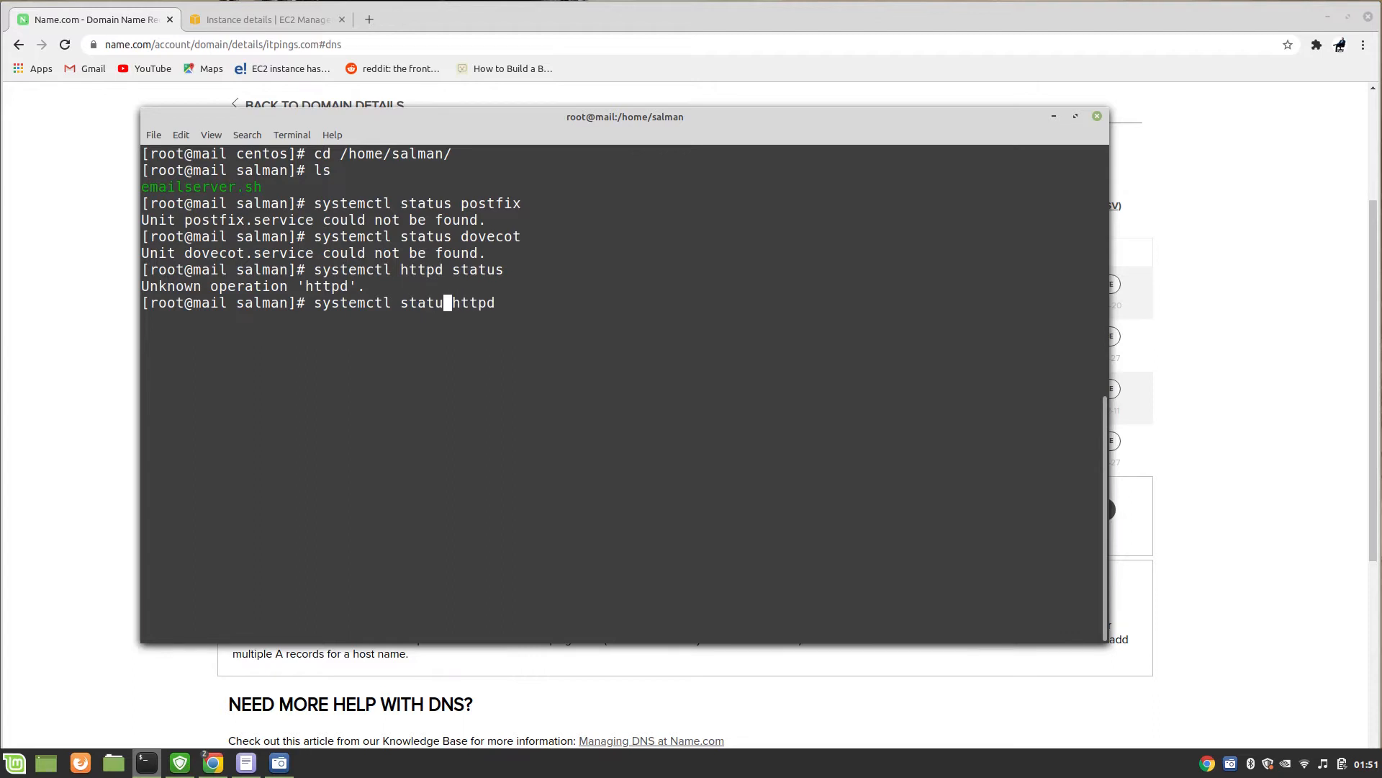
key(Return)
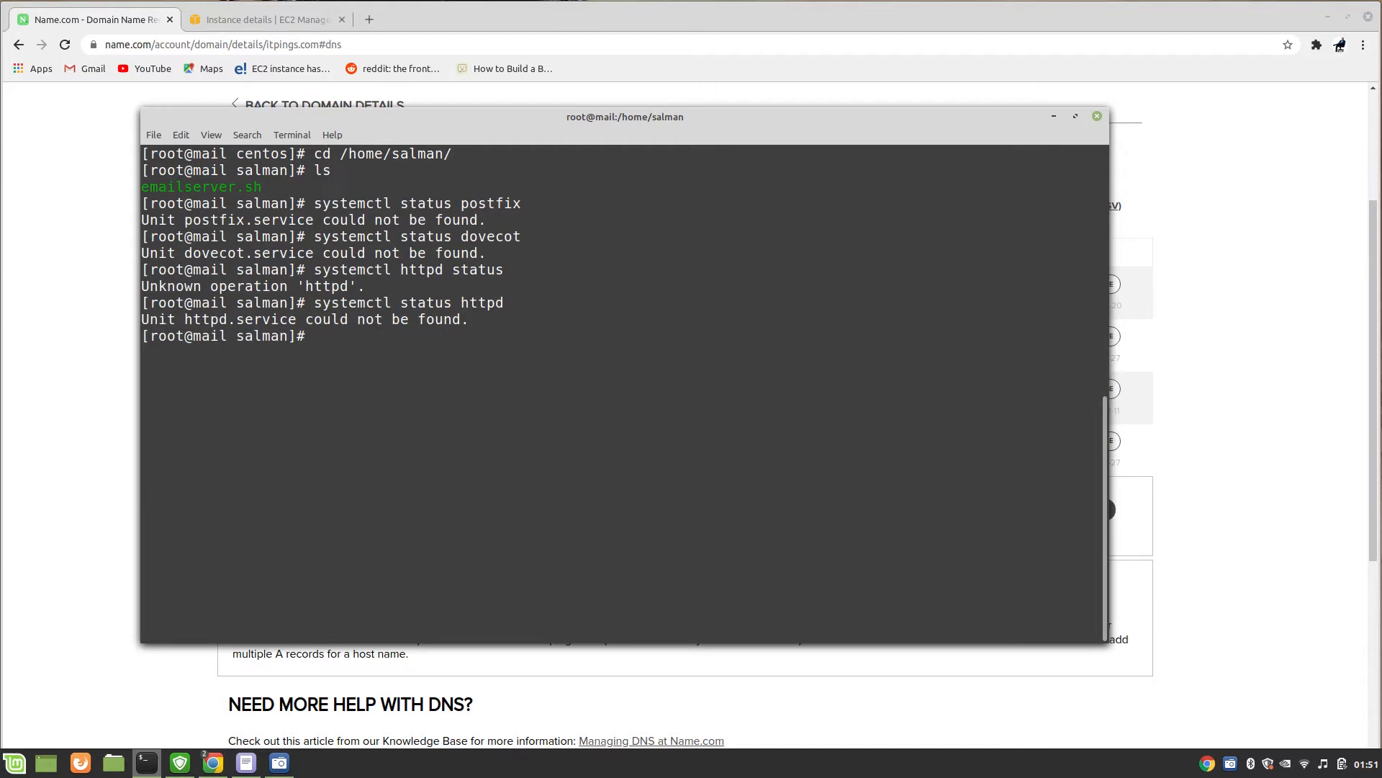
text(systemctl st)
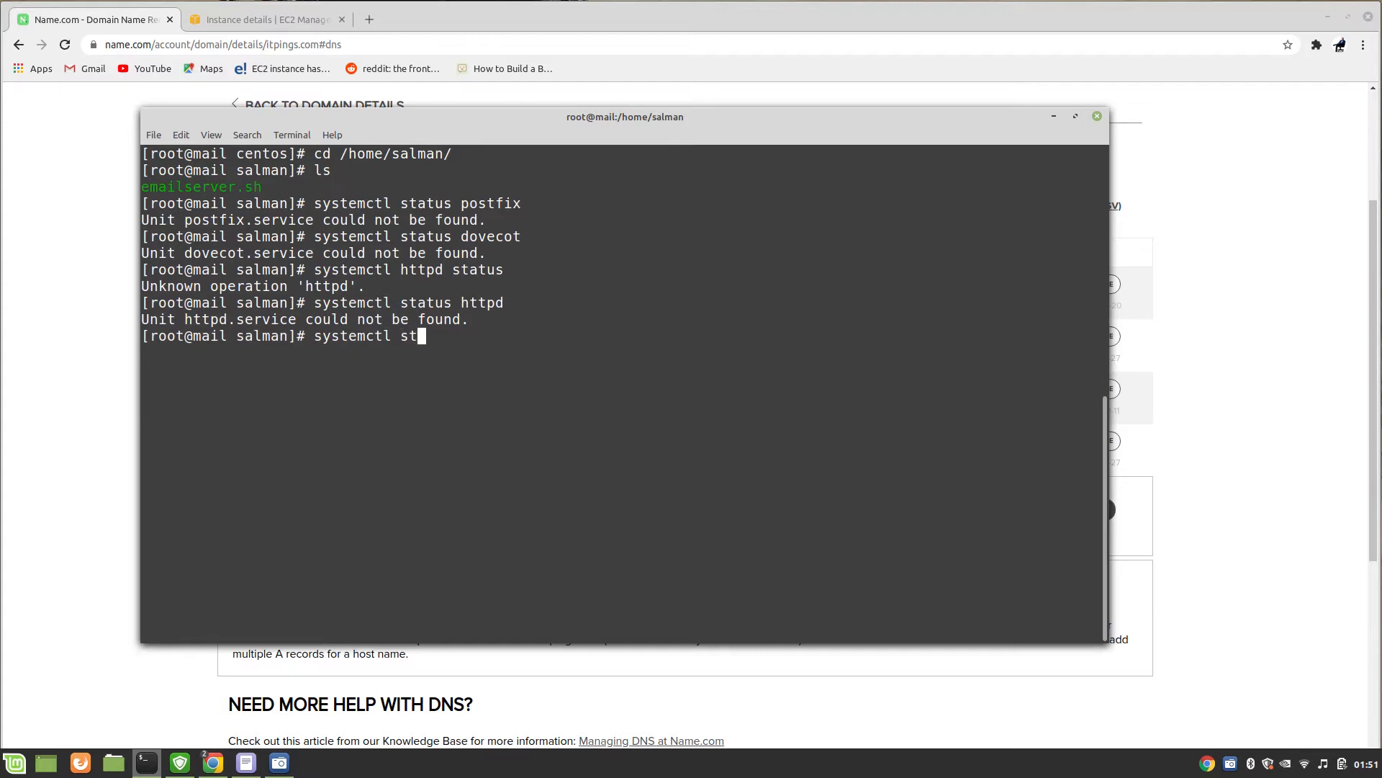
text(atus firewalld)
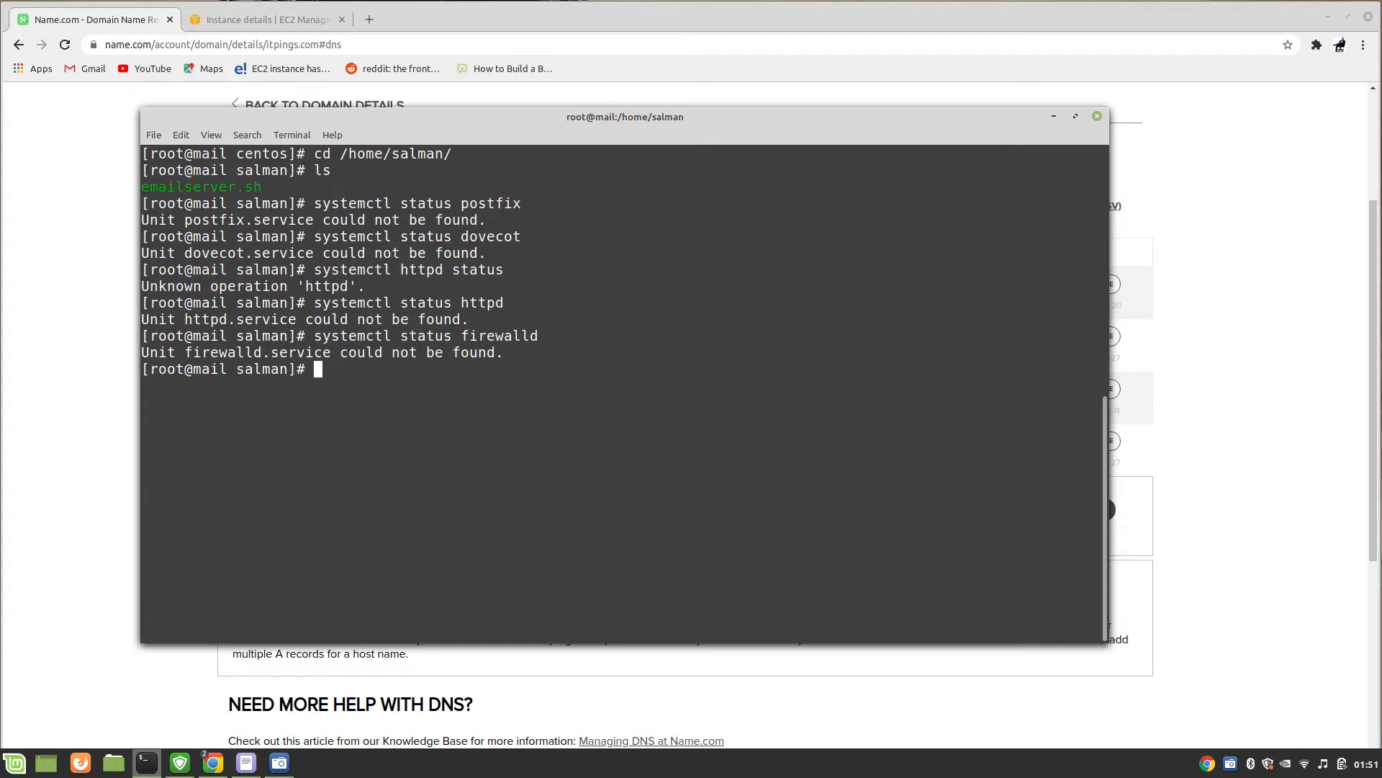
mouse_move(502, 372)
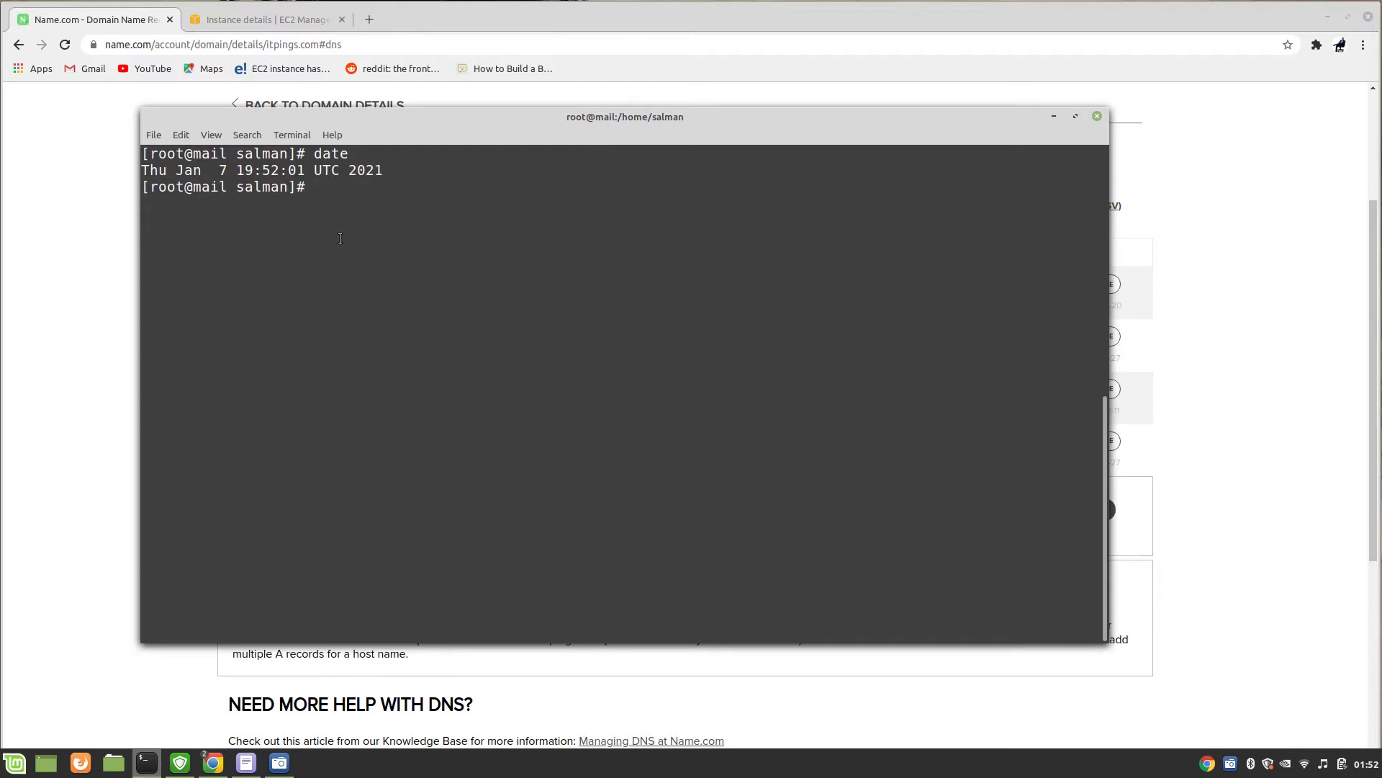
- Load itpings.com in a new Chrome tab, see ERR_CONNECTION_REFUSED, and return to the terminal
click(1096, 115)
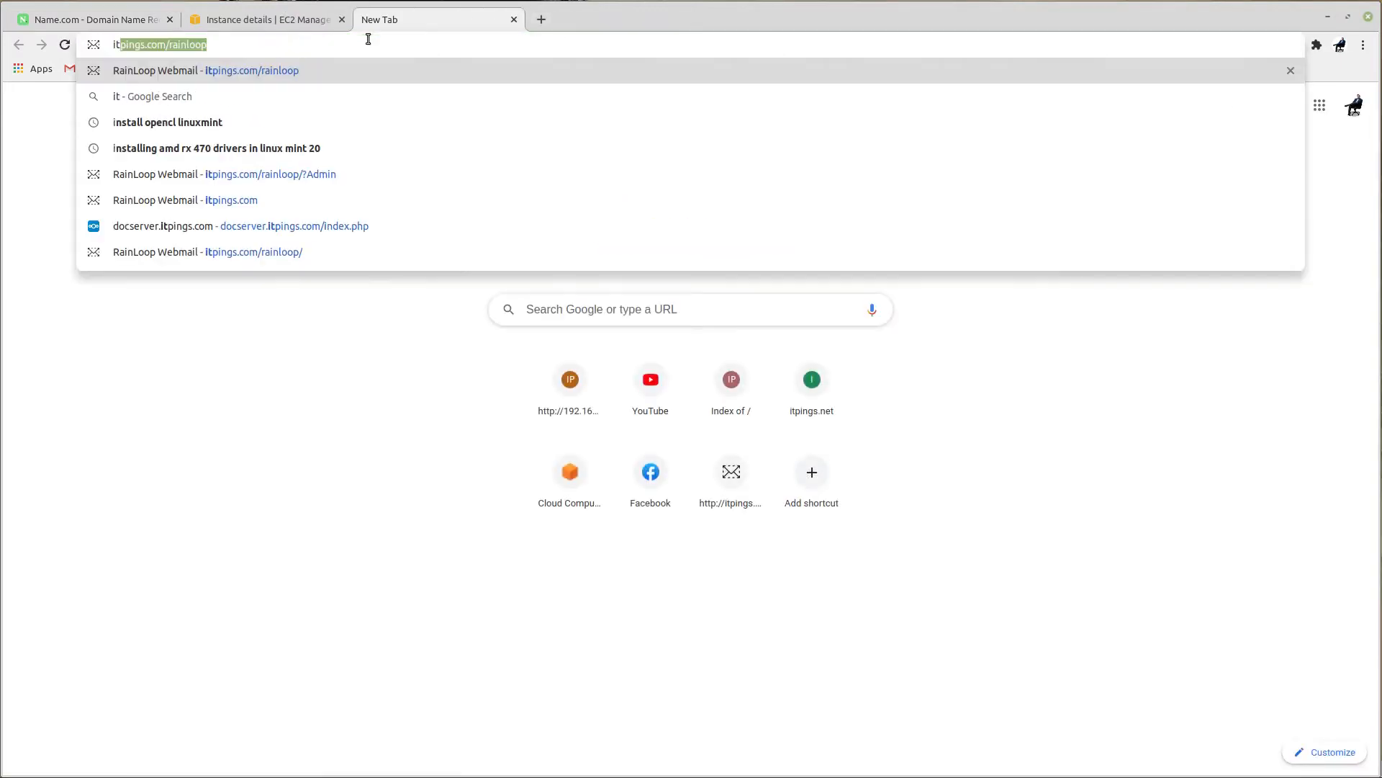
key(Return)
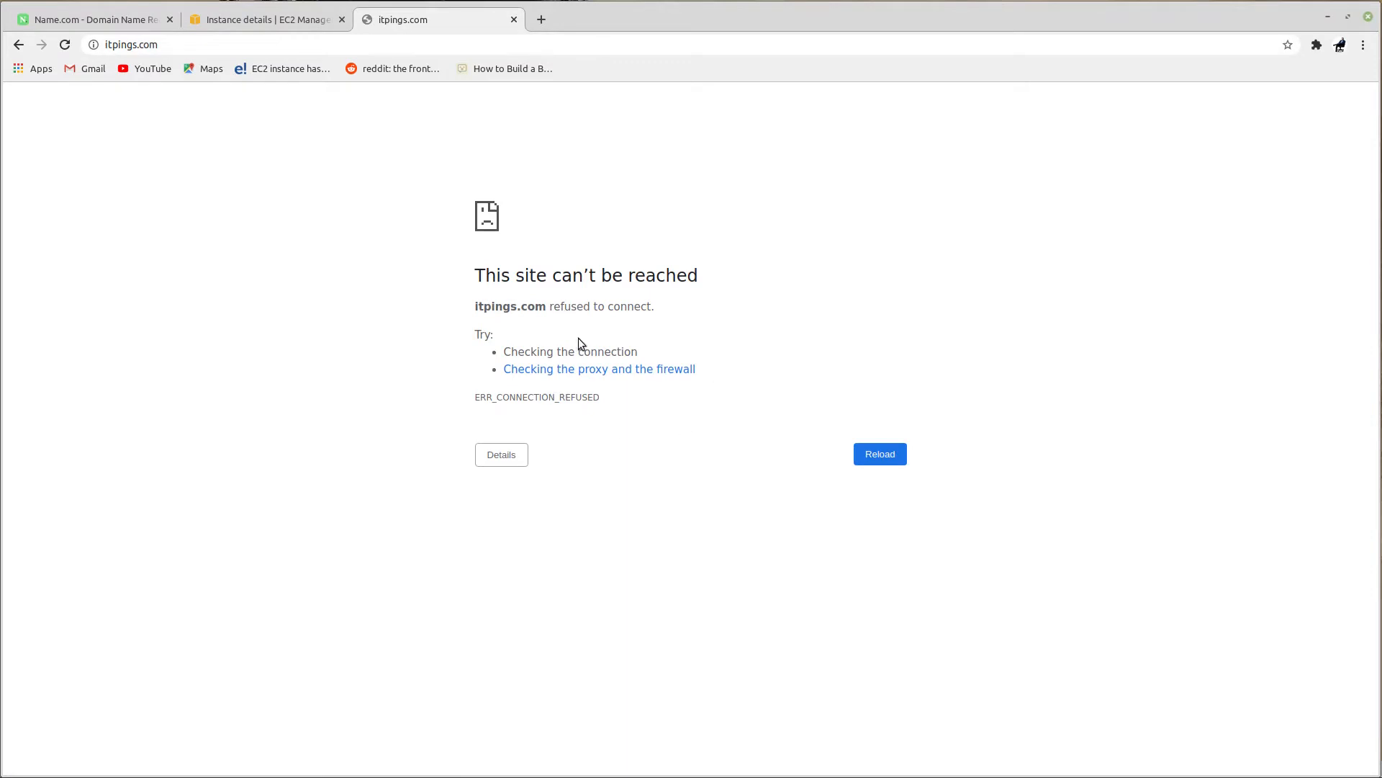
mouse_move(122, 6)
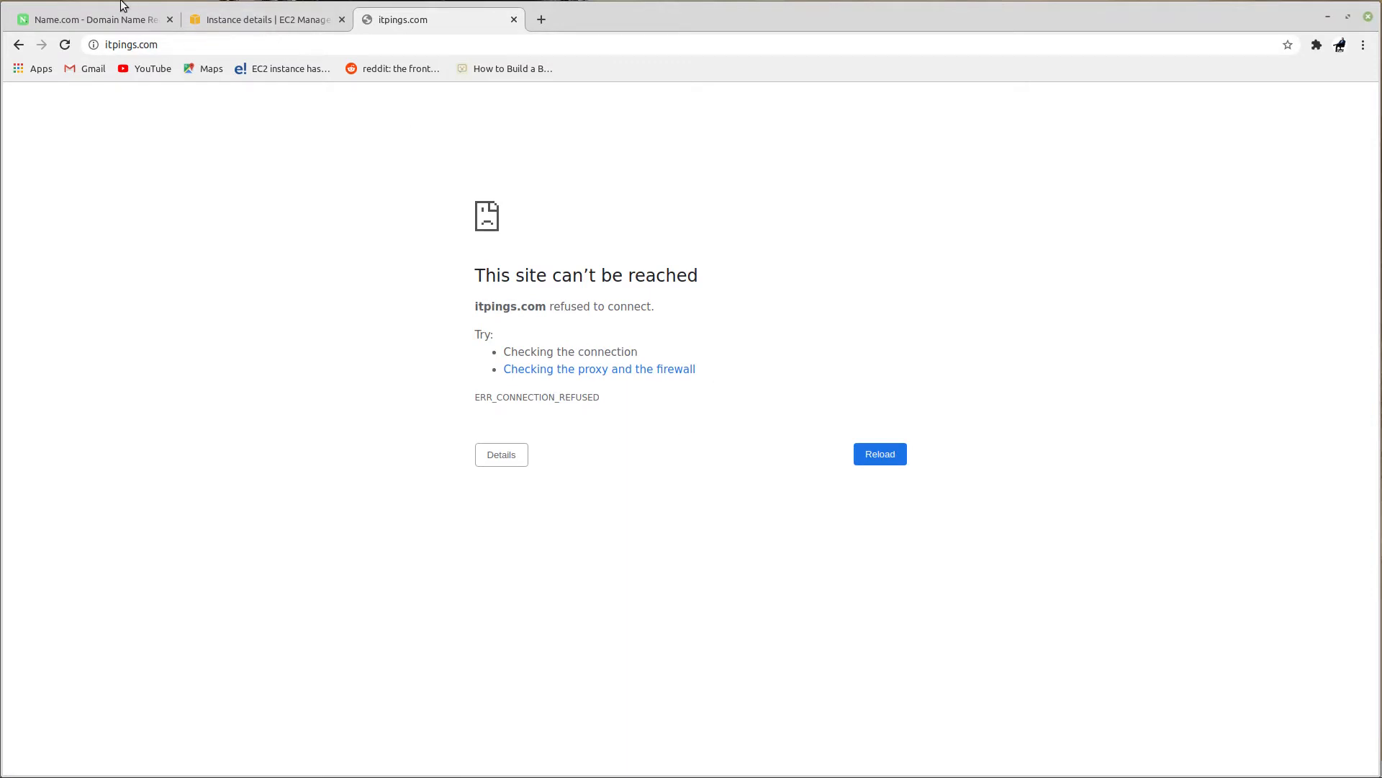
mouse_move(146, 762)
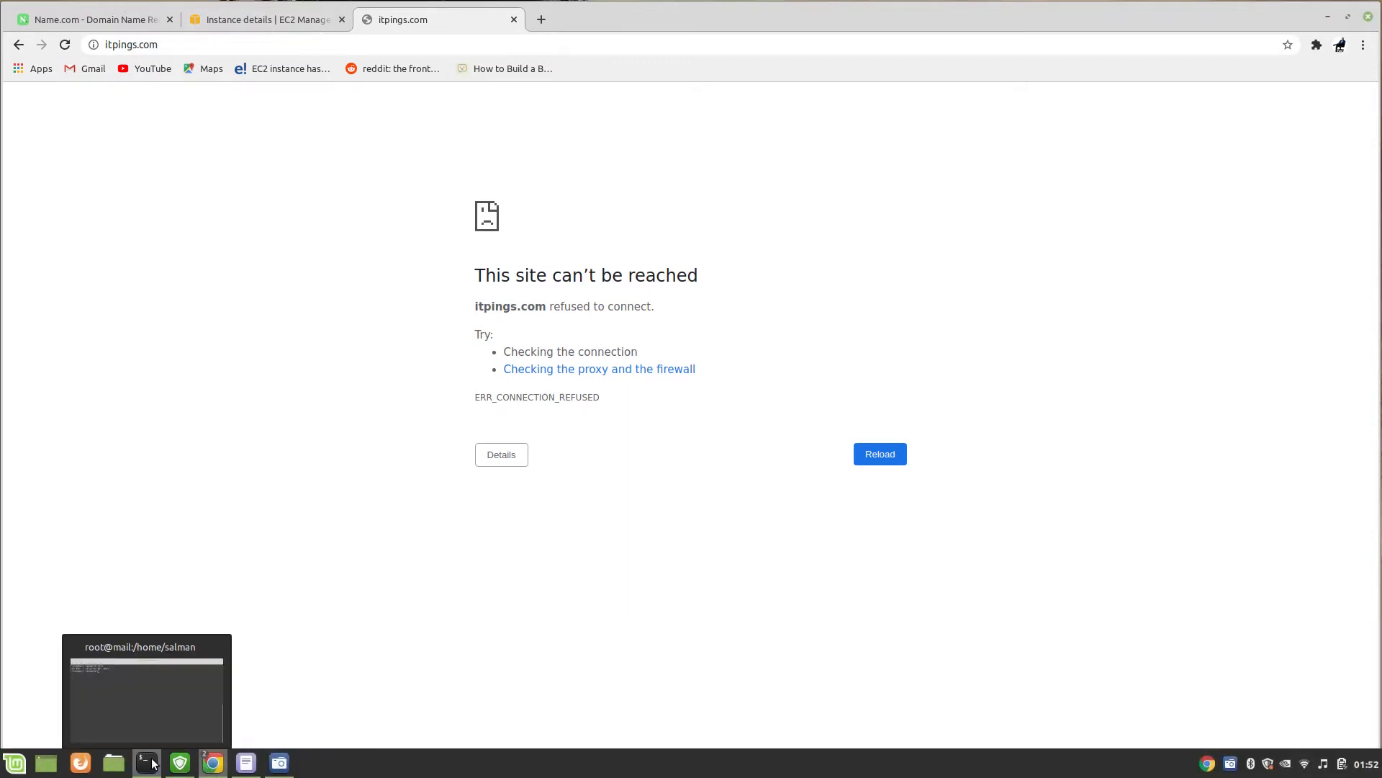
click(146, 762)
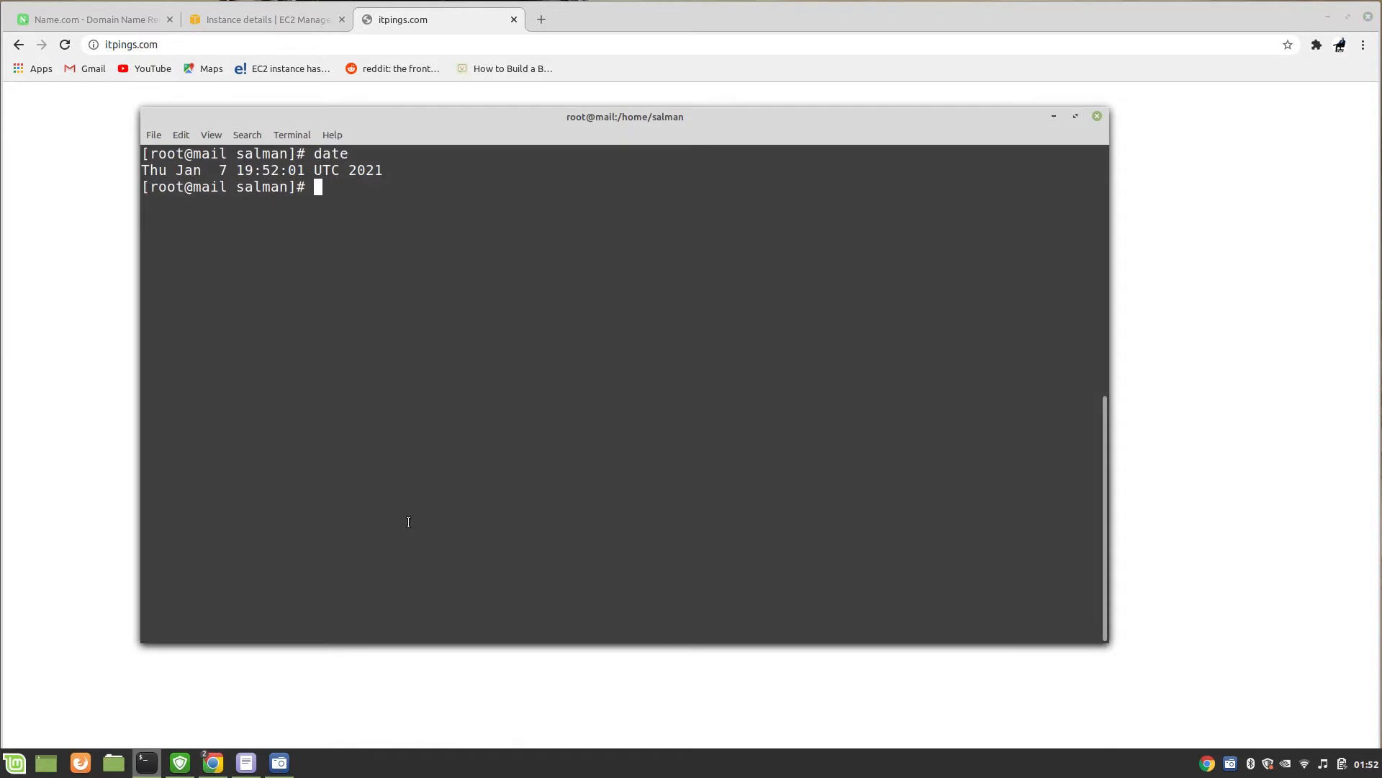
- Run emailserver.sh until it installs firewalld, opens ports, and prompts for a hostname
key(Return)
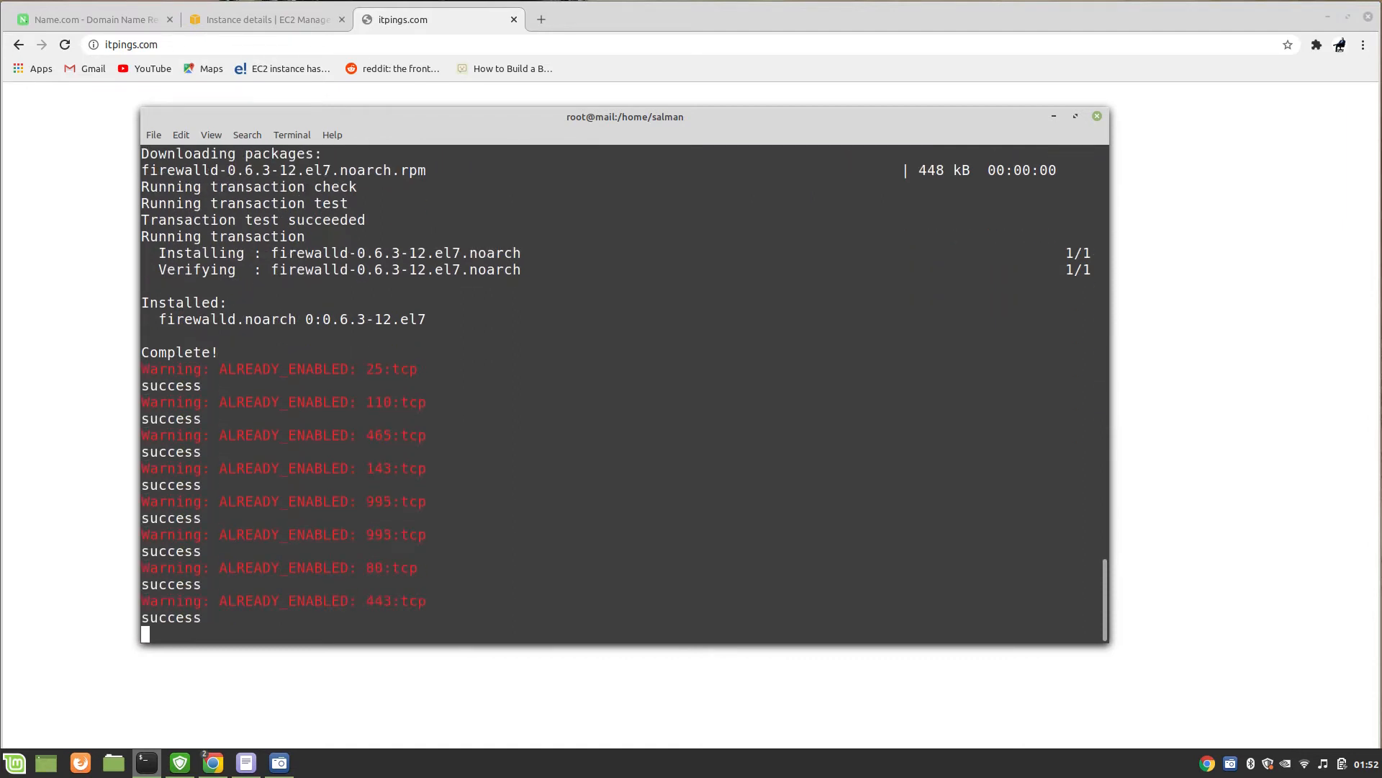
scroll(down, 3)
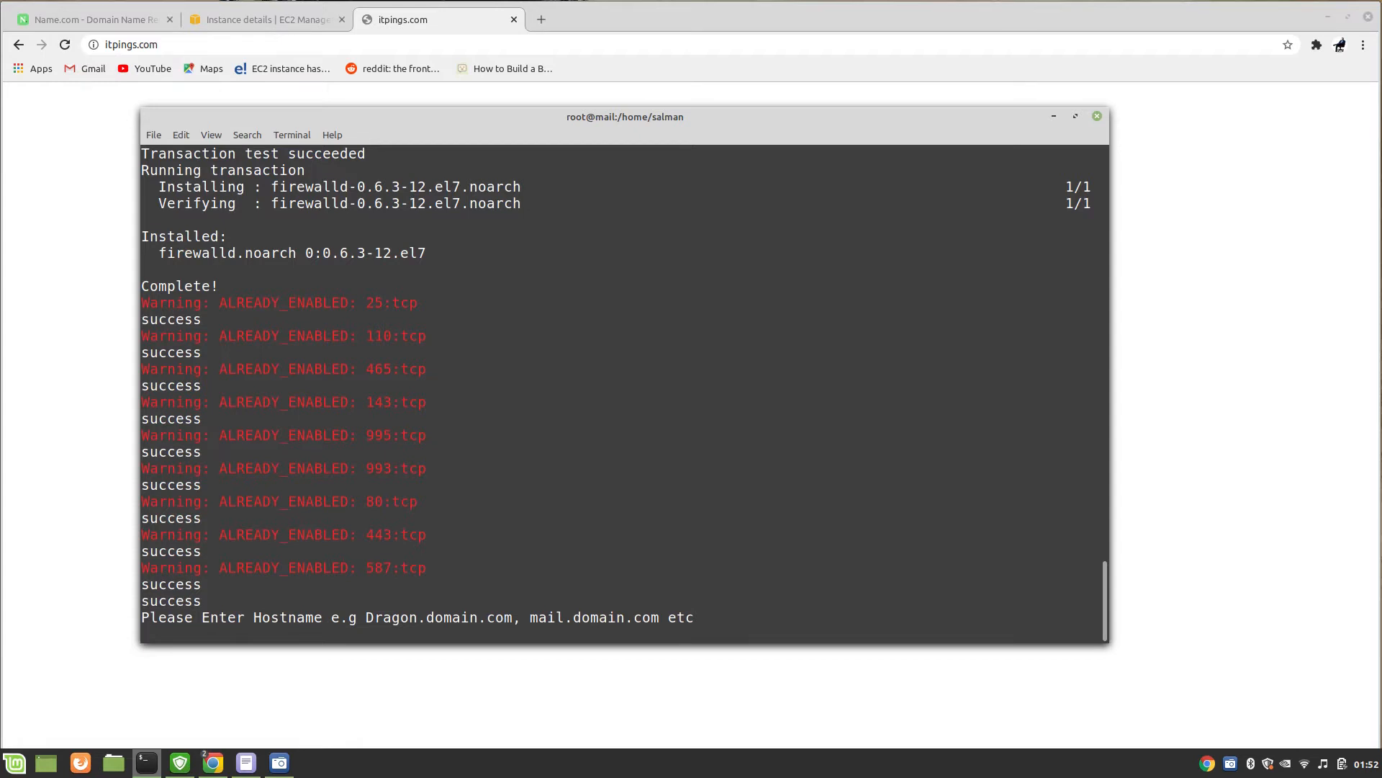
- Enter and confirm mail.itpings.com as hostname and itpings.com as domain
text(mail.itpings.com)
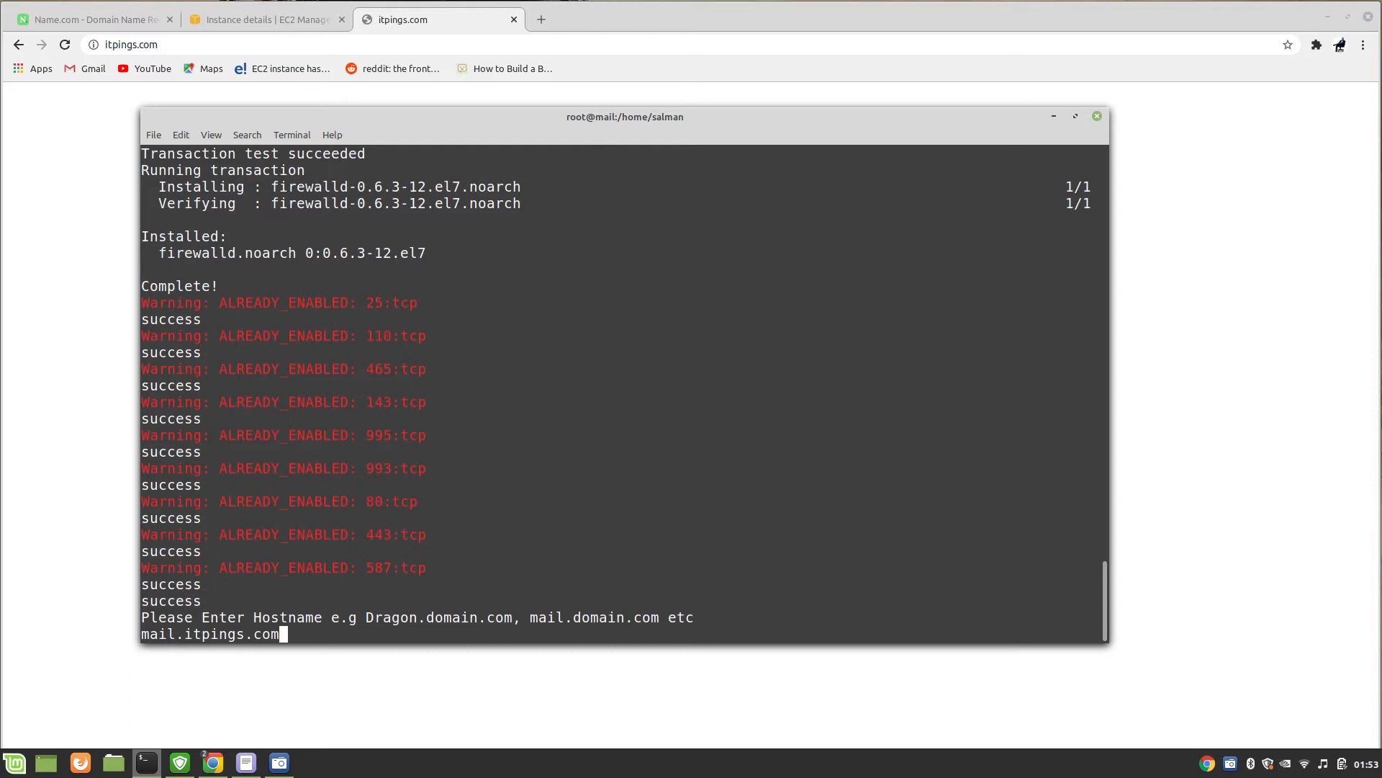
key(Return)
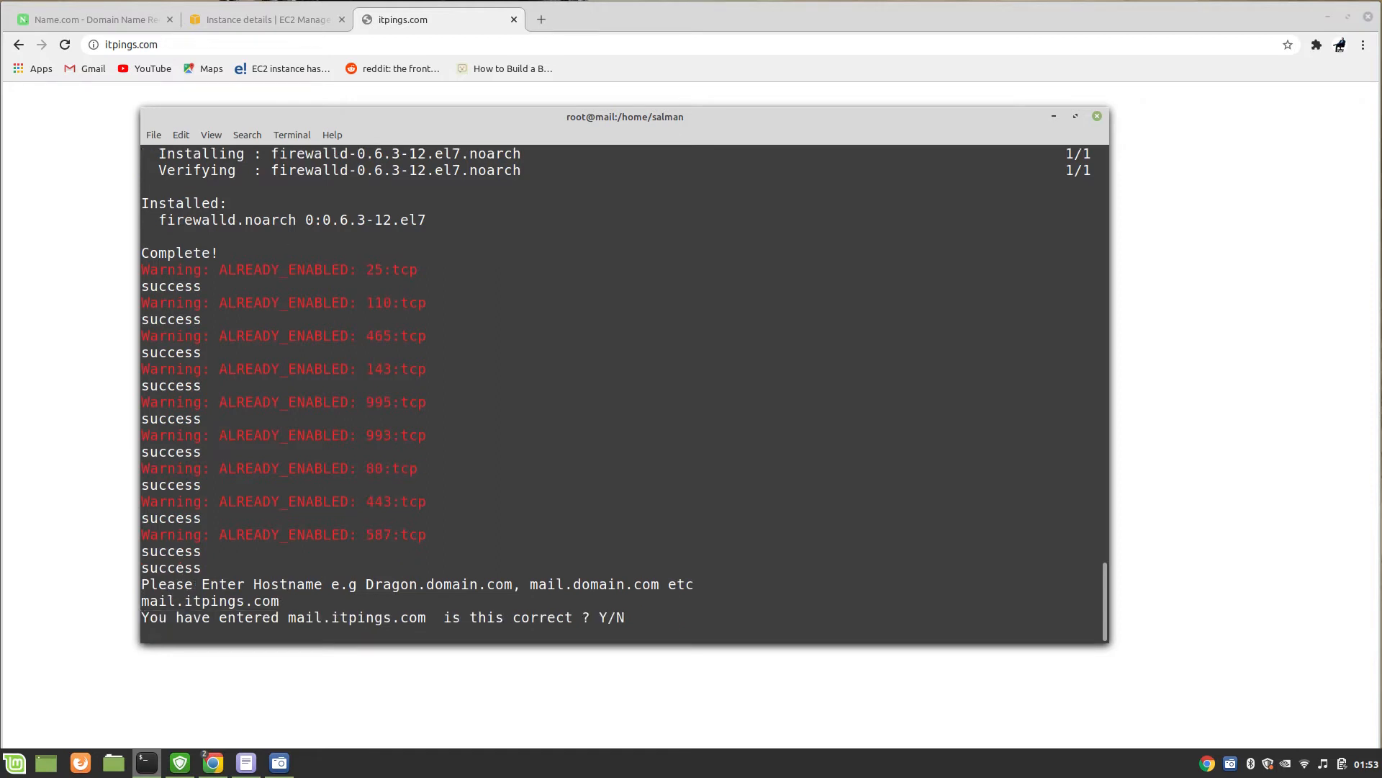
text(y)
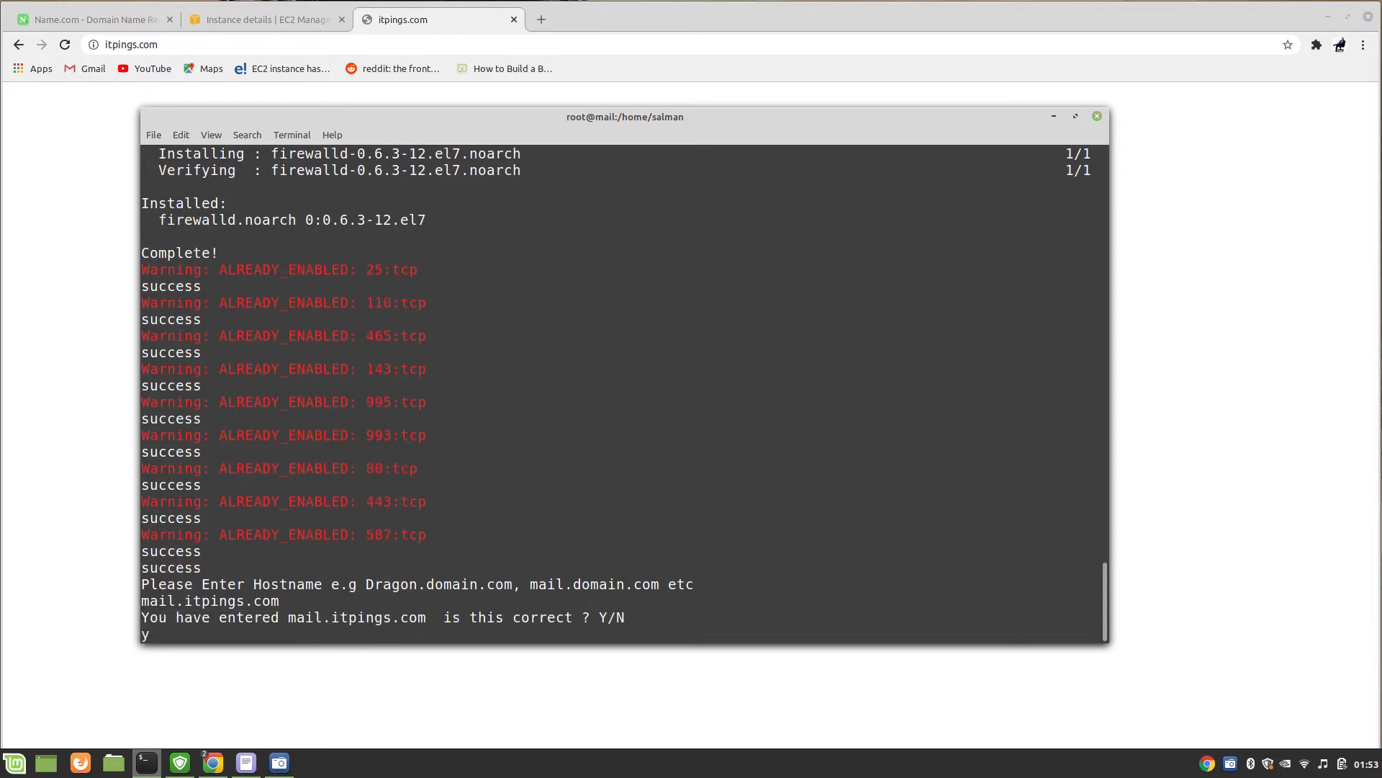
key(Return)
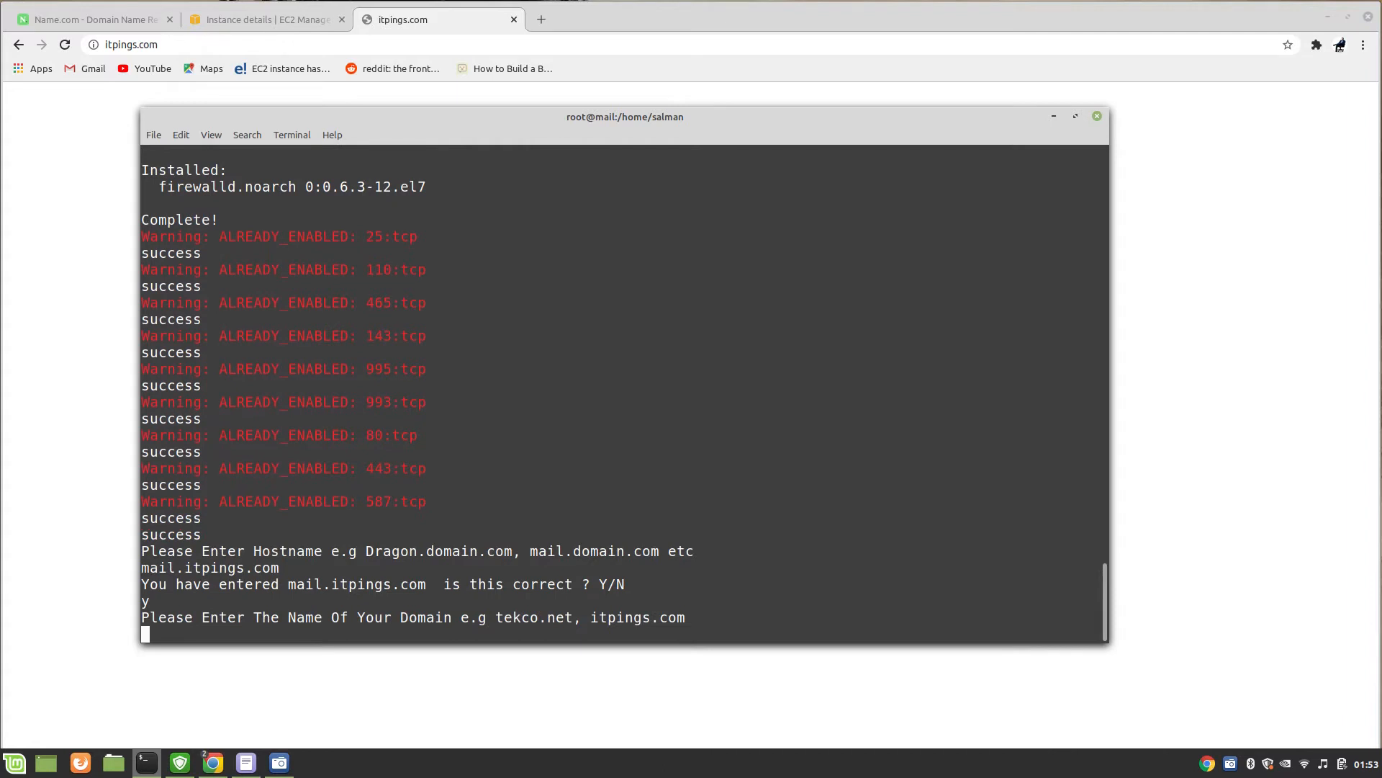
text(itpings.com)
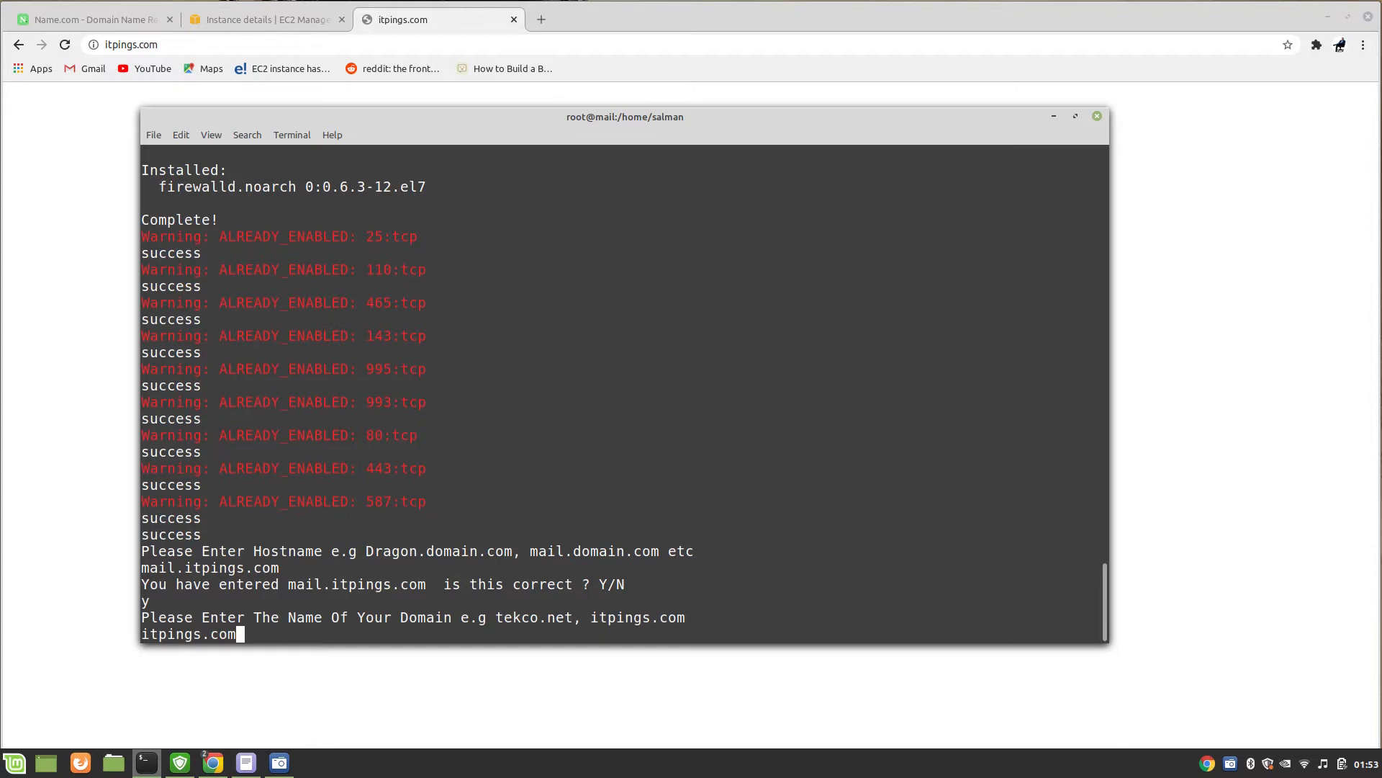
key(Return)
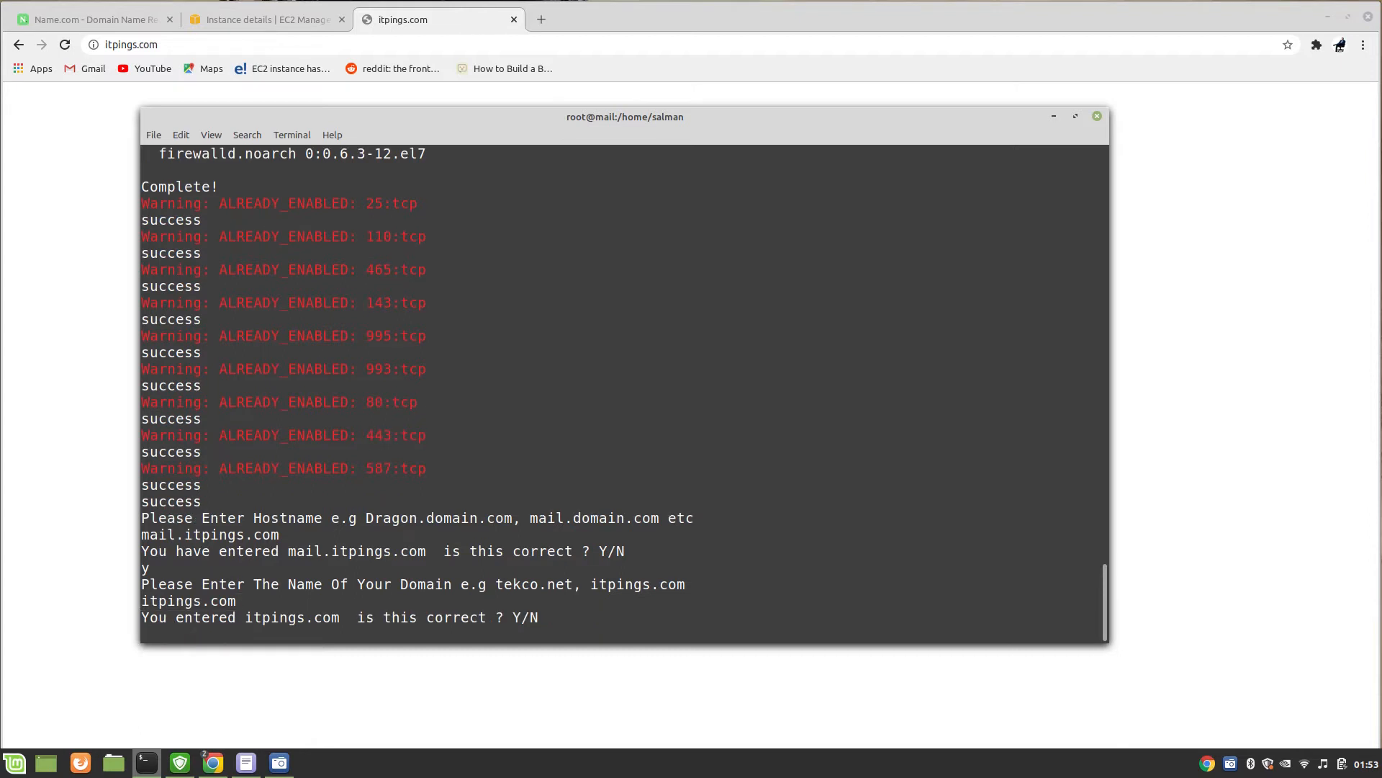
text(y)
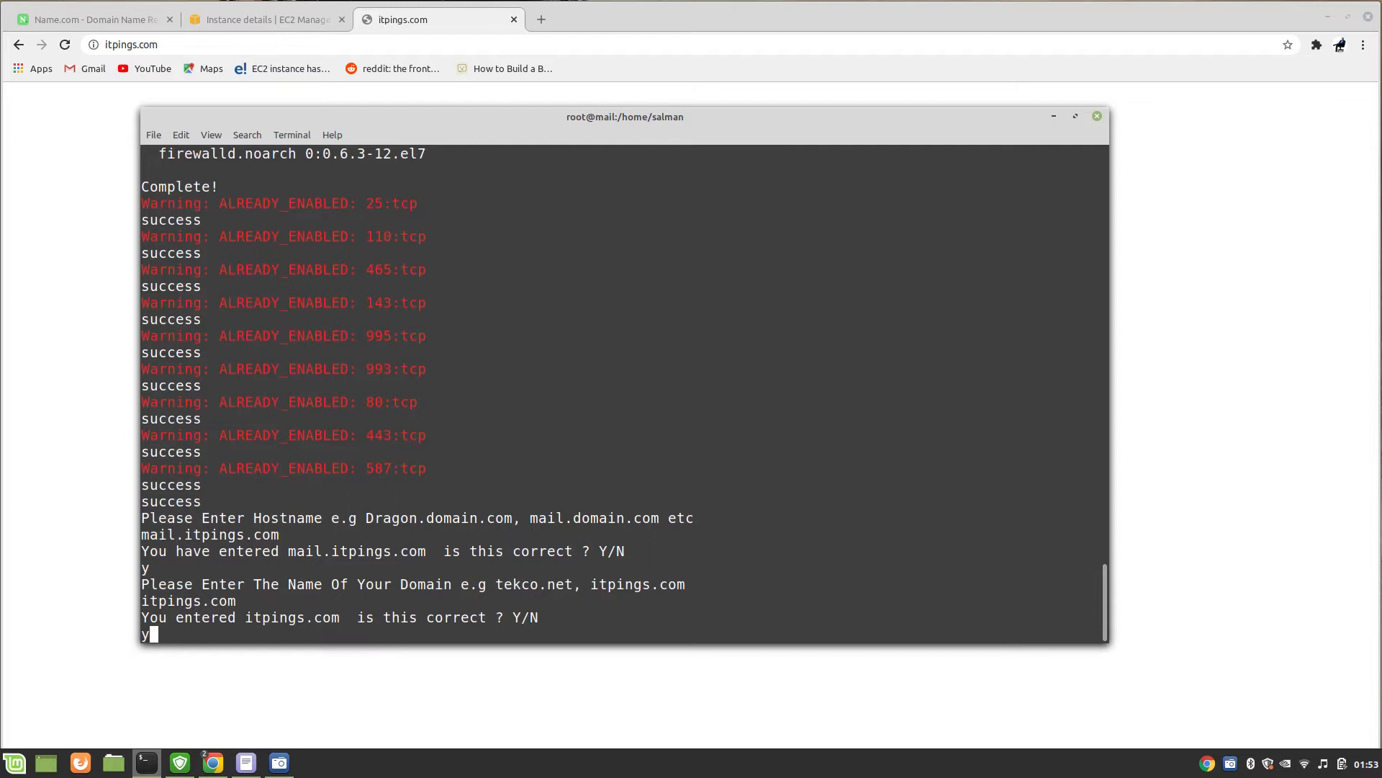
key(Return)
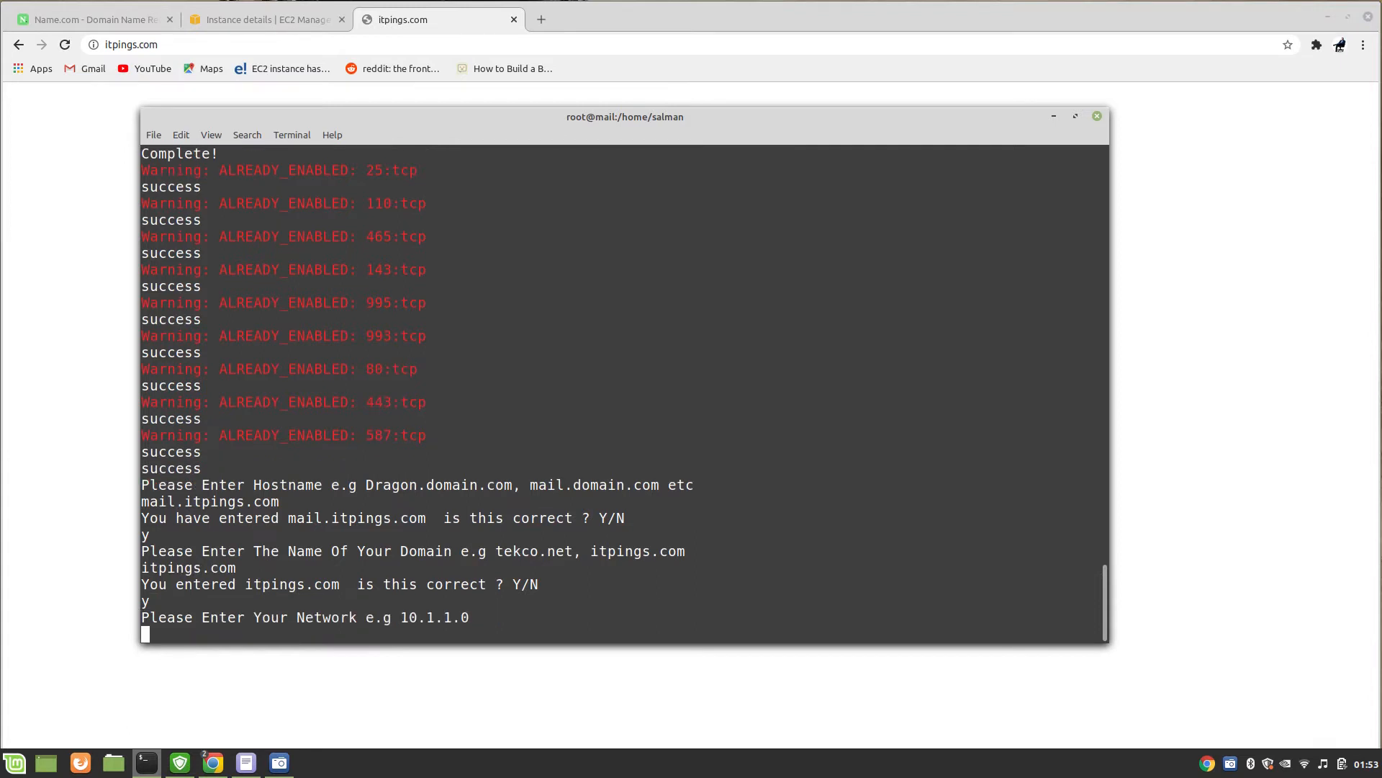
- Enter network 10.1.1.0 and confirm it
text(10)
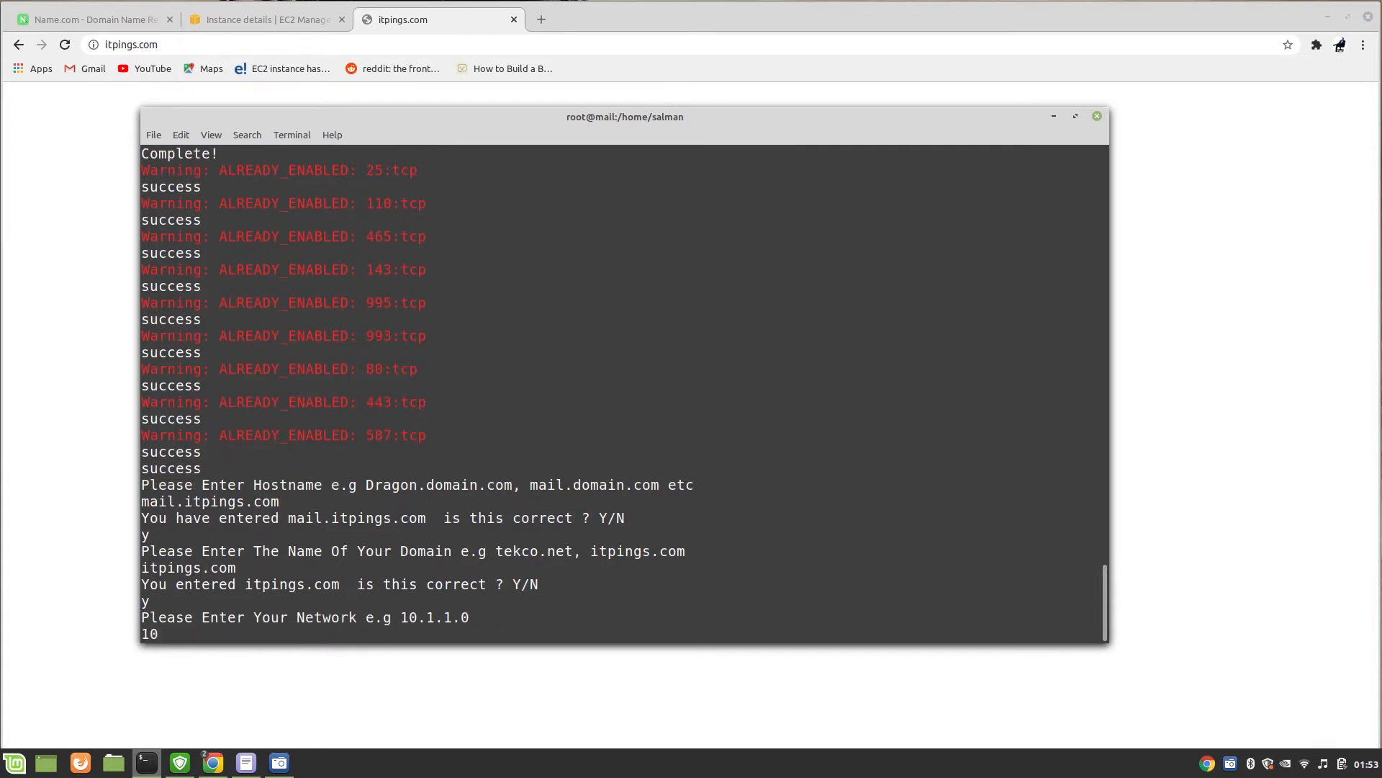
text(.1.1.)
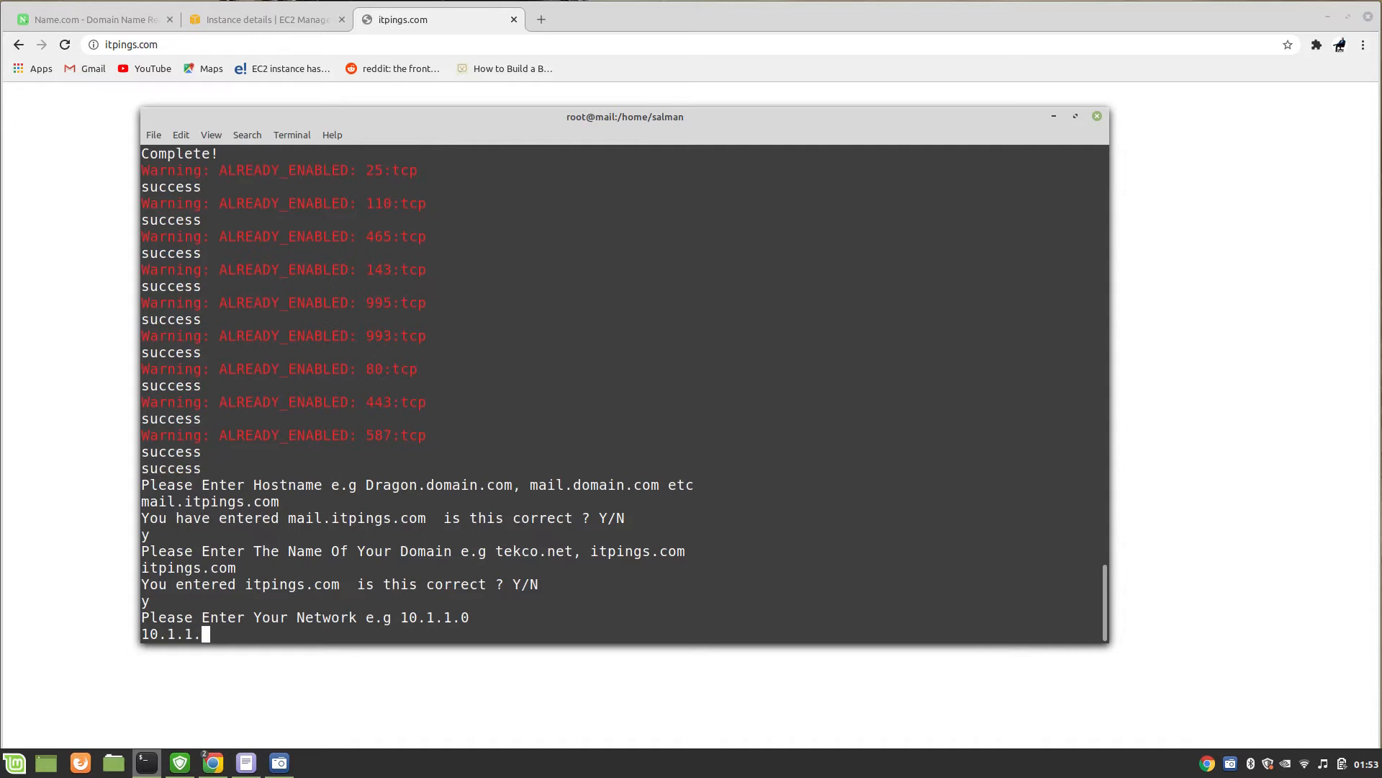
text(0)
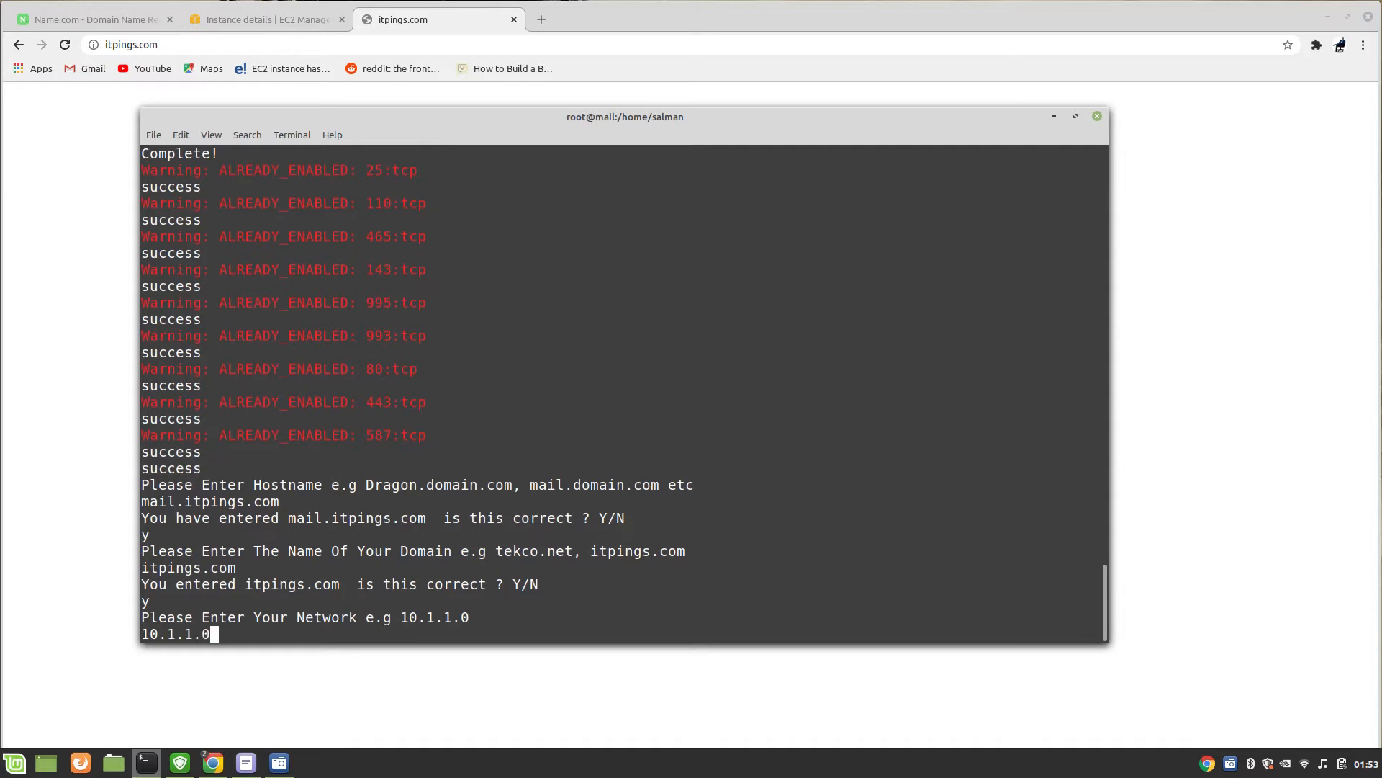
key(Return)
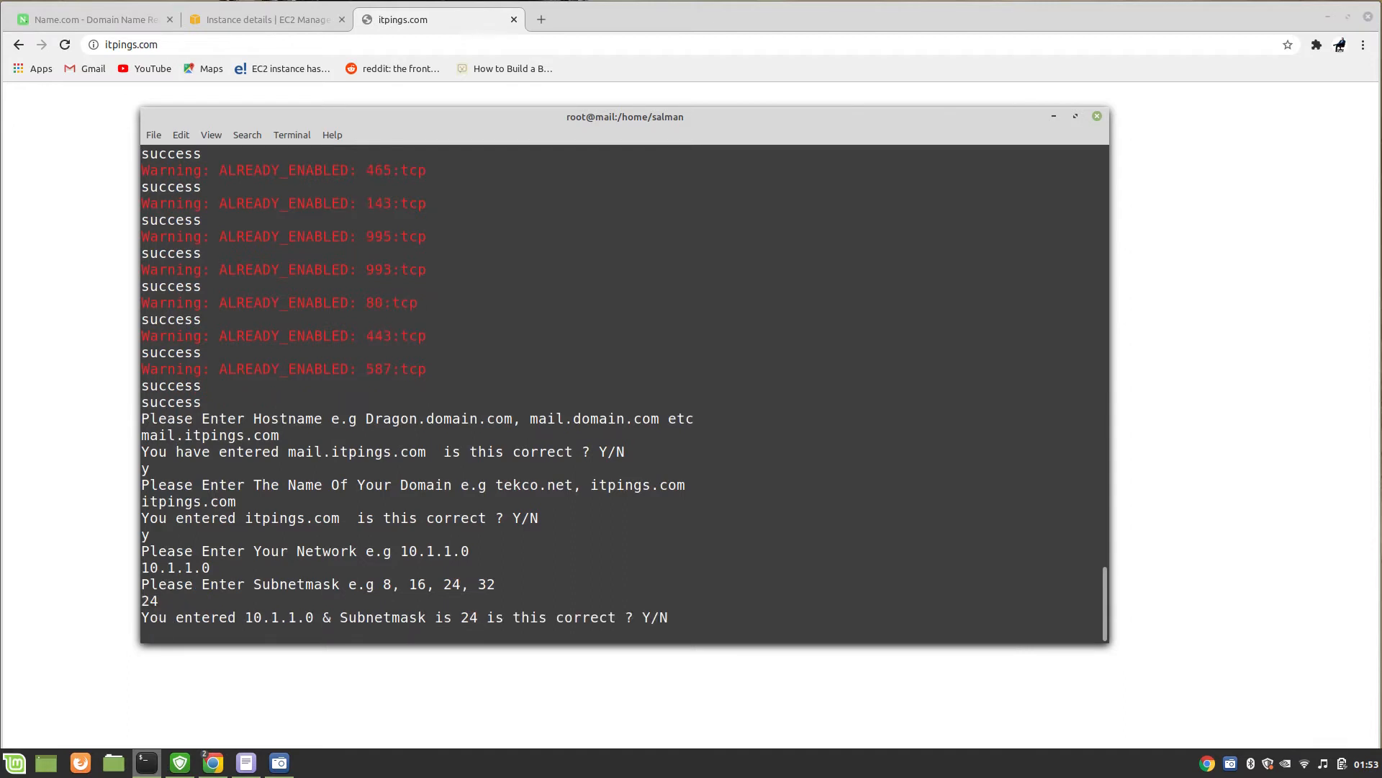
text(y)
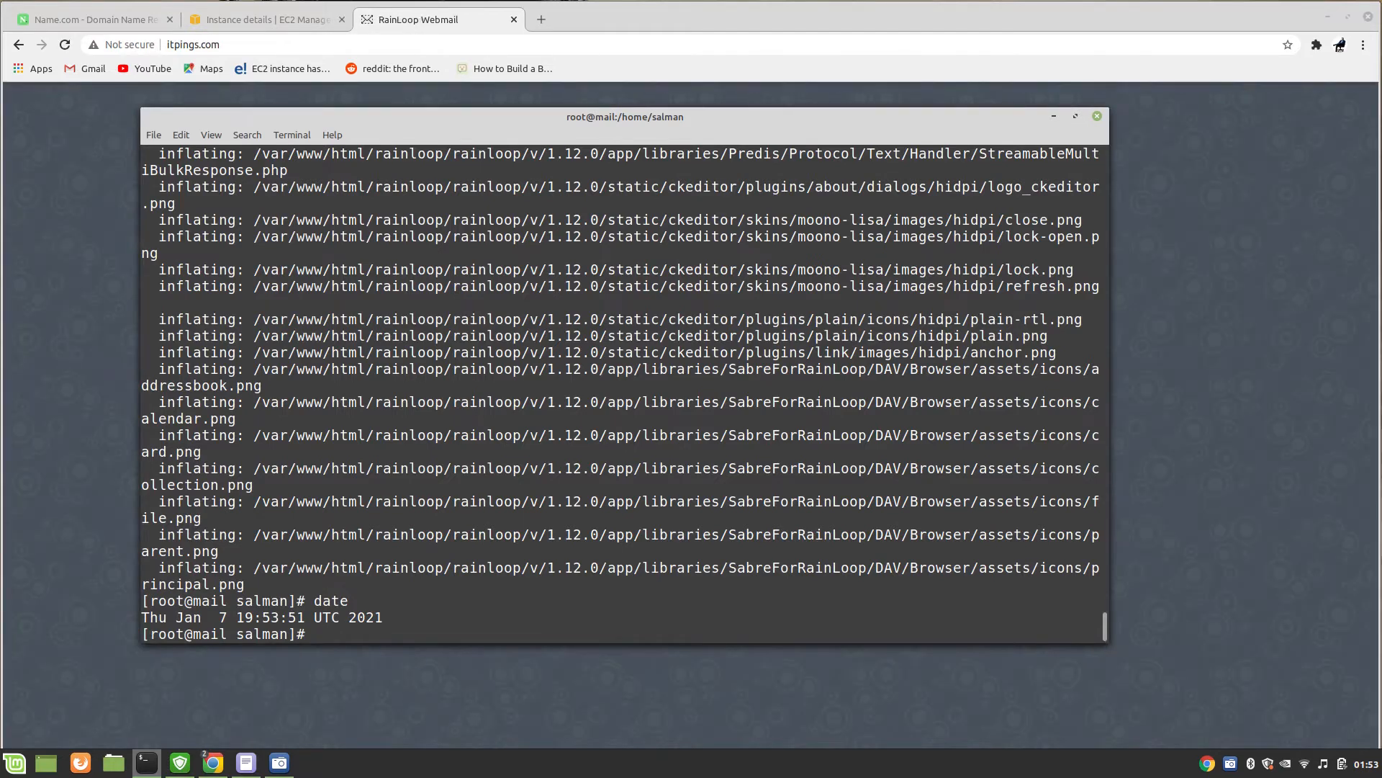
- Open itpings.com/?Admin and log in as admin
click(439, 19)
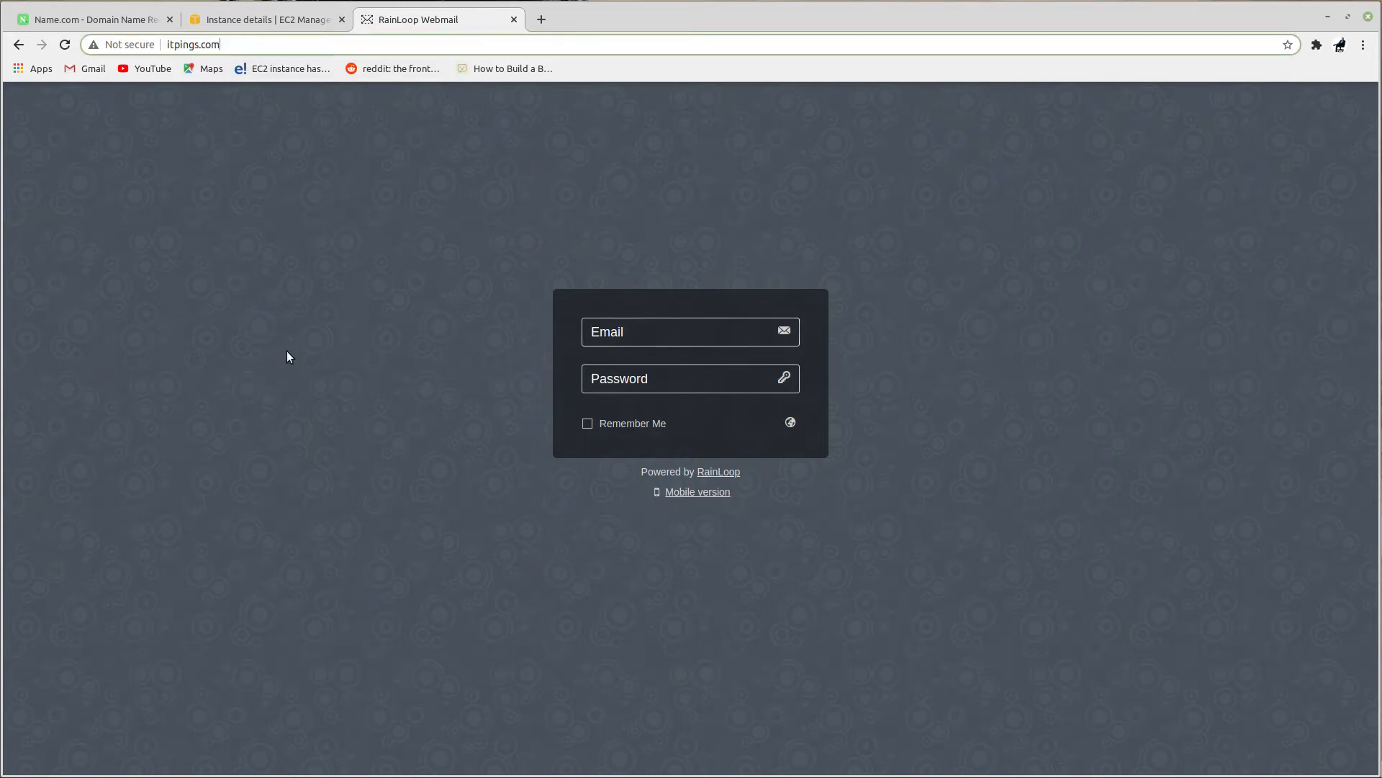
text(?Admin)
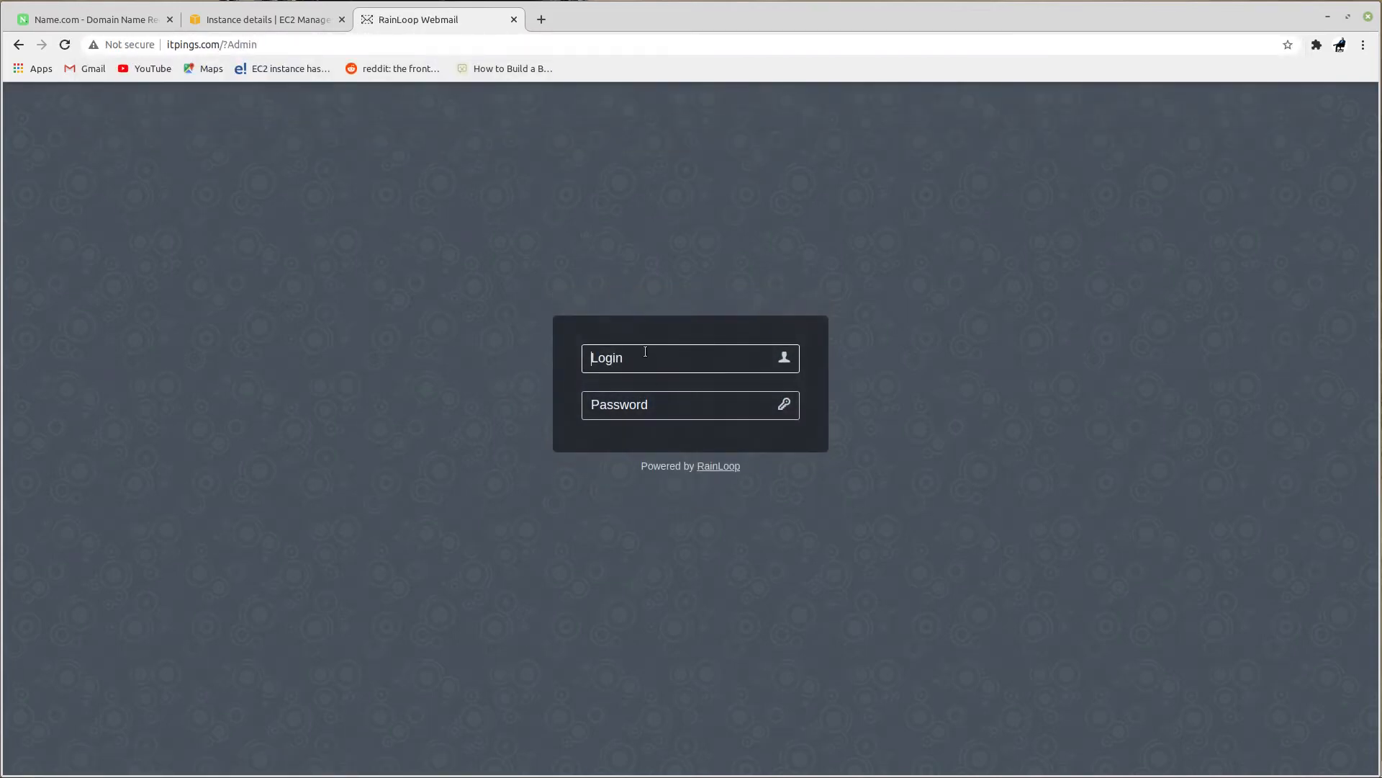
text(admin)
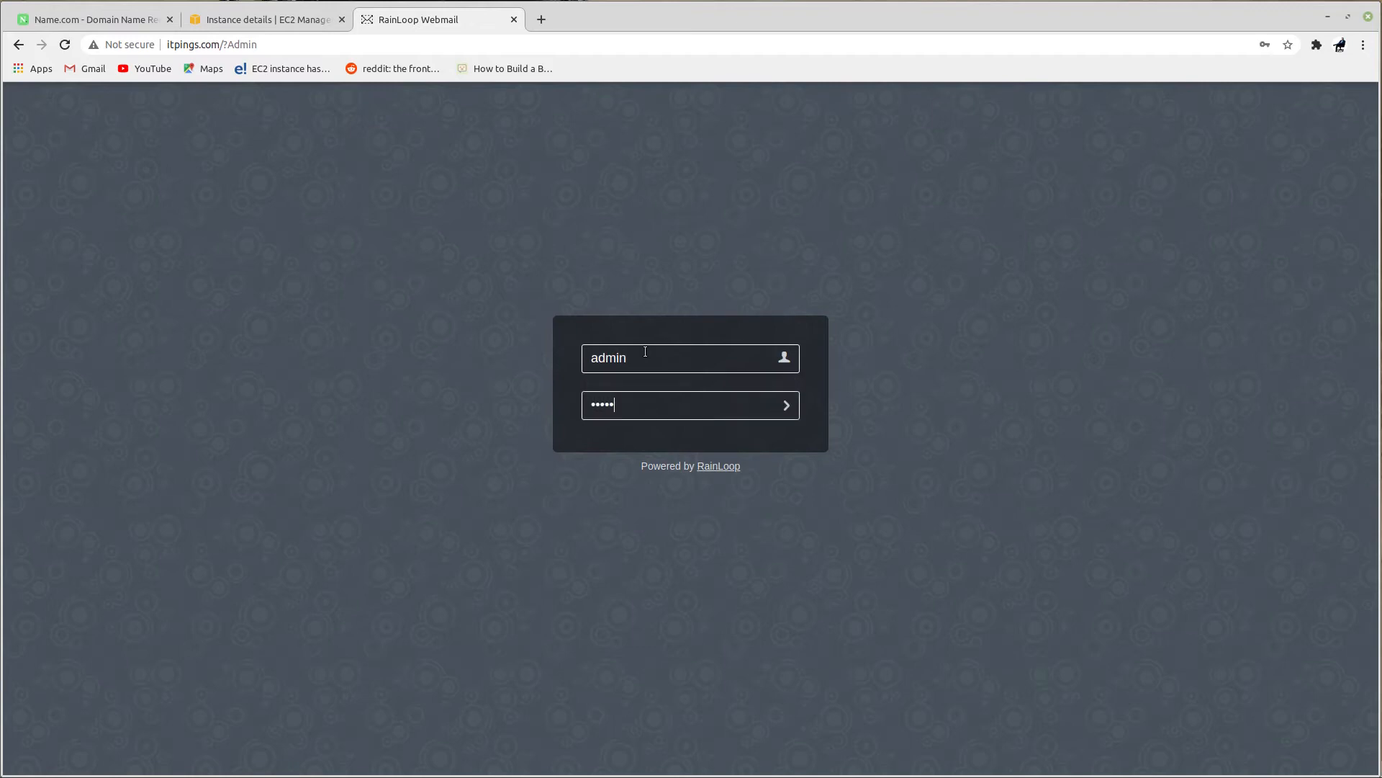
click(784, 405)
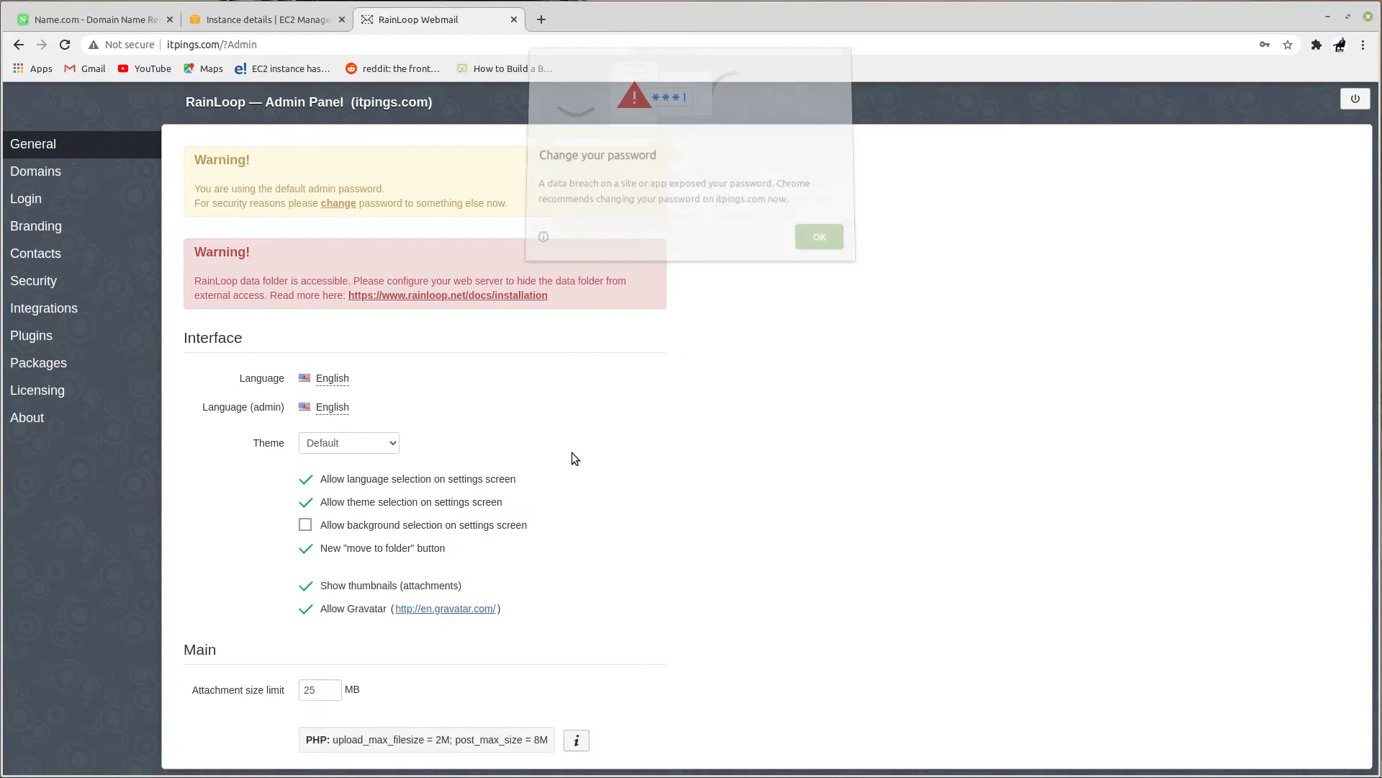
- Dismiss Chrome's breach warning, set a new admin password, and open Domains
click(817, 236)
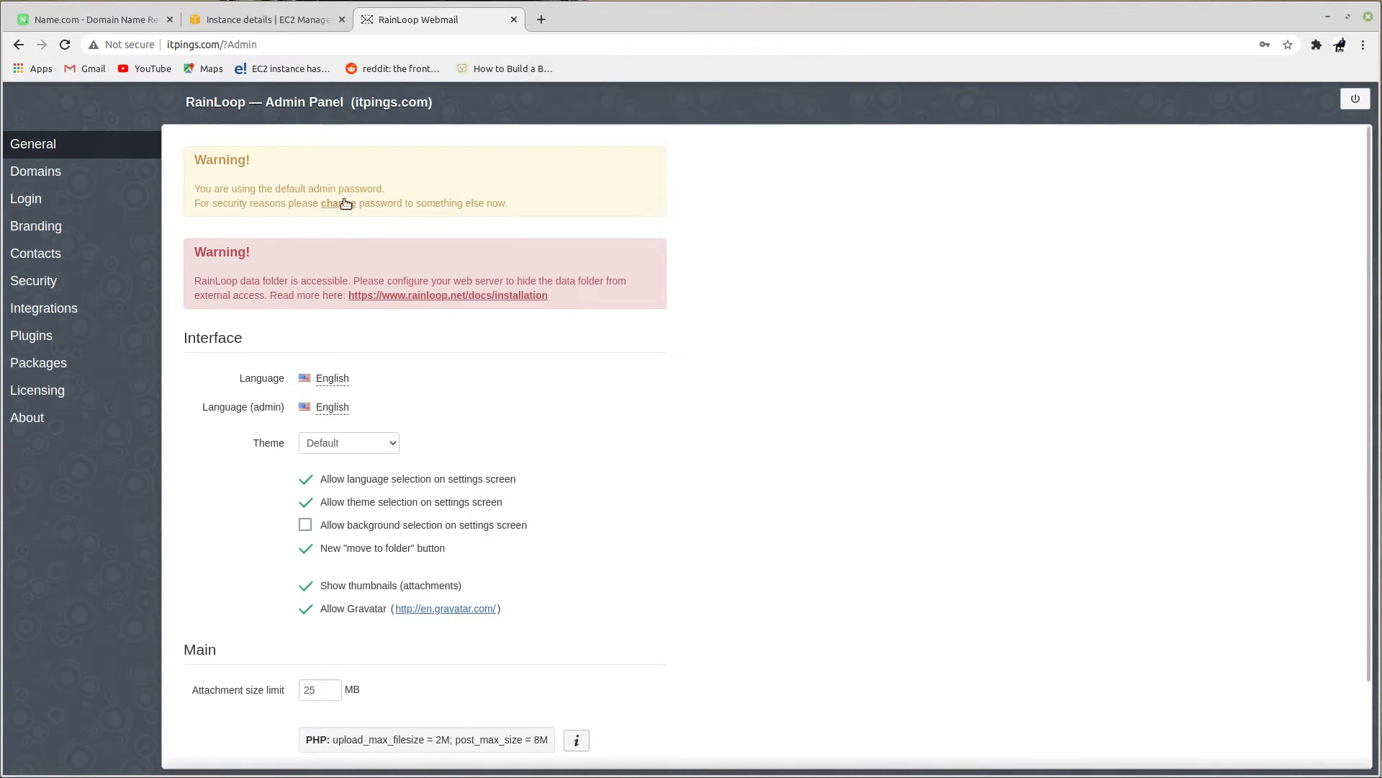
click(34, 281)
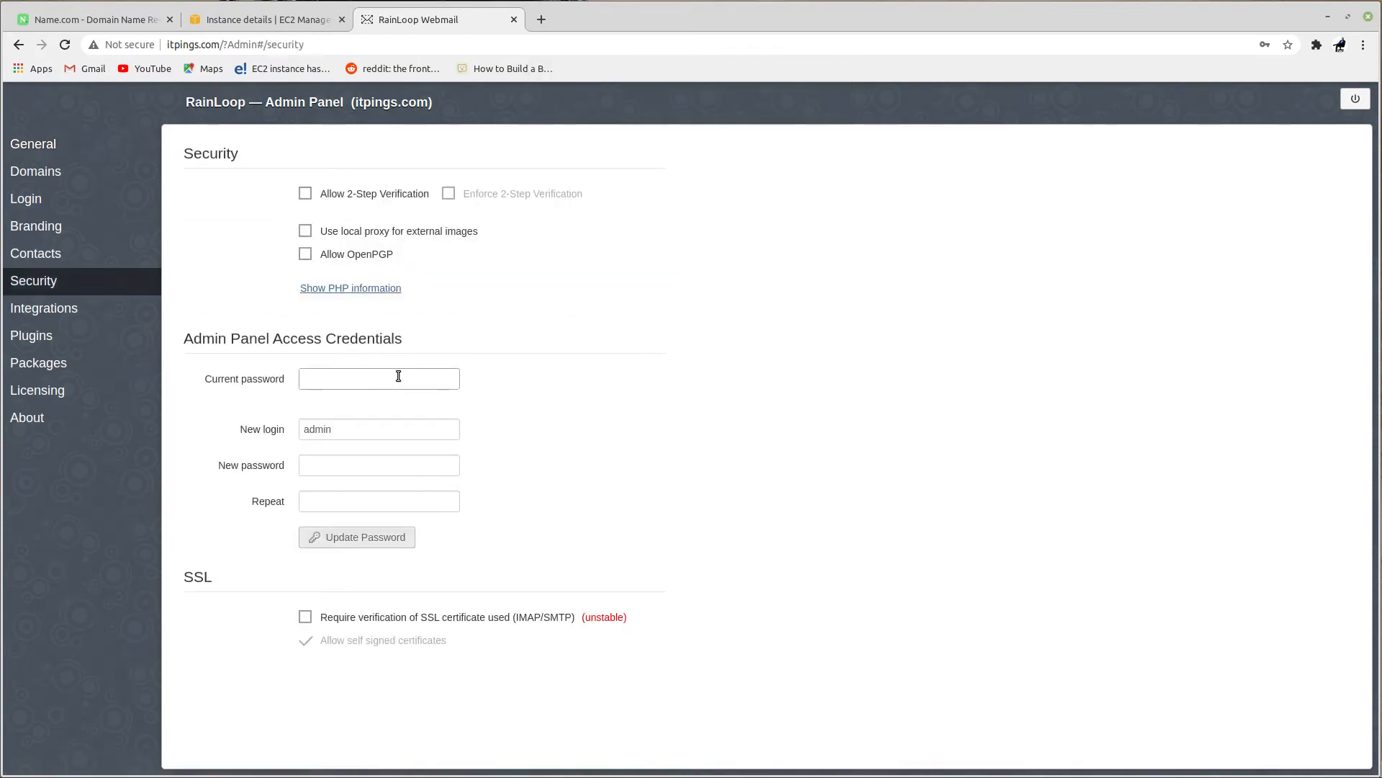
text(•••••)
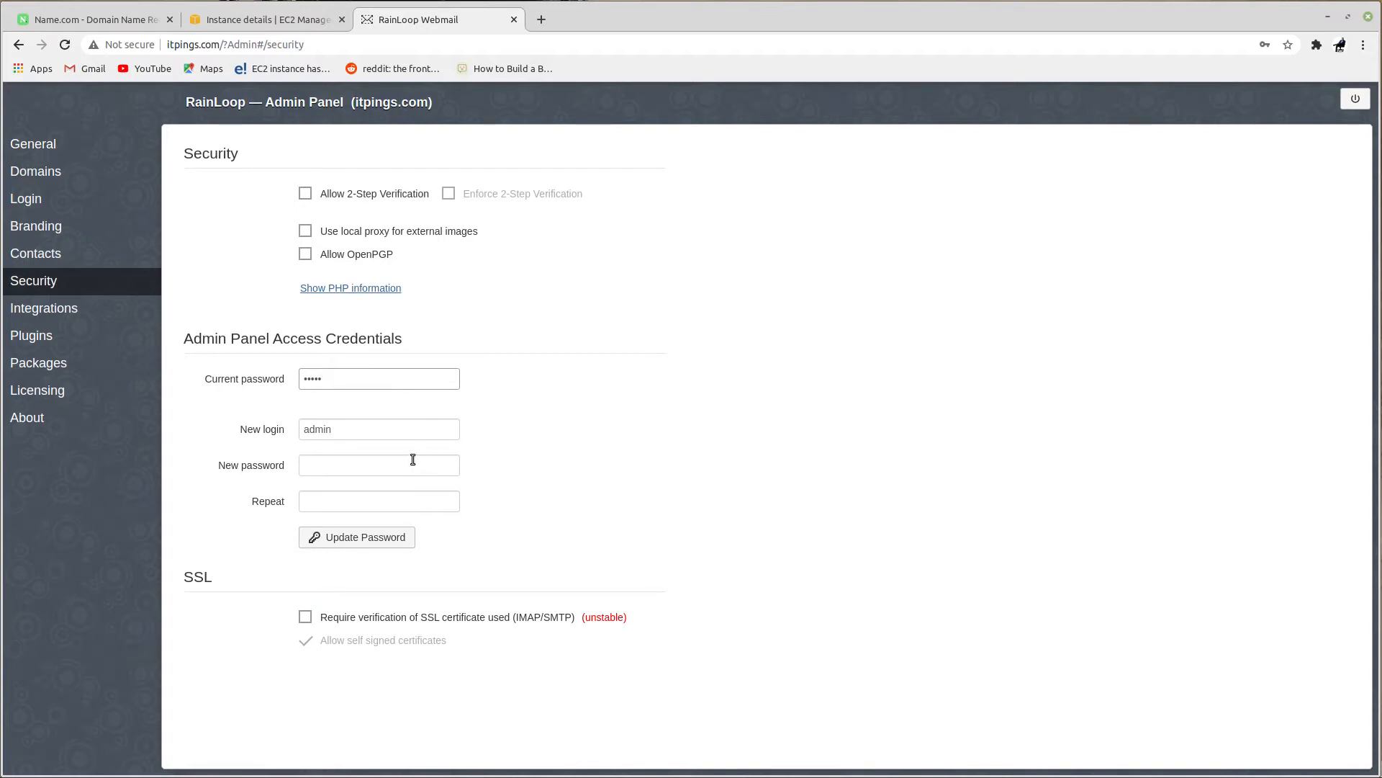
click(380, 465)
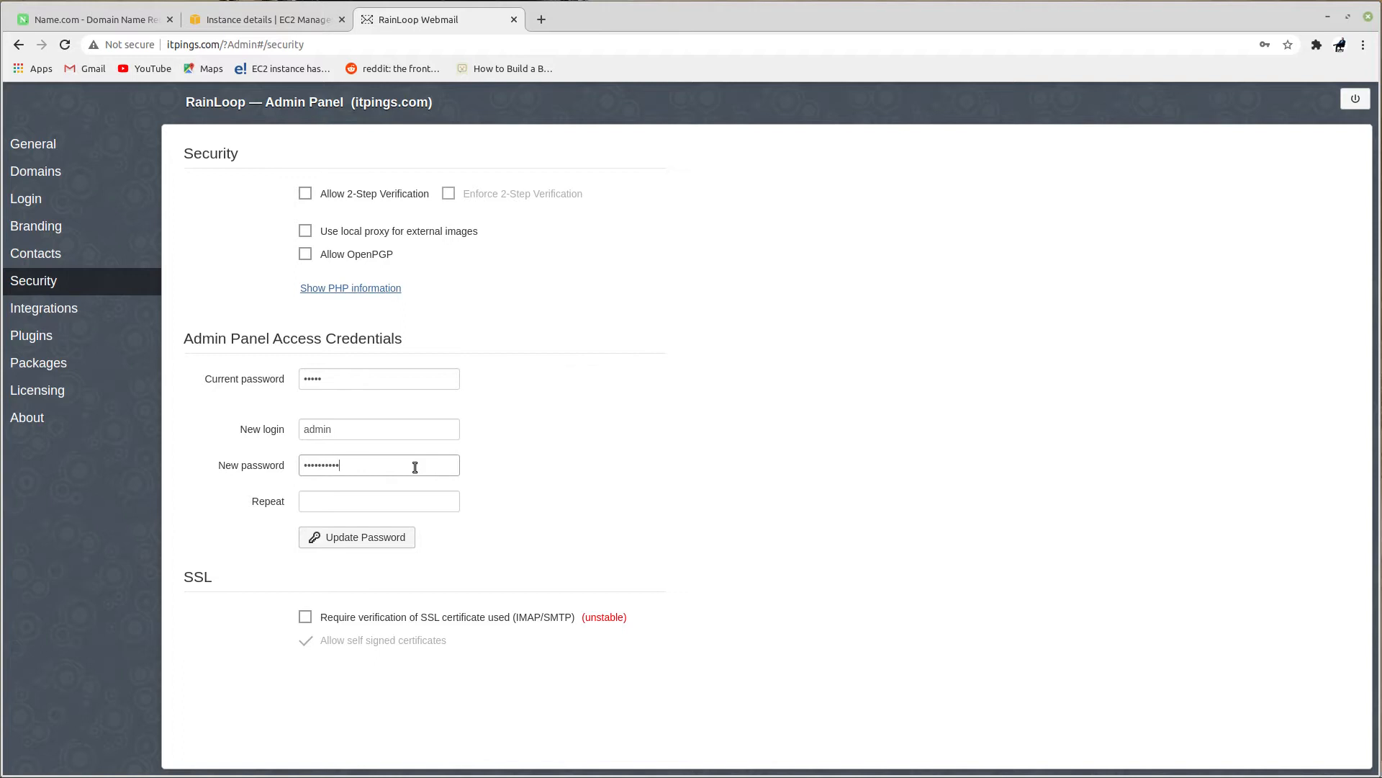
click(378, 501)
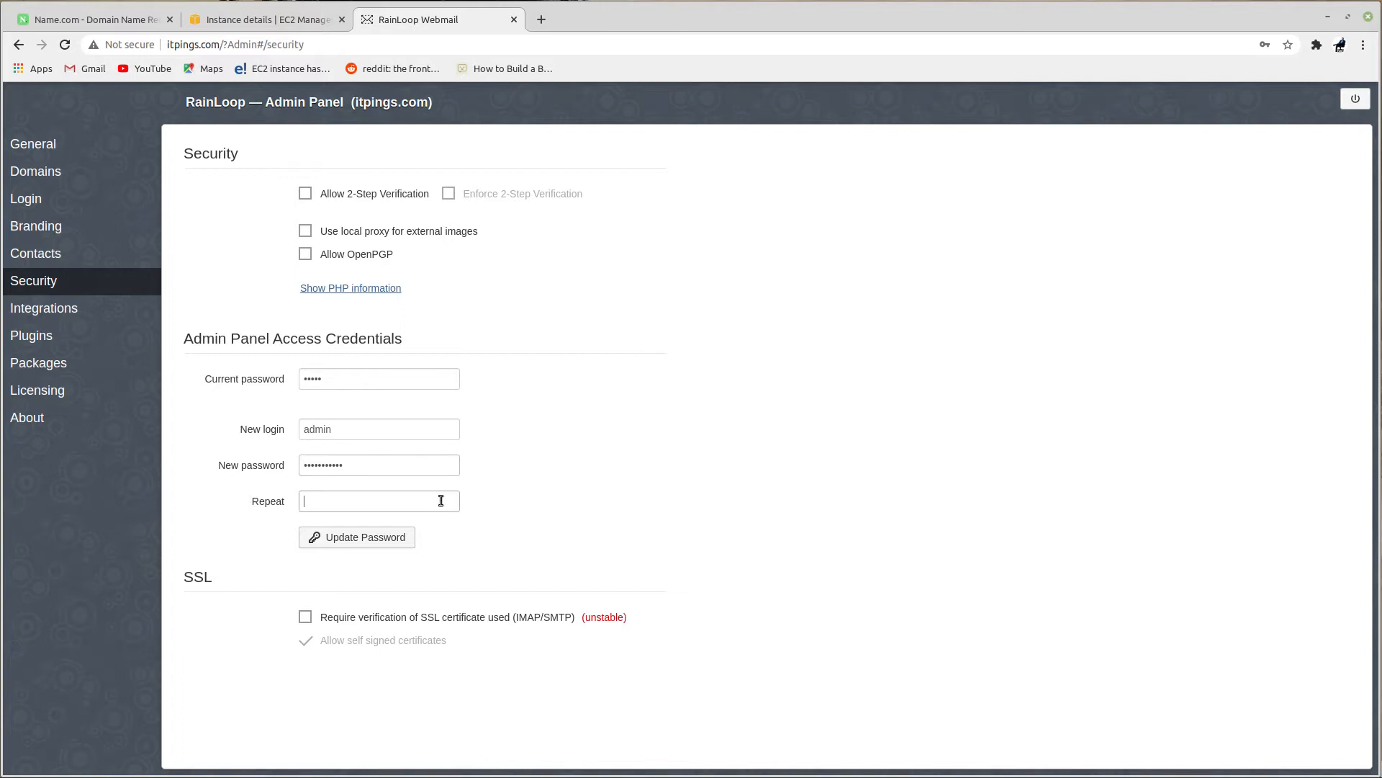
text(••••••)
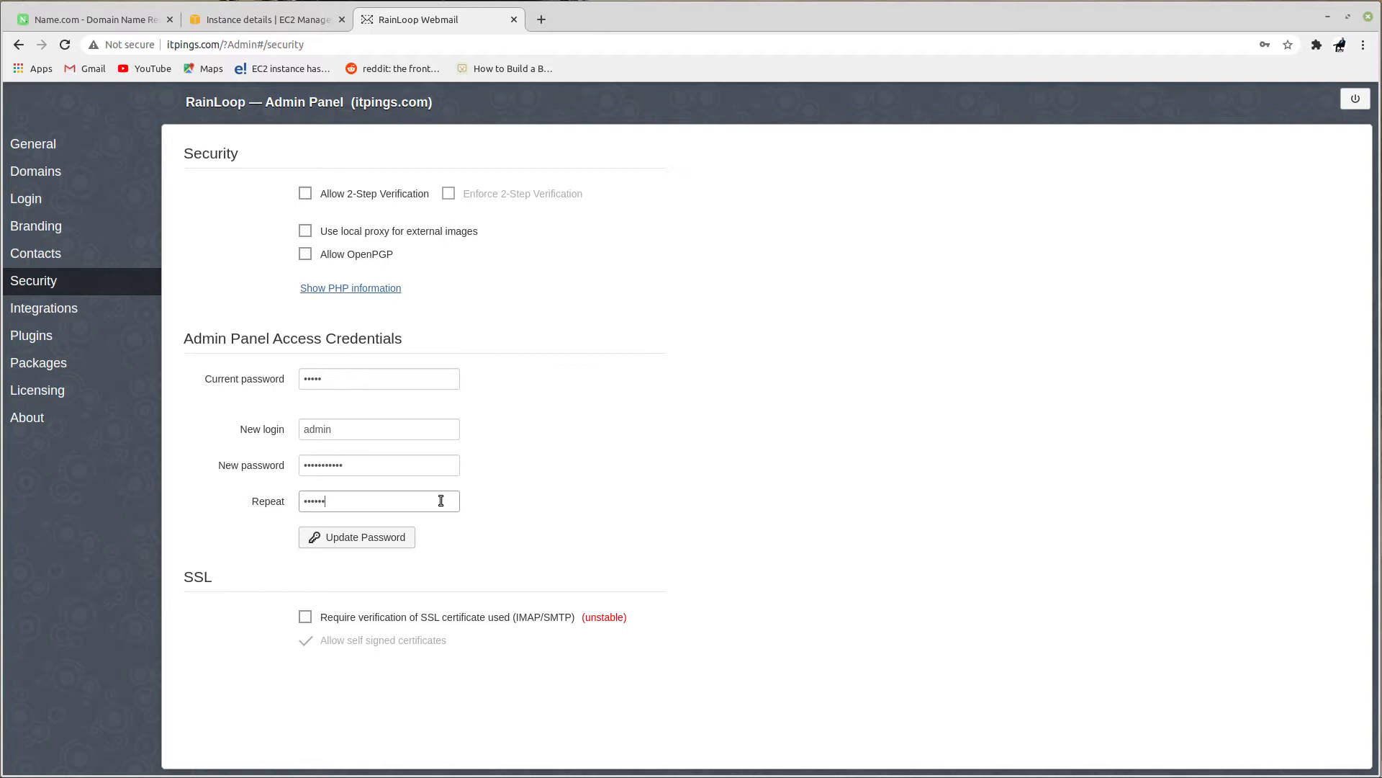
text(•••••)
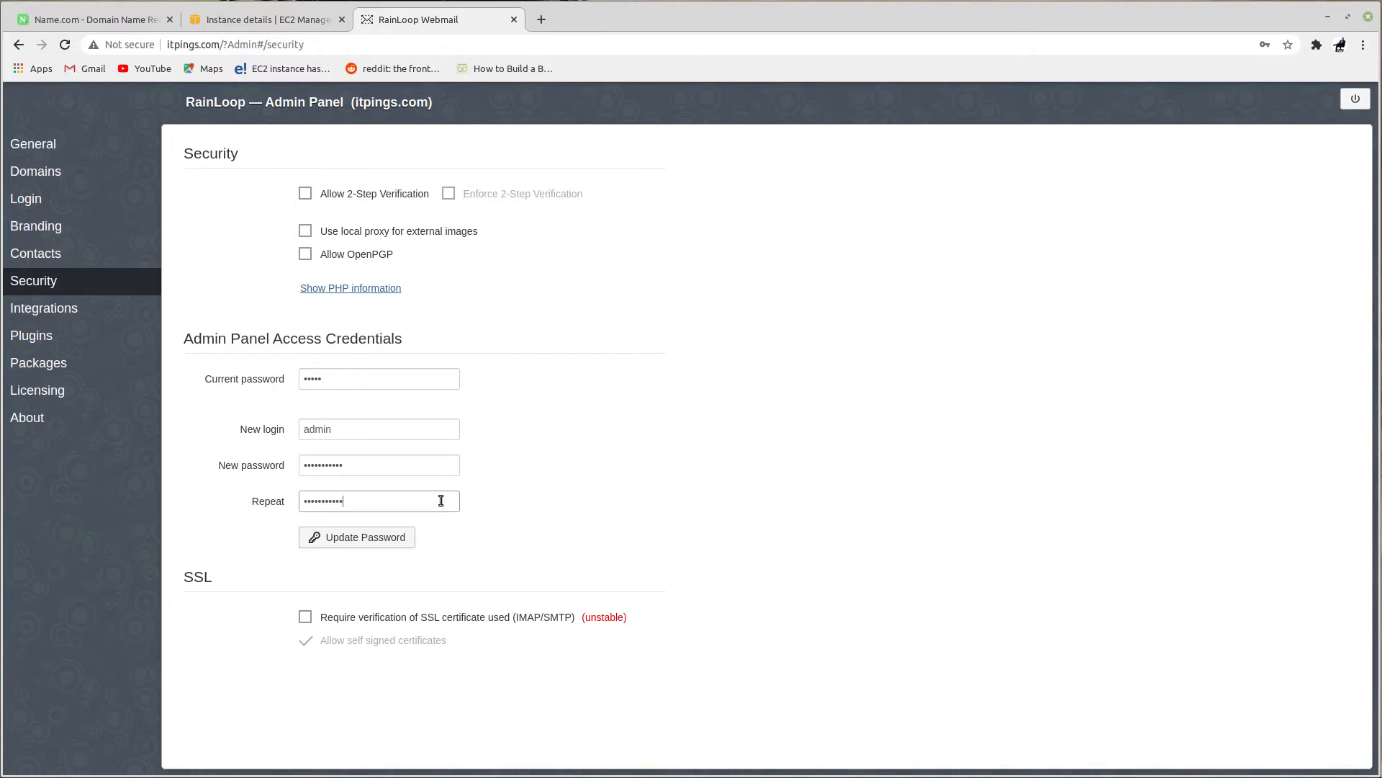
click(357, 537)
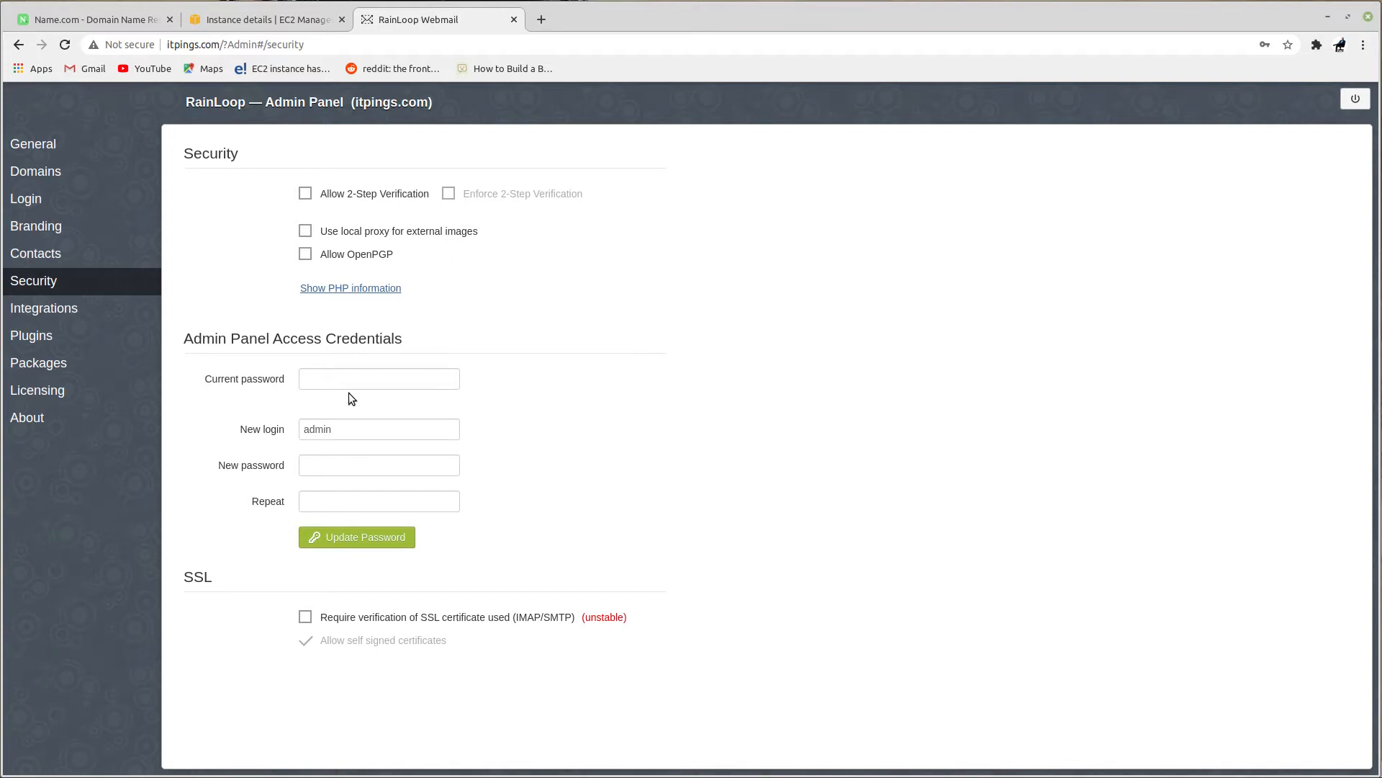
click(36, 171)
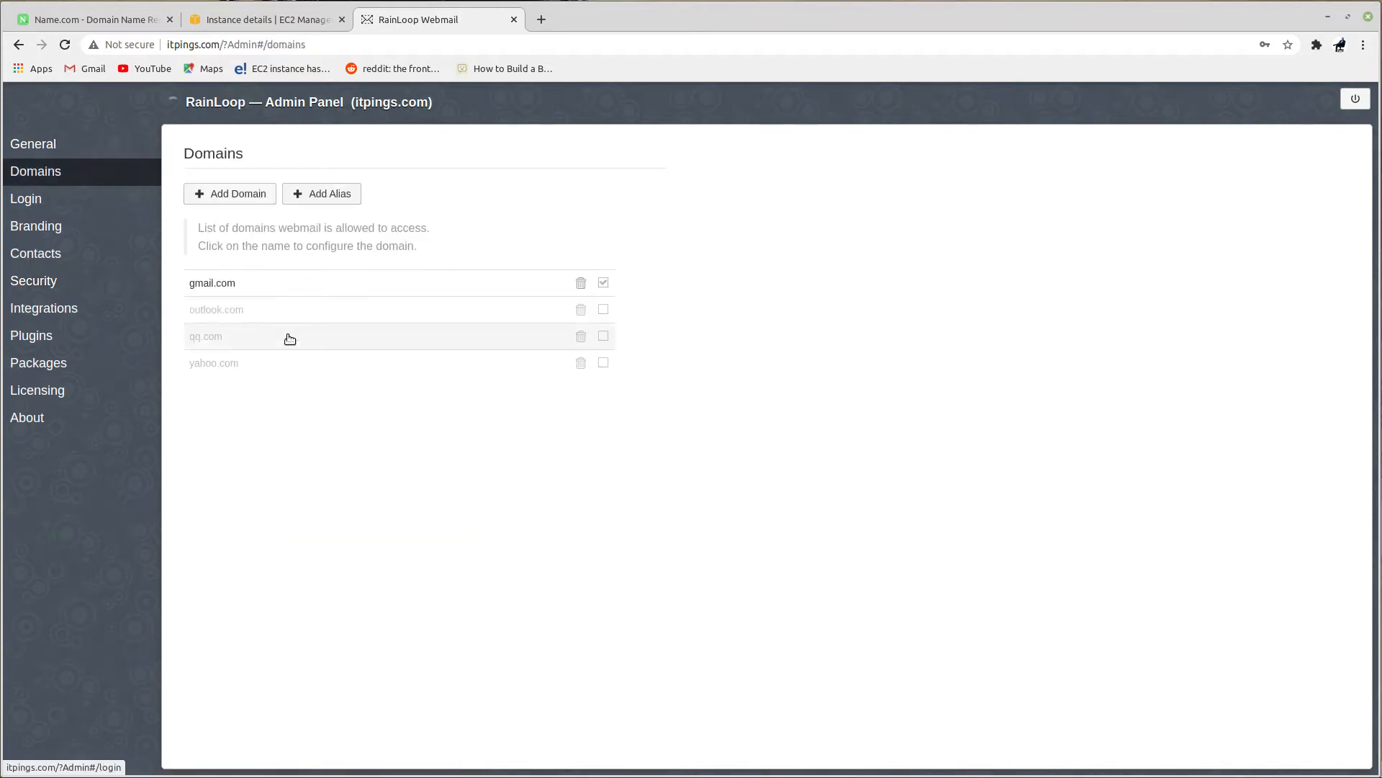
- Add domain itpings.com with mail.itpings.com as server and SSL/TLS IMAP security
click(229, 193)
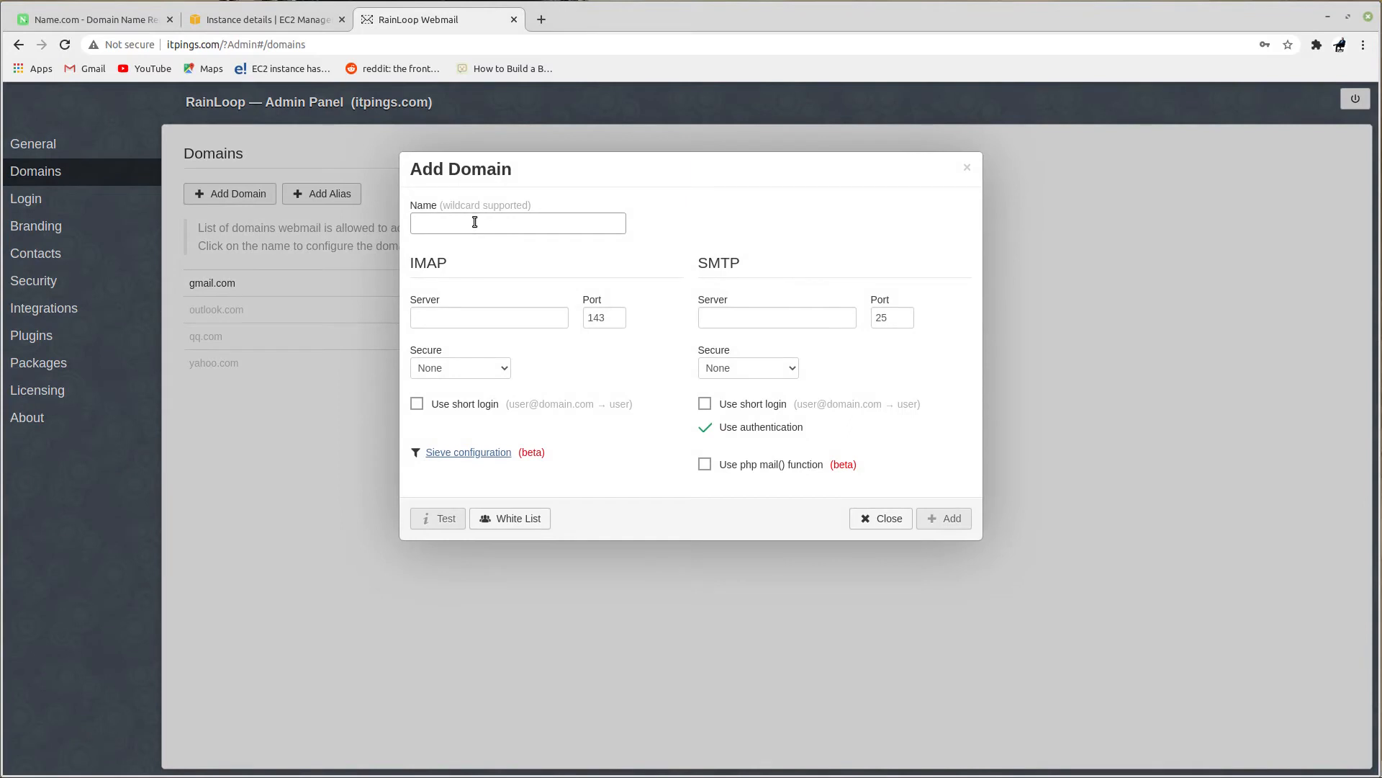
text(itping)
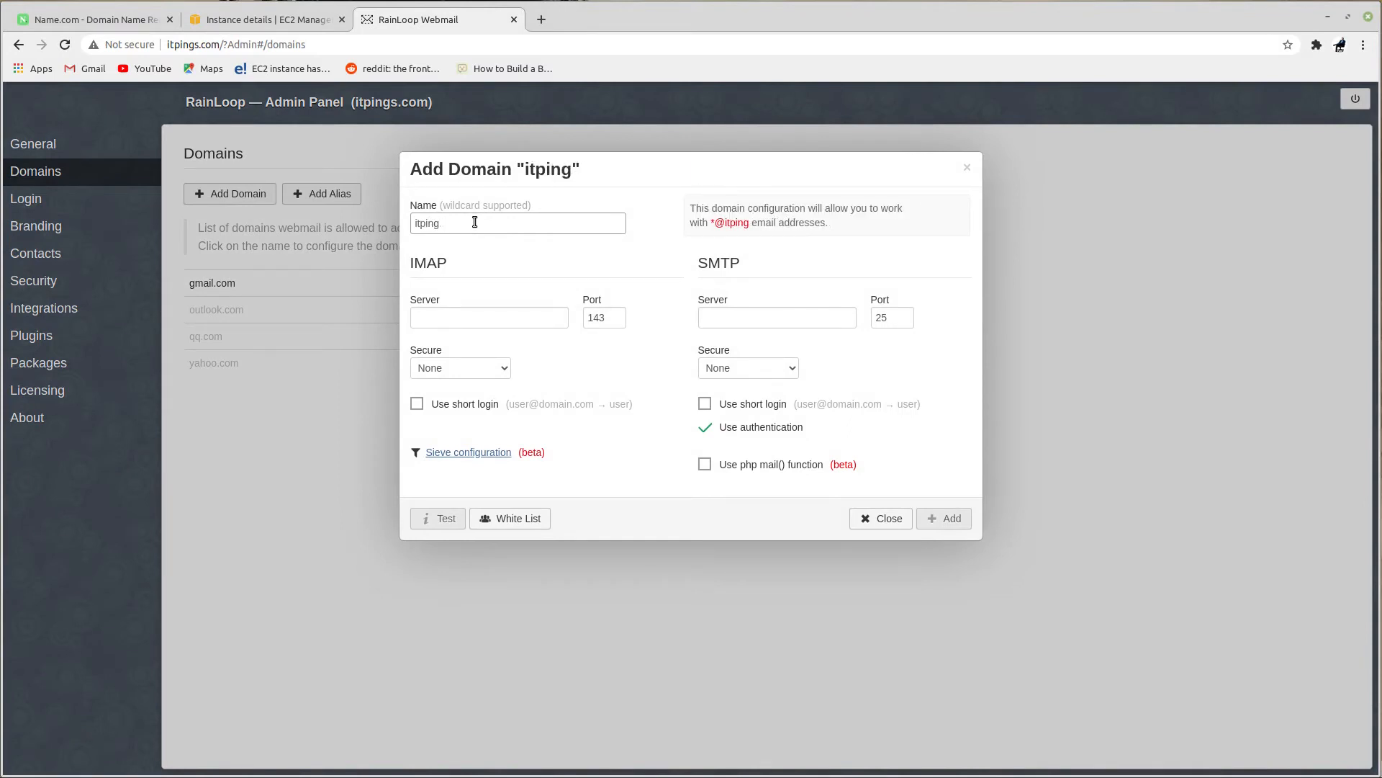
text(s.com)
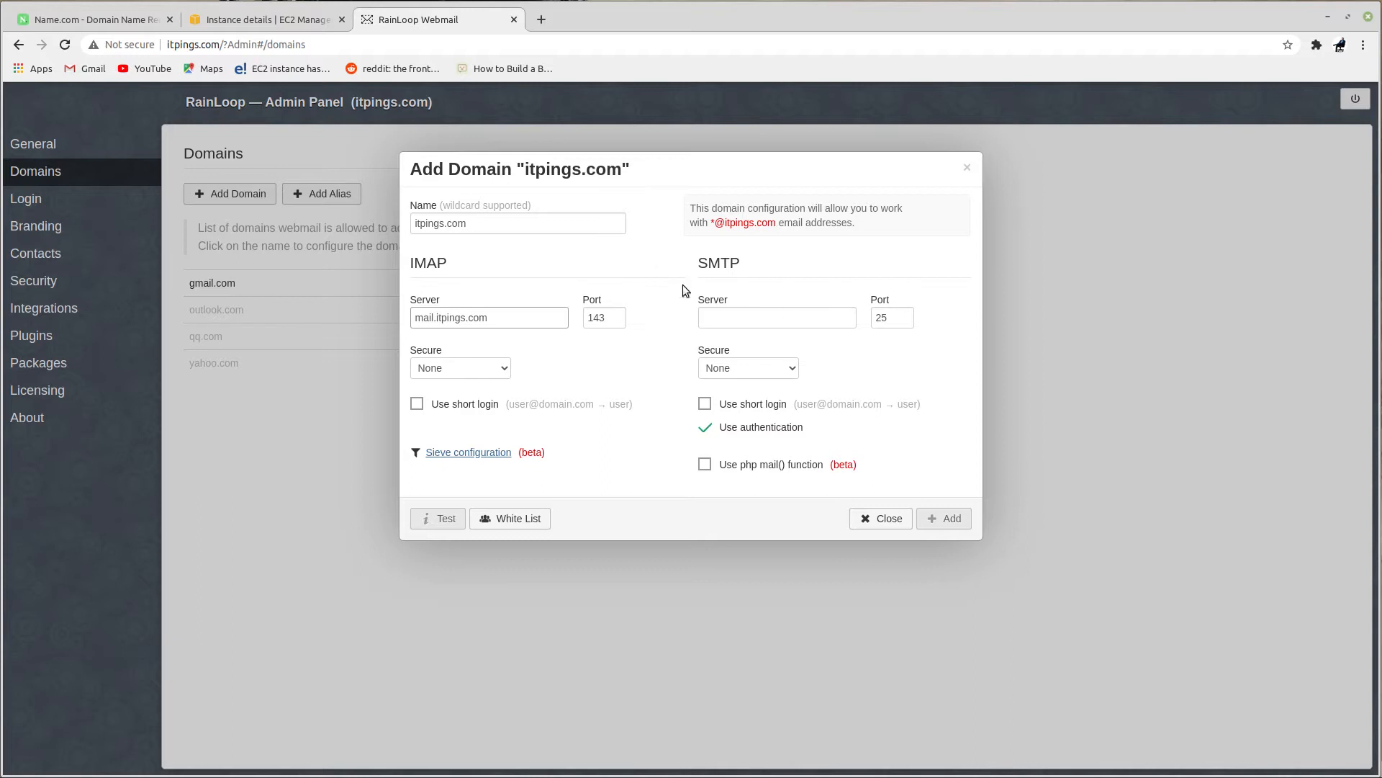
text(mail.itpings.com)
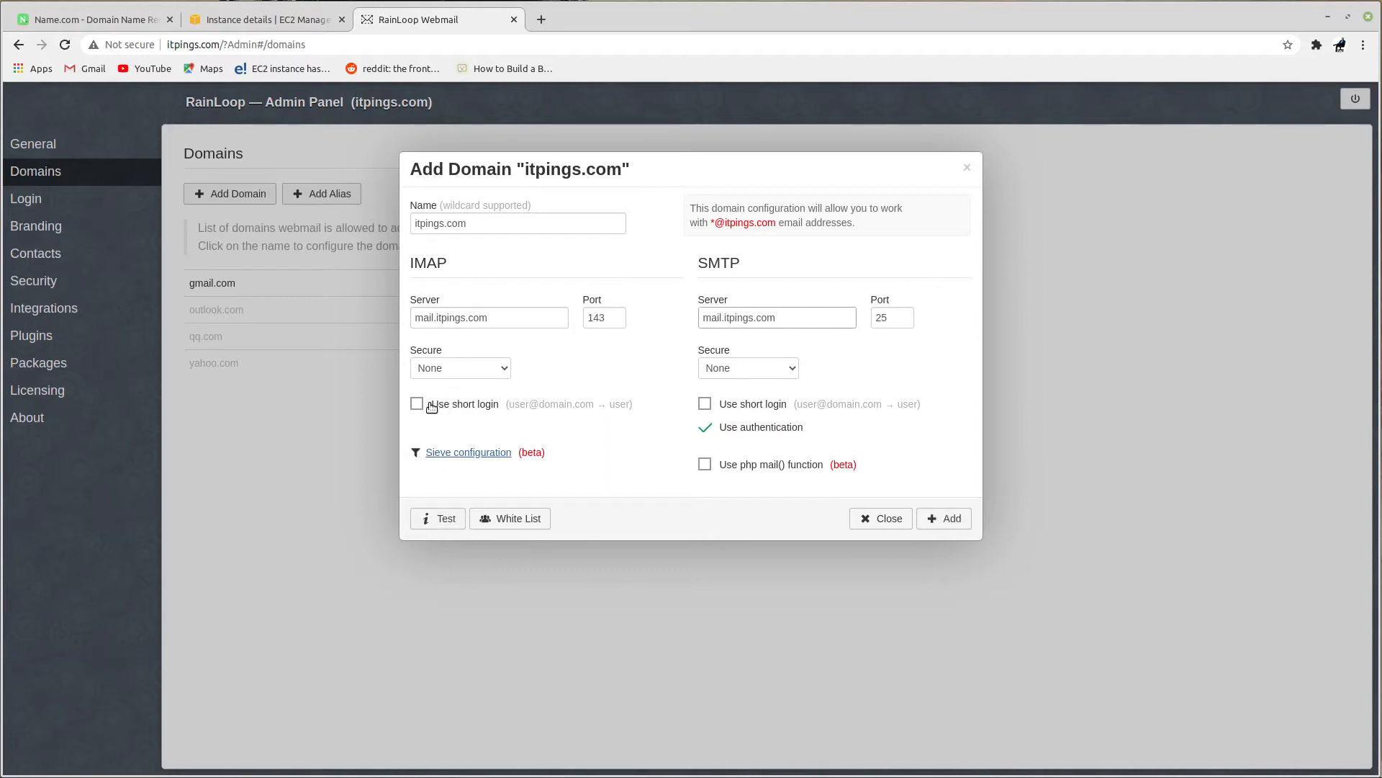
click(777, 318)
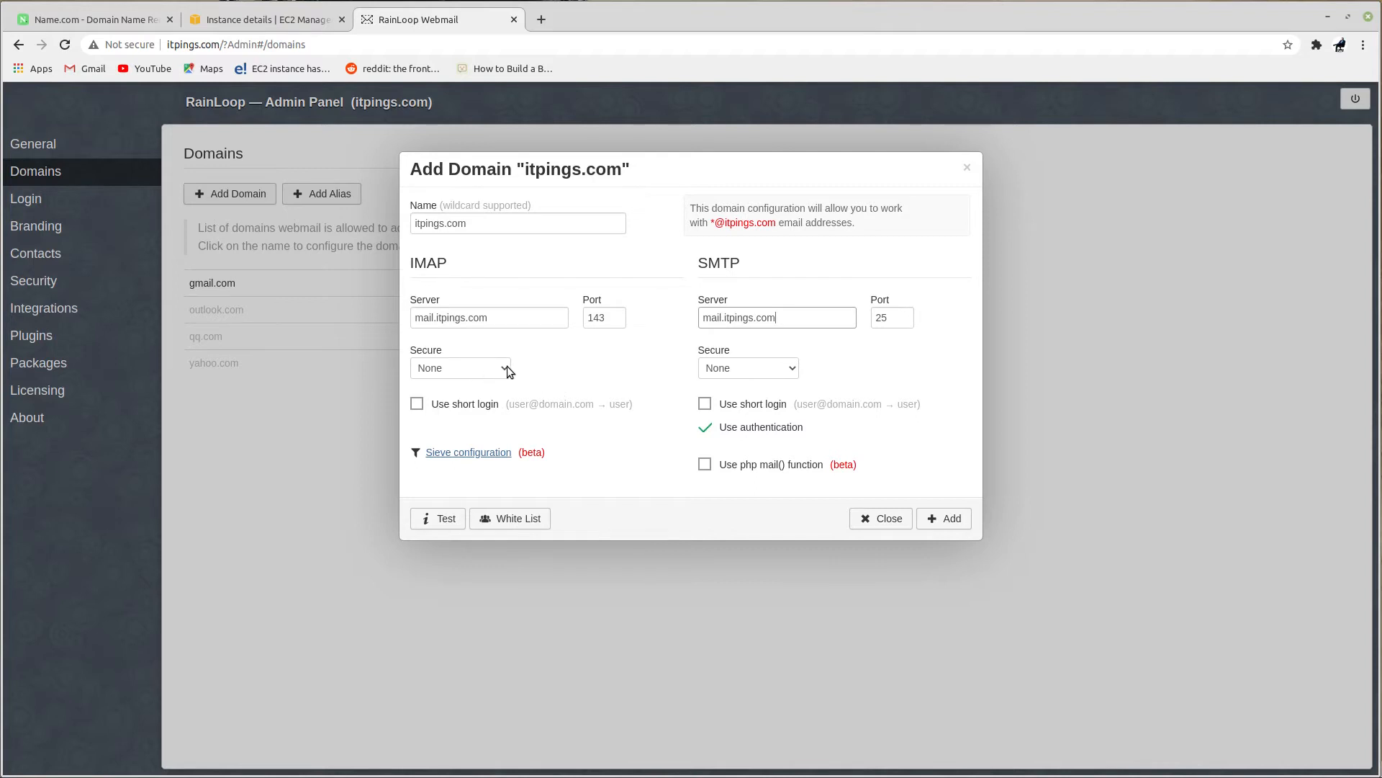
click(459, 368)
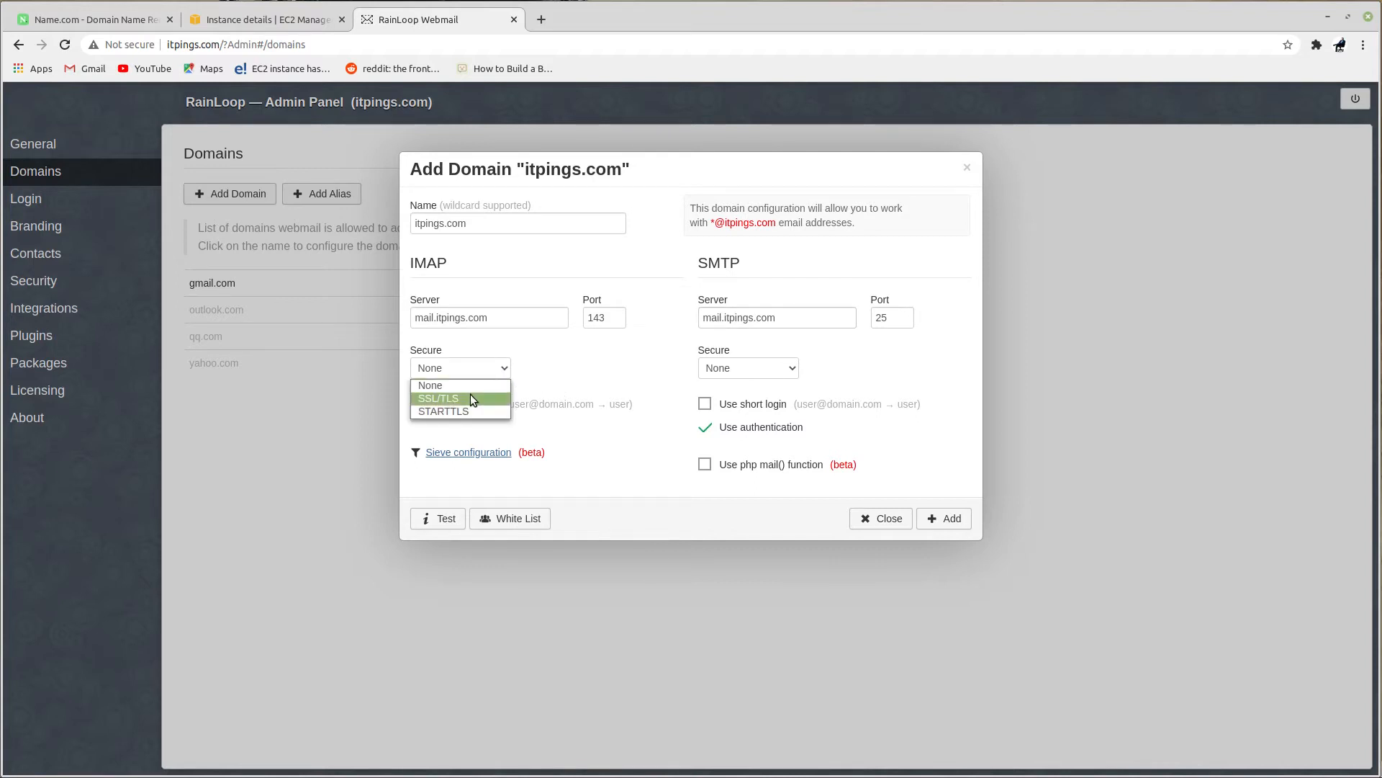
click(438, 398)
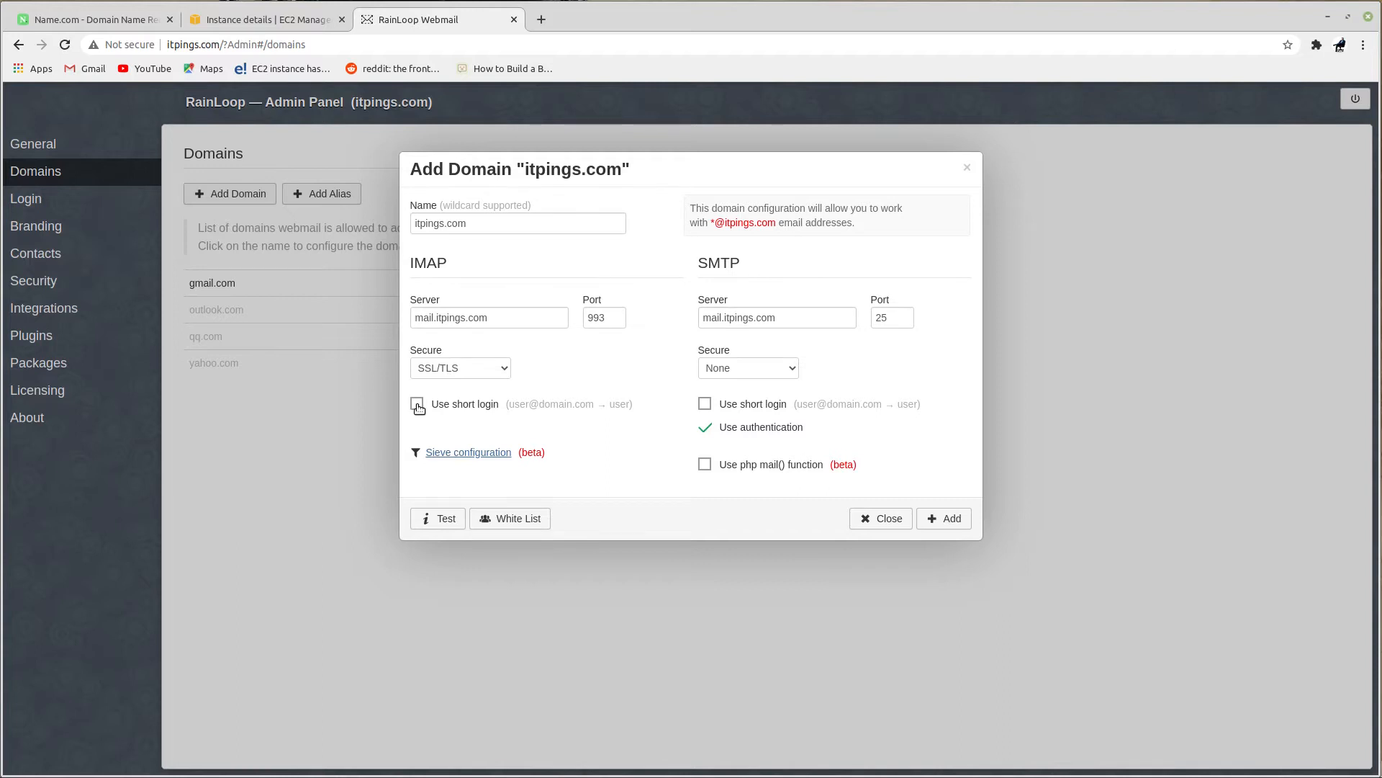
- Enable short login for IMAP and SMTP, test the connection, and save the domain
click(415, 404)
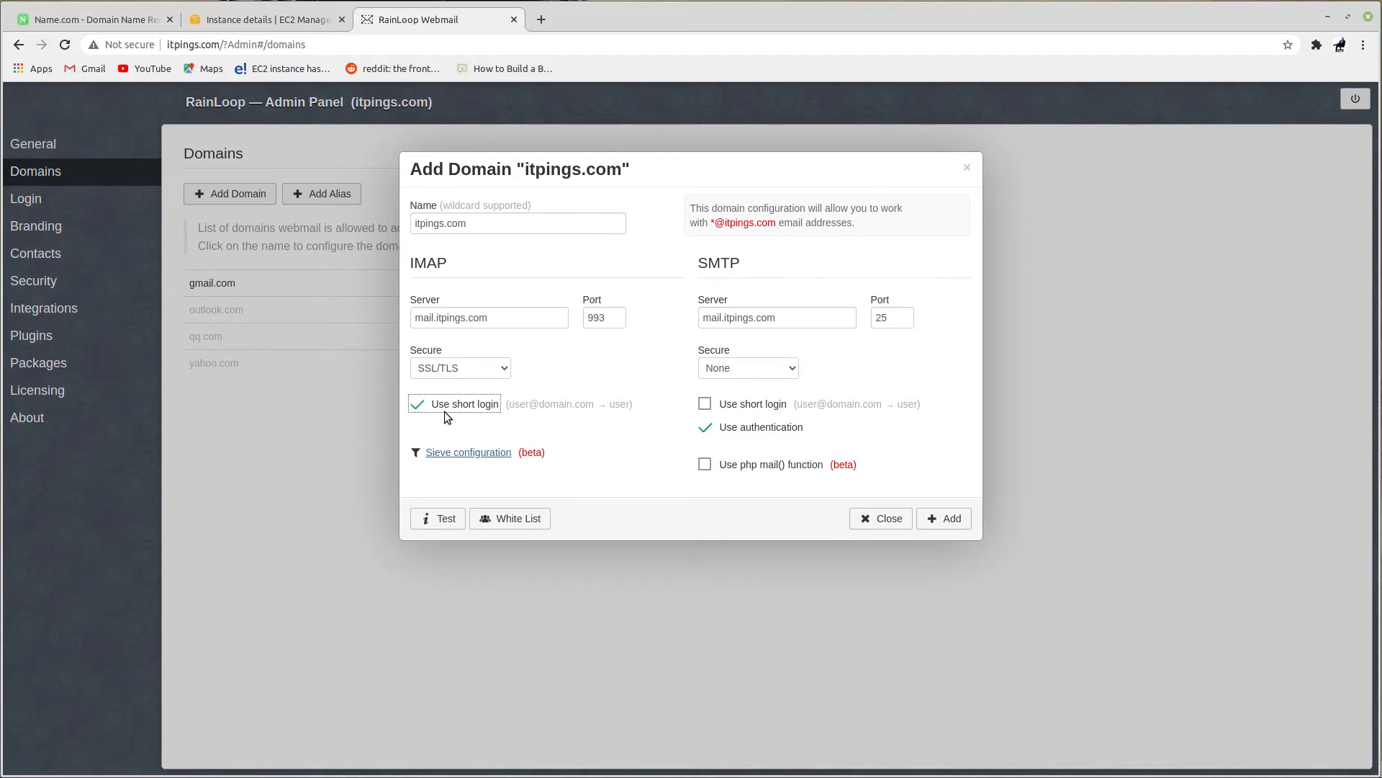
mouse_move(557, 418)
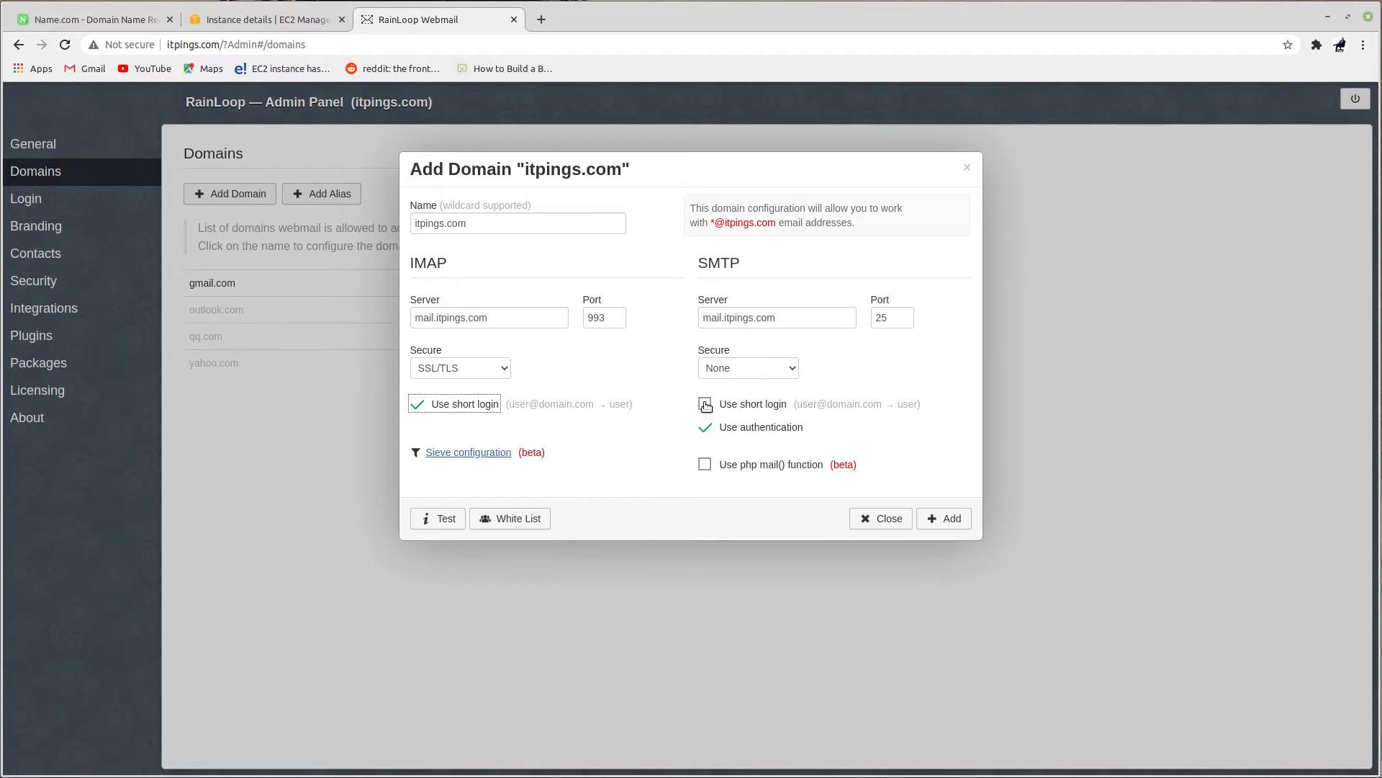
click(704, 404)
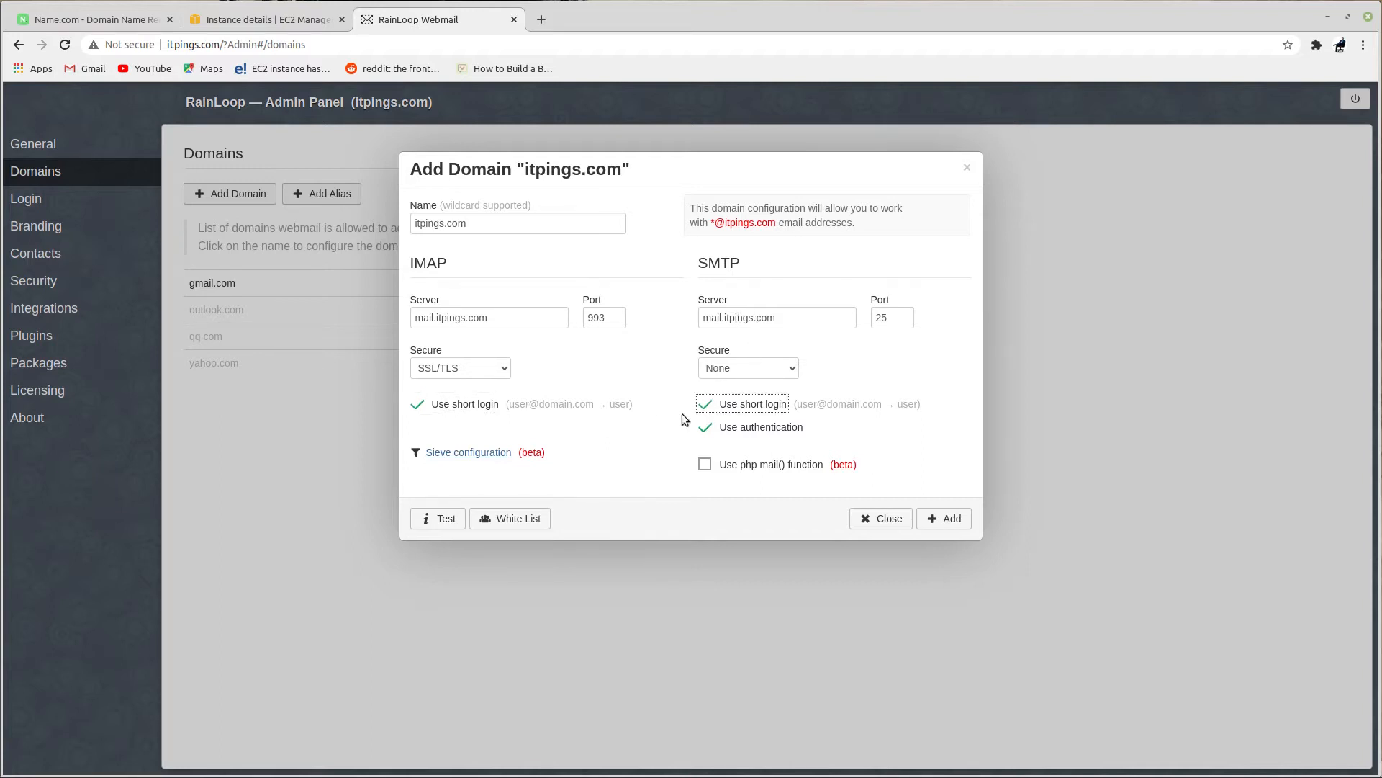
mouse_move(750, 416)
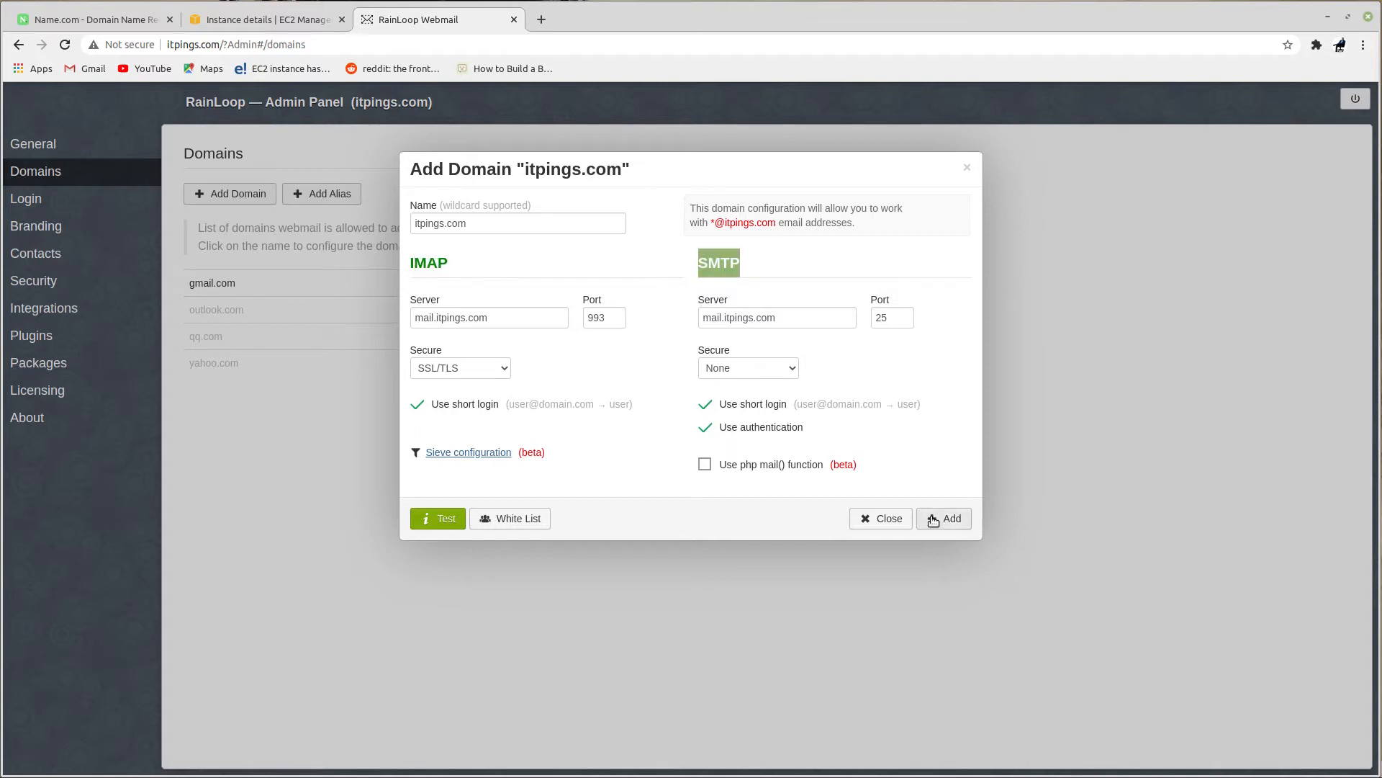
click(943, 518)
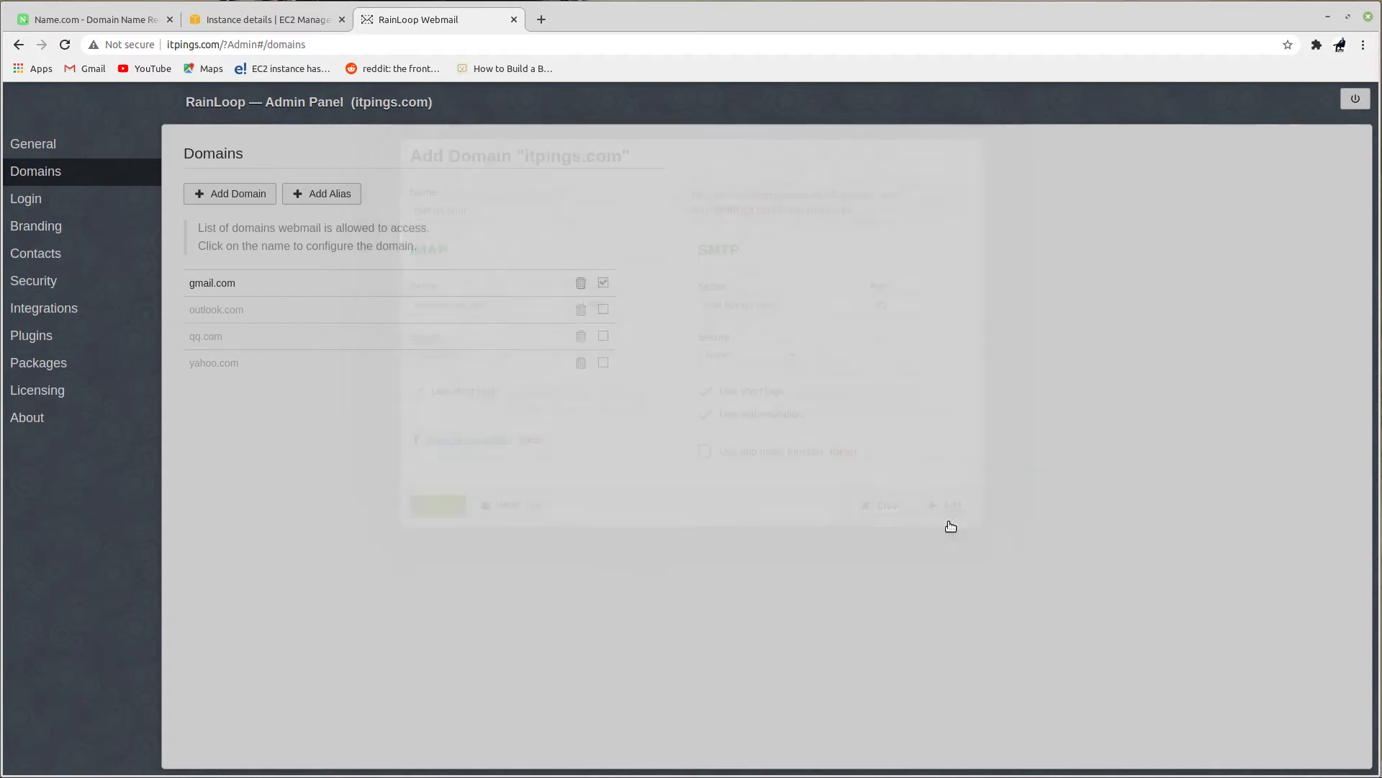
click(439, 505)
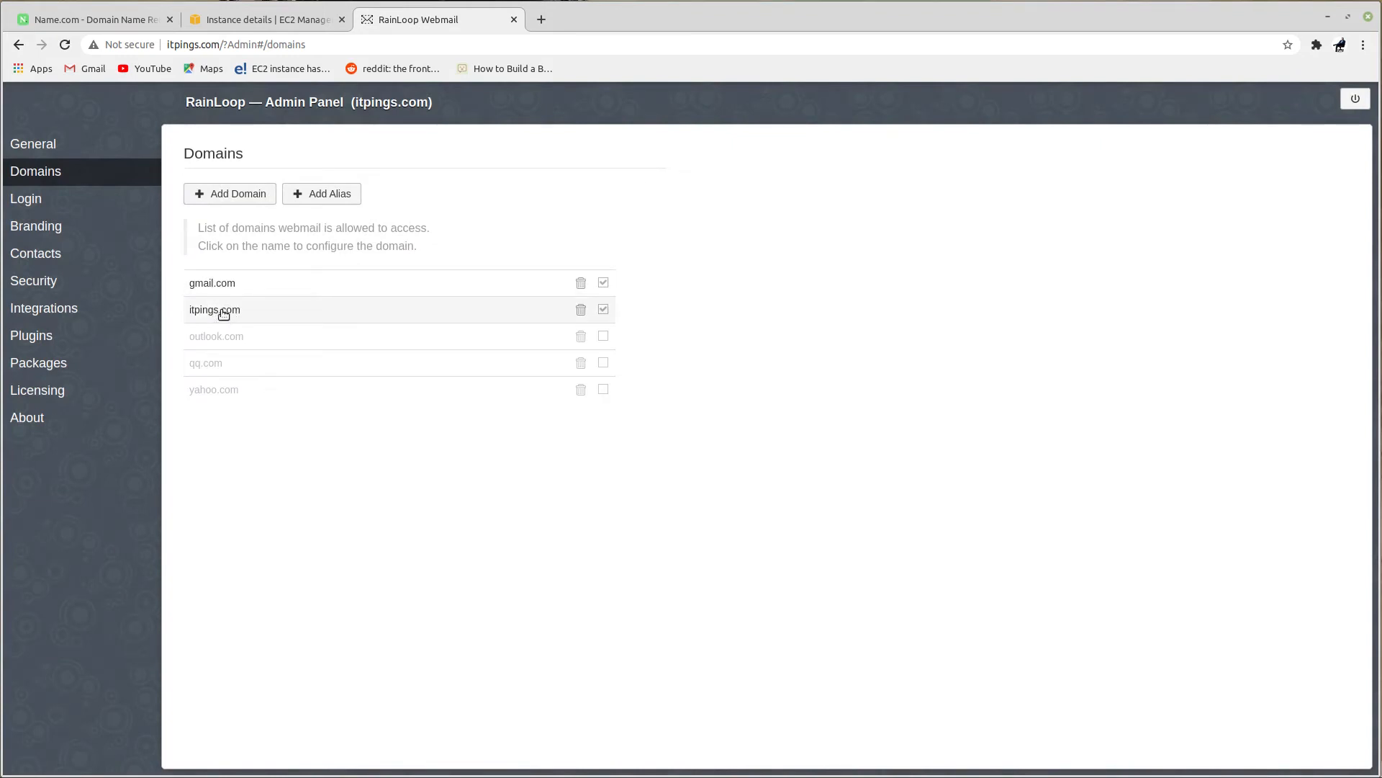
mouse_move(1324, 29)
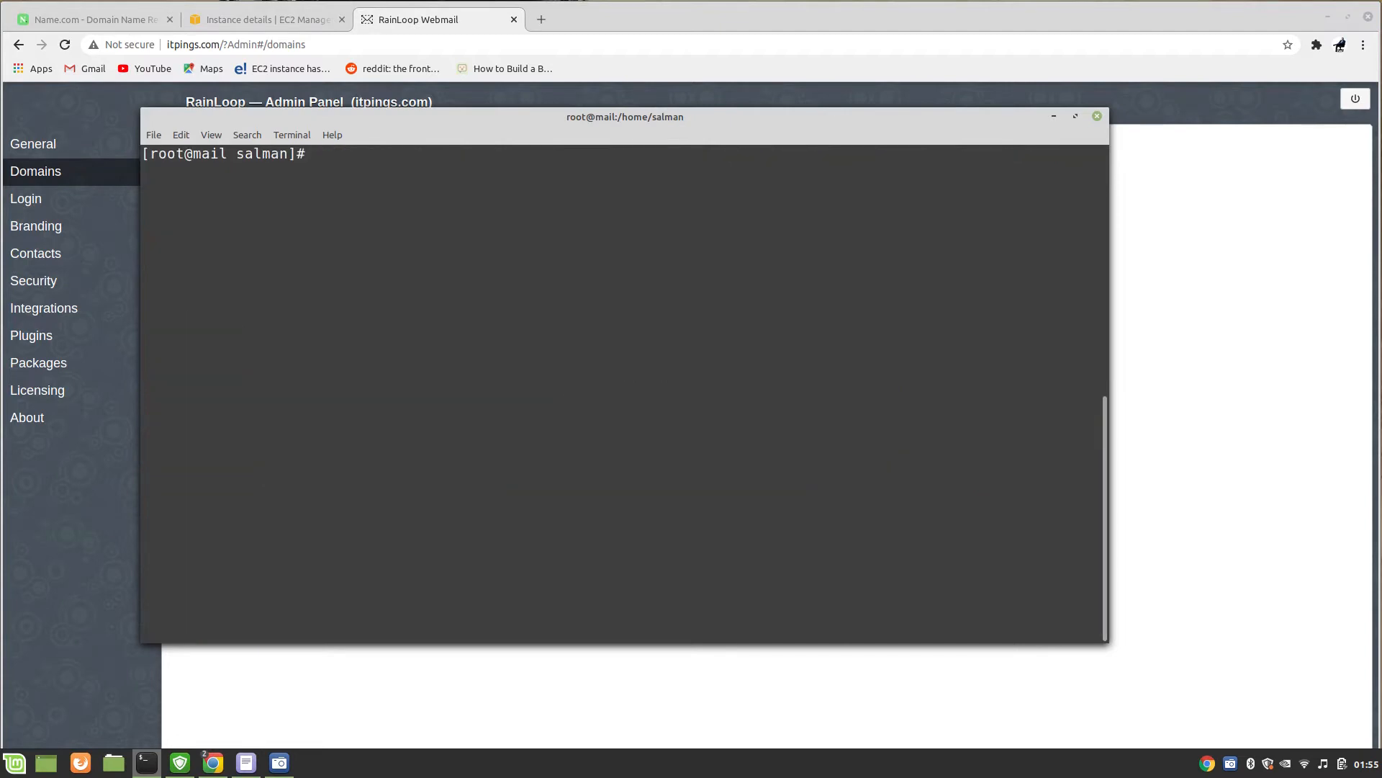
- Check SELinux status with getenforce
text(cat)
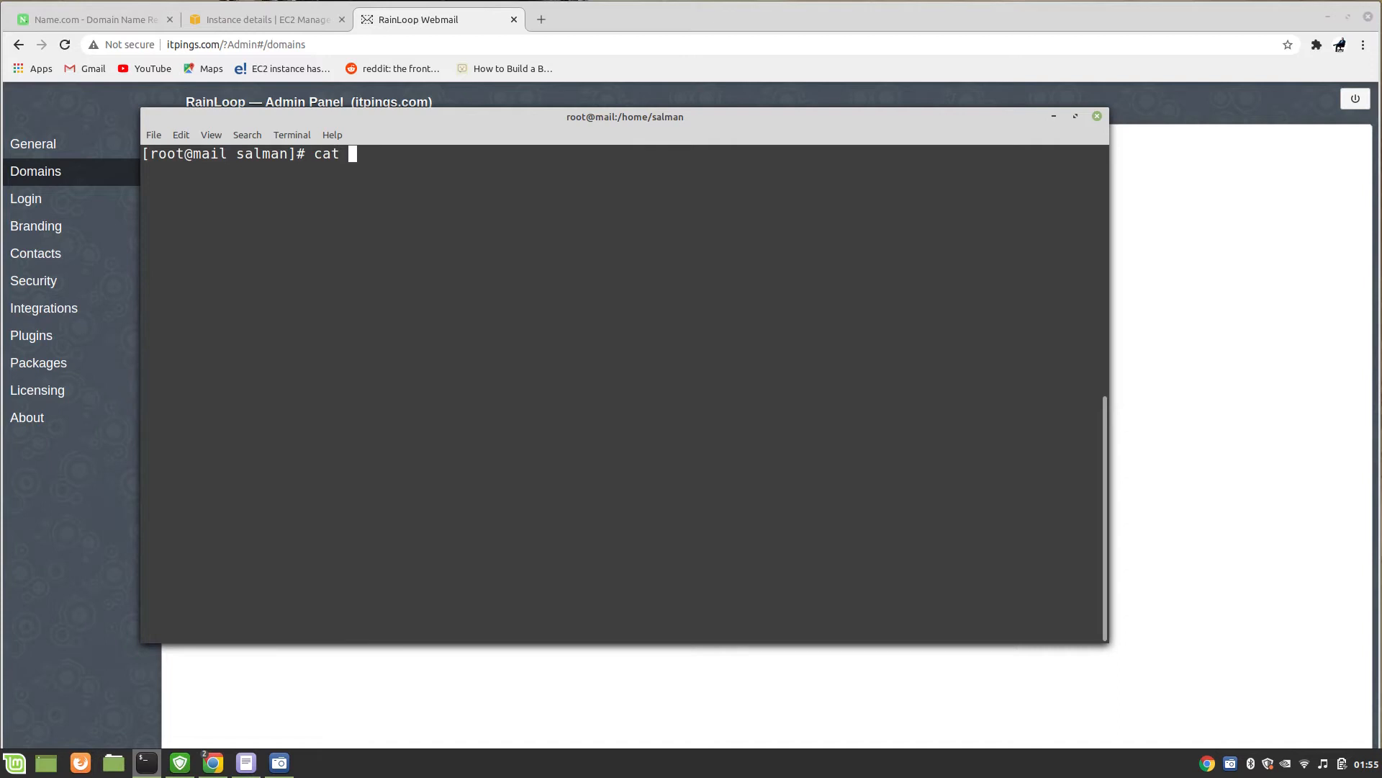
text(getenf)
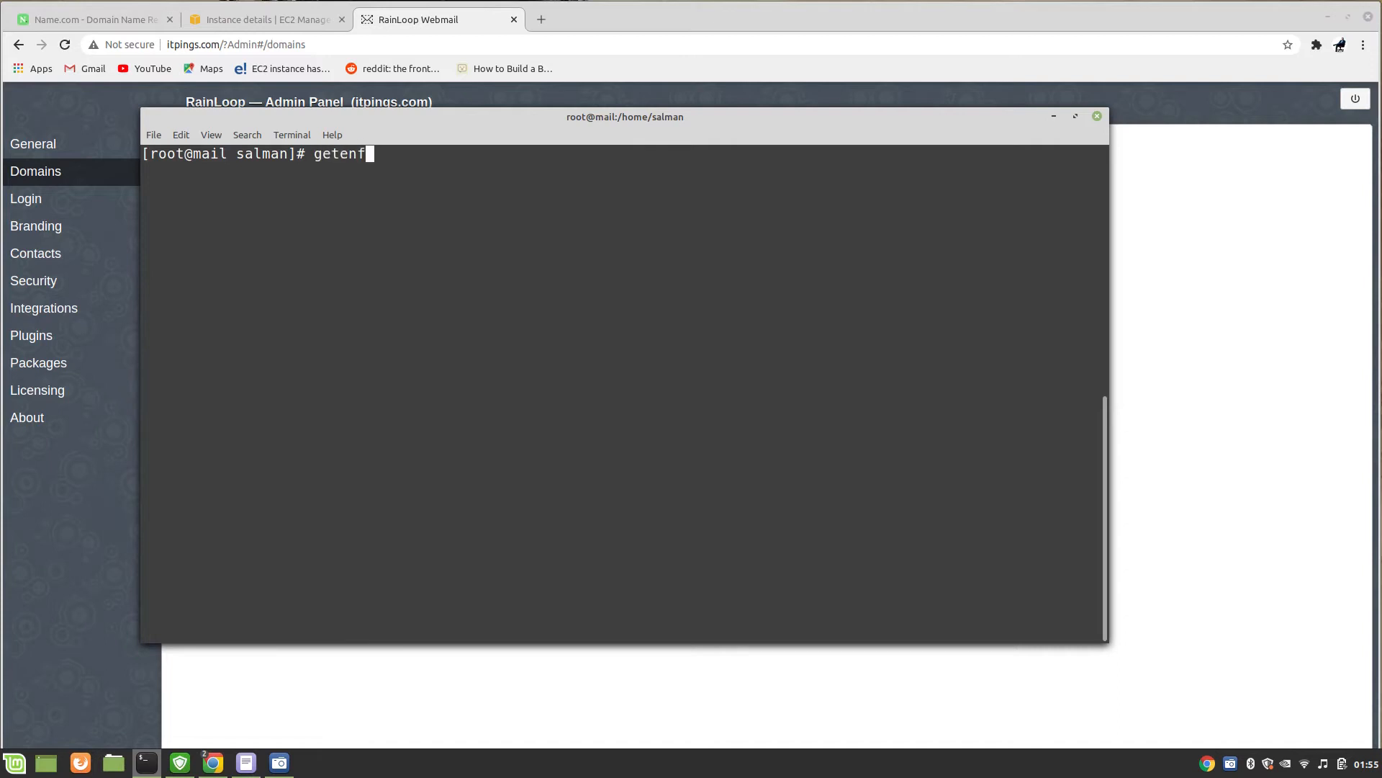
text(orce)
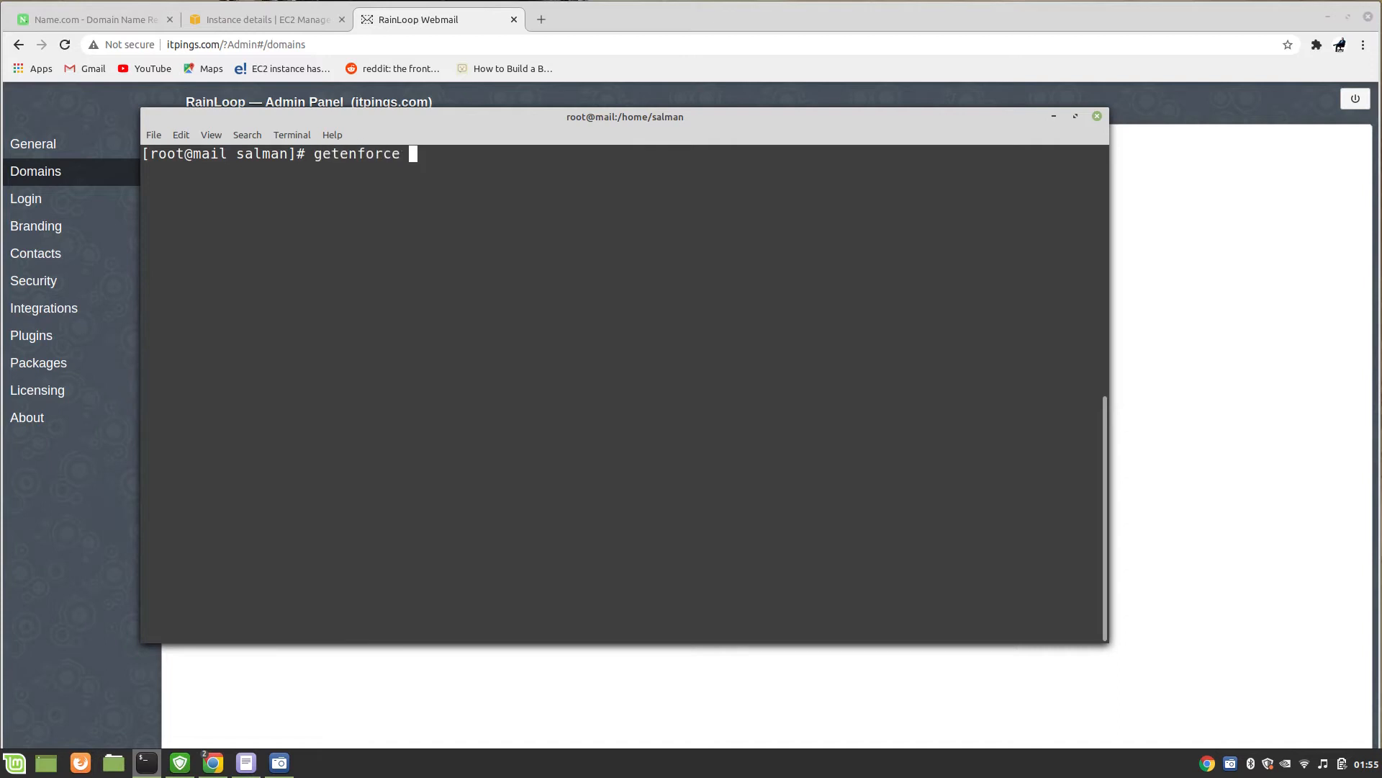
key(Return)
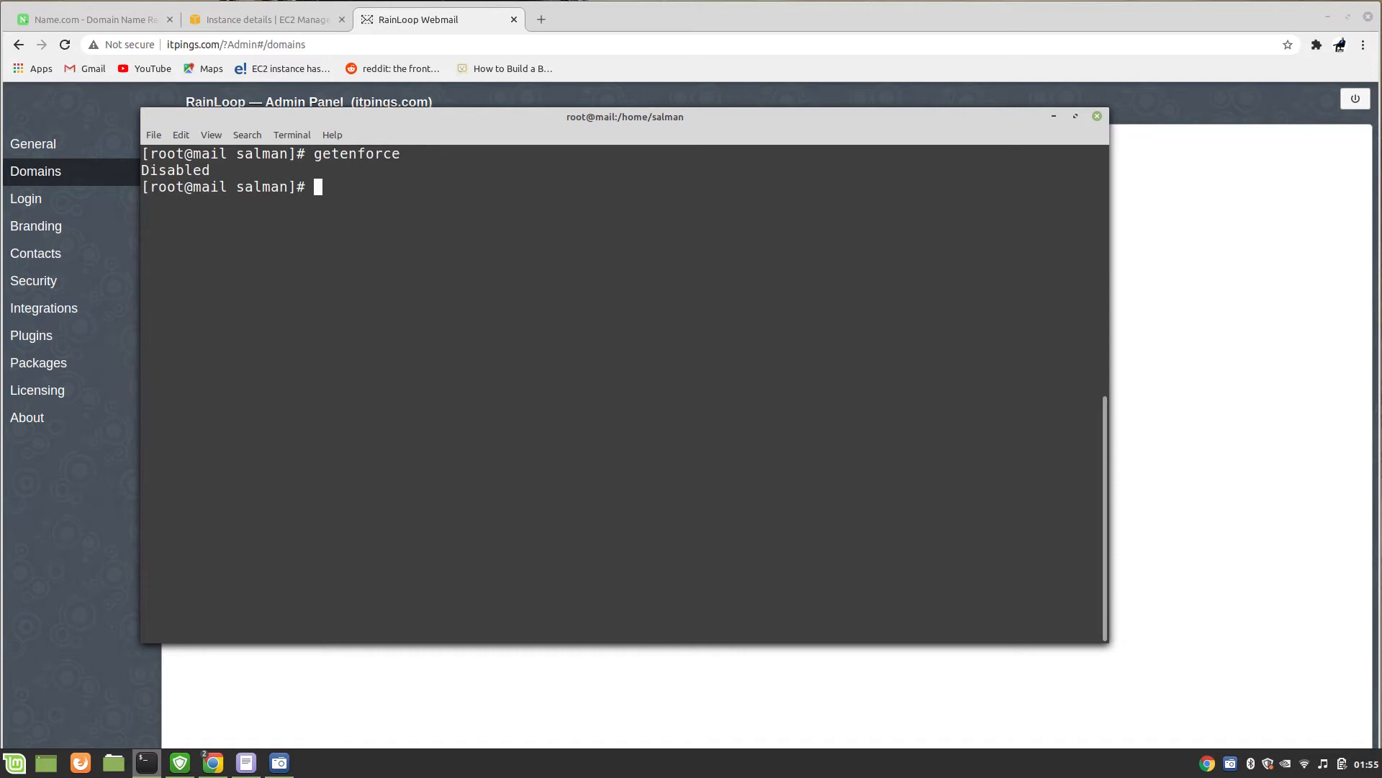
- Check that the firewalld service is running with systemctl status firewalld
text(syst)
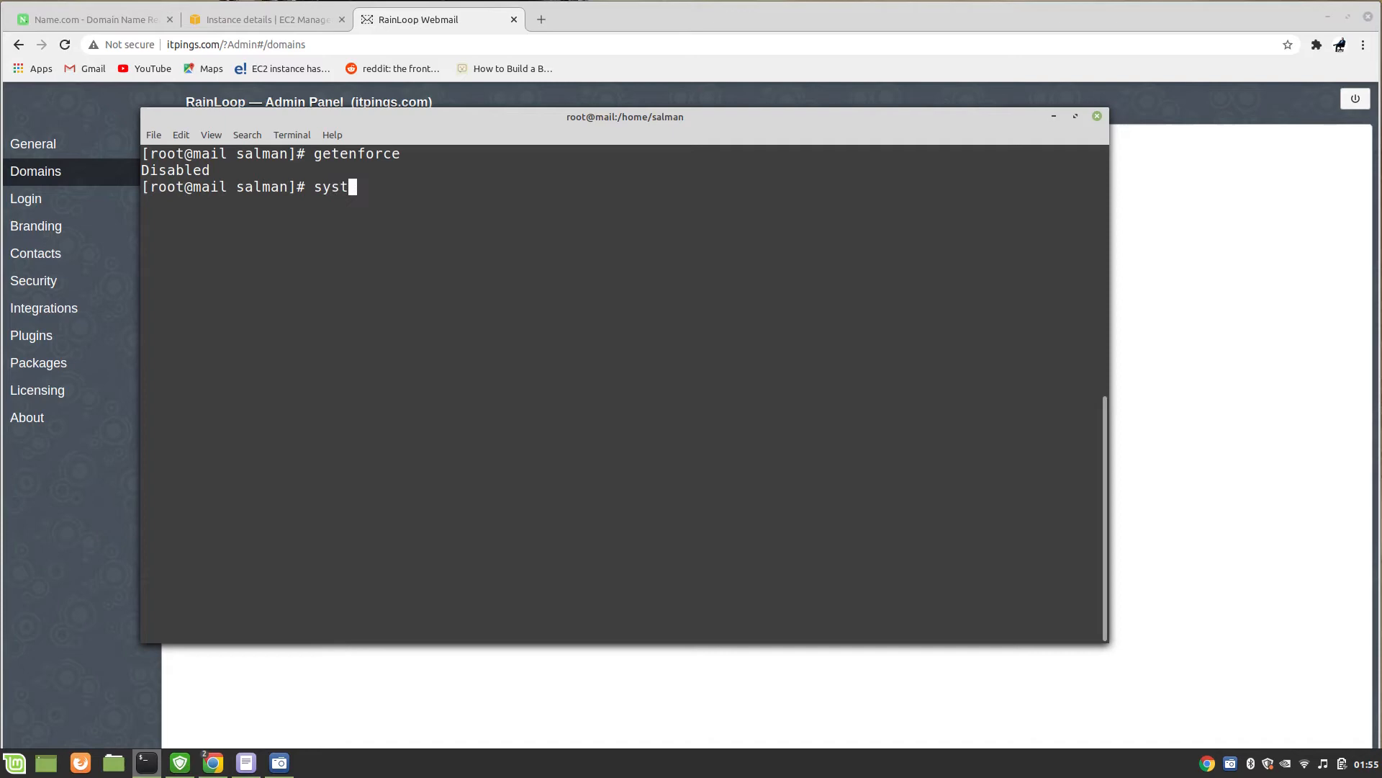
text(emctl)
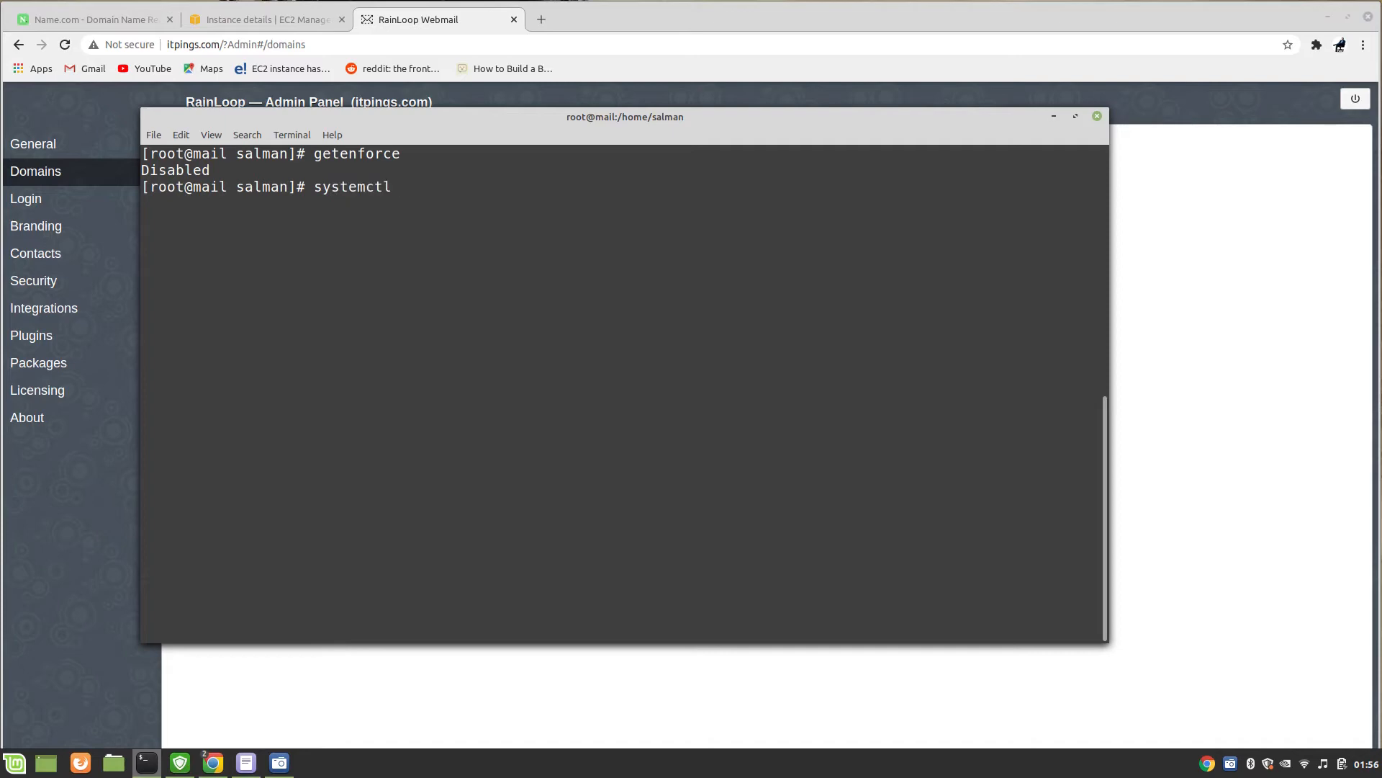
text(stat)
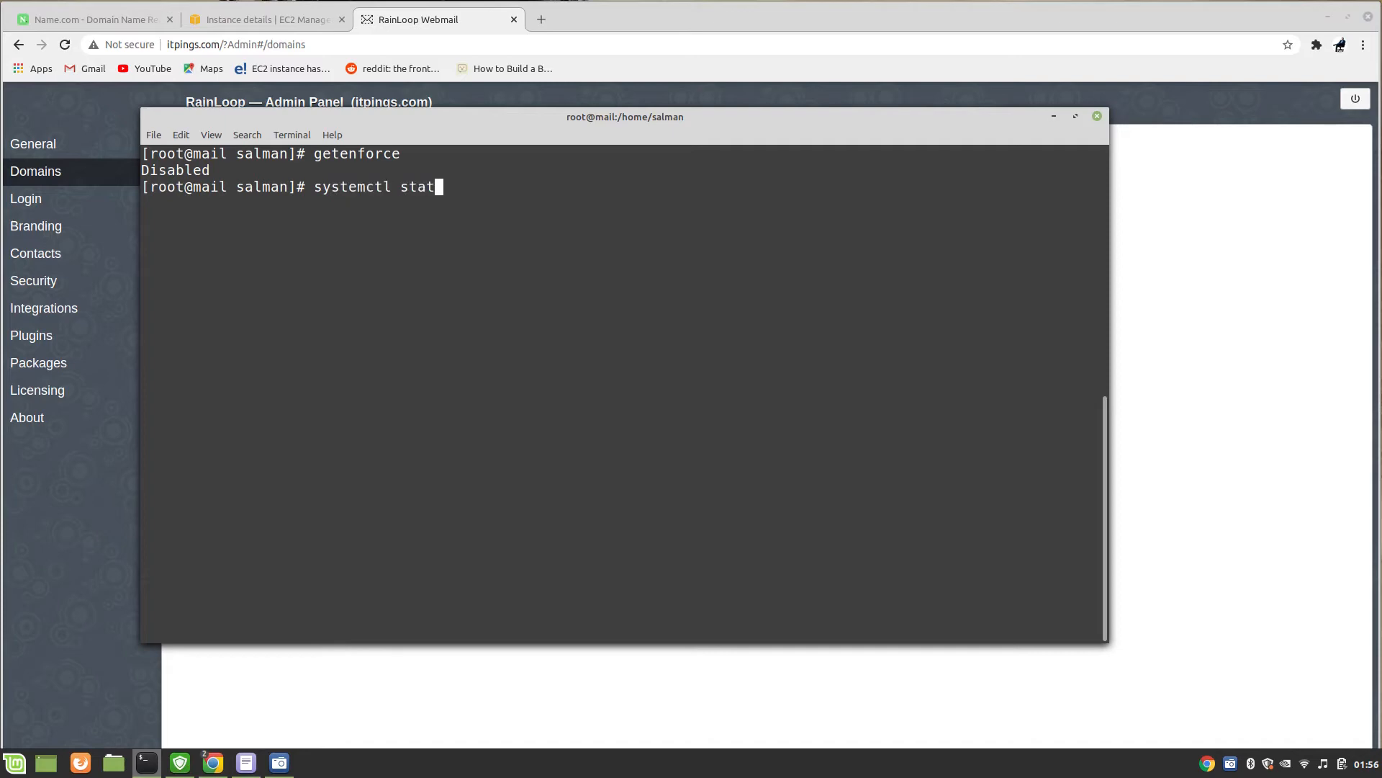
text(us firew)
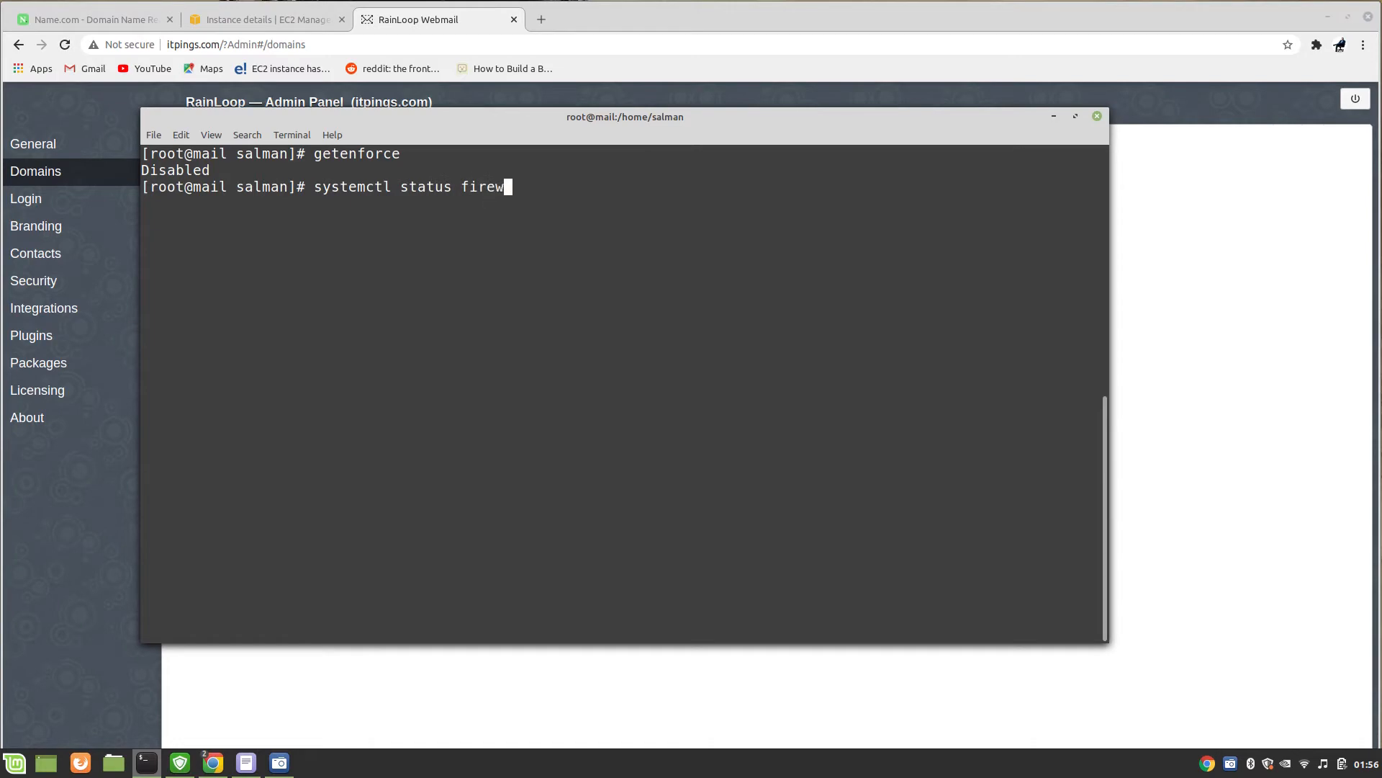
key(Return)
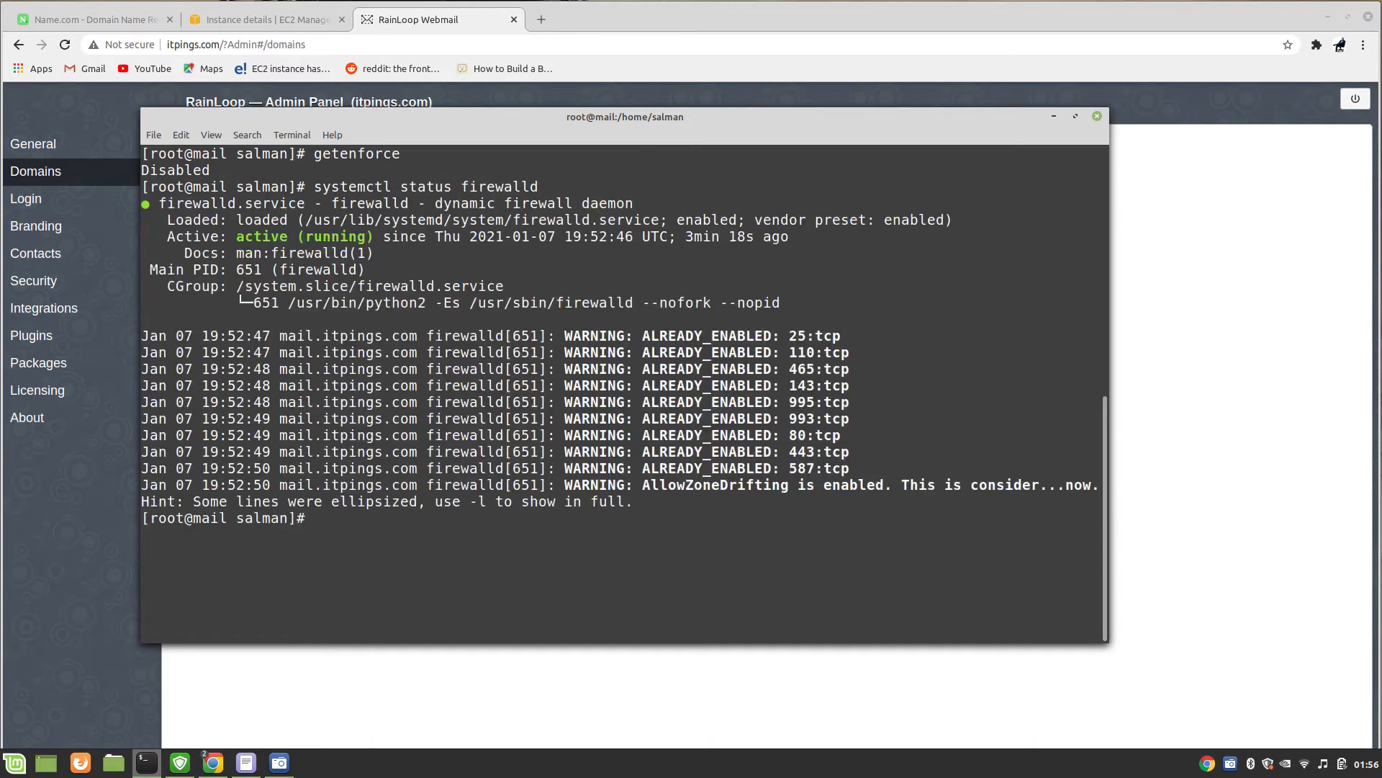
- List the firewall's open ports with firewall-cmd --list-all, then clear the terminal
text(c)
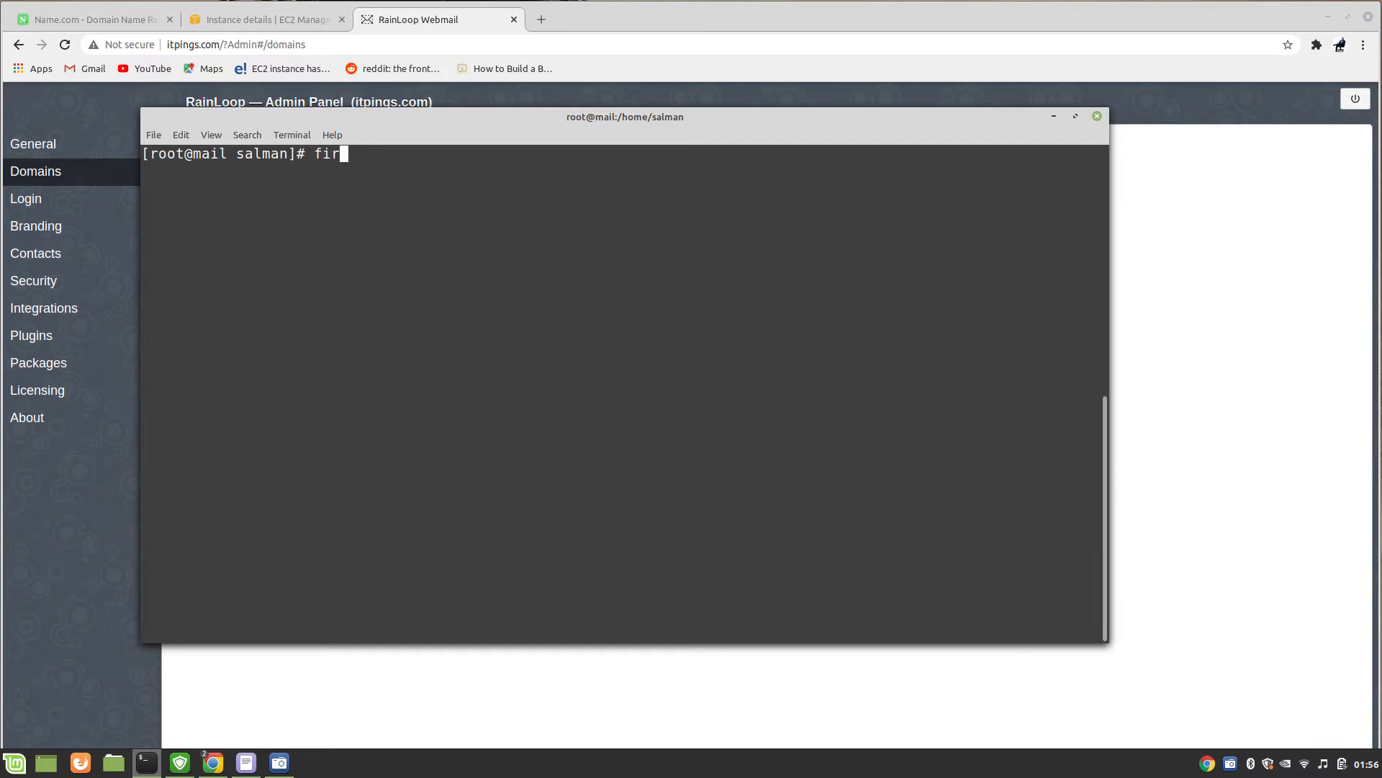
text(ewall-cmd)
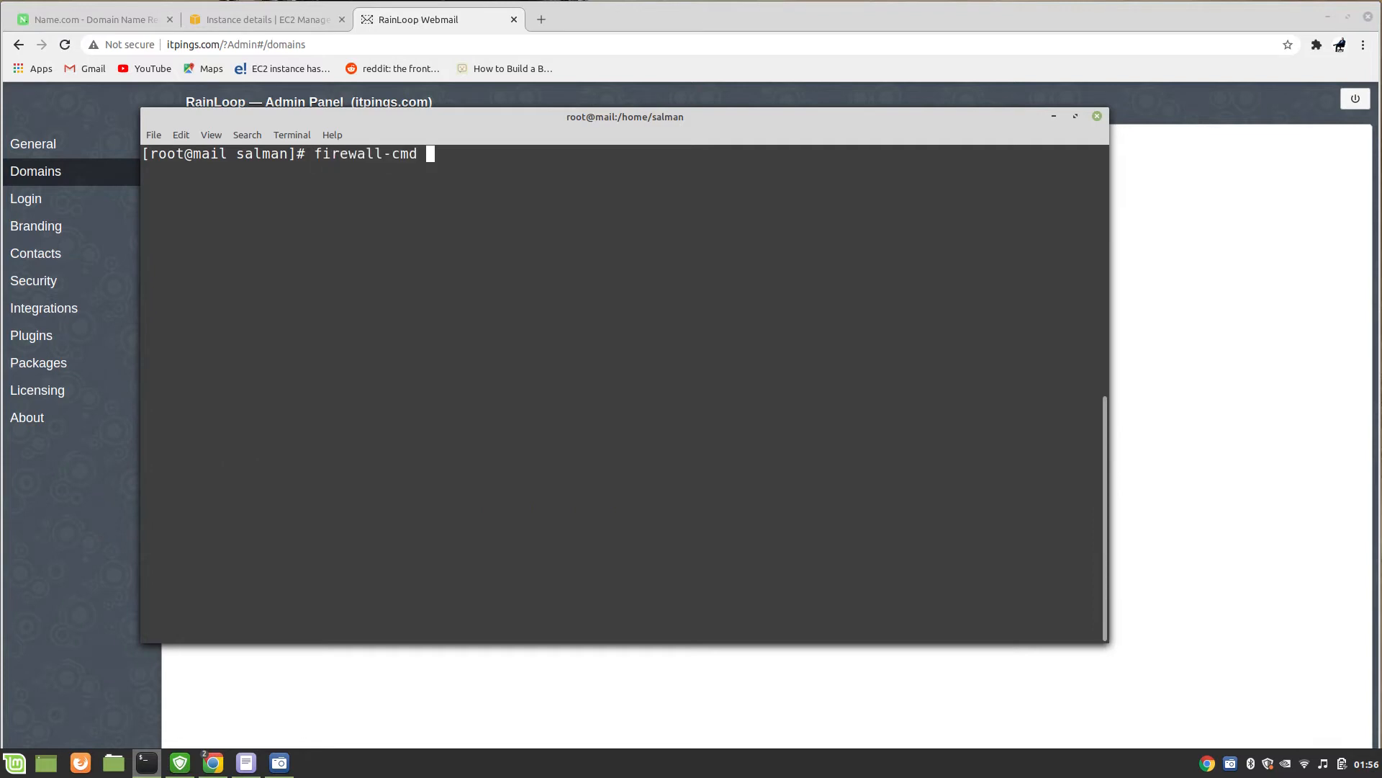
text(--list-all)
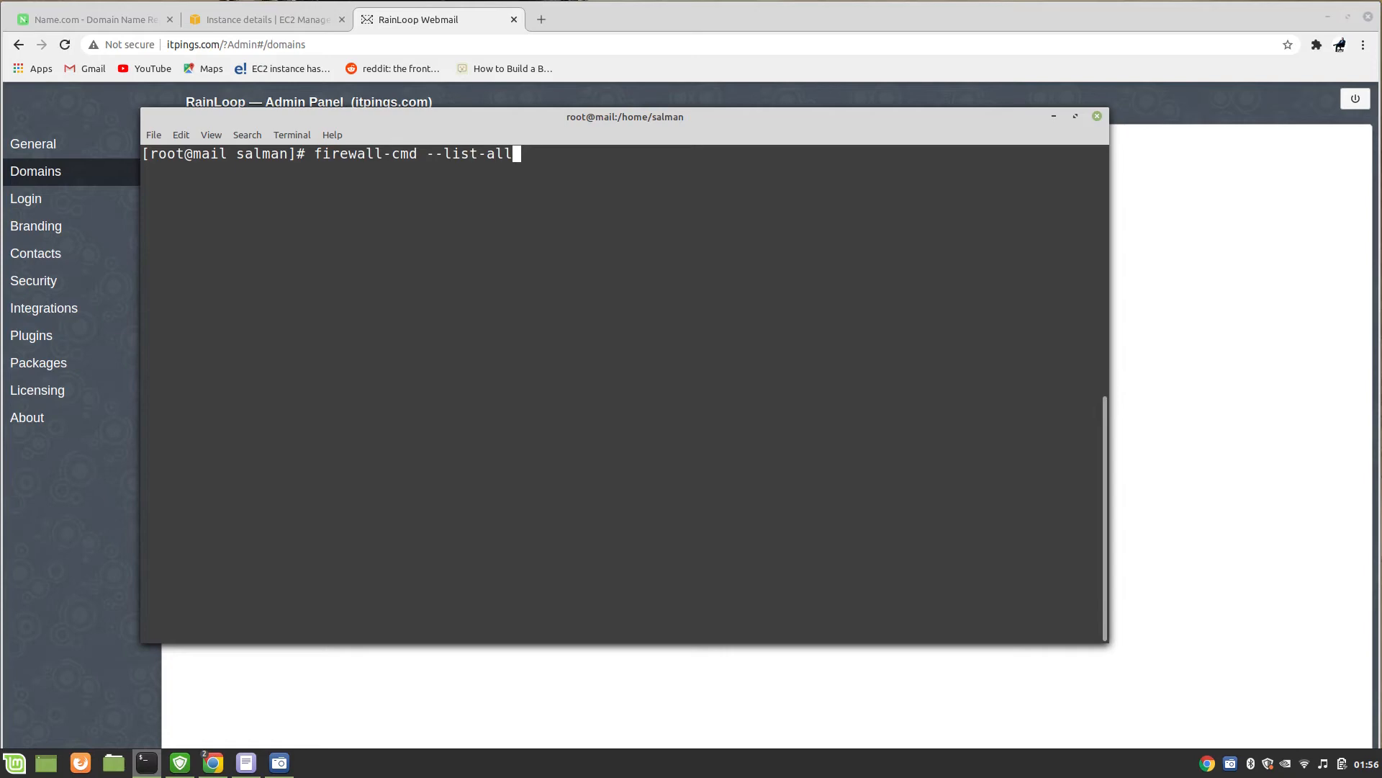
key(Return)
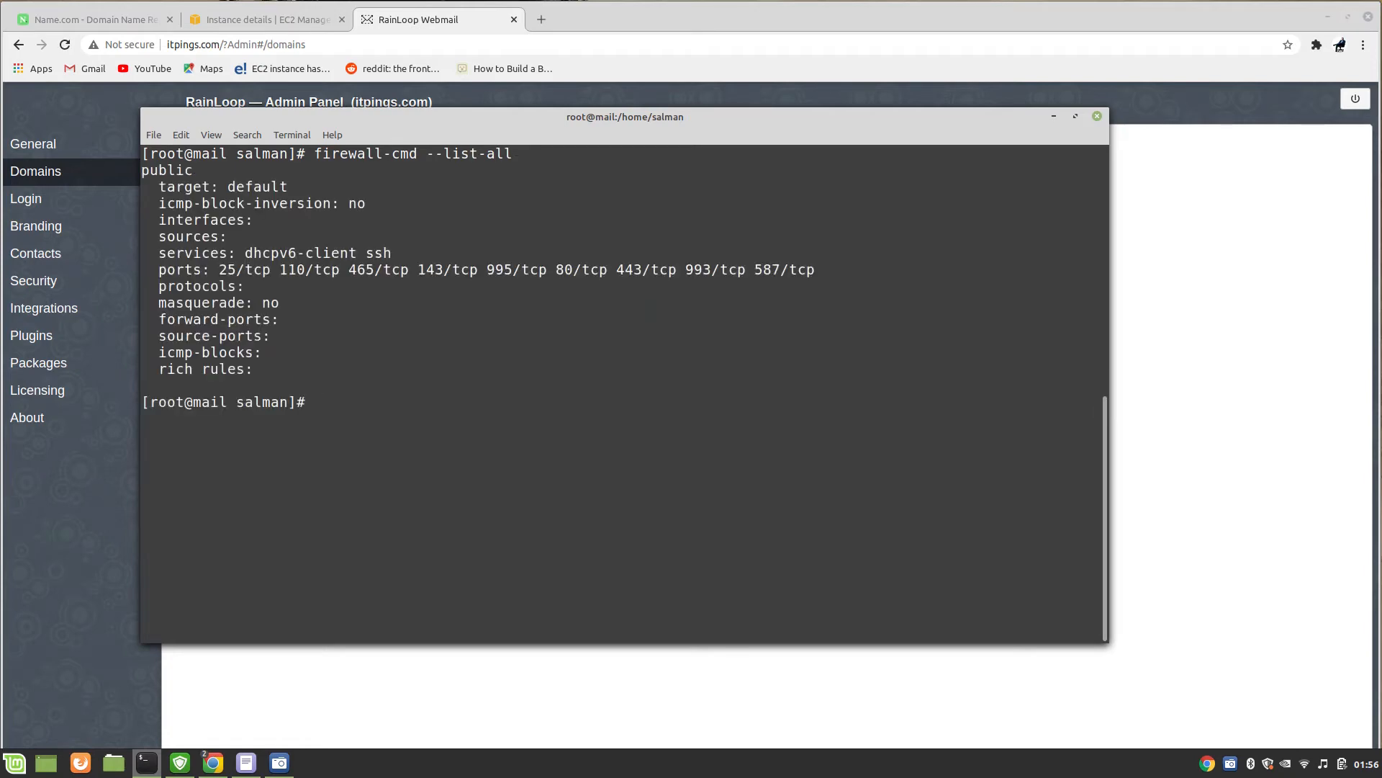
text(clear)
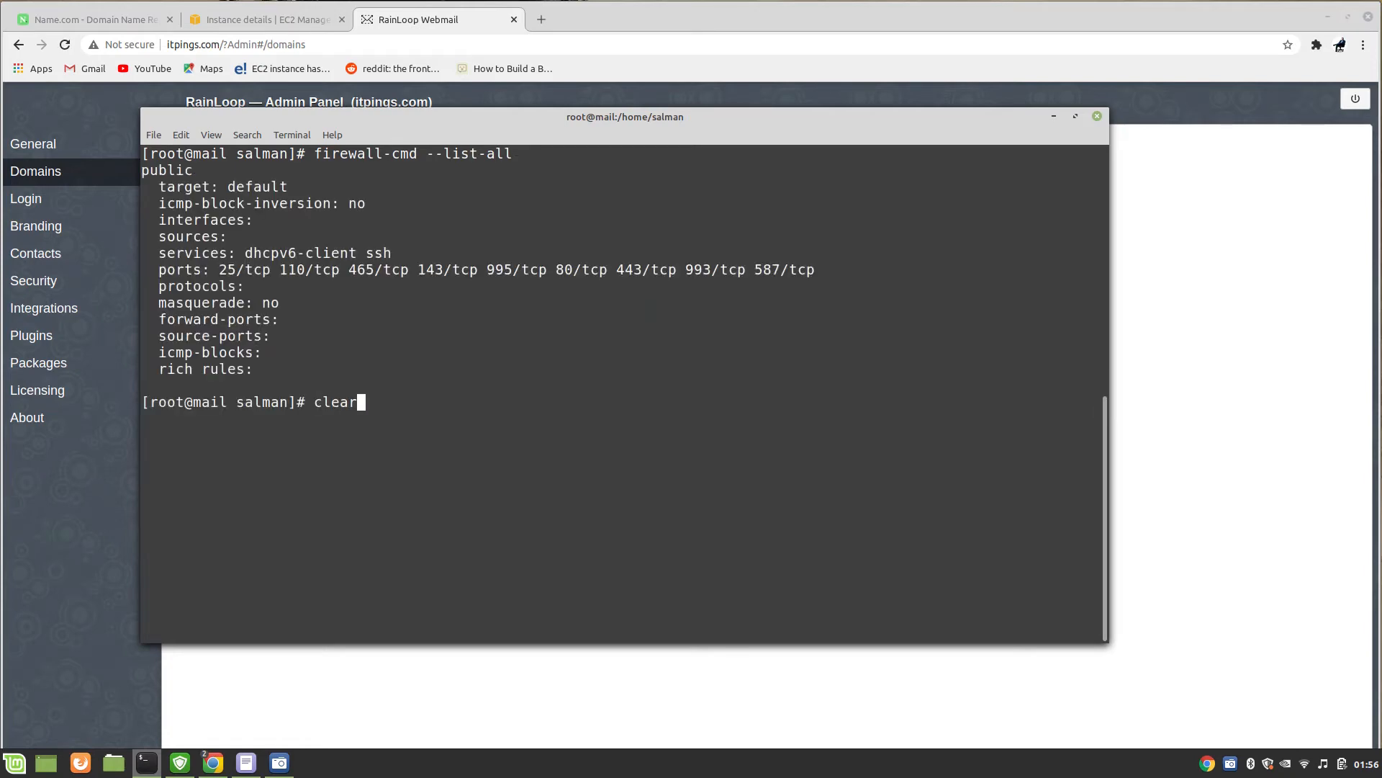
key(Return)
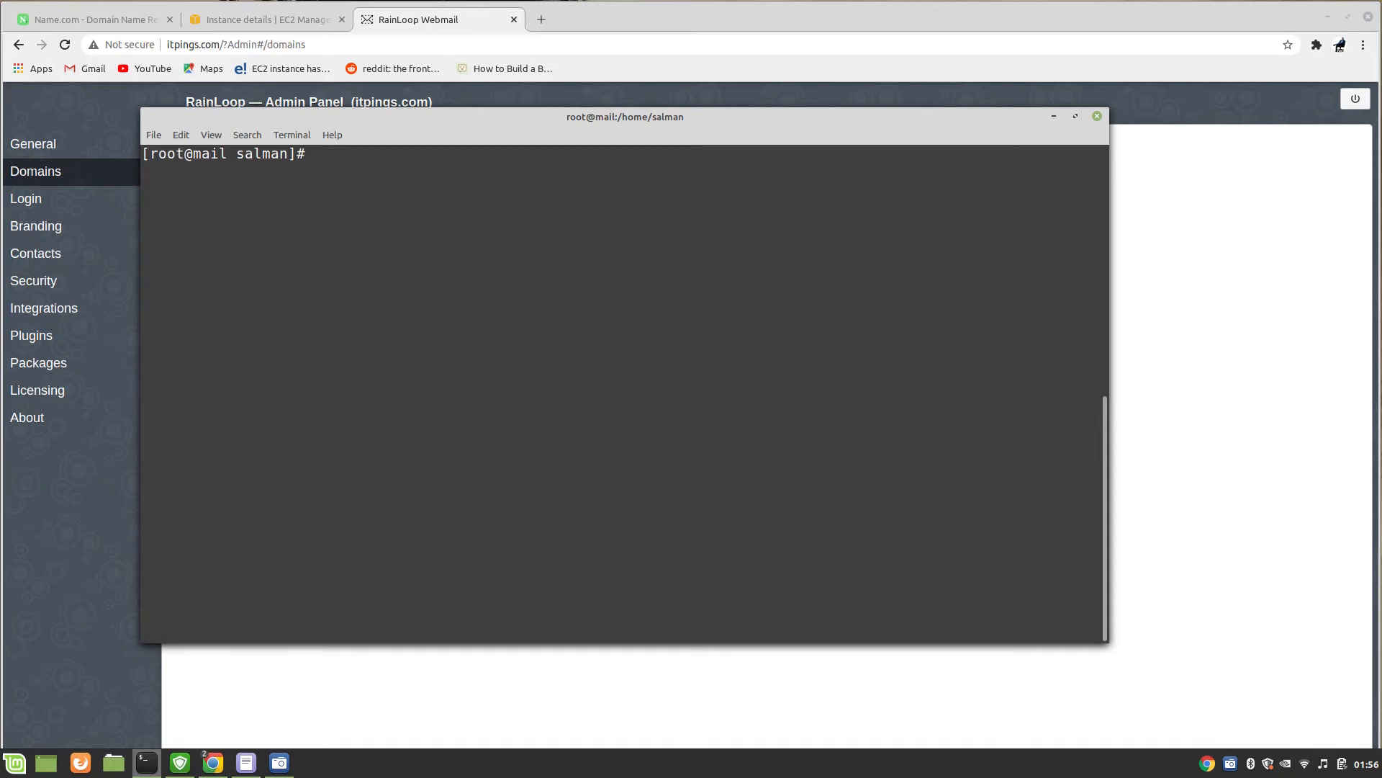
- Add system user itpings with useradd and set its password via passwd, entered twice
text(useradd)
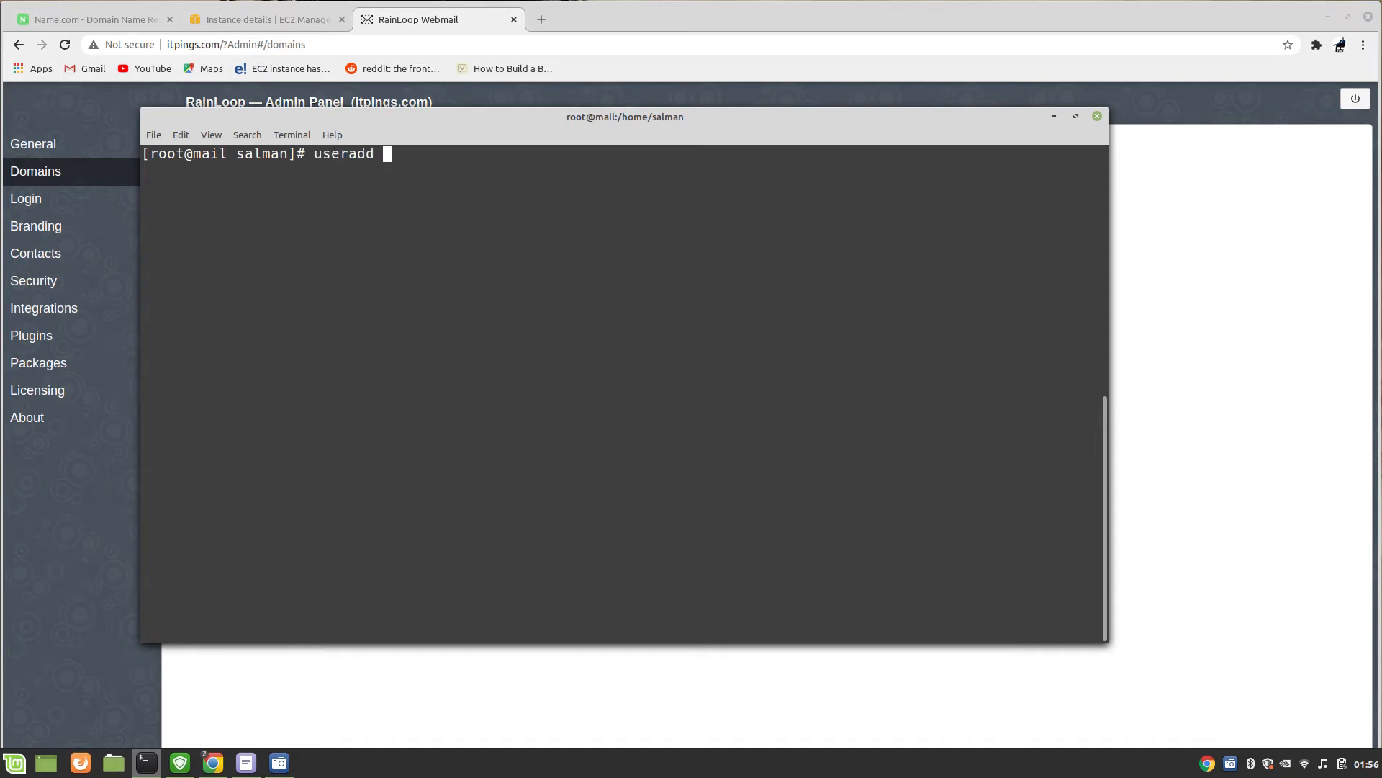
text(i)
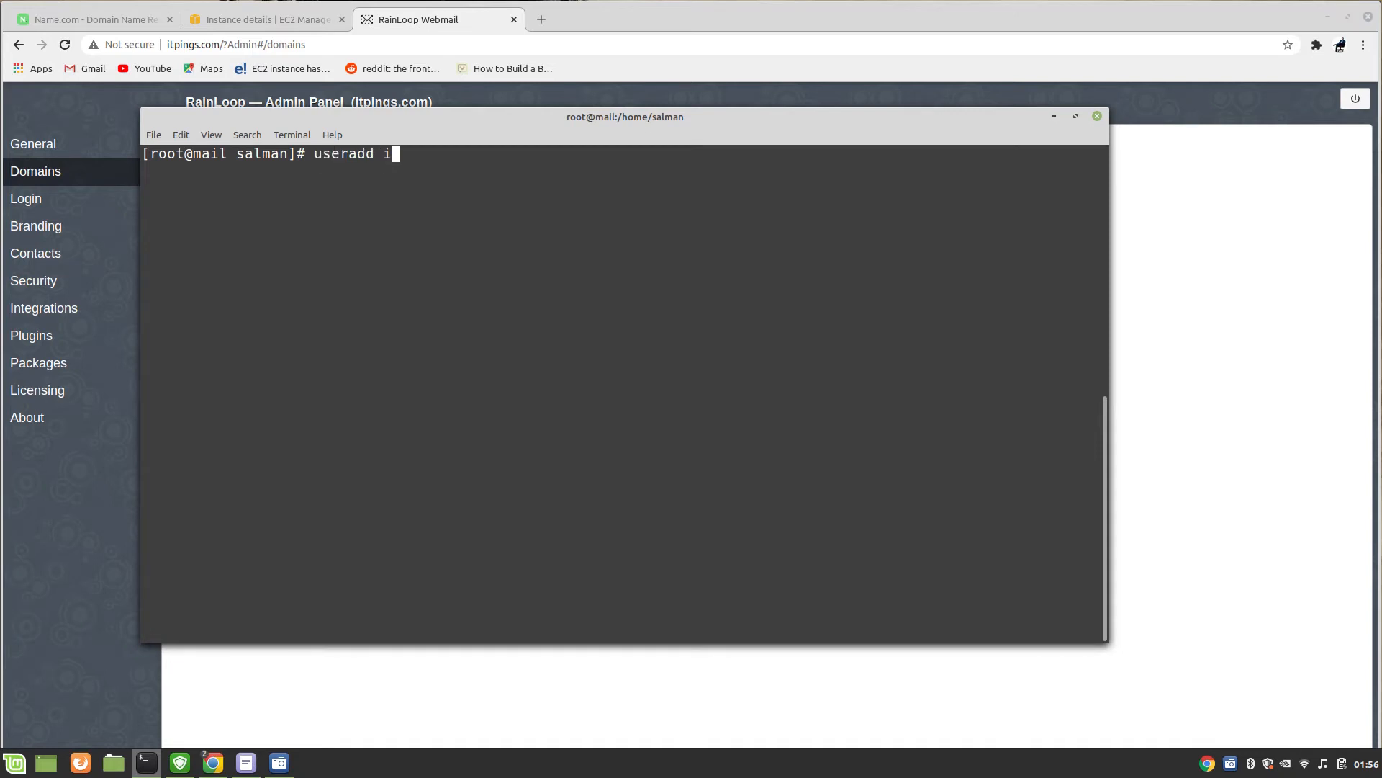
key(Return)
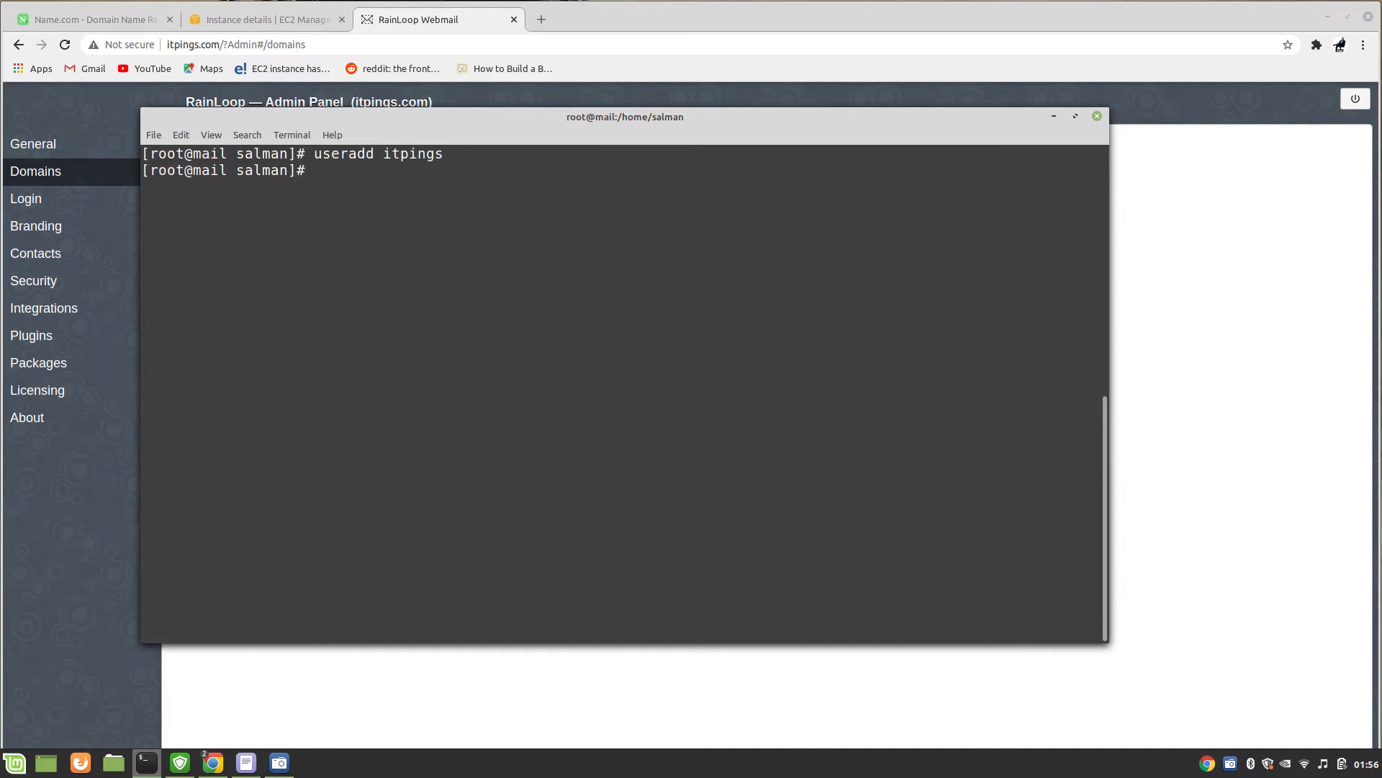
text(passwd itpings)
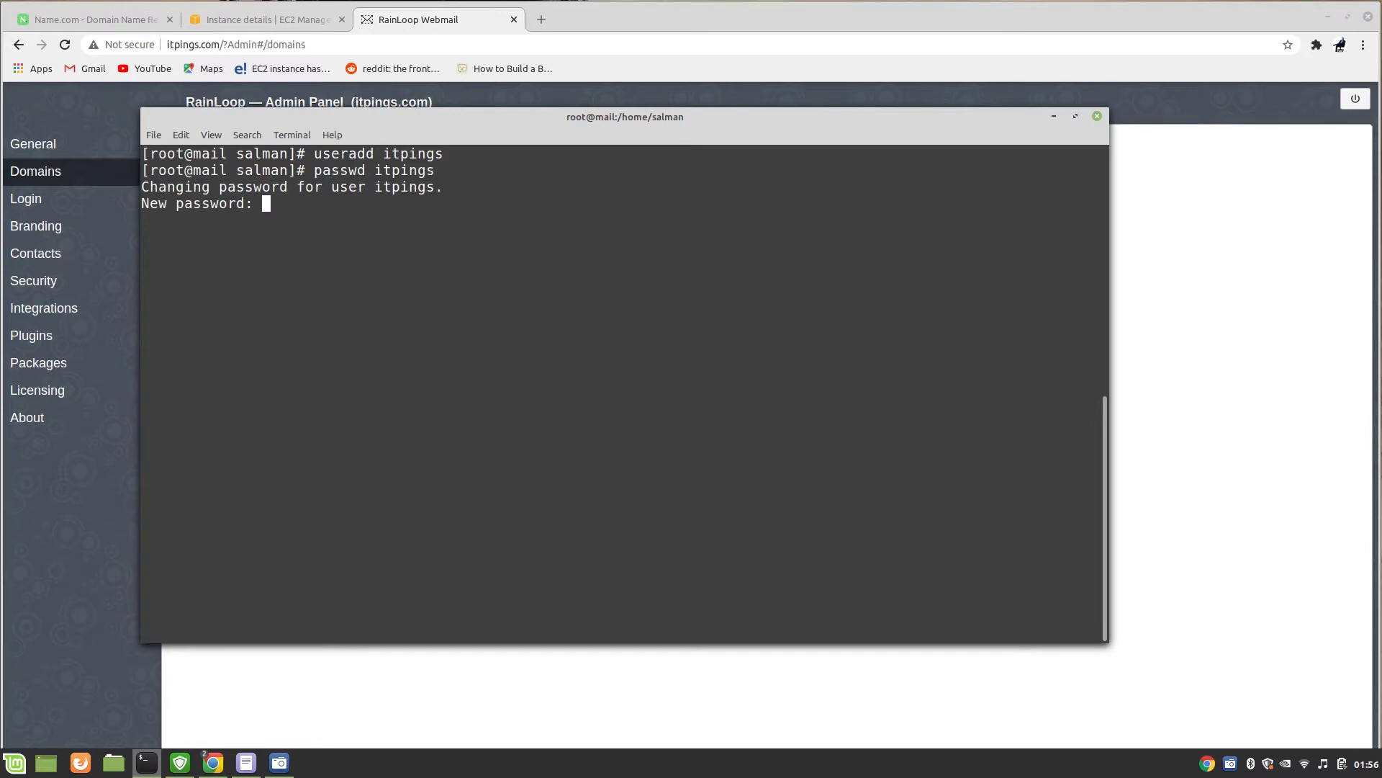
key(Return)
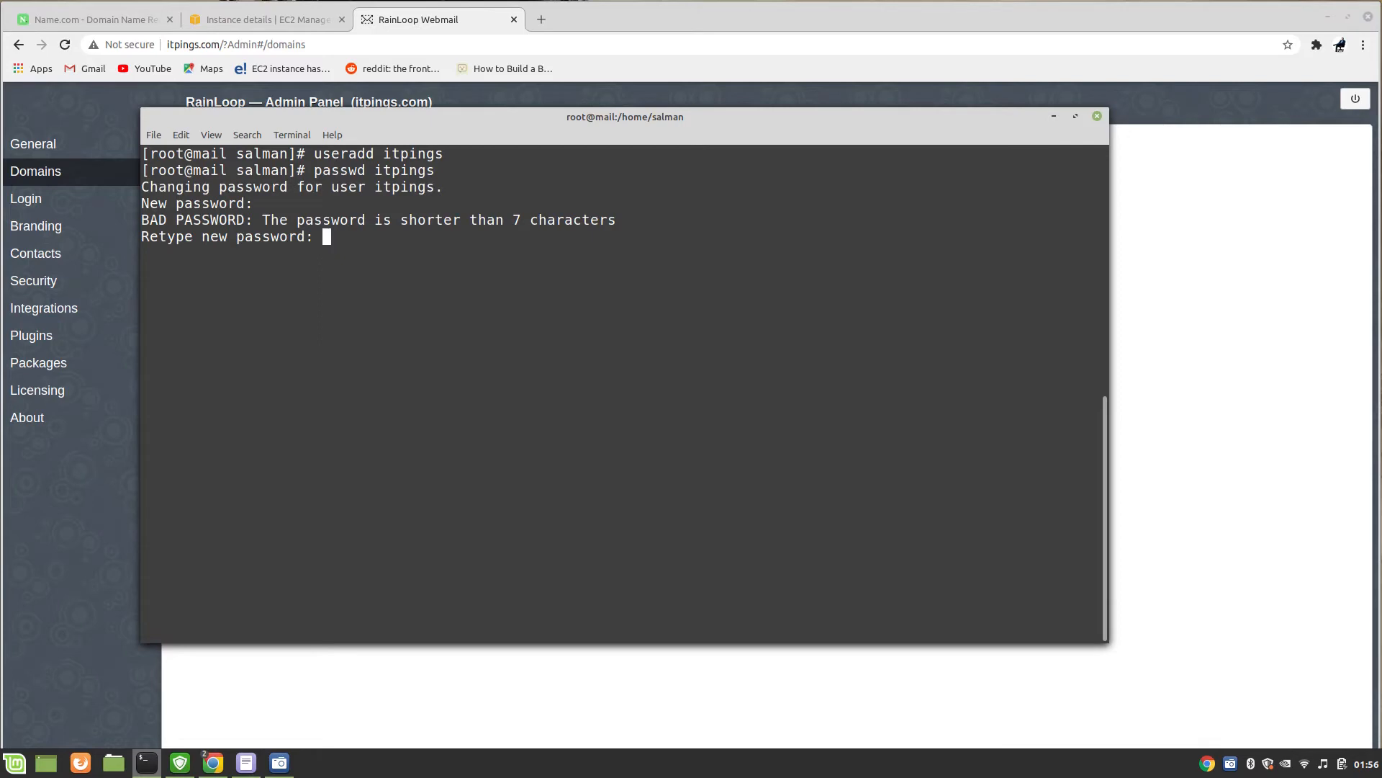
key(Return)
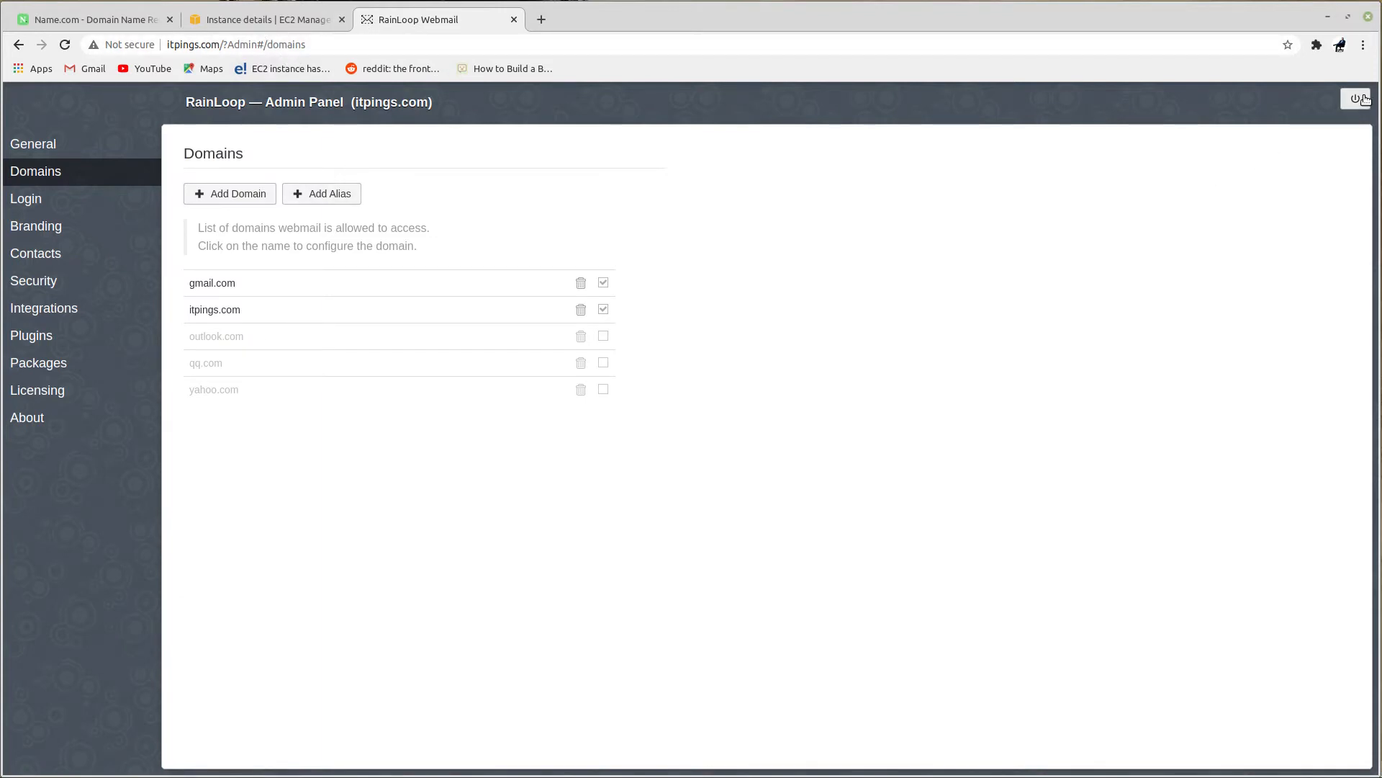
click(1360, 98)
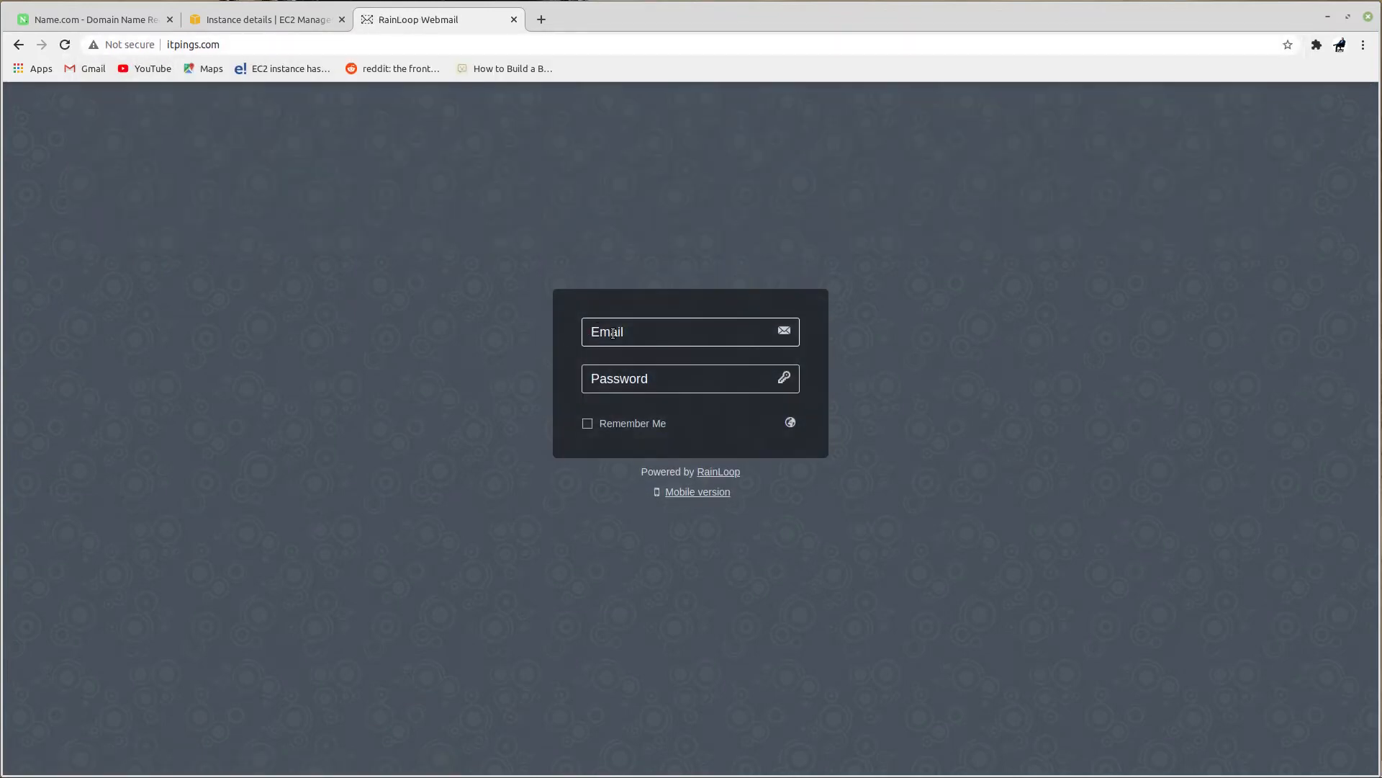
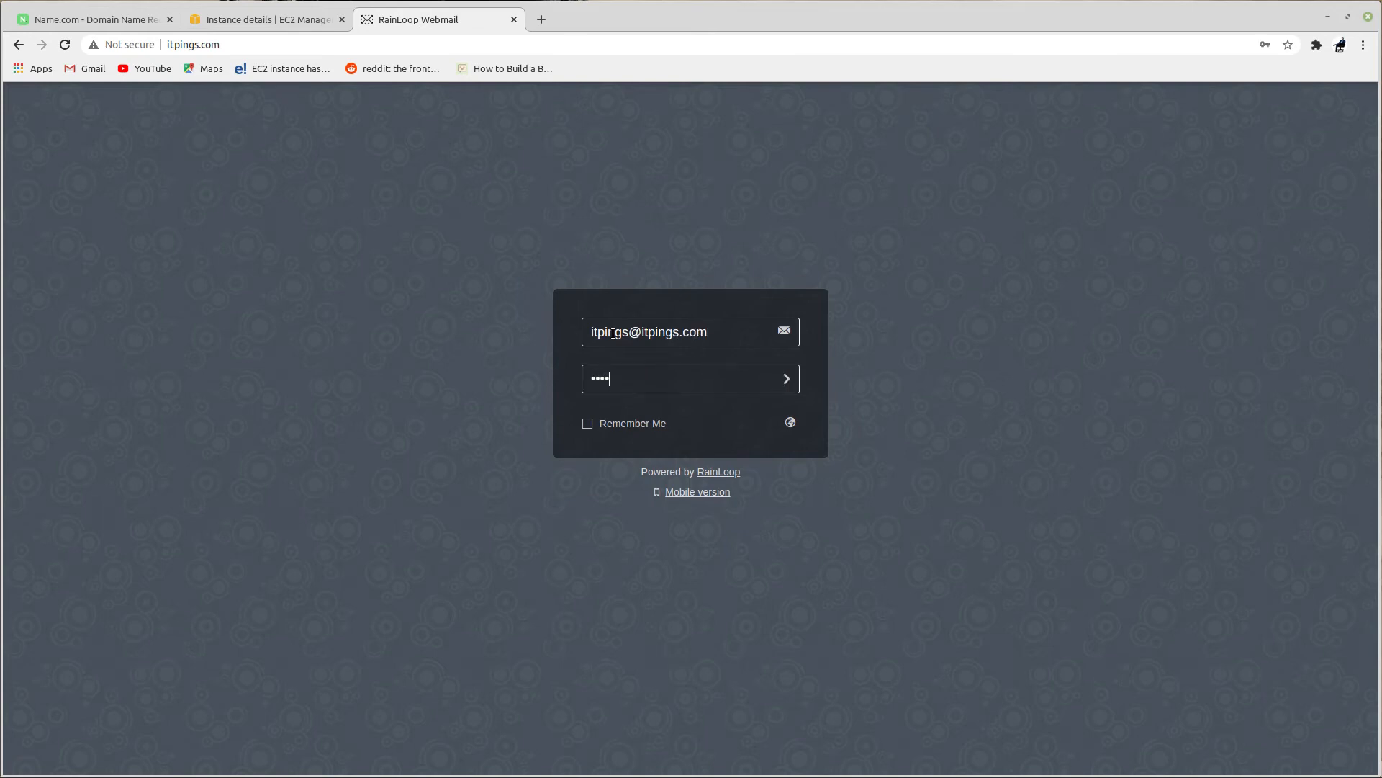
click(785, 378)
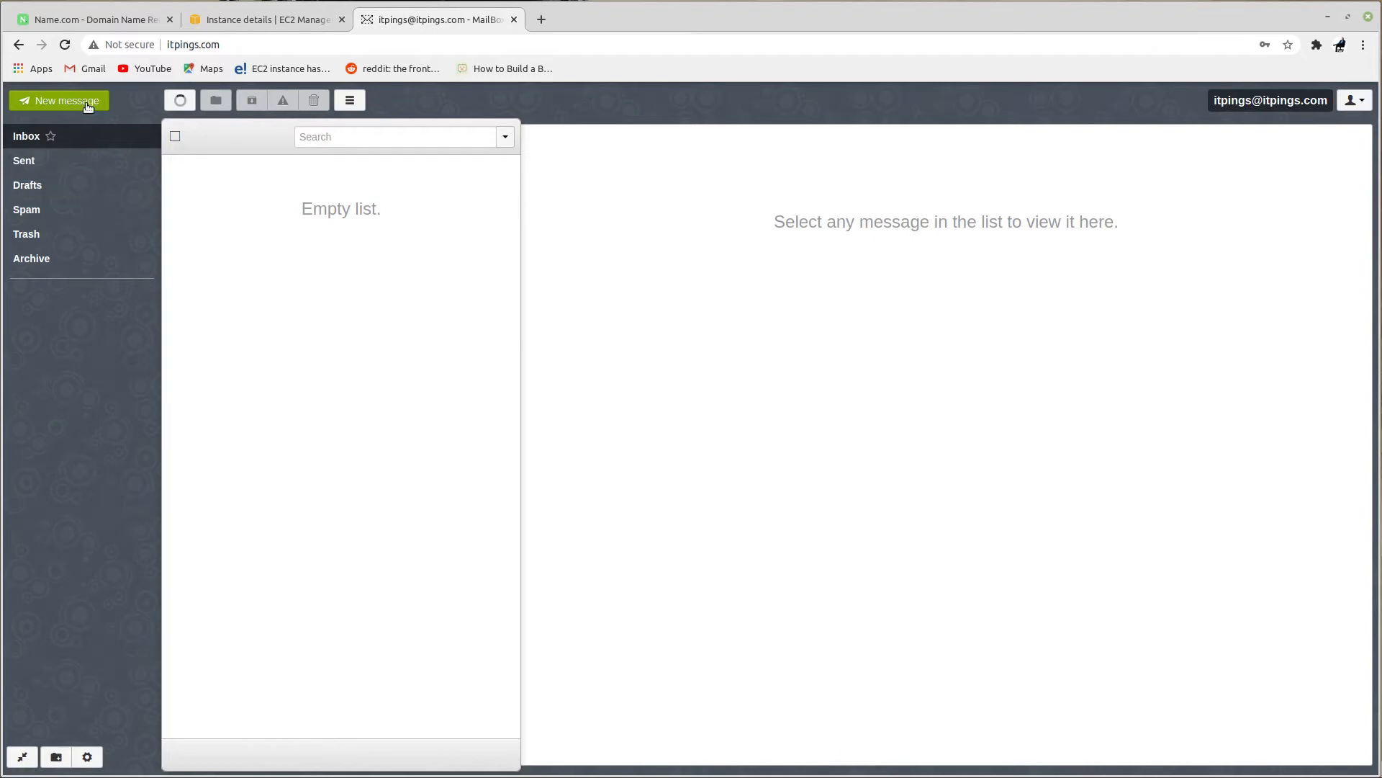
mouse_move(211, 762)
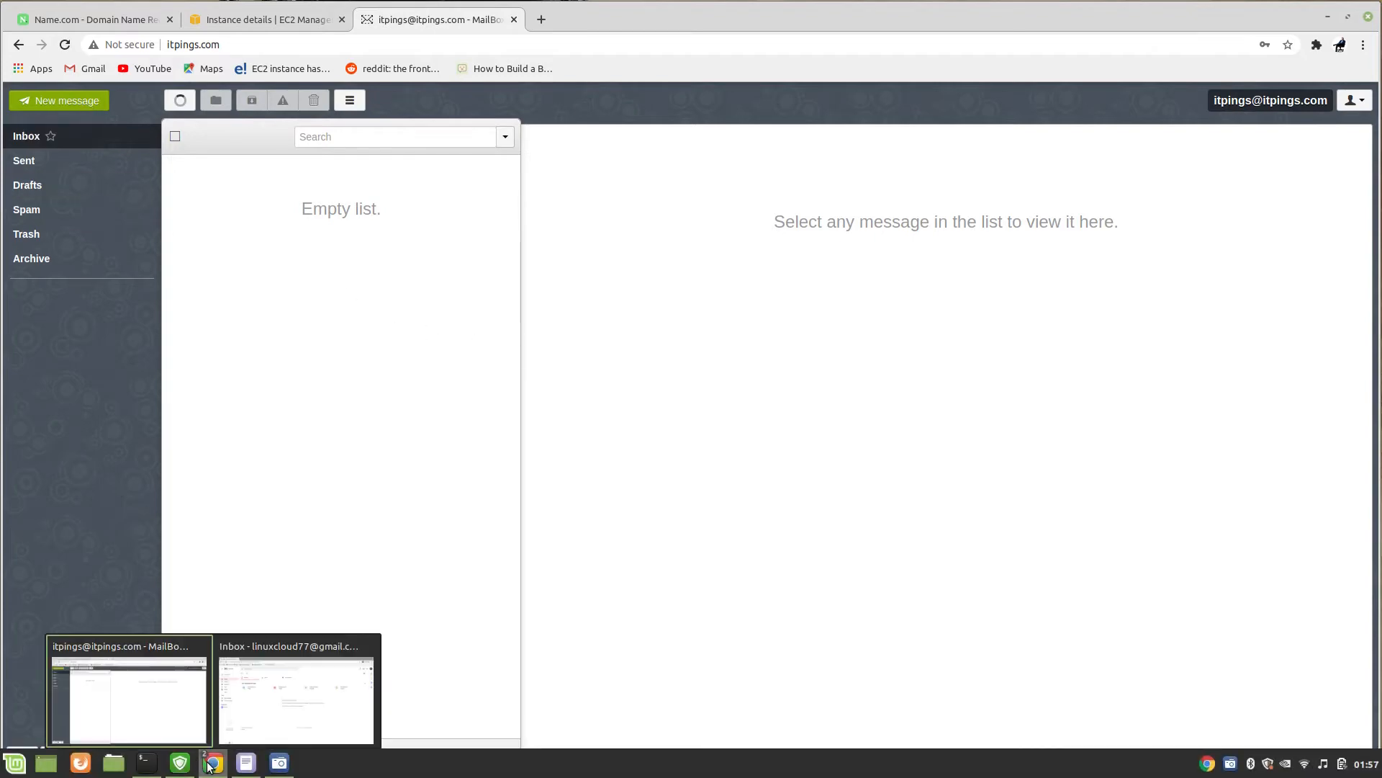
click(295, 692)
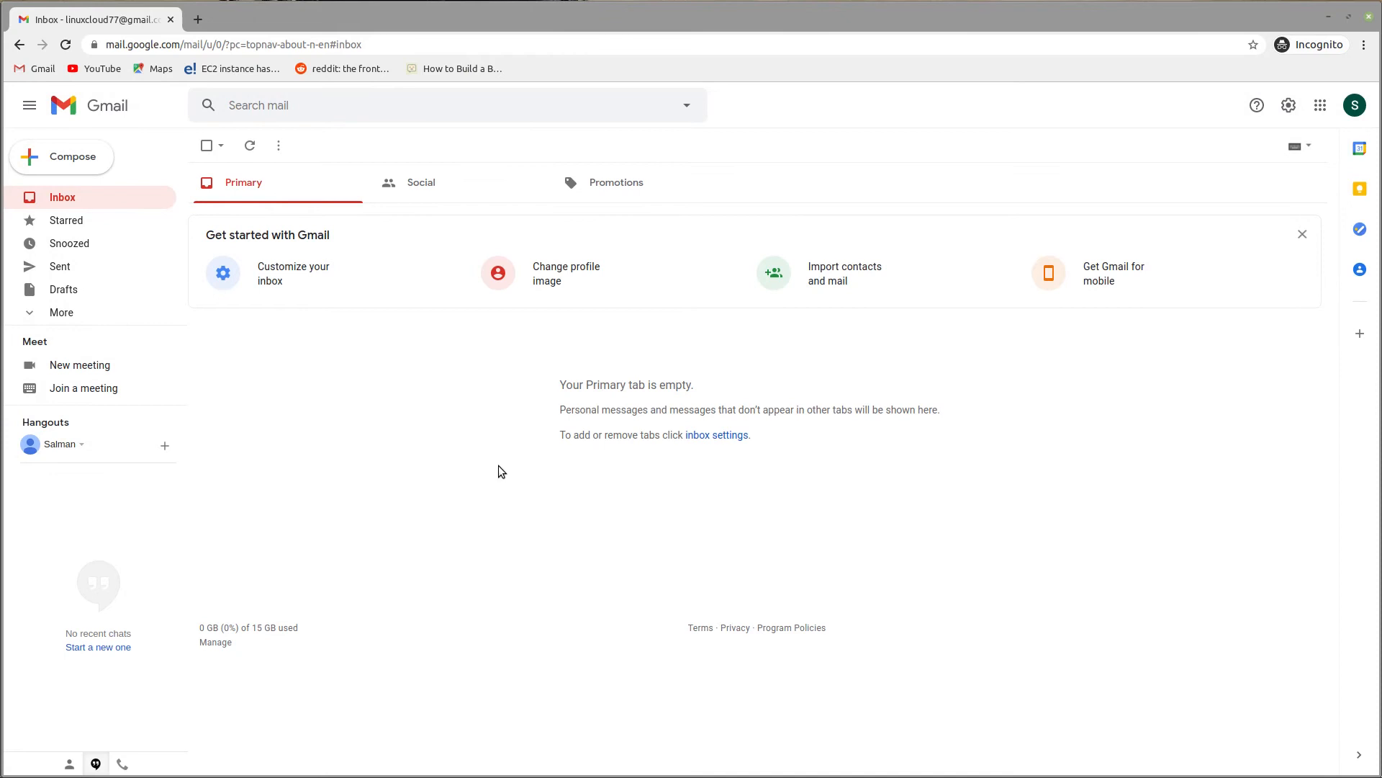
mouse_move(774, 299)
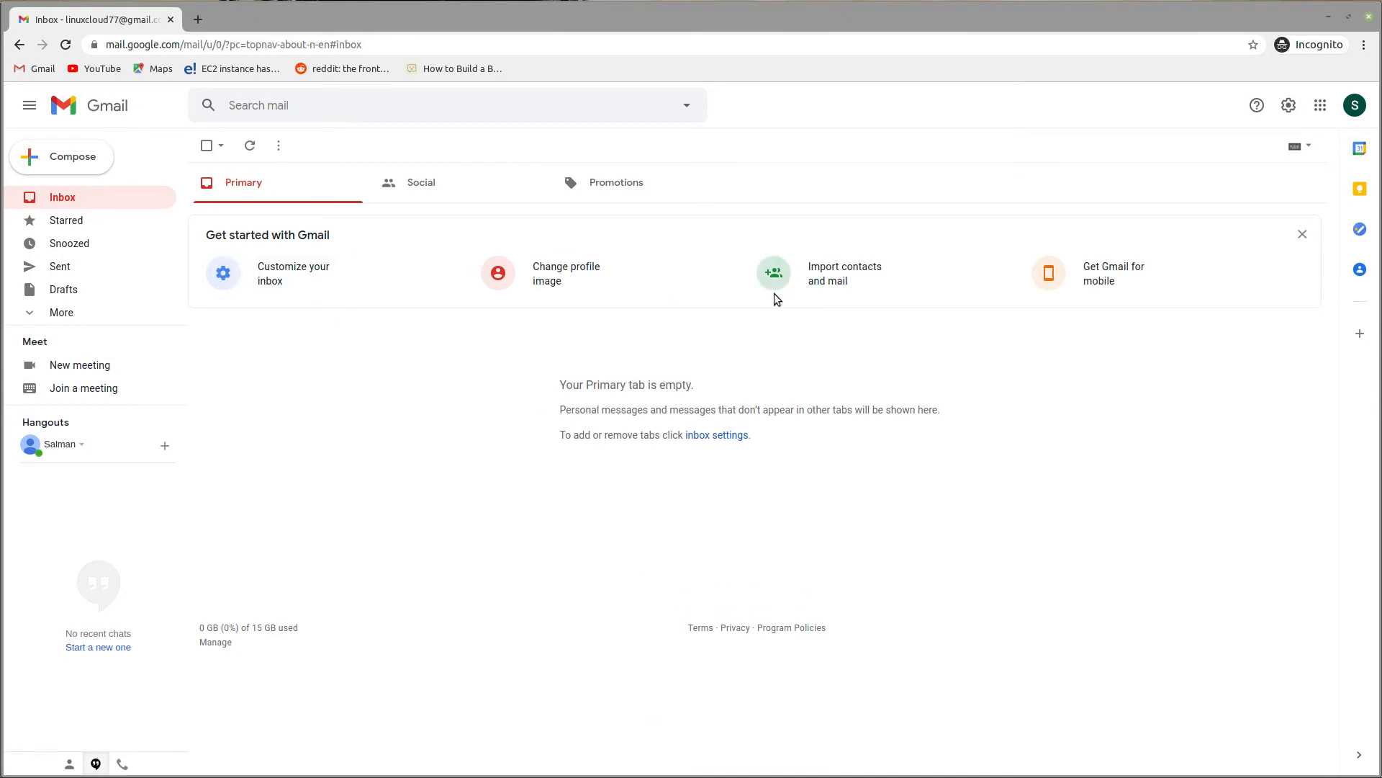
mouse_move(299, 398)
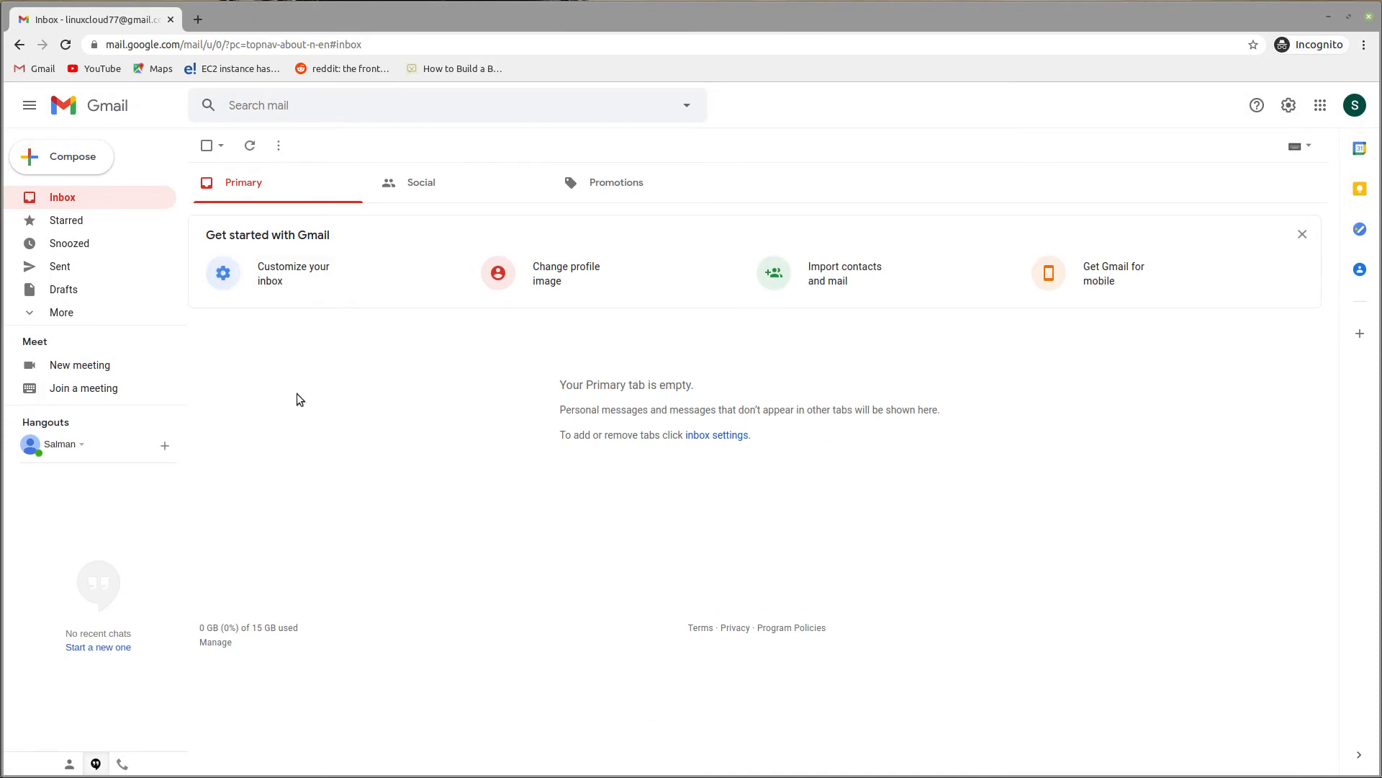
mouse_move(443, 337)
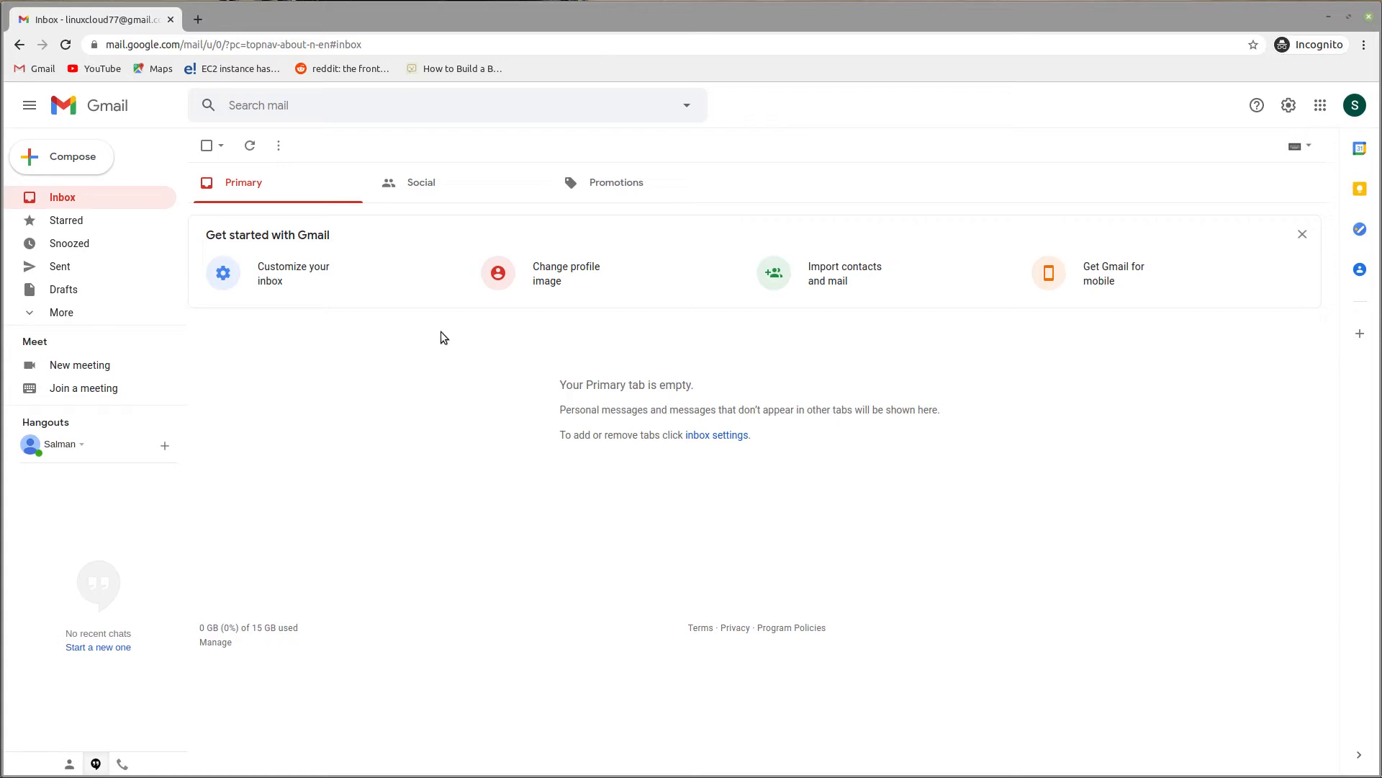
mouse_move(432, 287)
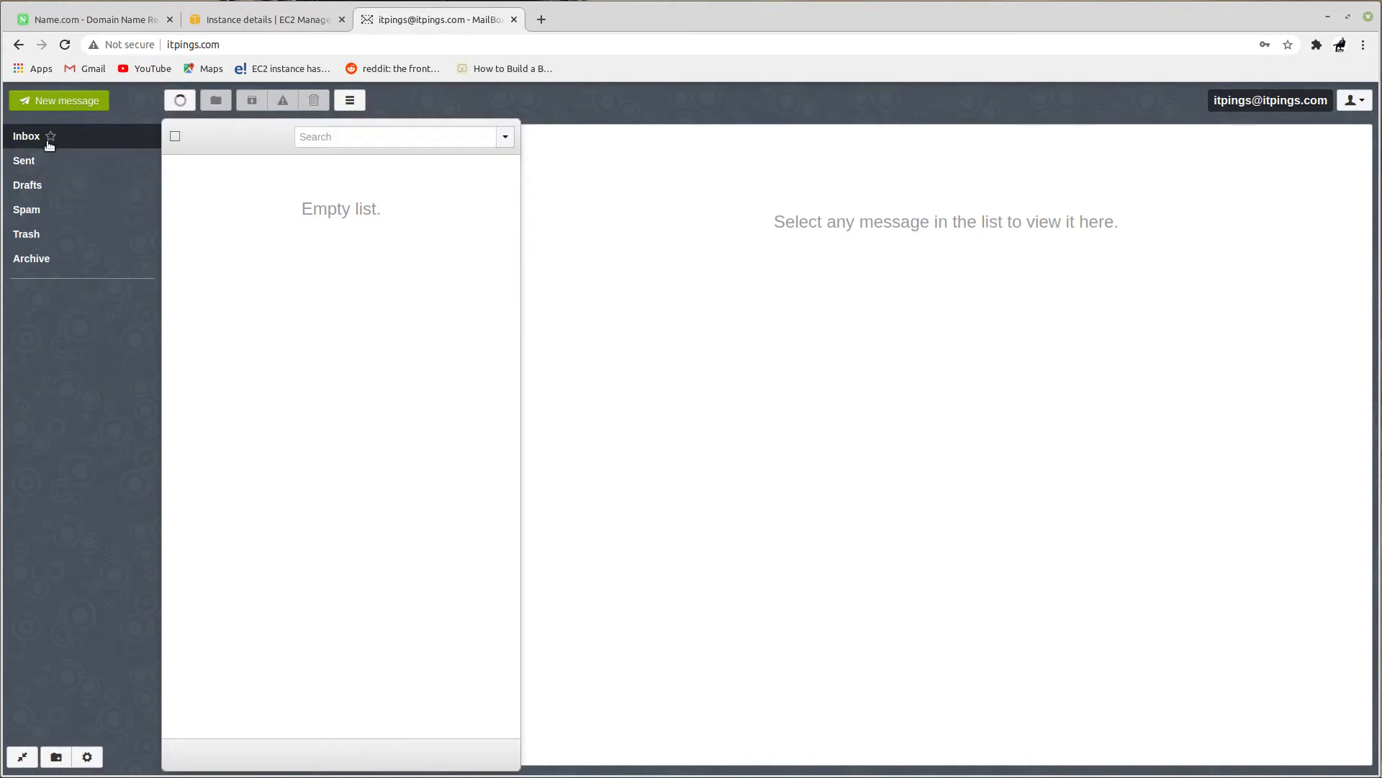
click(58, 99)
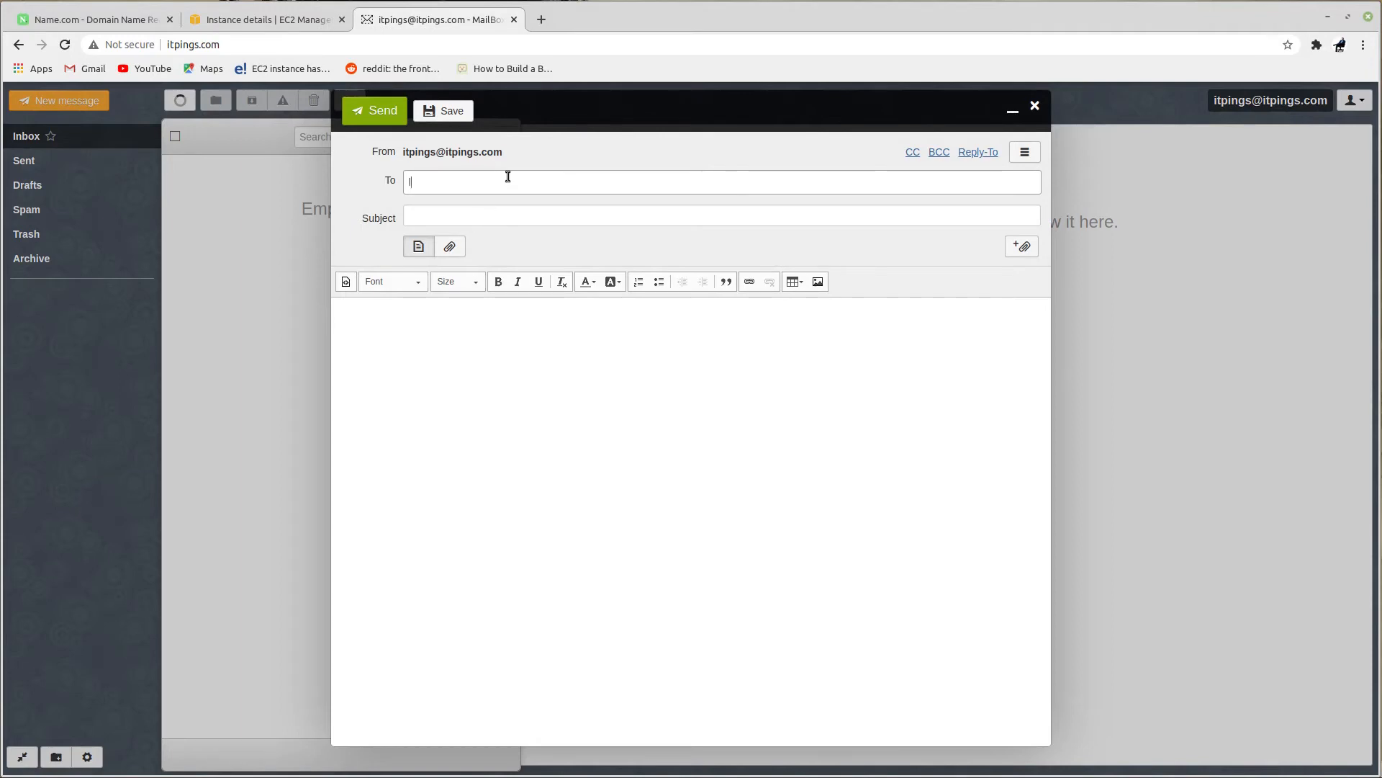
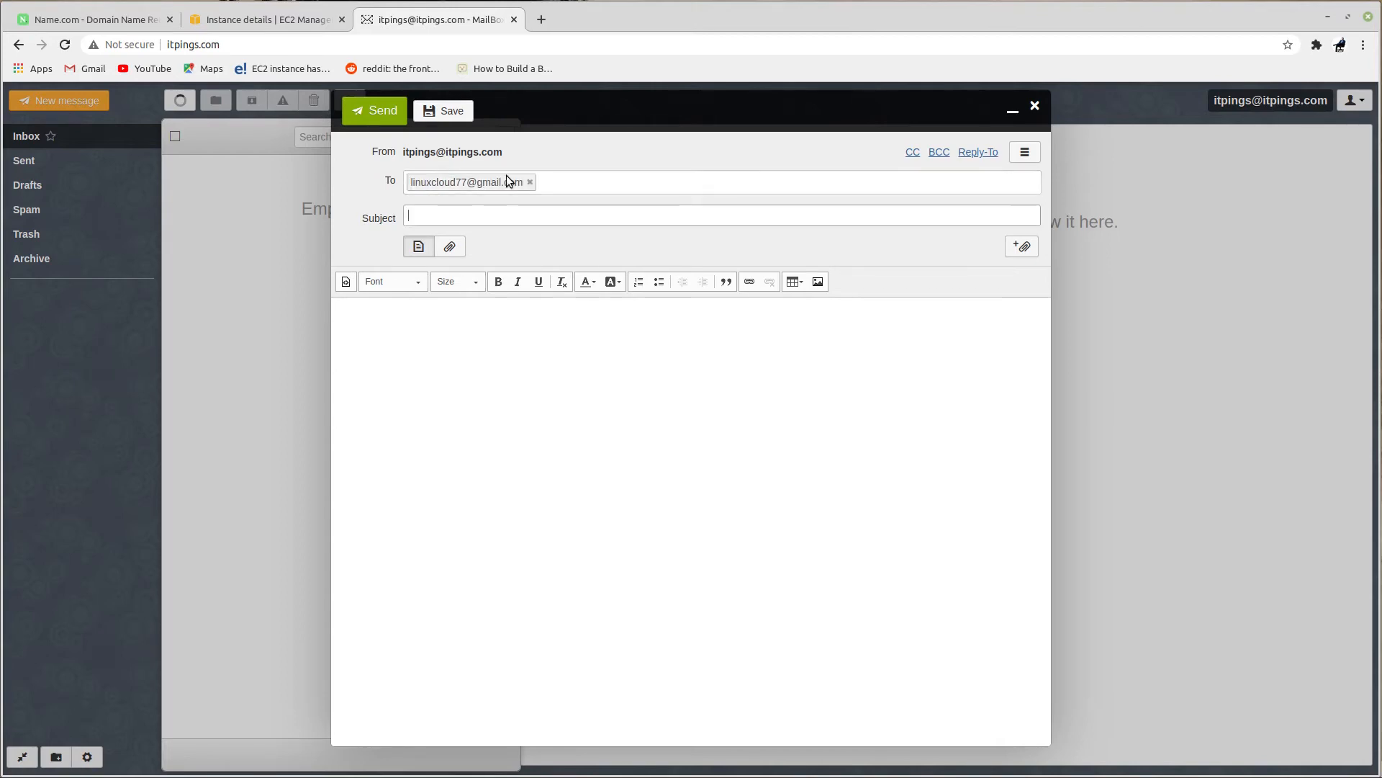
text(Test)
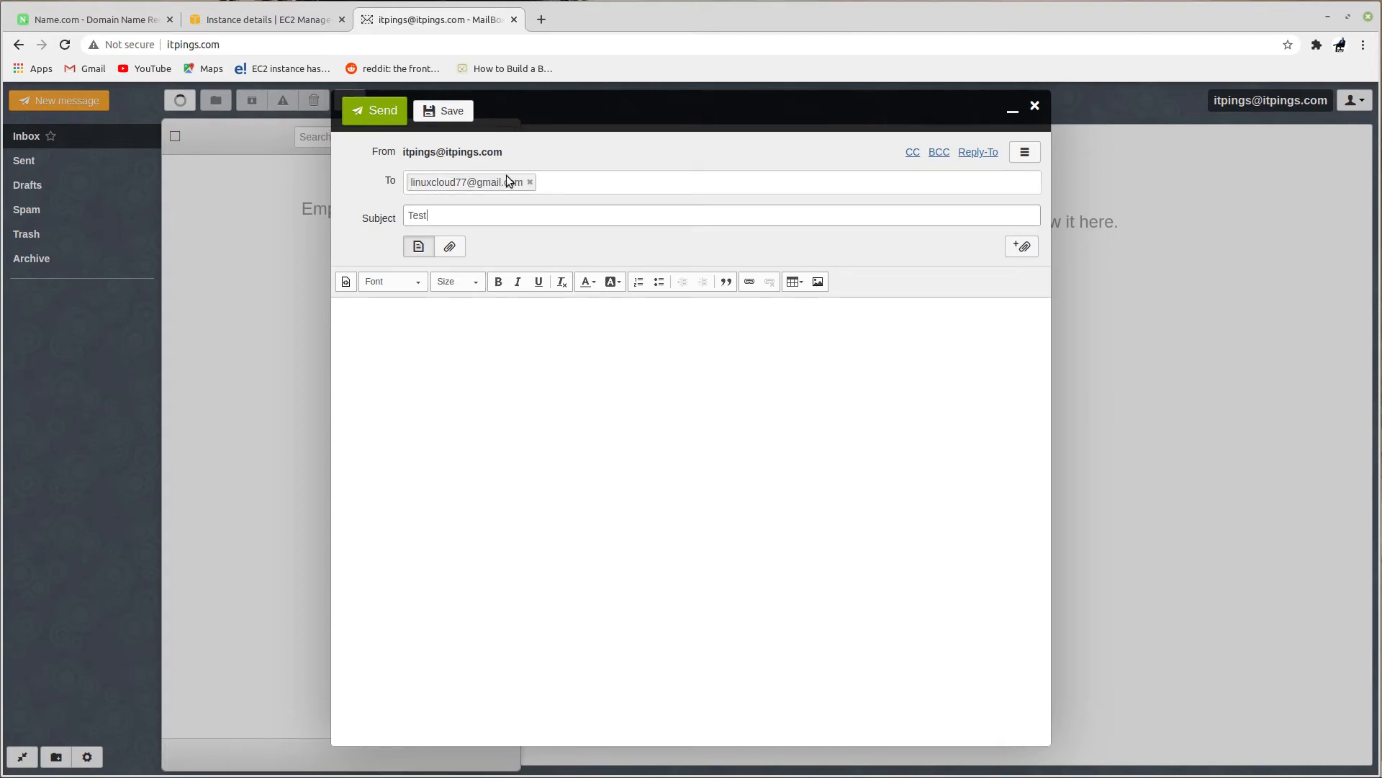
text(Testing from our new mail server)
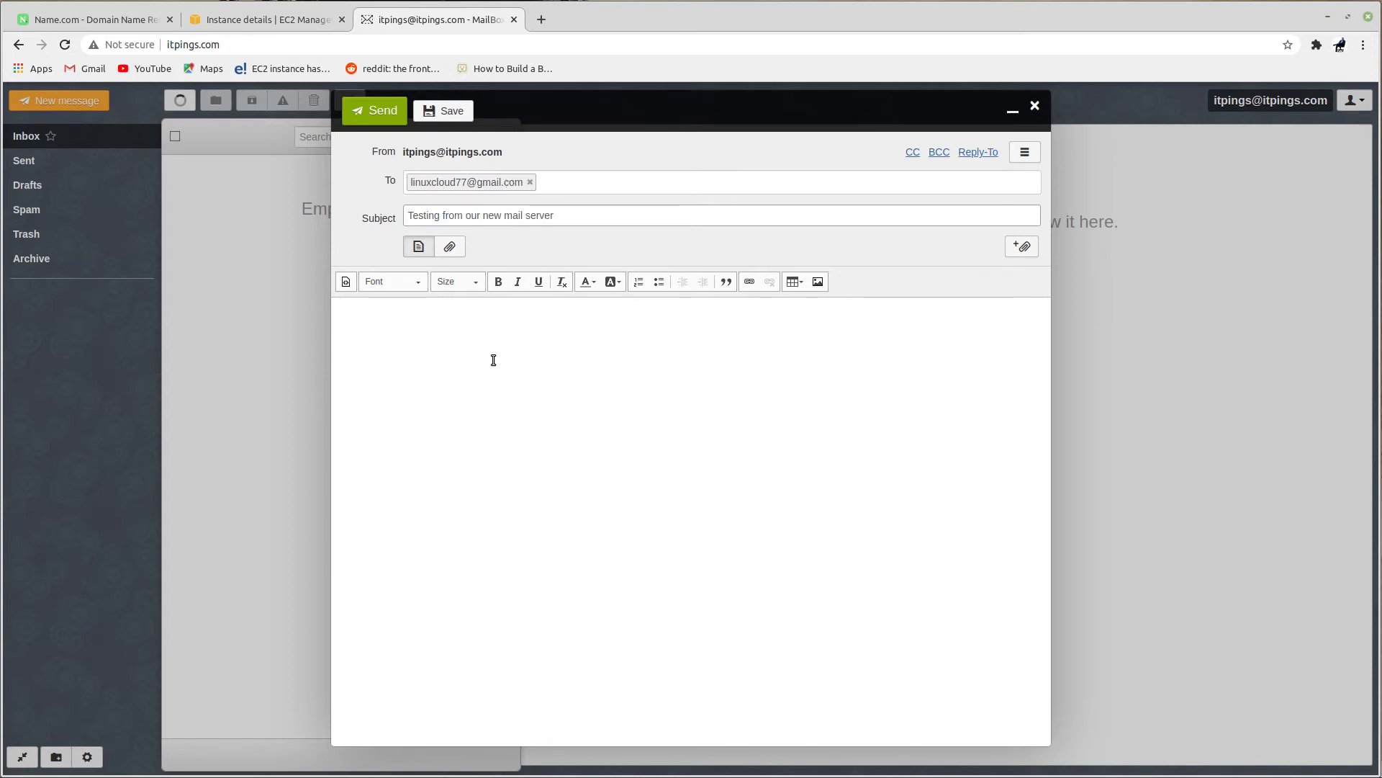
text(Hey S)
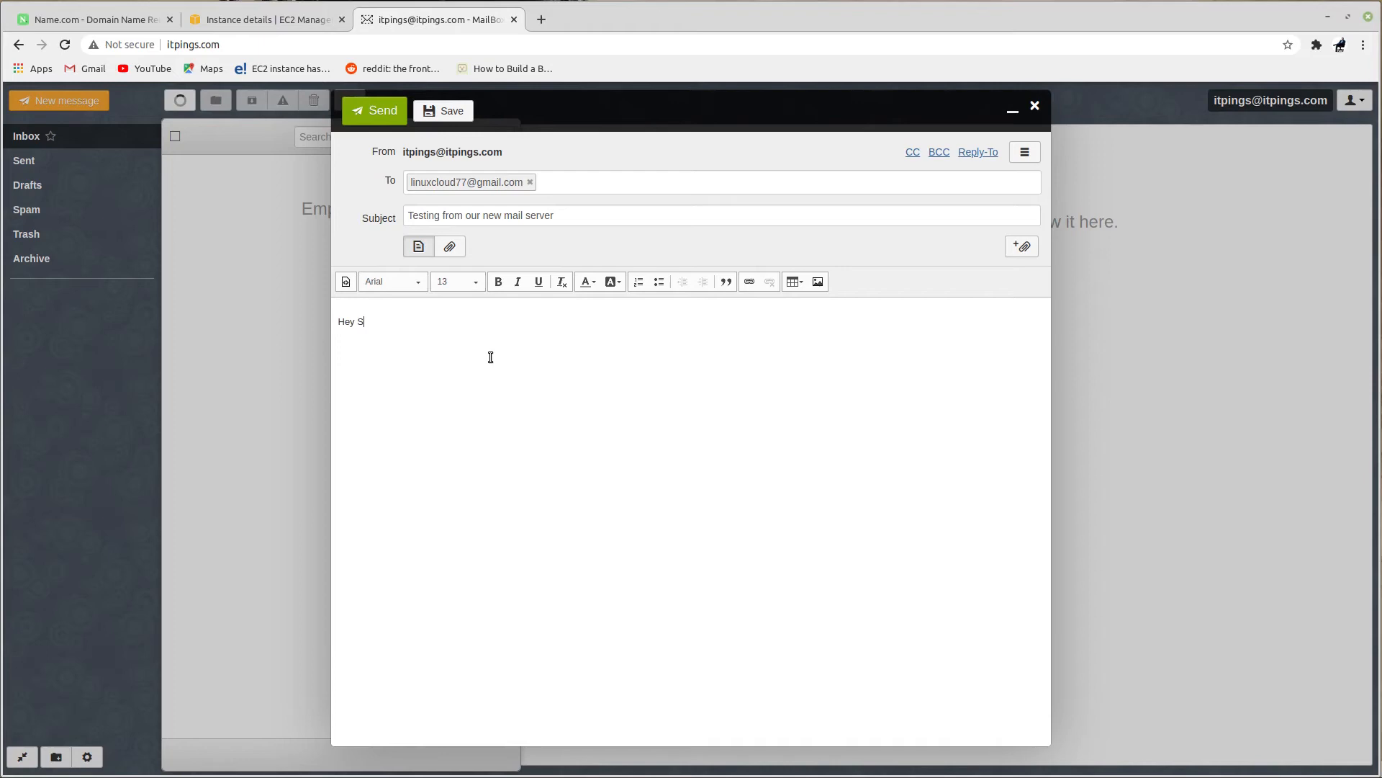
text(up ! A)
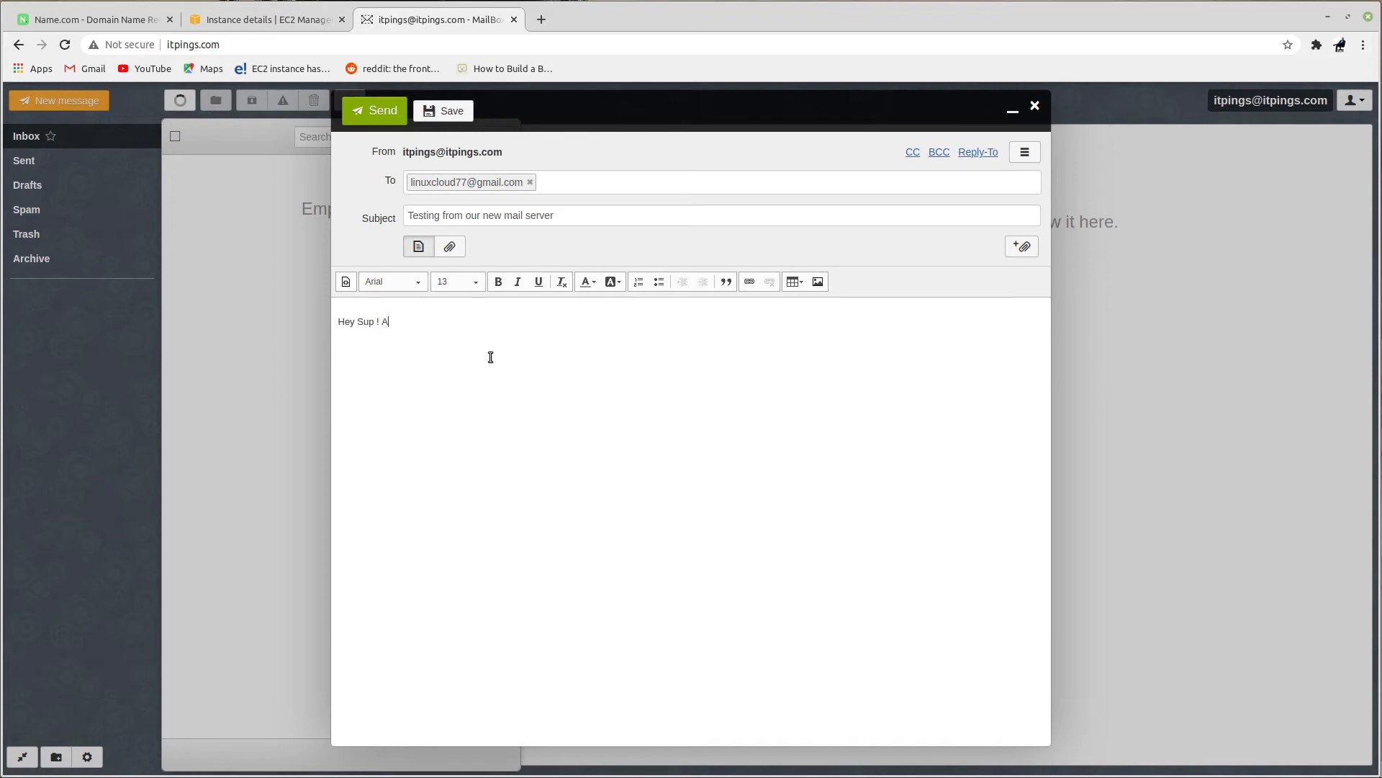
text(dmin her)
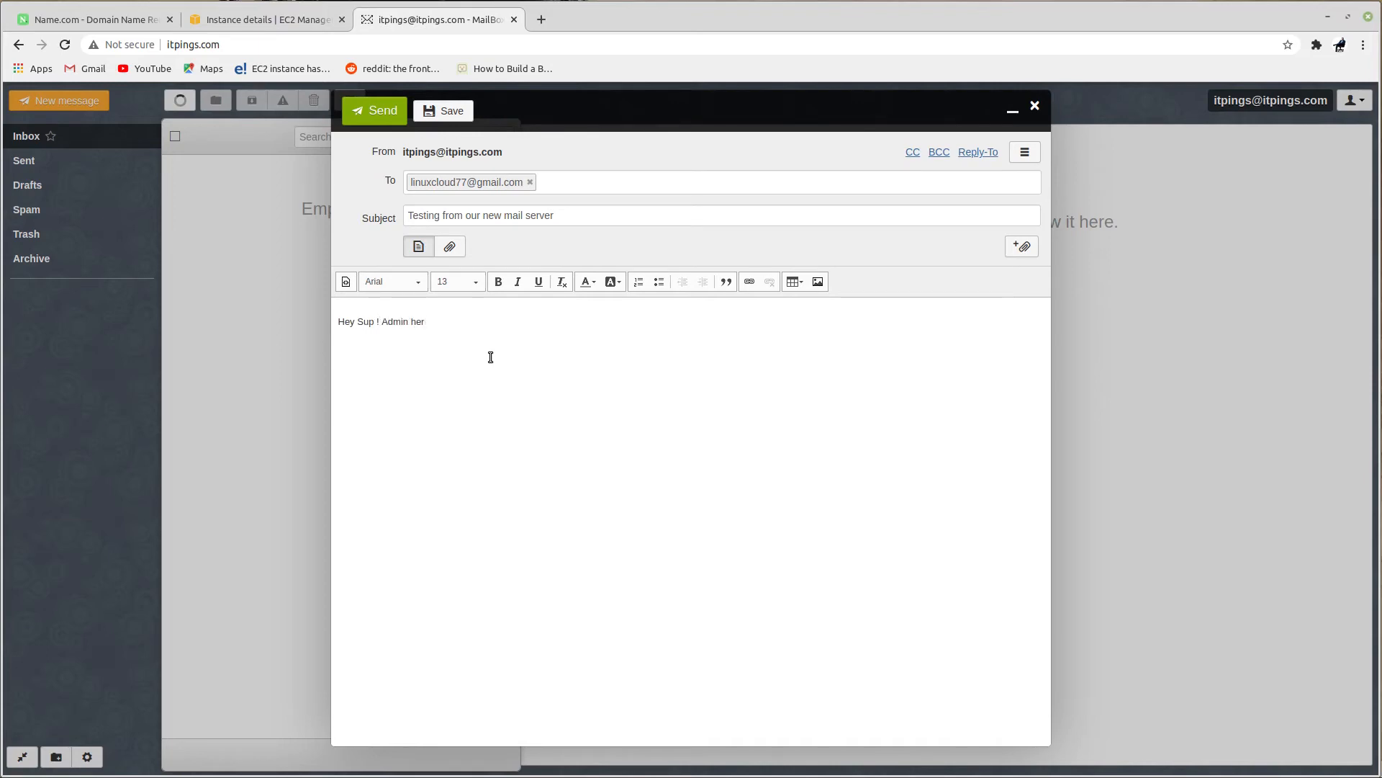
text(e)
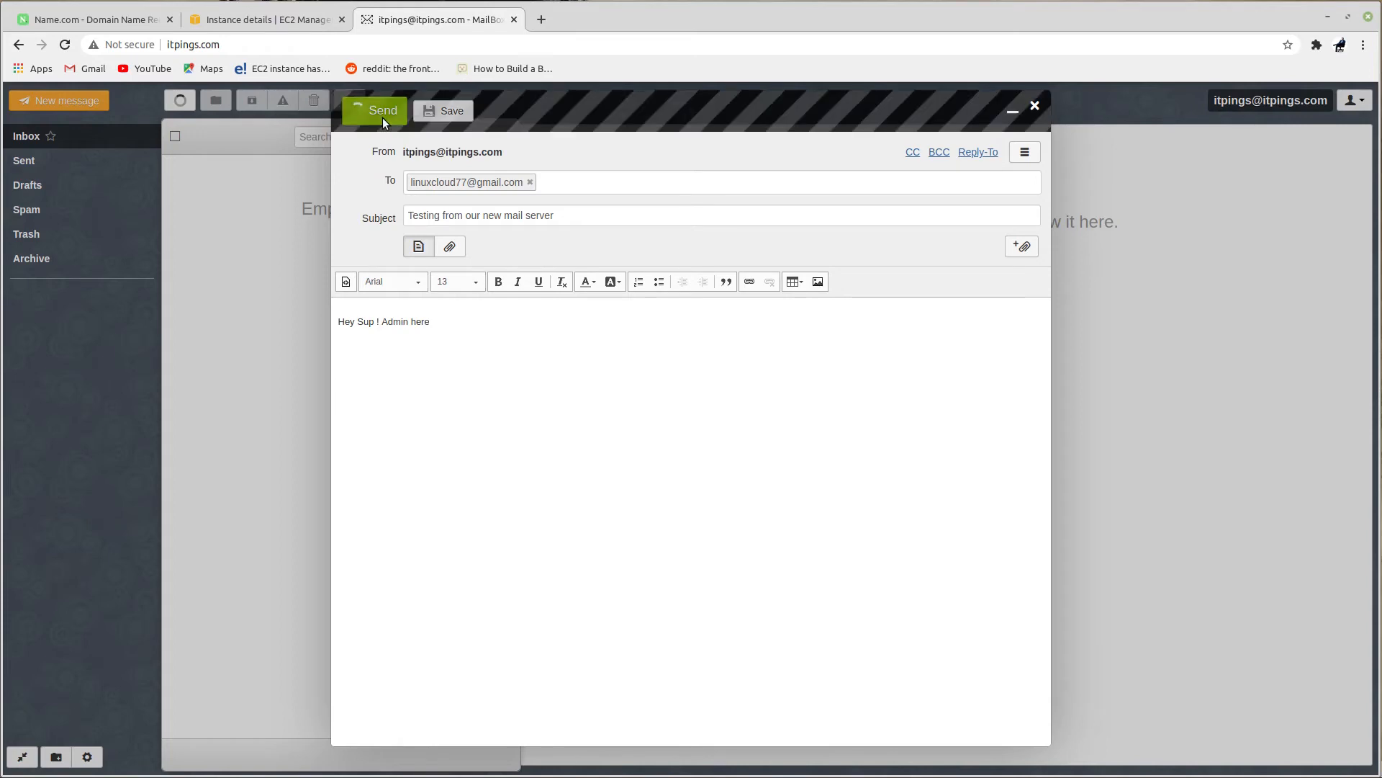
click(381, 110)
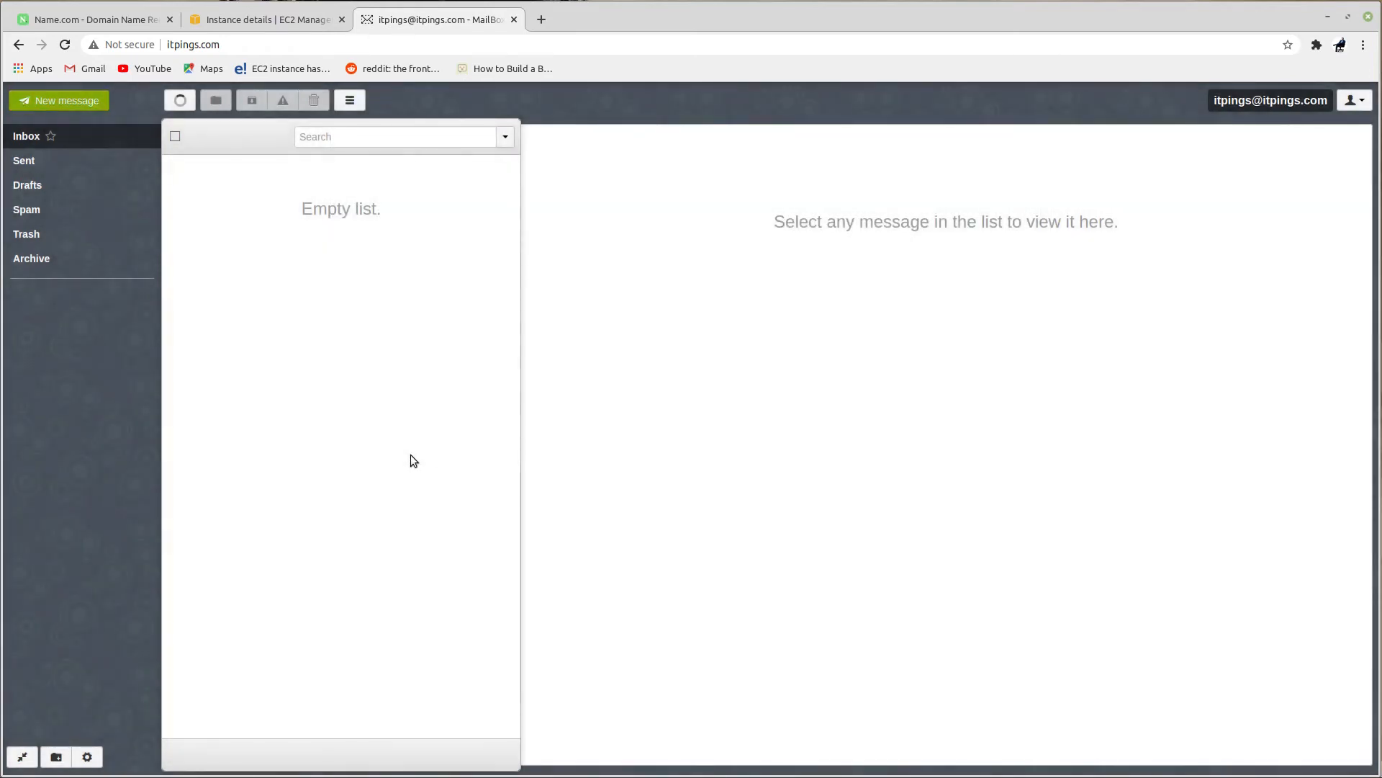
mouse_move(58, 185)
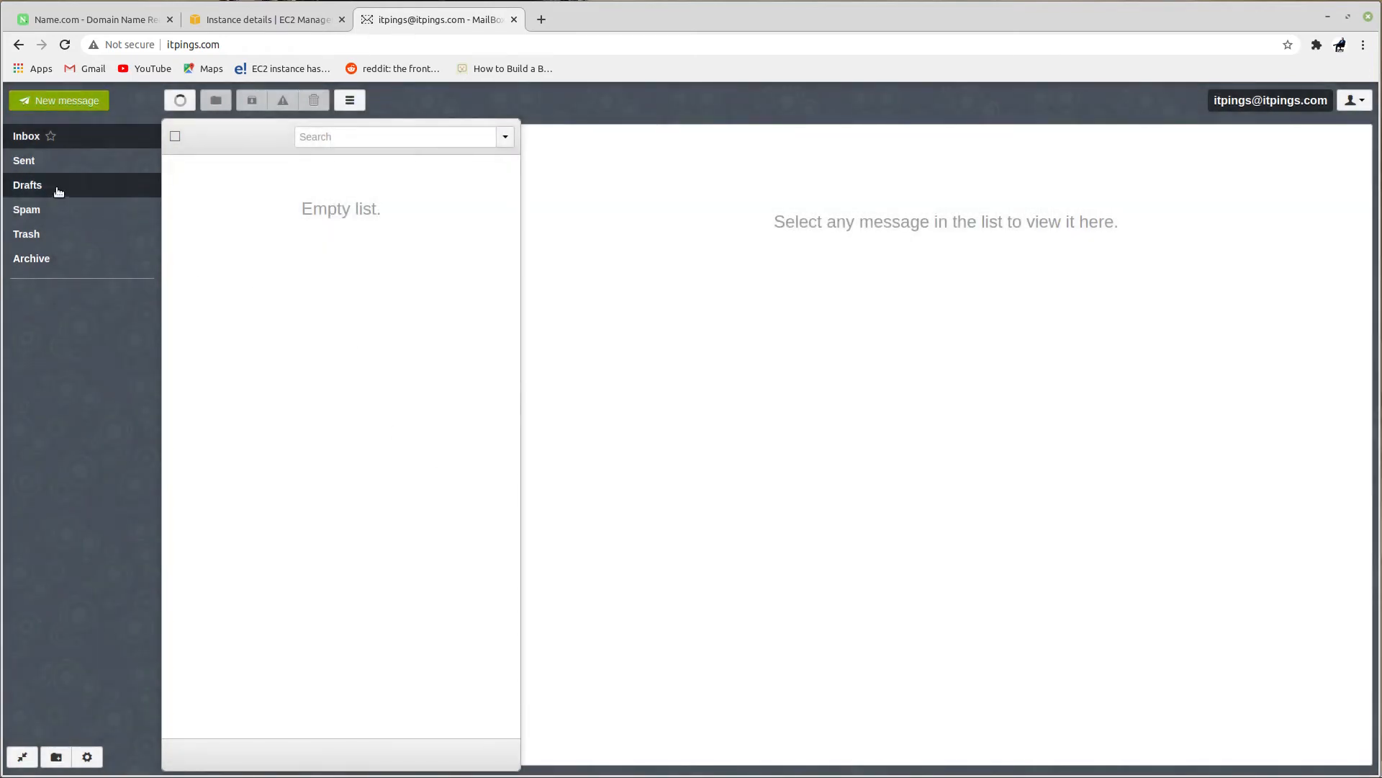
- Check the Sent folder for the test message, then return to the Inbox
click(23, 161)
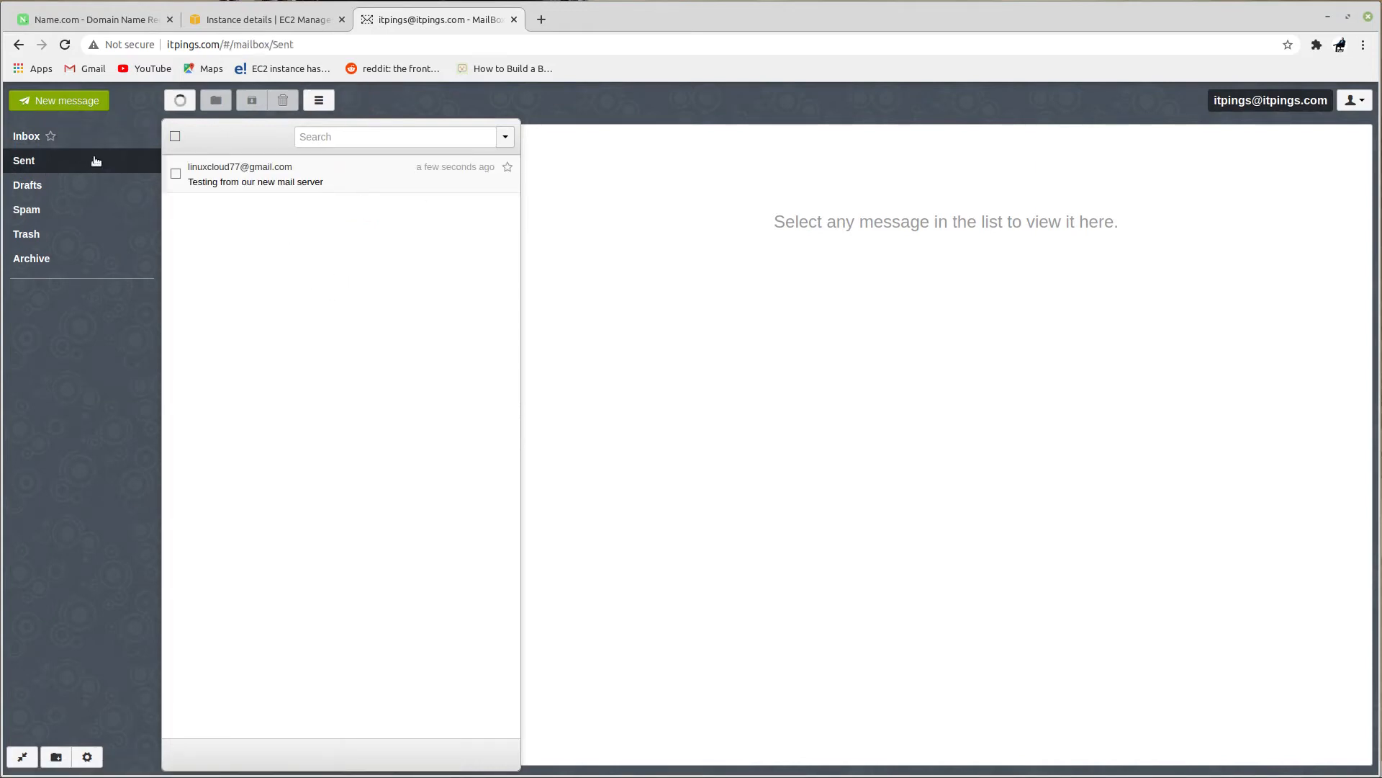
click(27, 136)
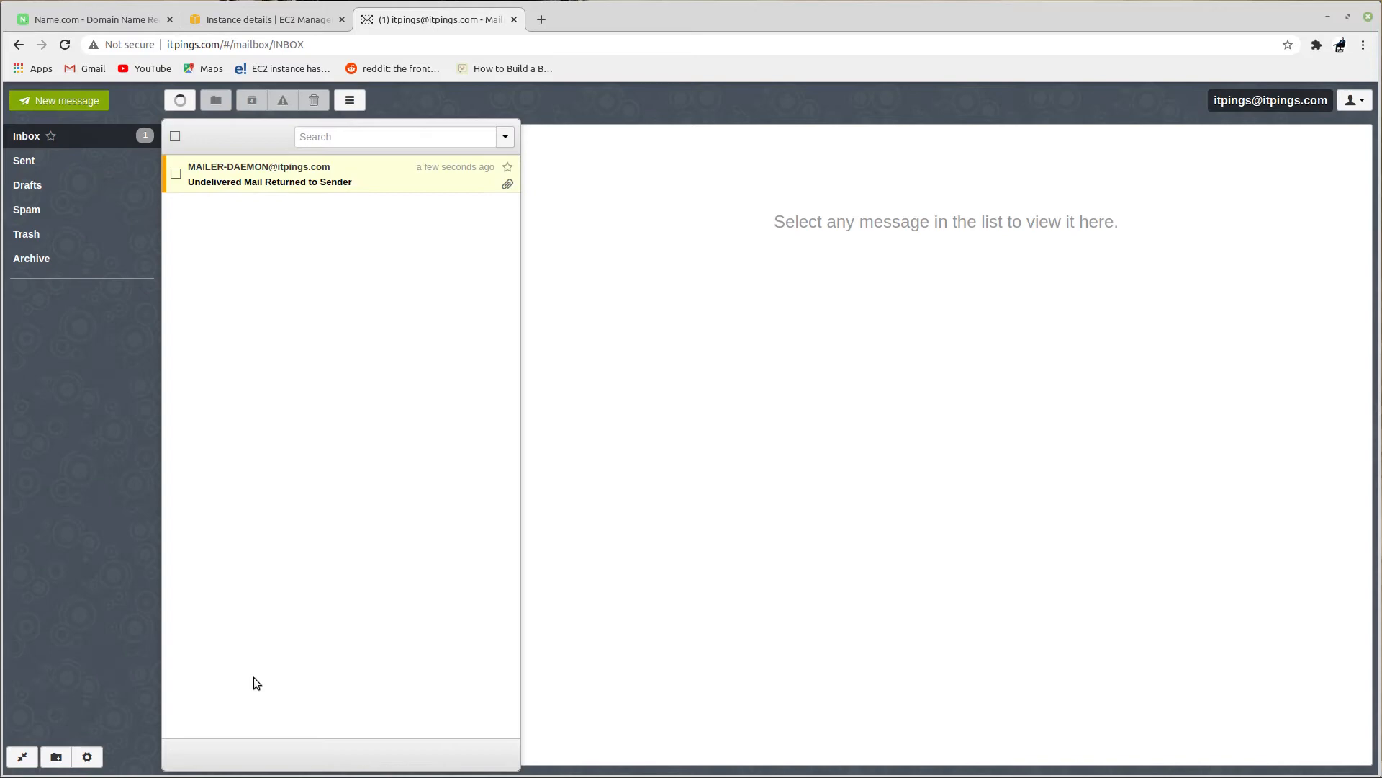
mouse_move(307, 181)
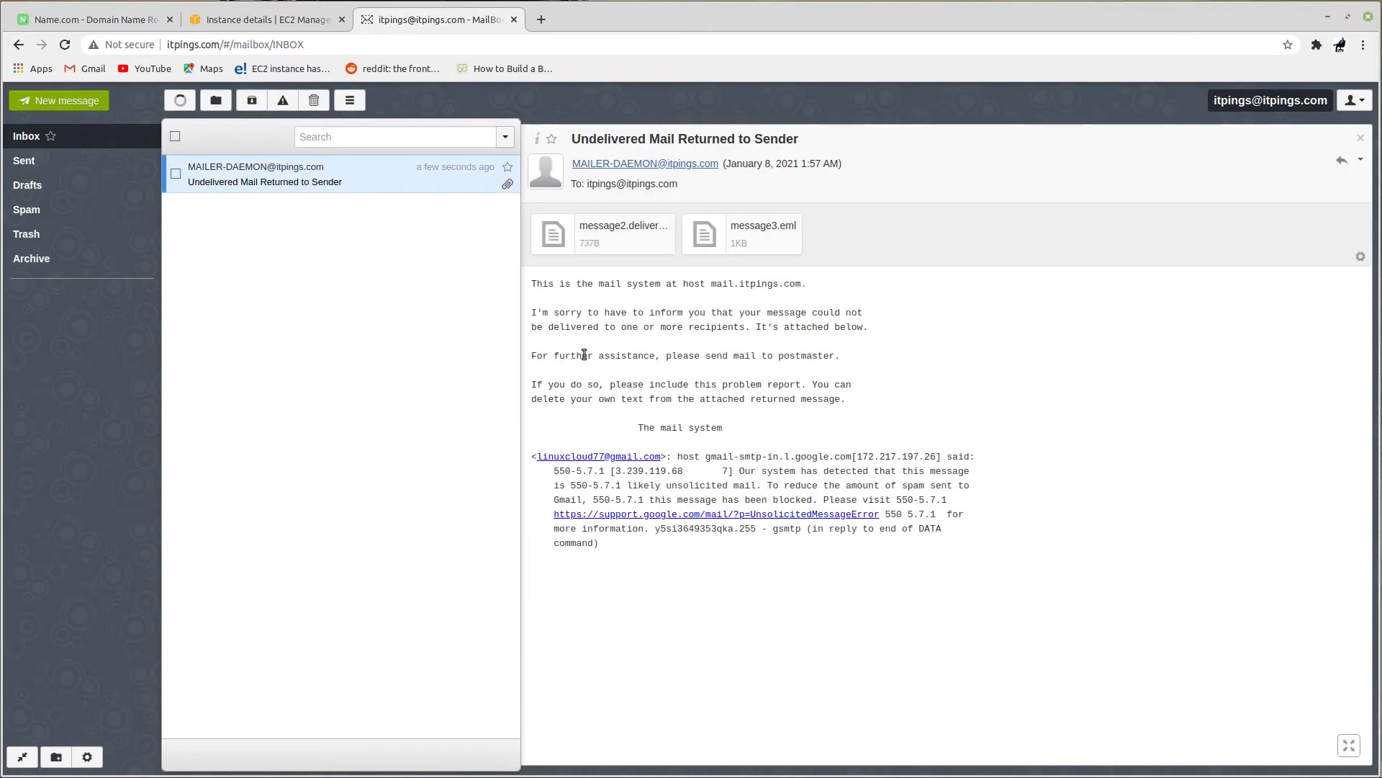
mouse_move(787, 327)
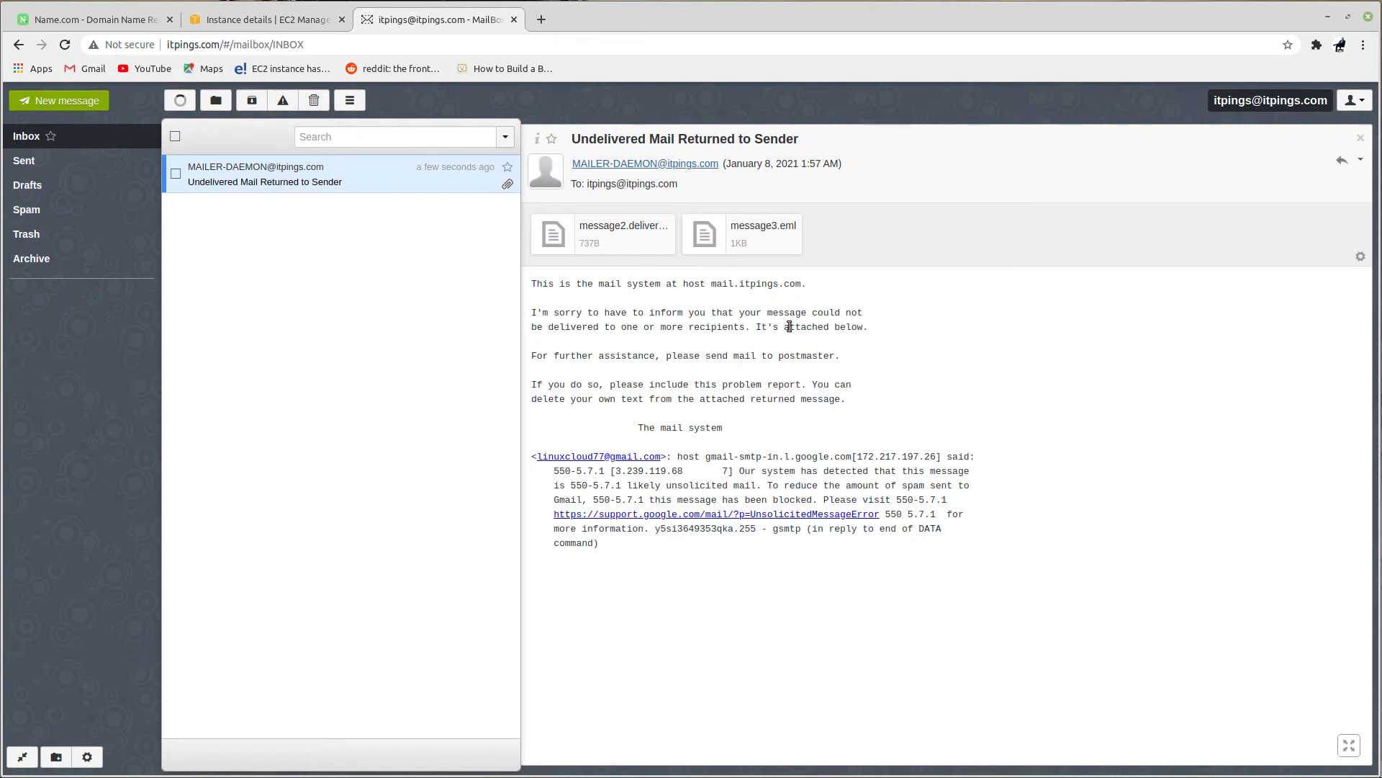
mouse_move(769, 467)
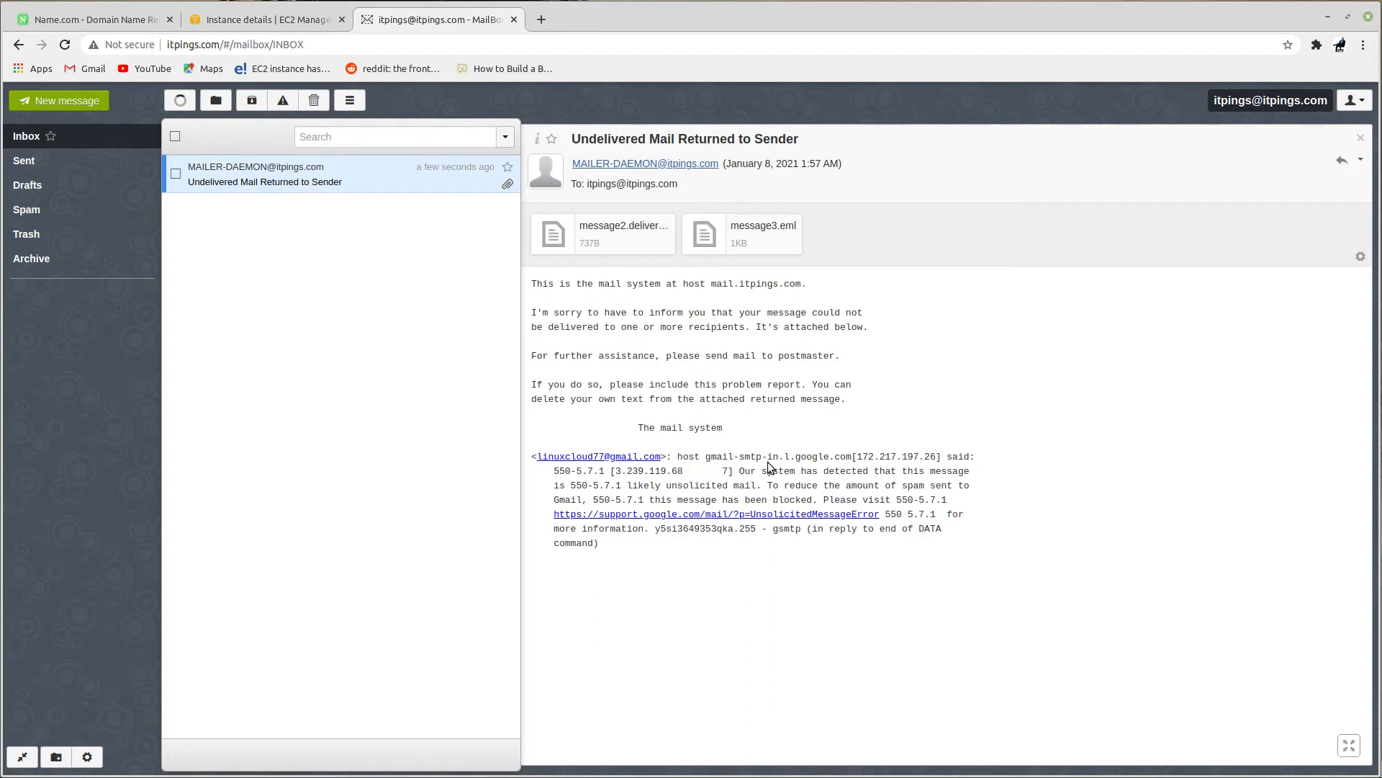
mouse_move(888, 484)
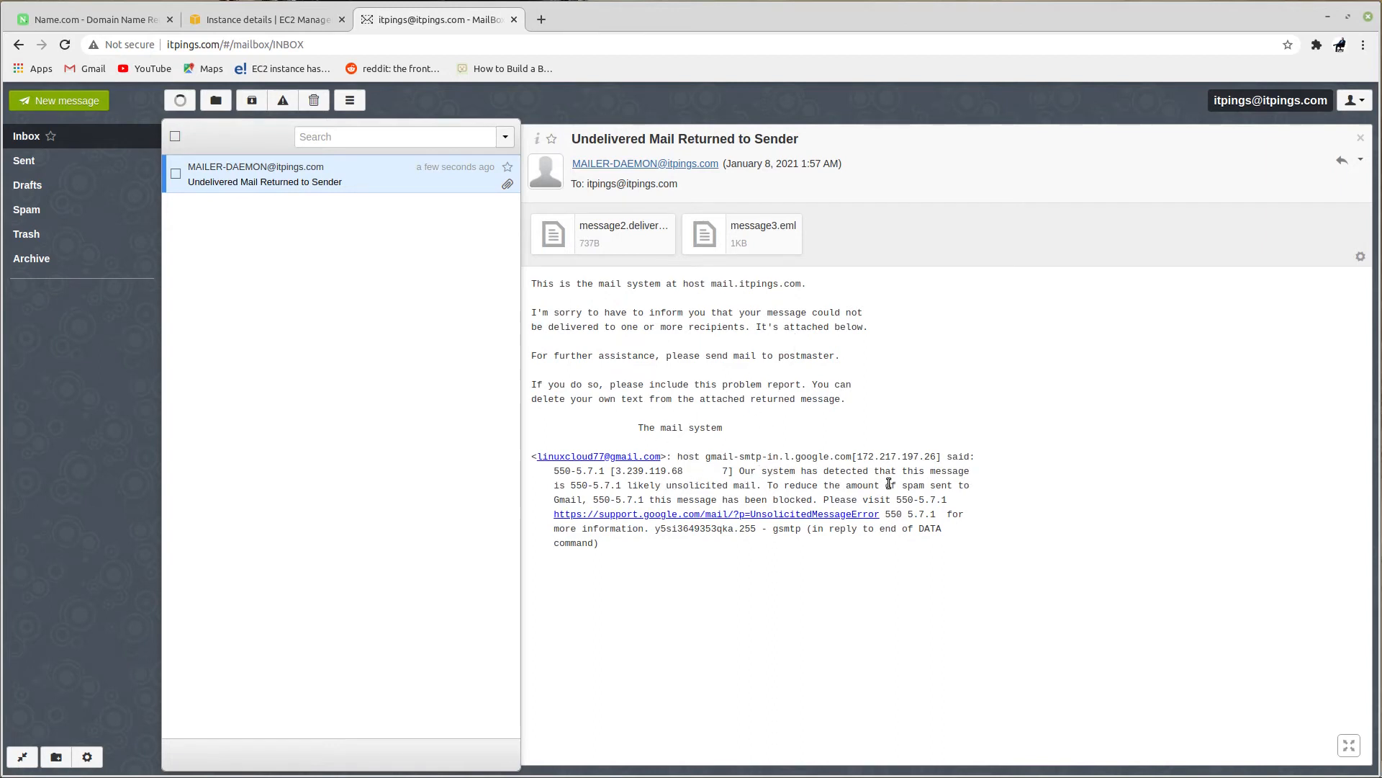
mouse_move(706, 490)
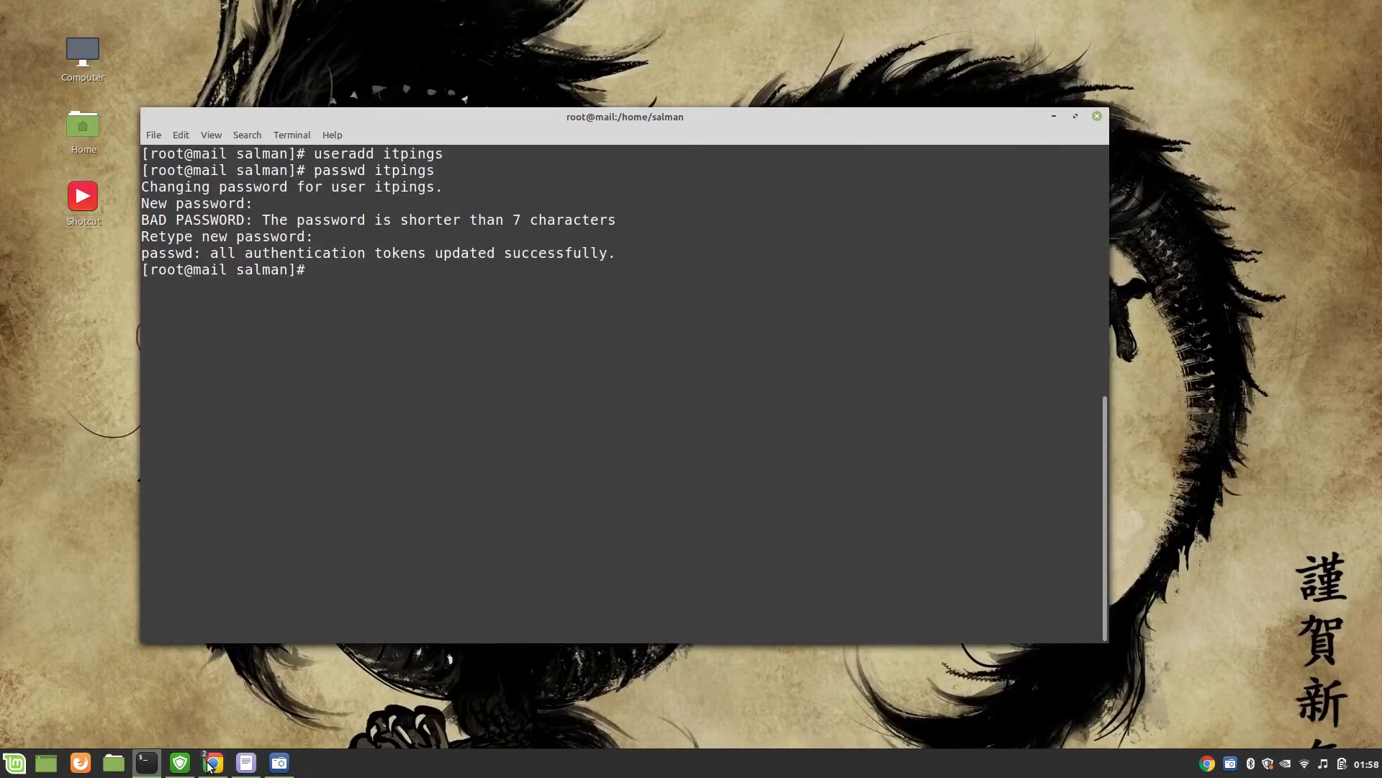
- Bring the browser back up and show the EC2 Test Mail Server instance details tab
click(212, 762)
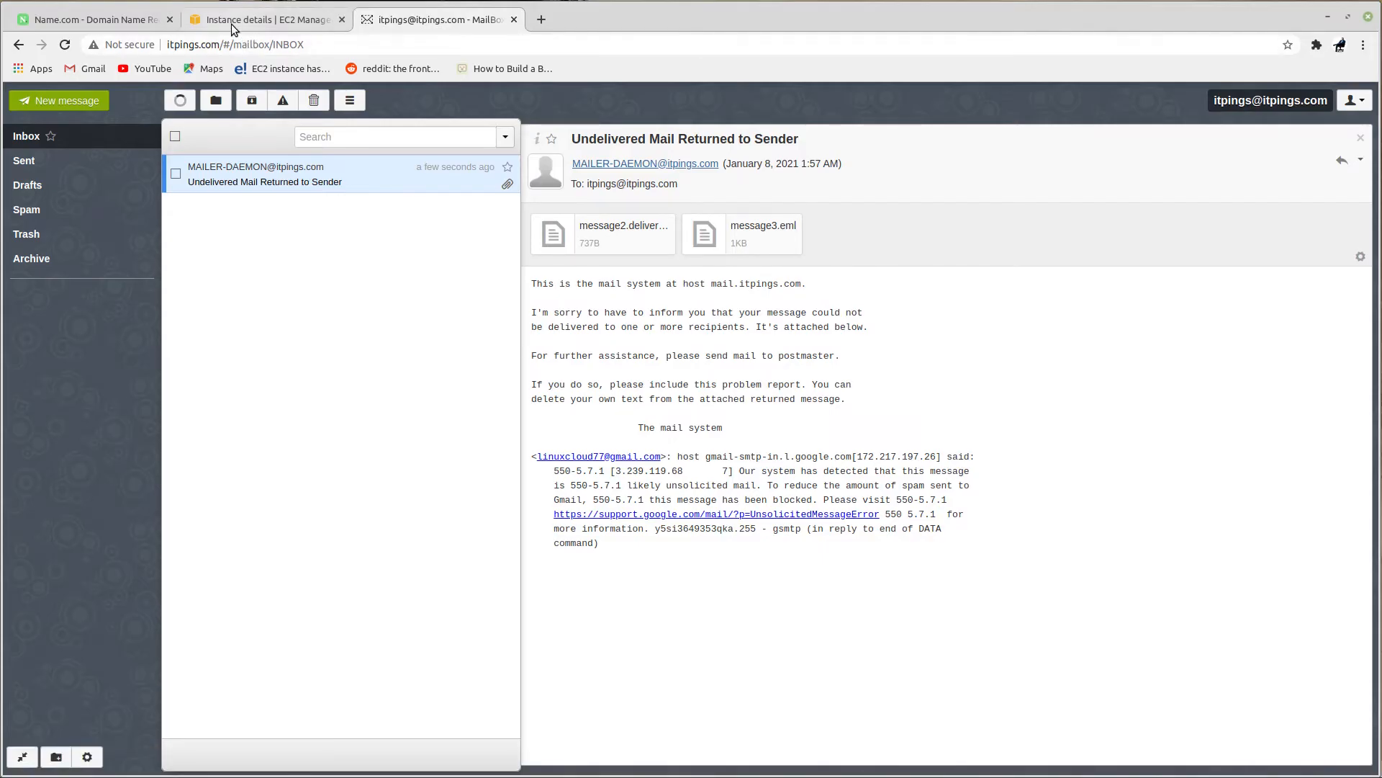
mouse_move(264, 20)
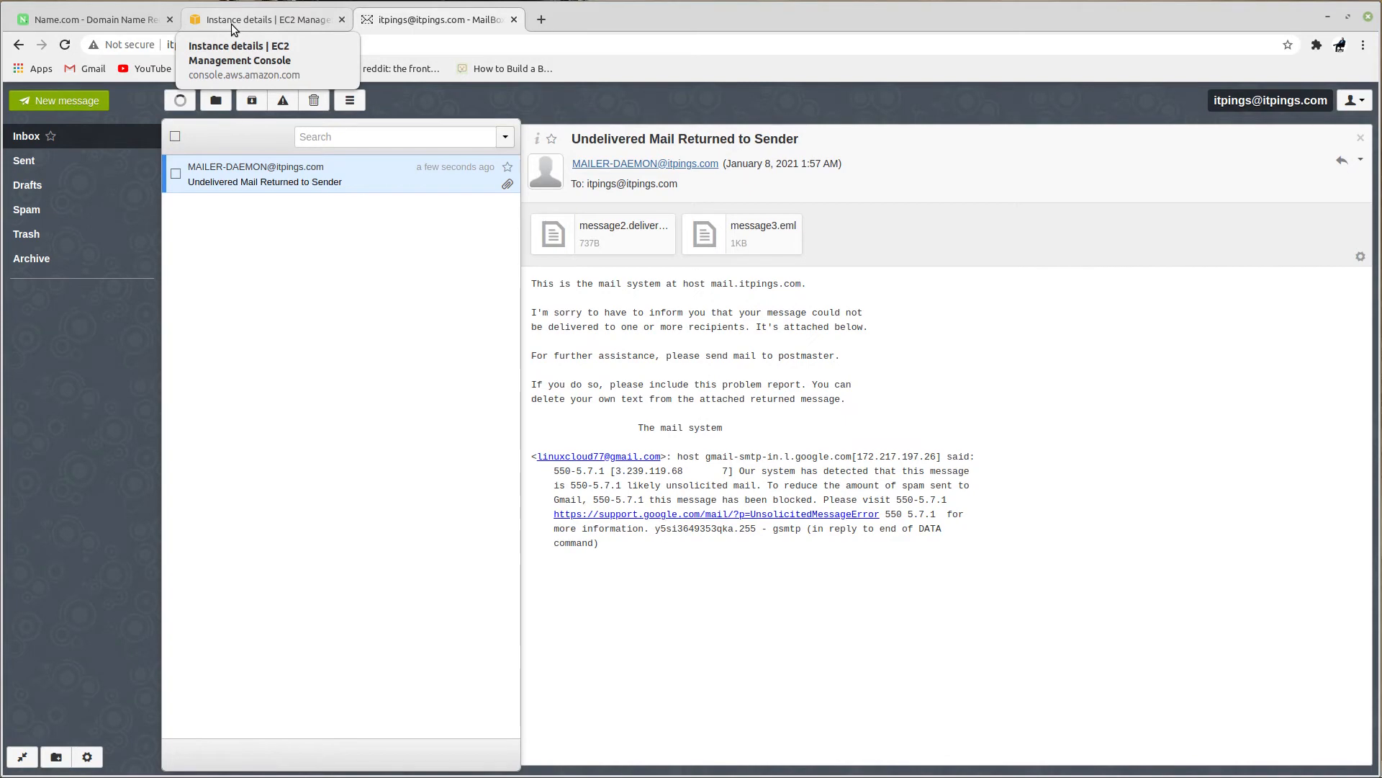
click(264, 19)
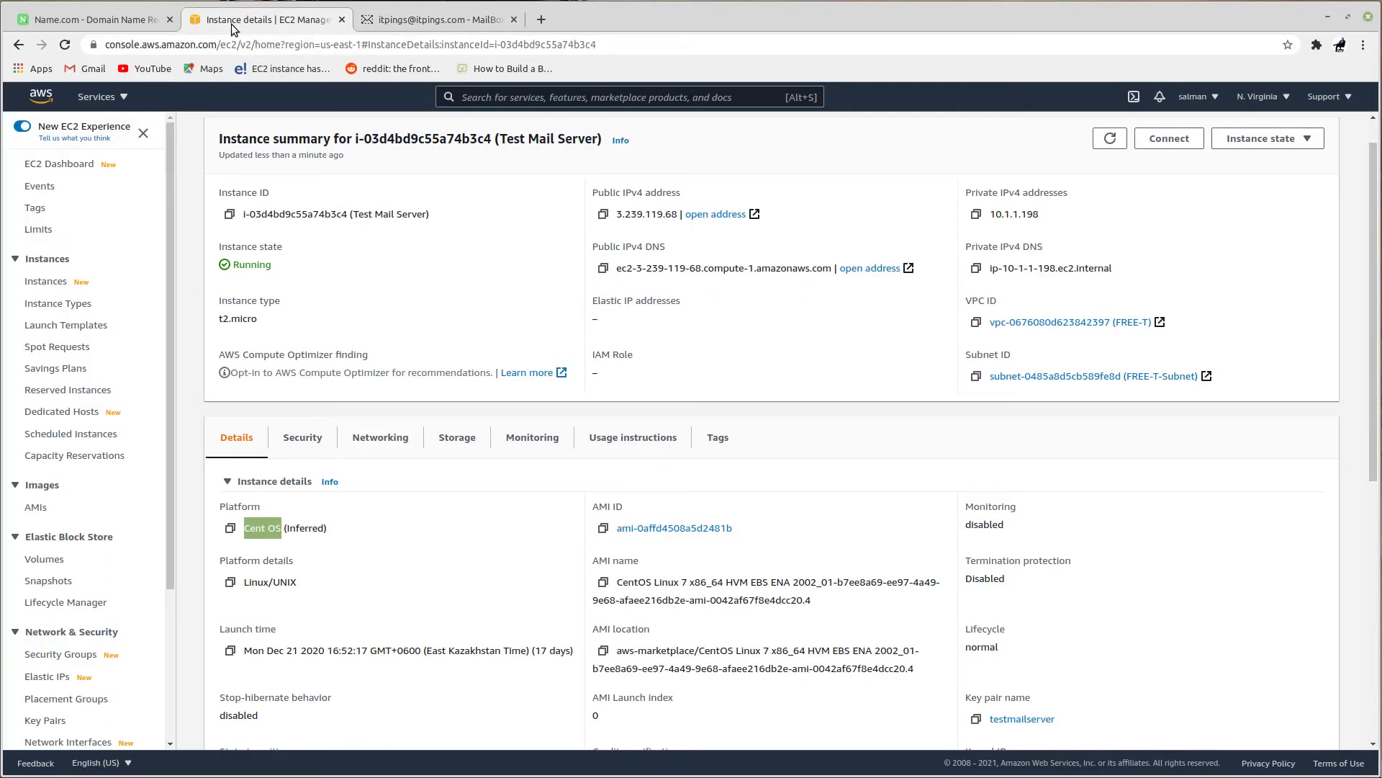
mouse_move(84, 18)
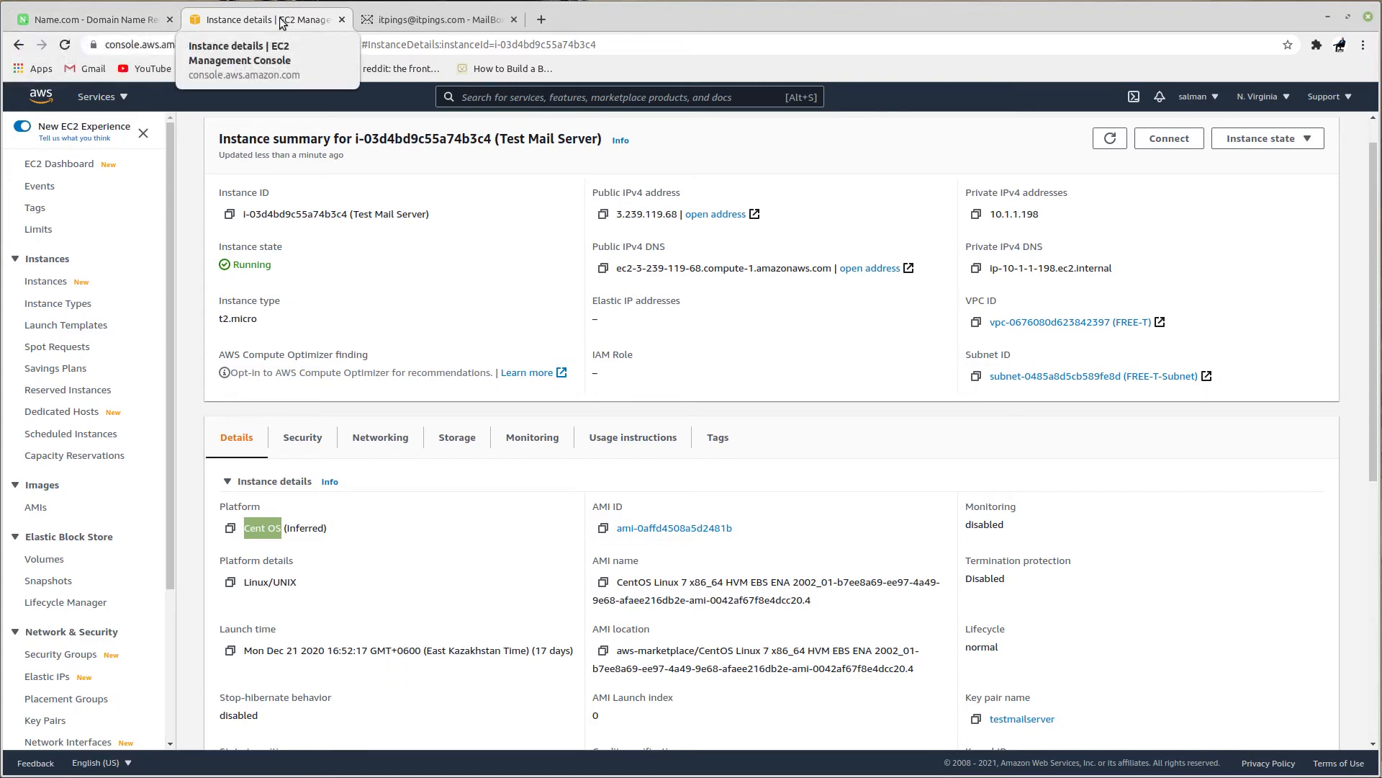
mouse_move(93, 19)
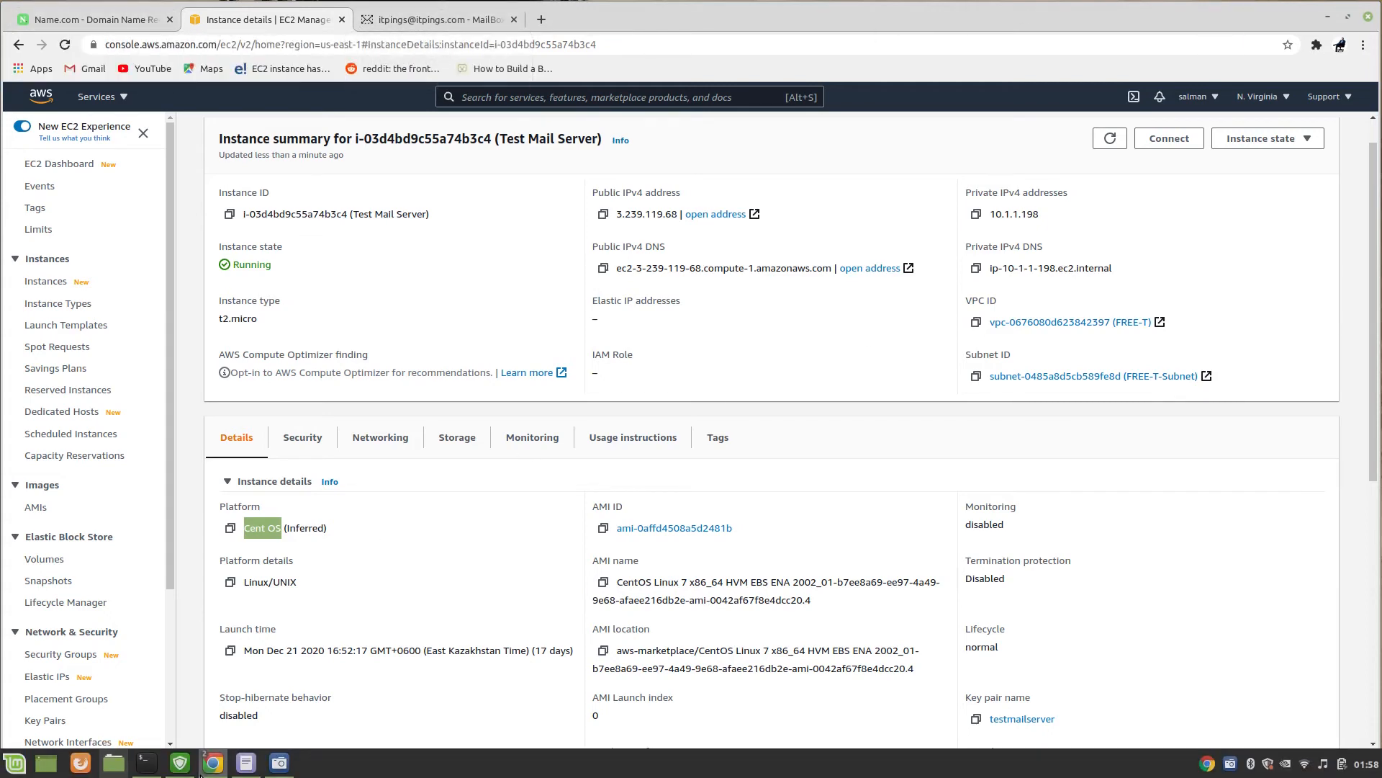
mouse_move(211, 761)
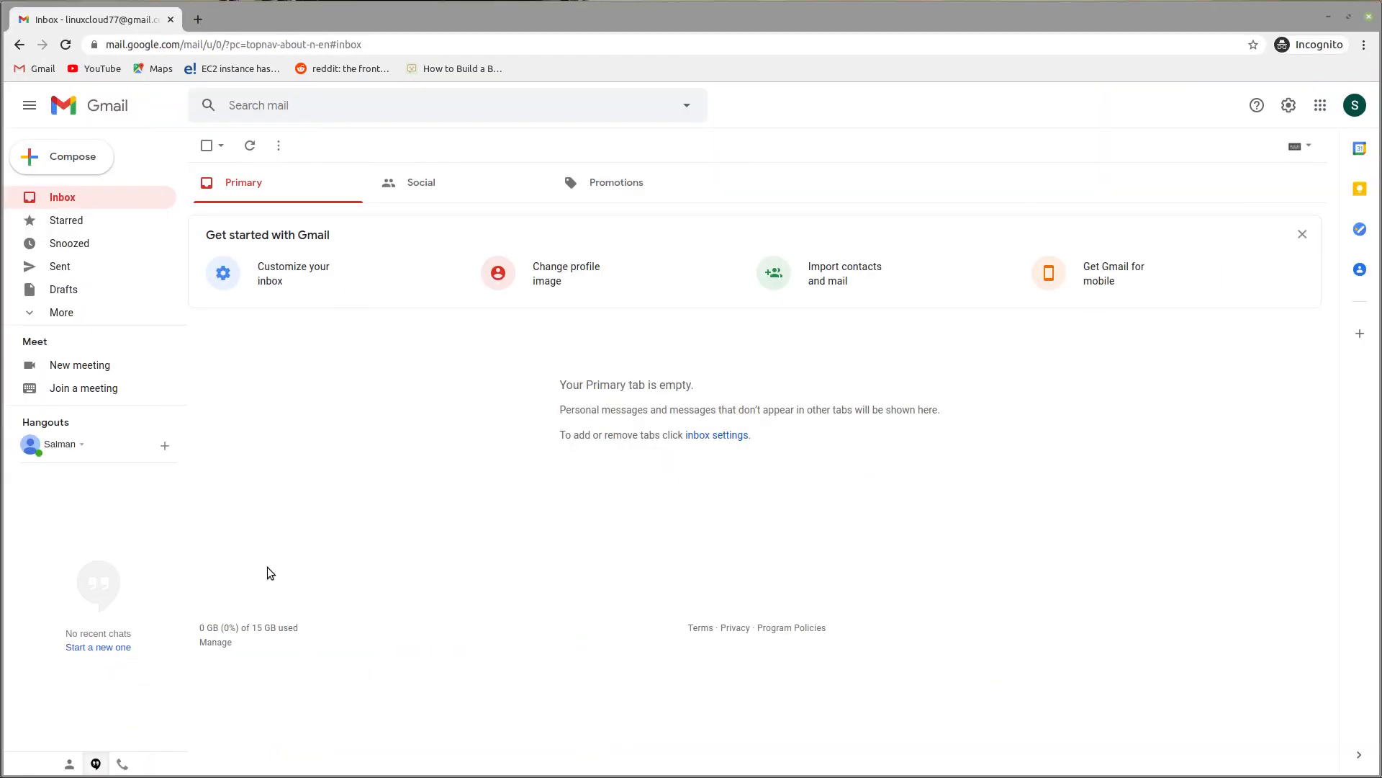
mouse_move(61, 312)
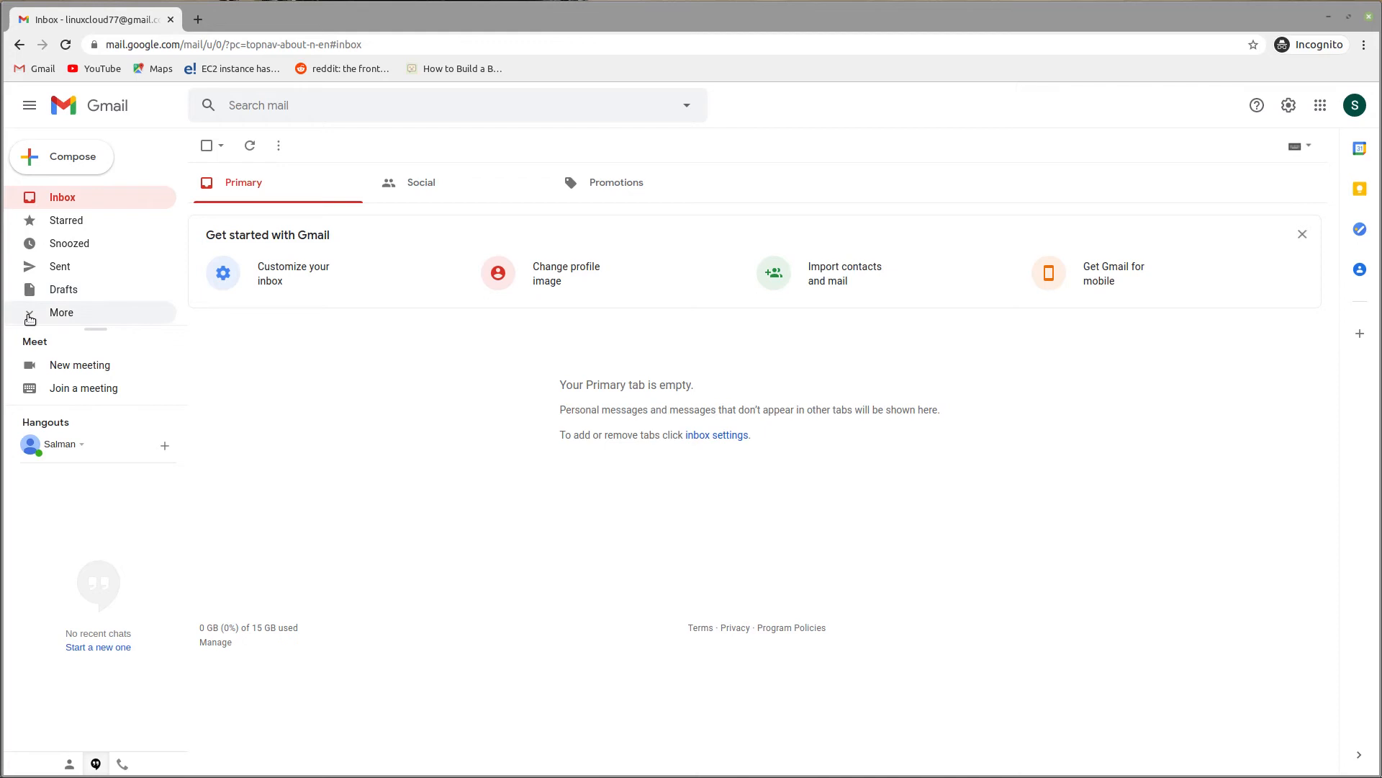
- Check Gmail's Spam folder, then switch to the itpings.com MailBox tab
click(63, 427)
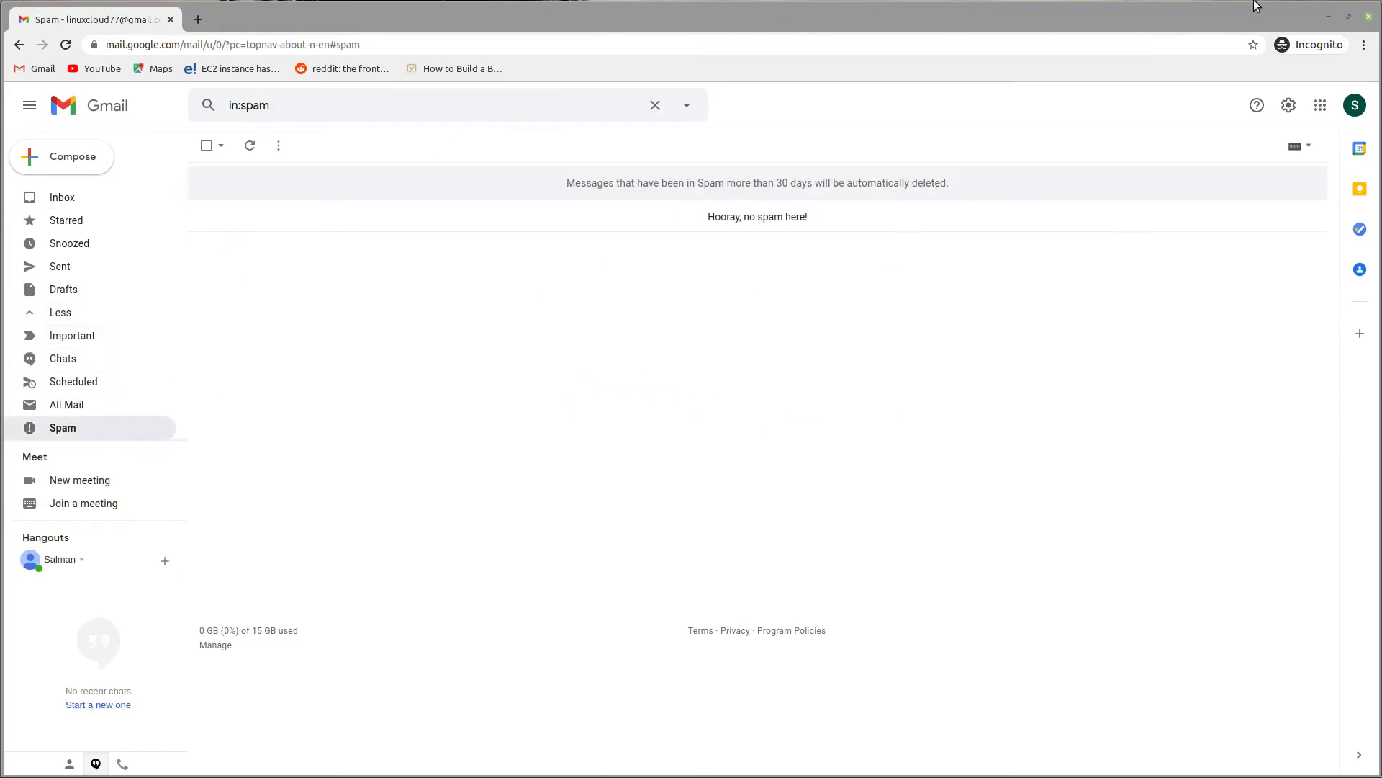
click(264, 19)
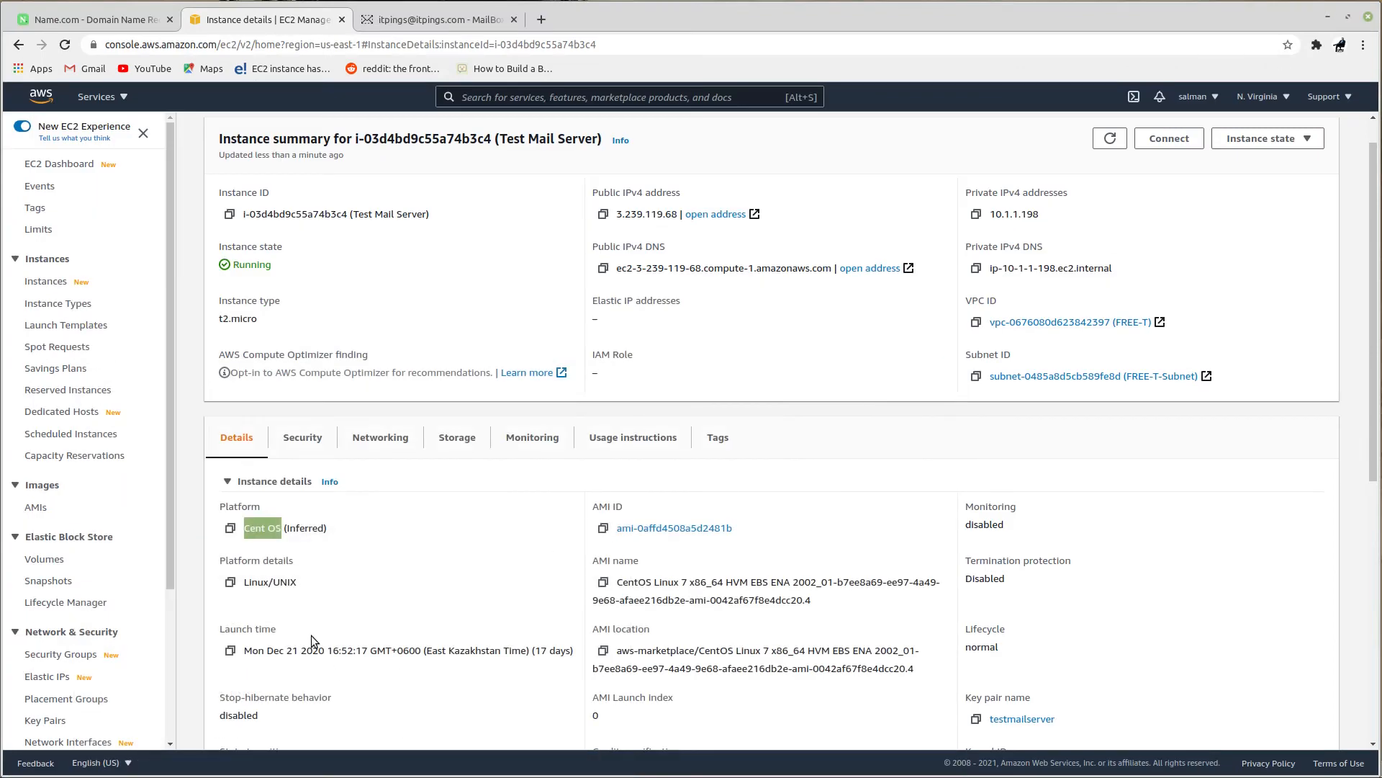
click(437, 19)
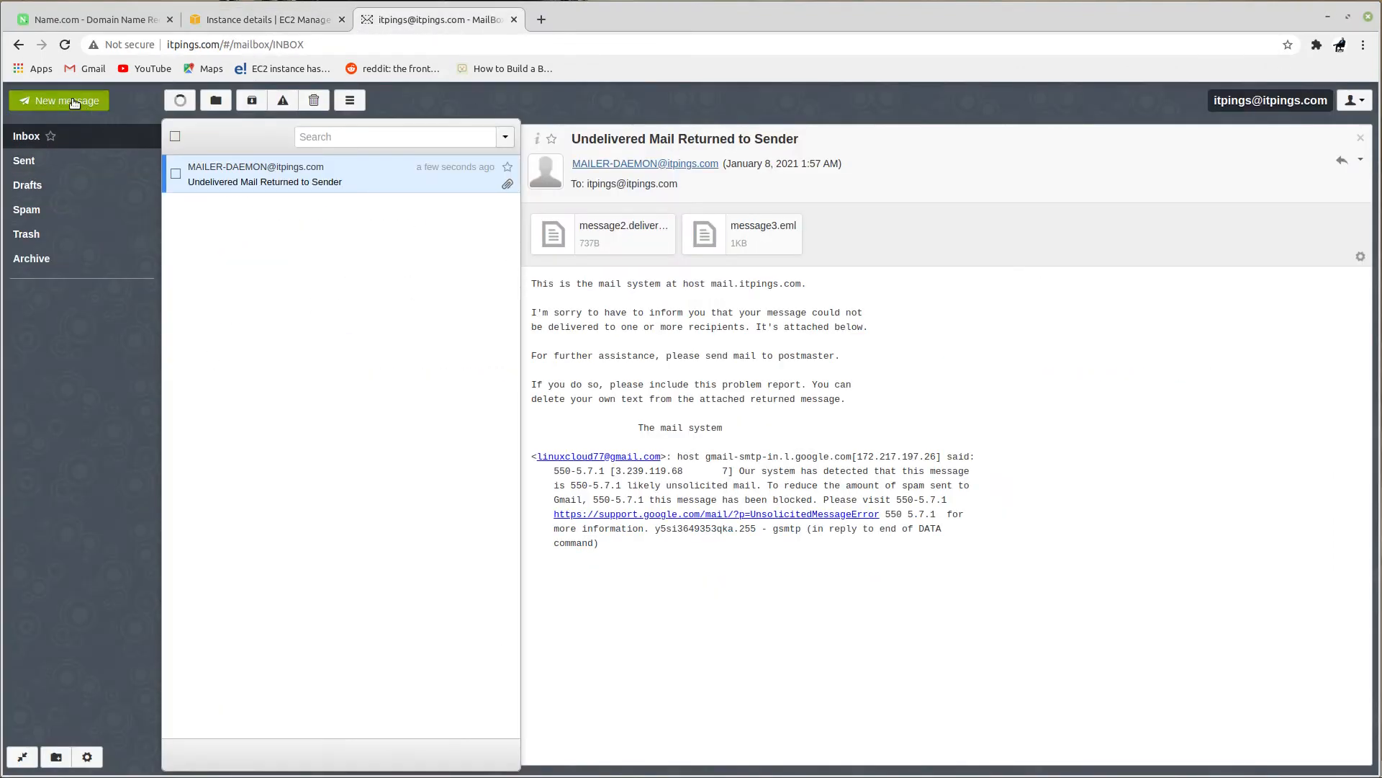
click(59, 99)
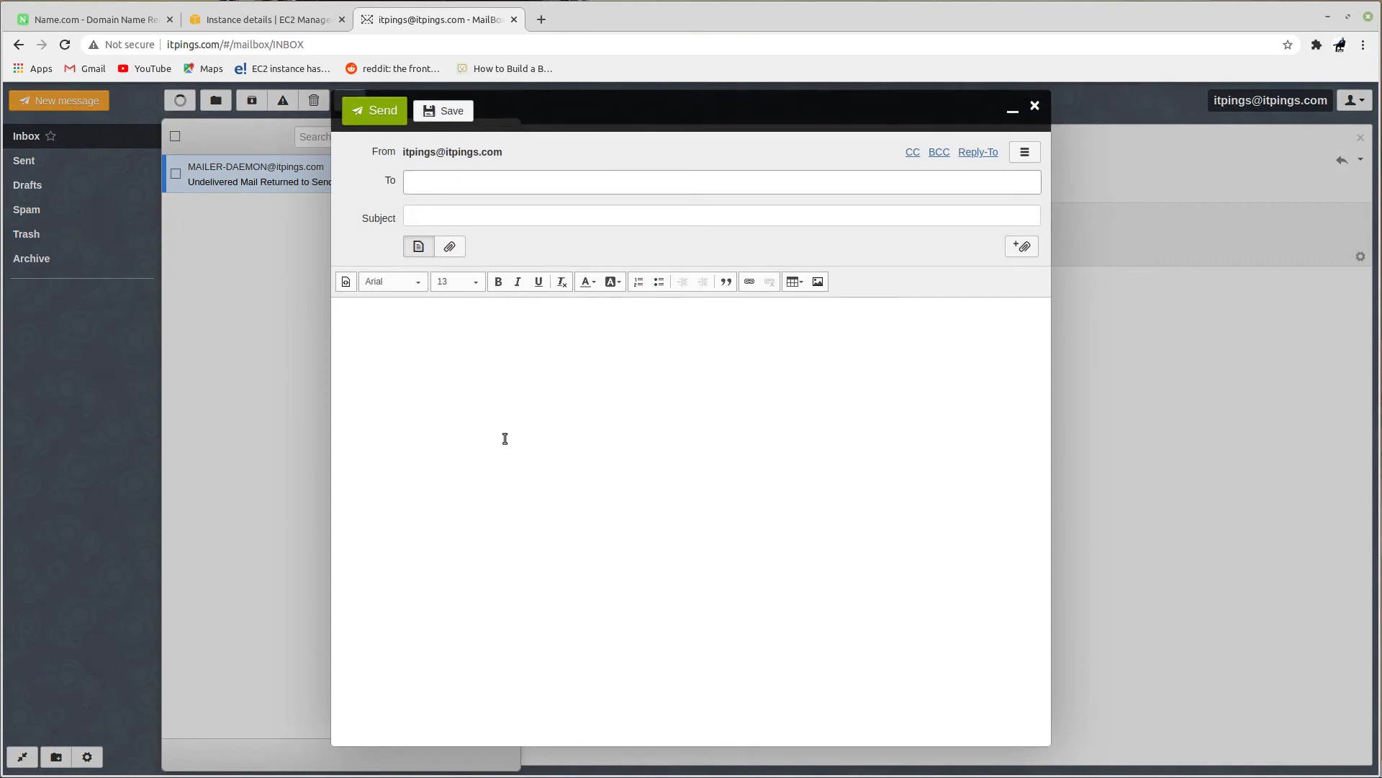
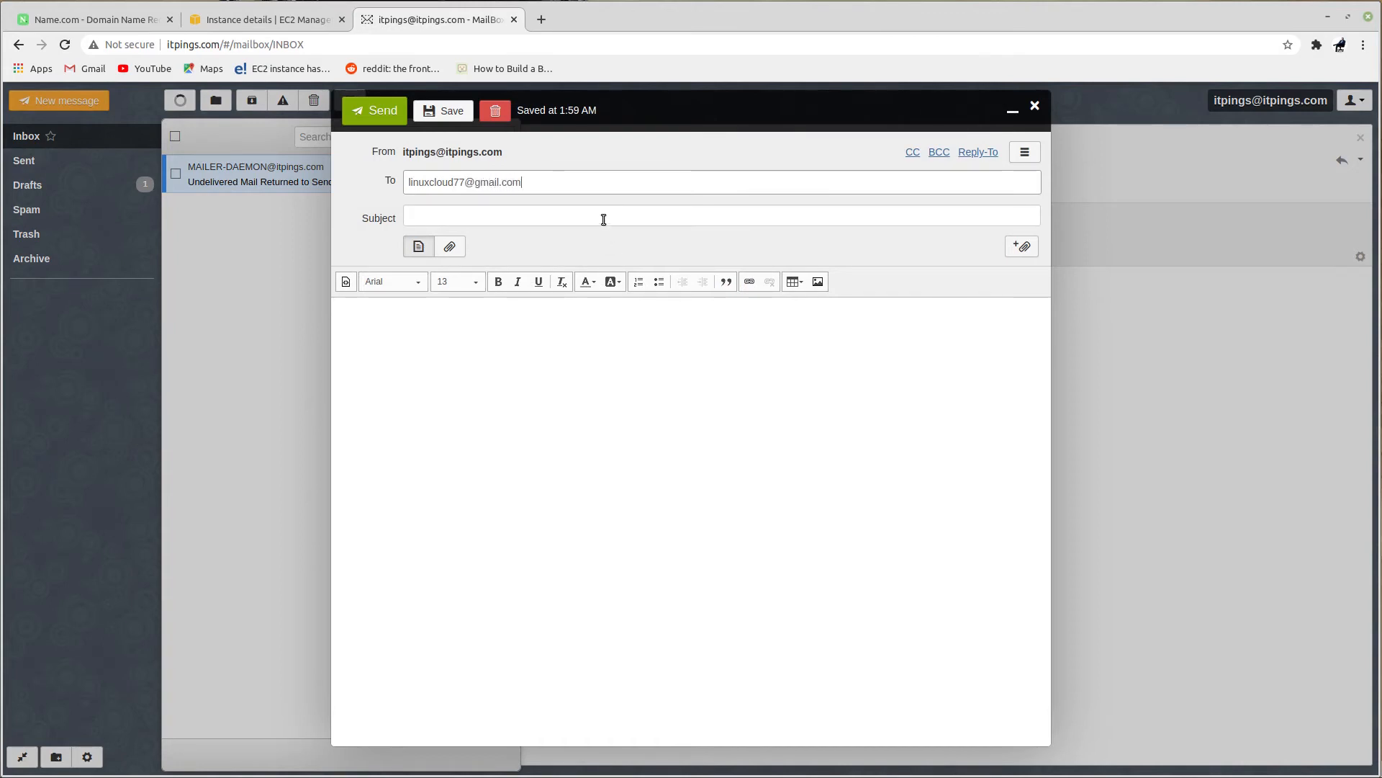
text(test)
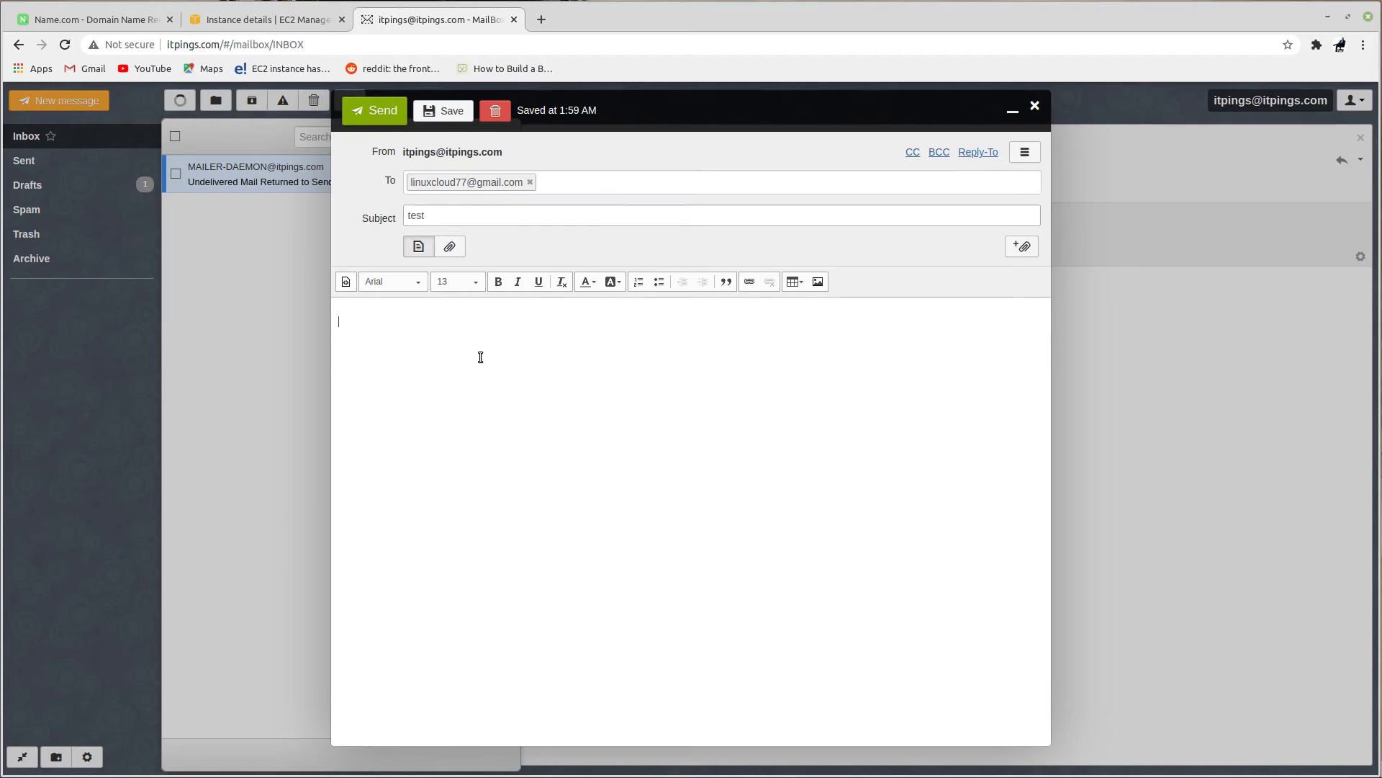
text(testing)
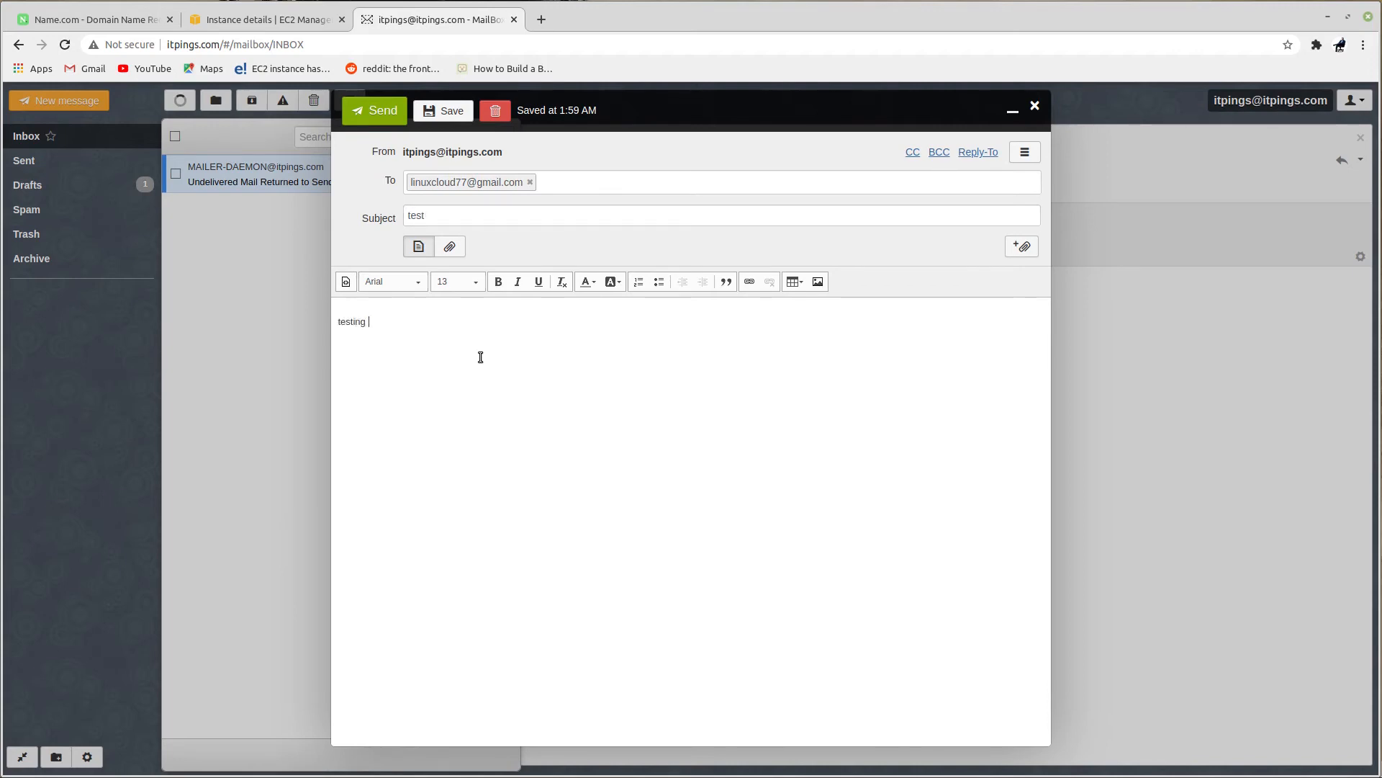
text(again)
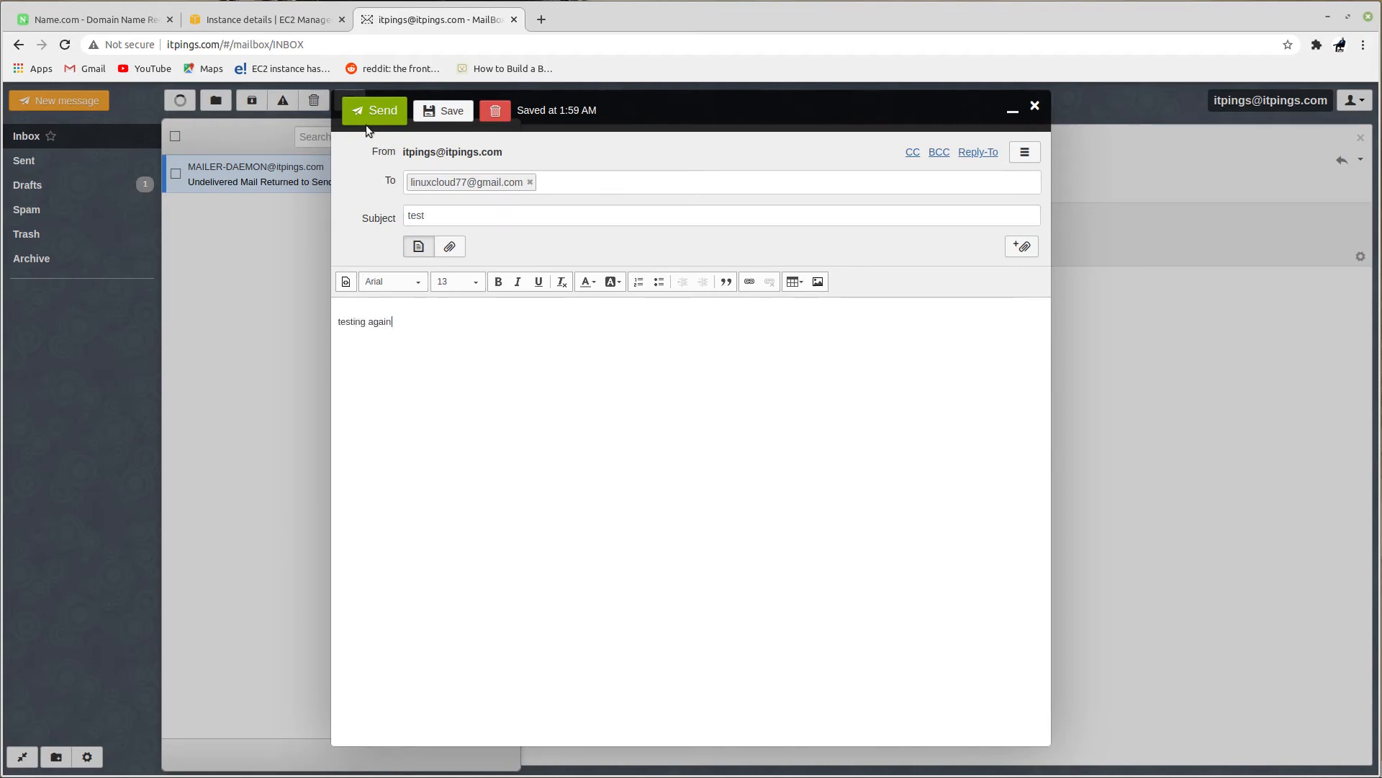
click(373, 110)
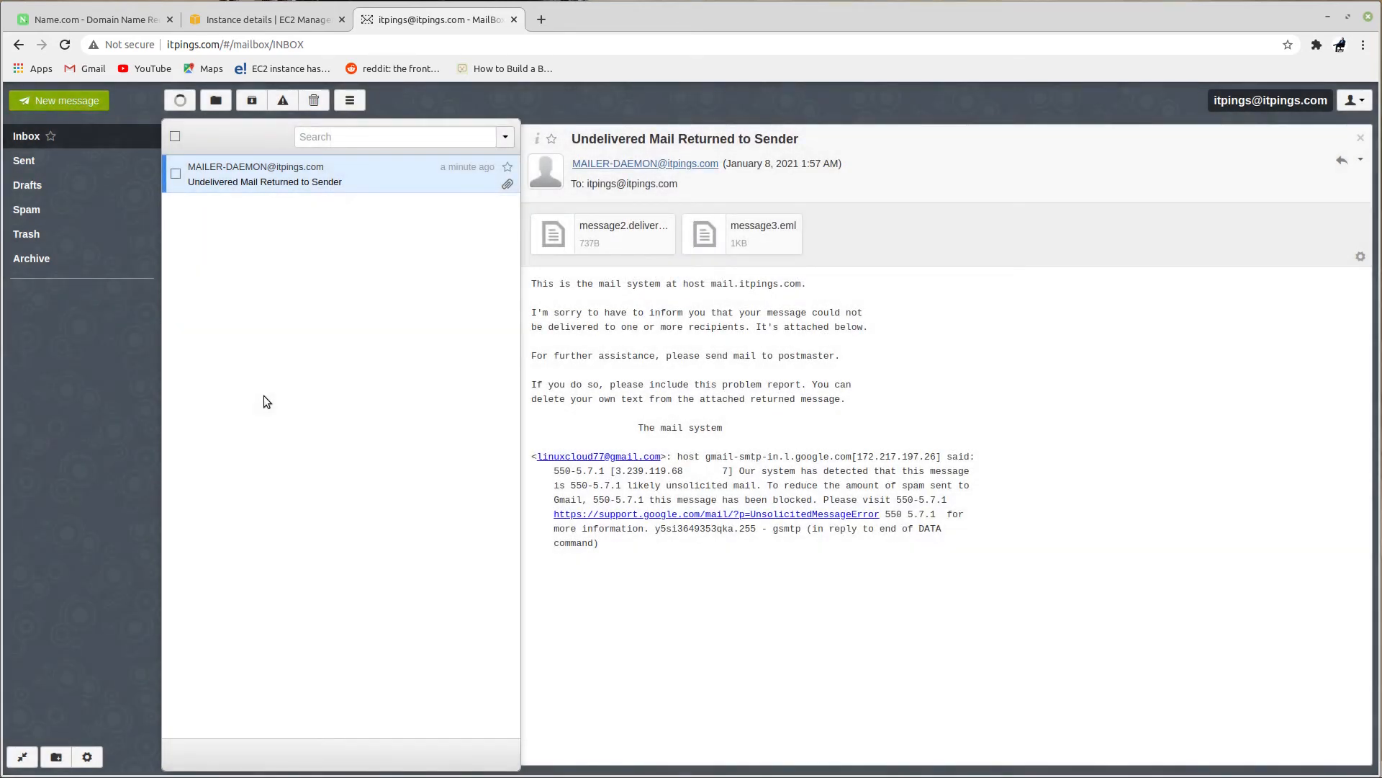
mouse_move(48, 174)
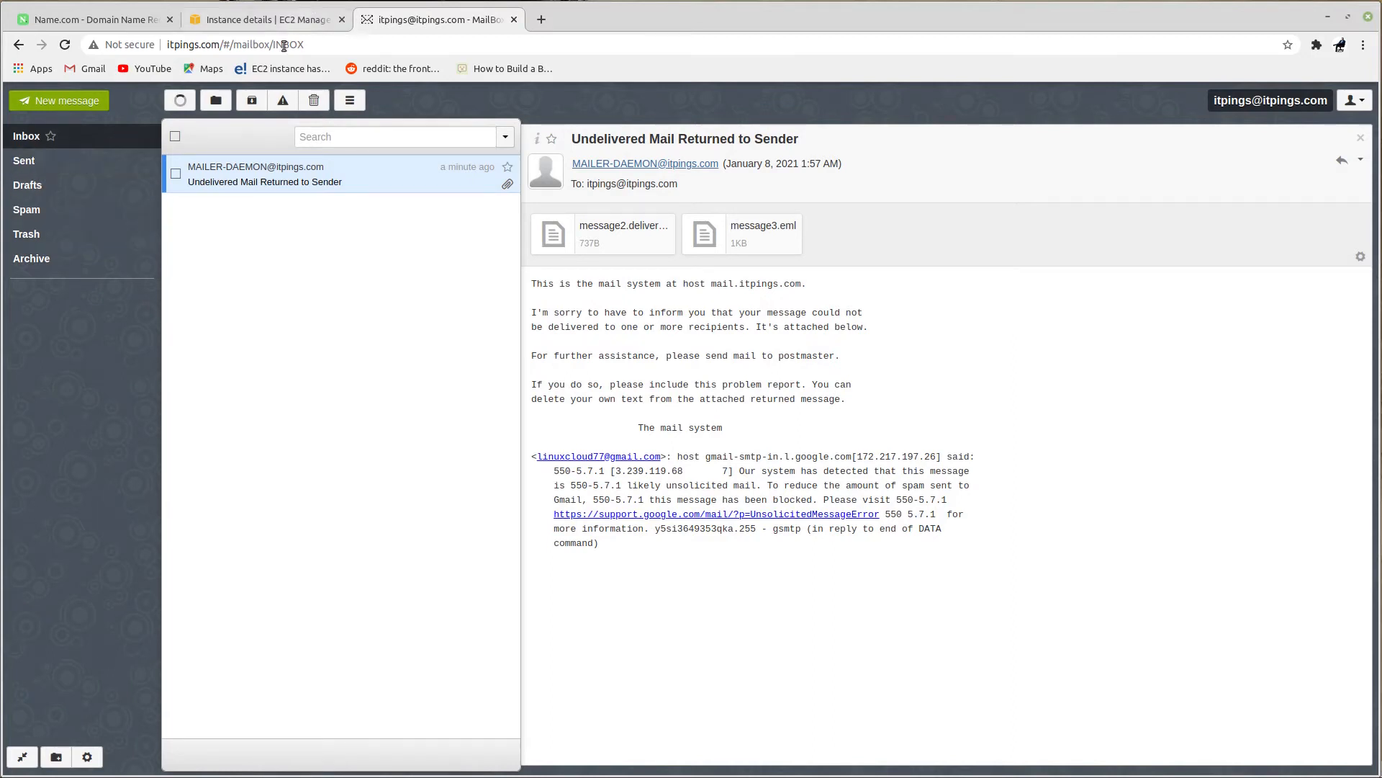
mouse_move(215, 762)
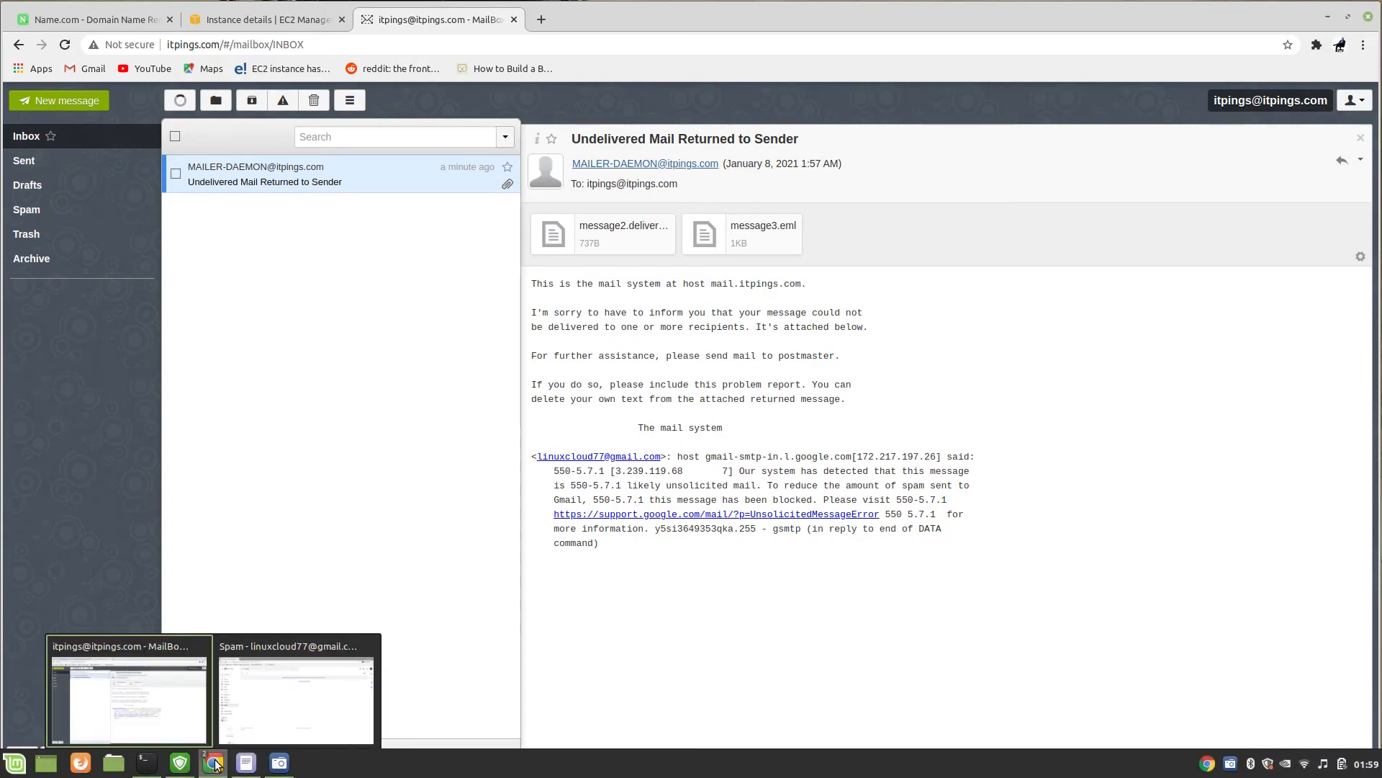
- Switch to Gmail and recheck the Inbox and Spam folder, reloading the page
click(145, 762)
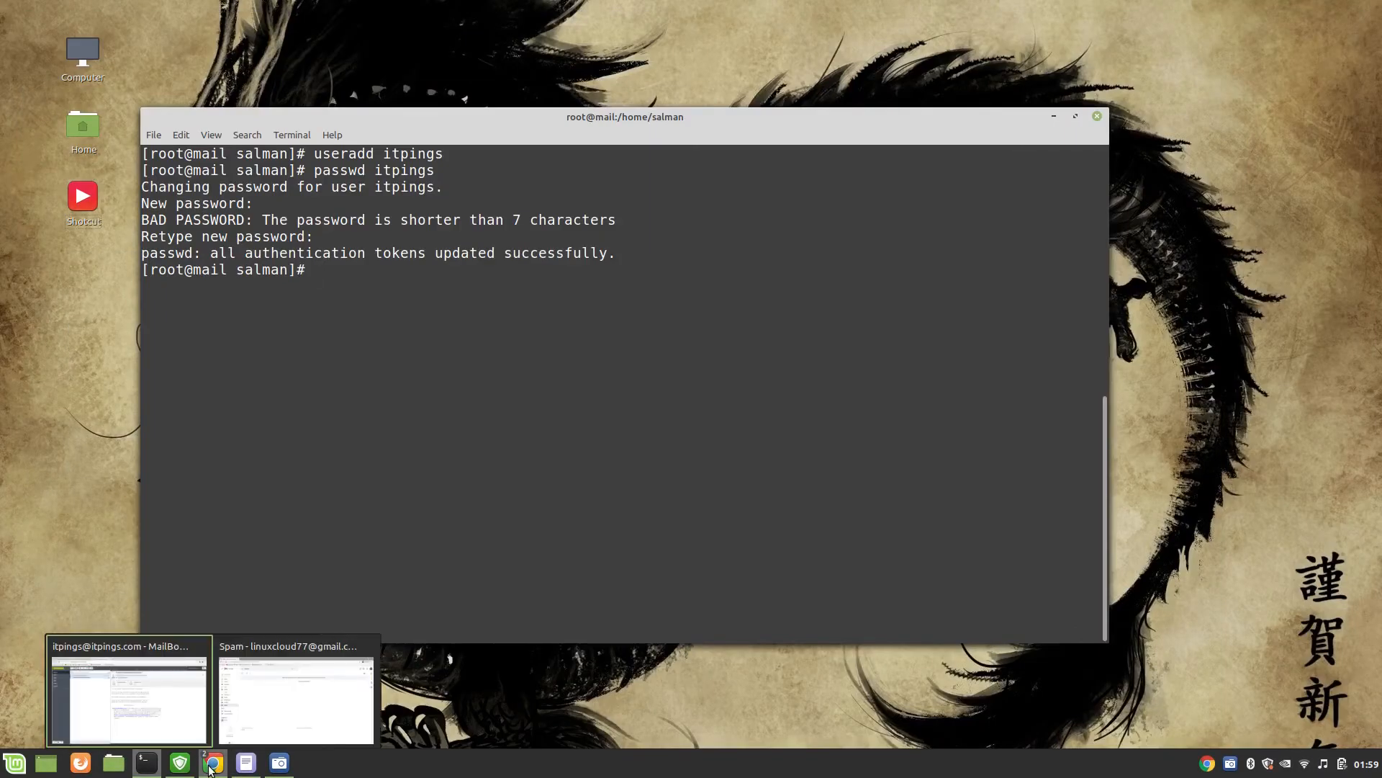
click(295, 697)
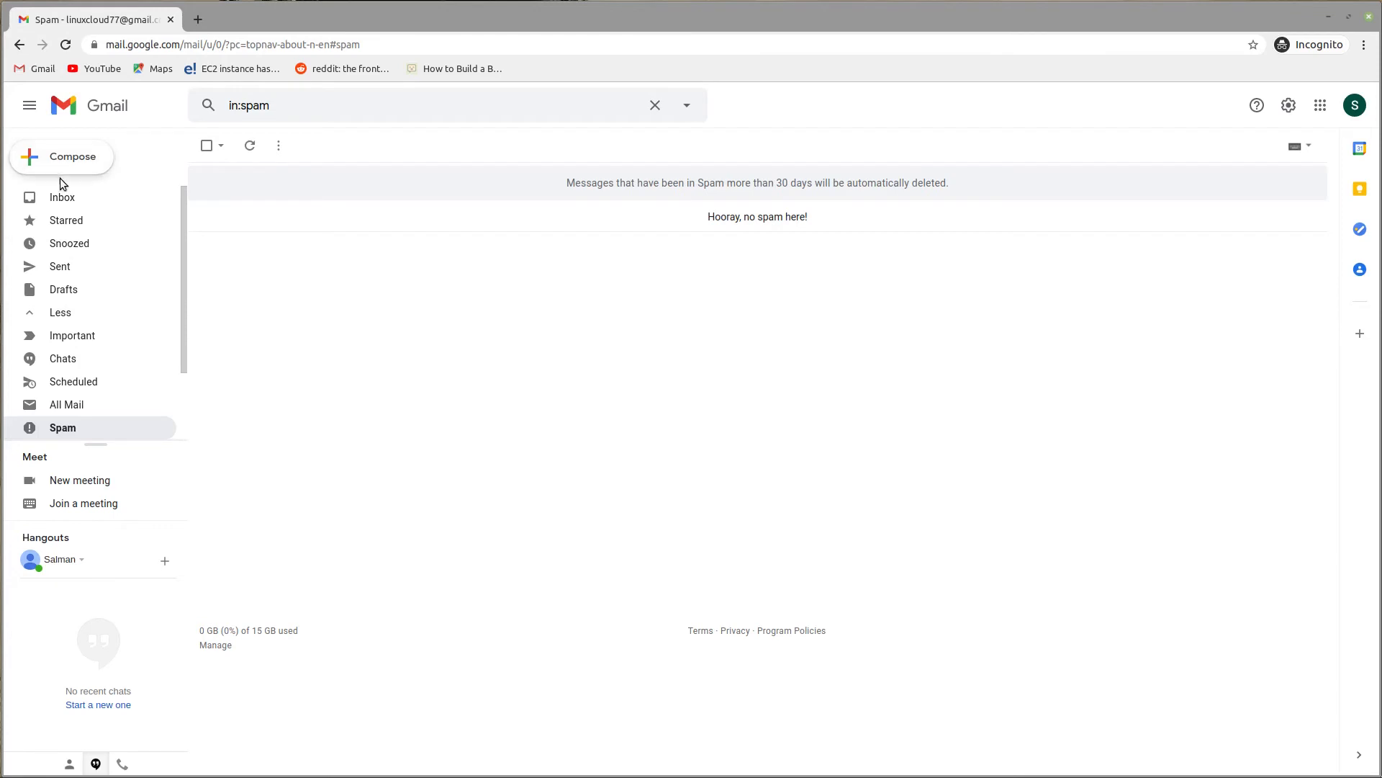
click(61, 196)
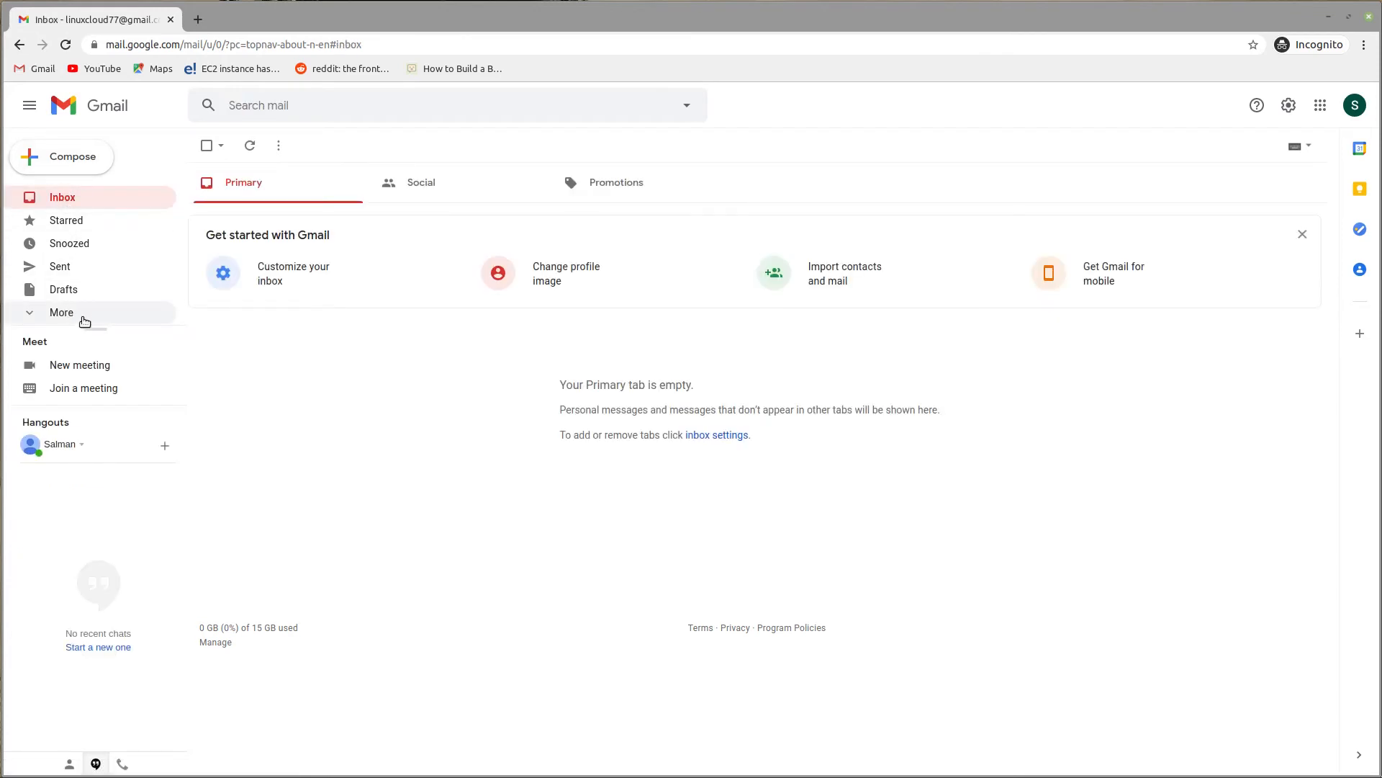
click(60, 312)
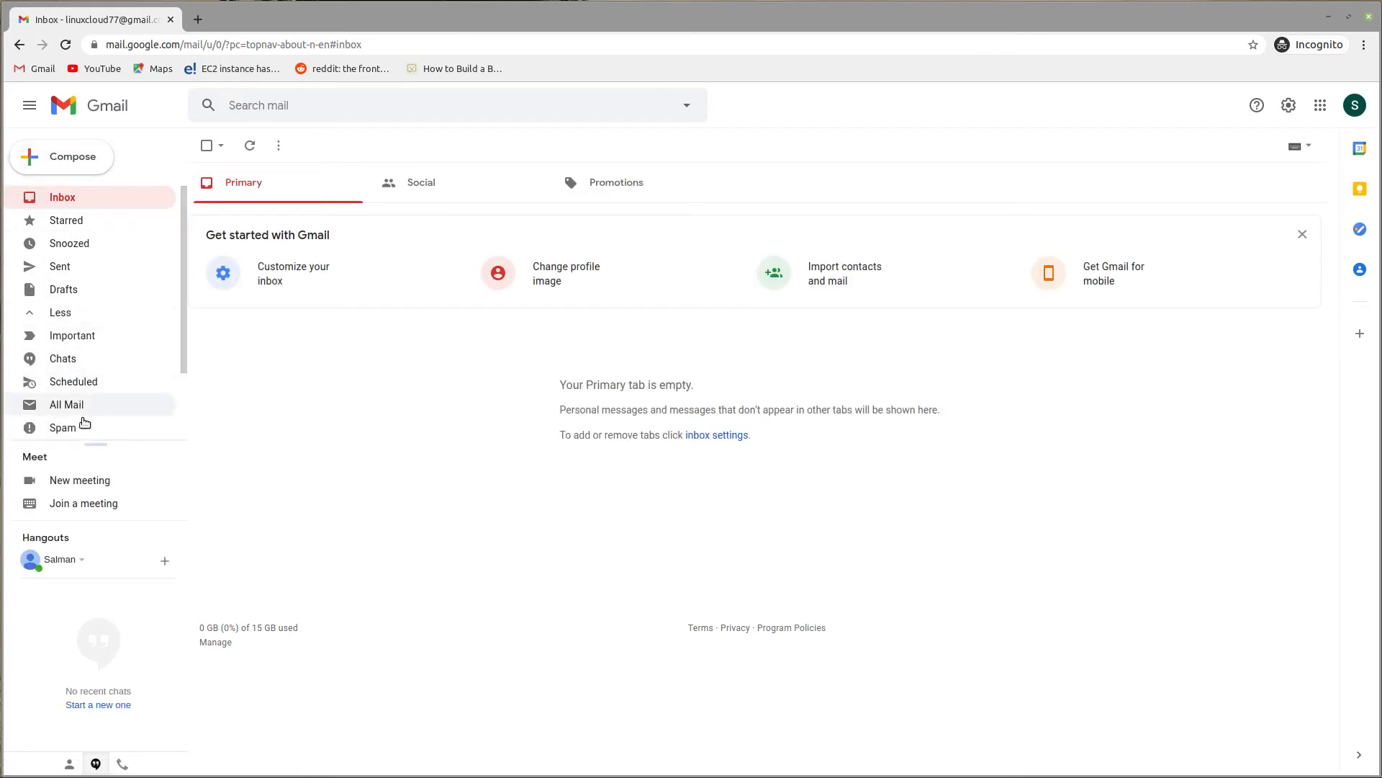
click(62, 428)
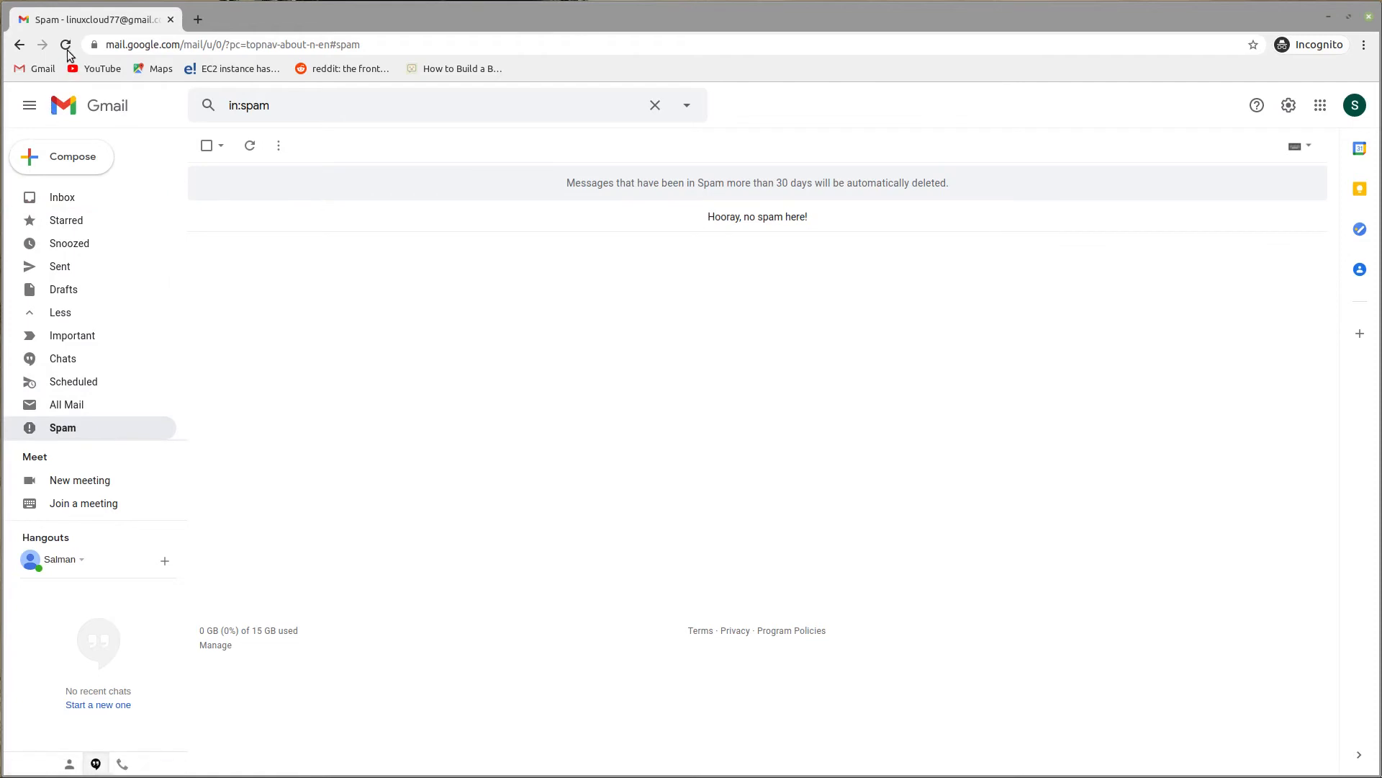
click(66, 44)
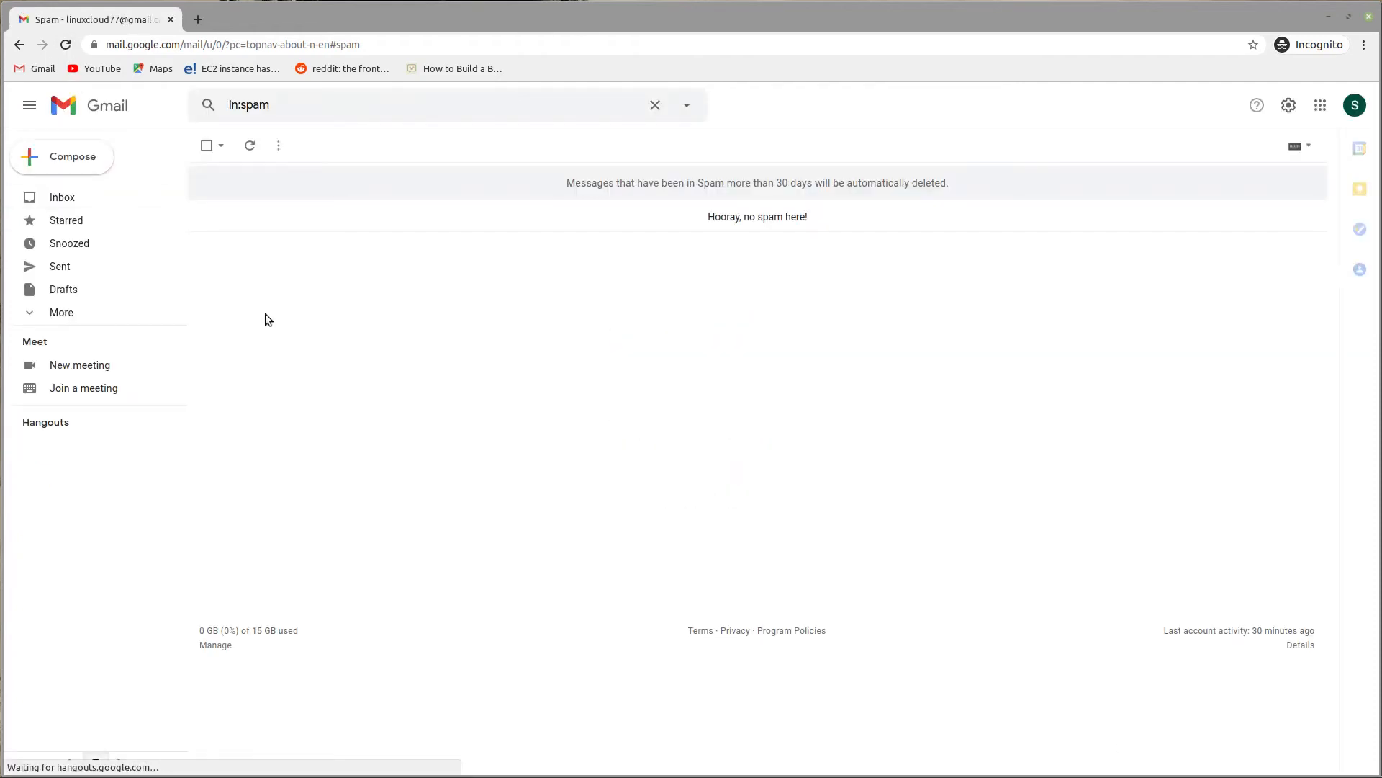
click(62, 197)
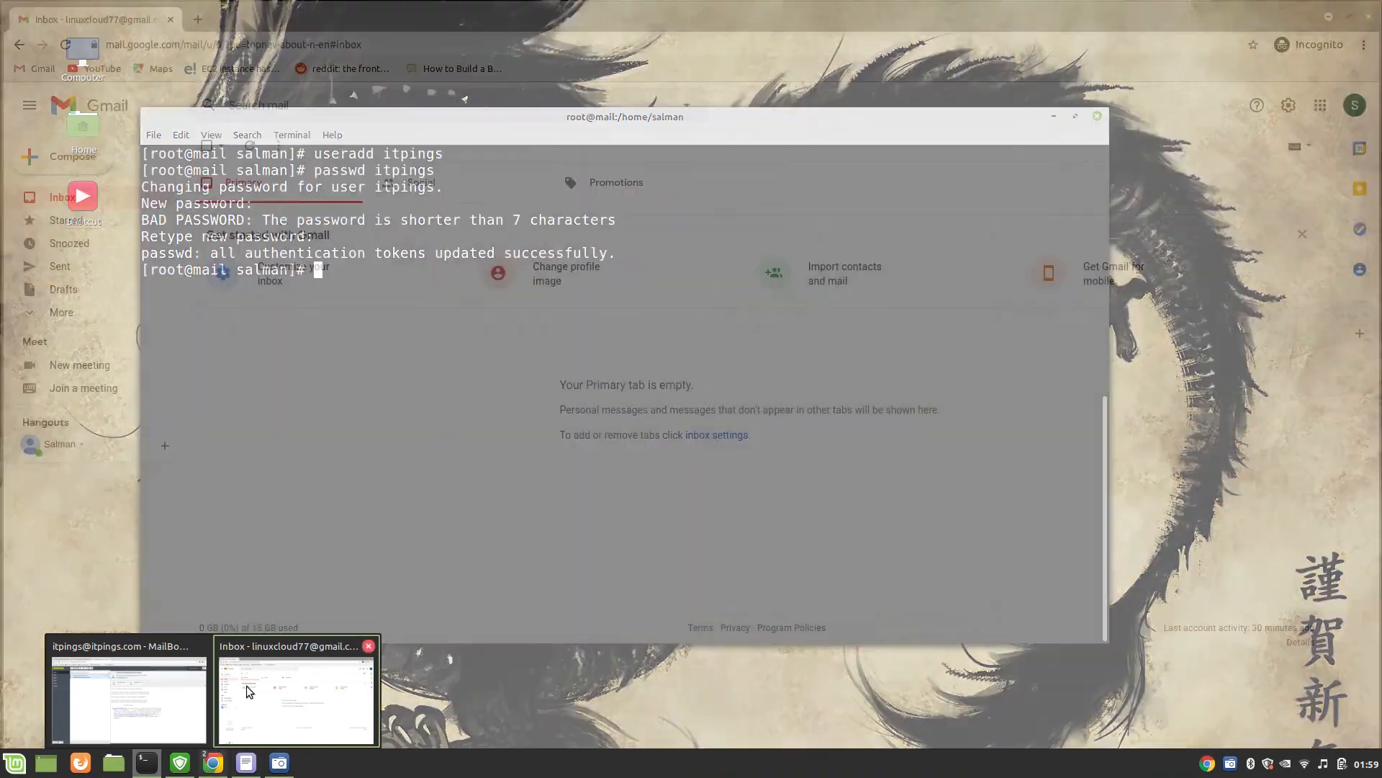
- Back in webmail, check Sent for the second message, then view the Inbox bounce
click(128, 692)
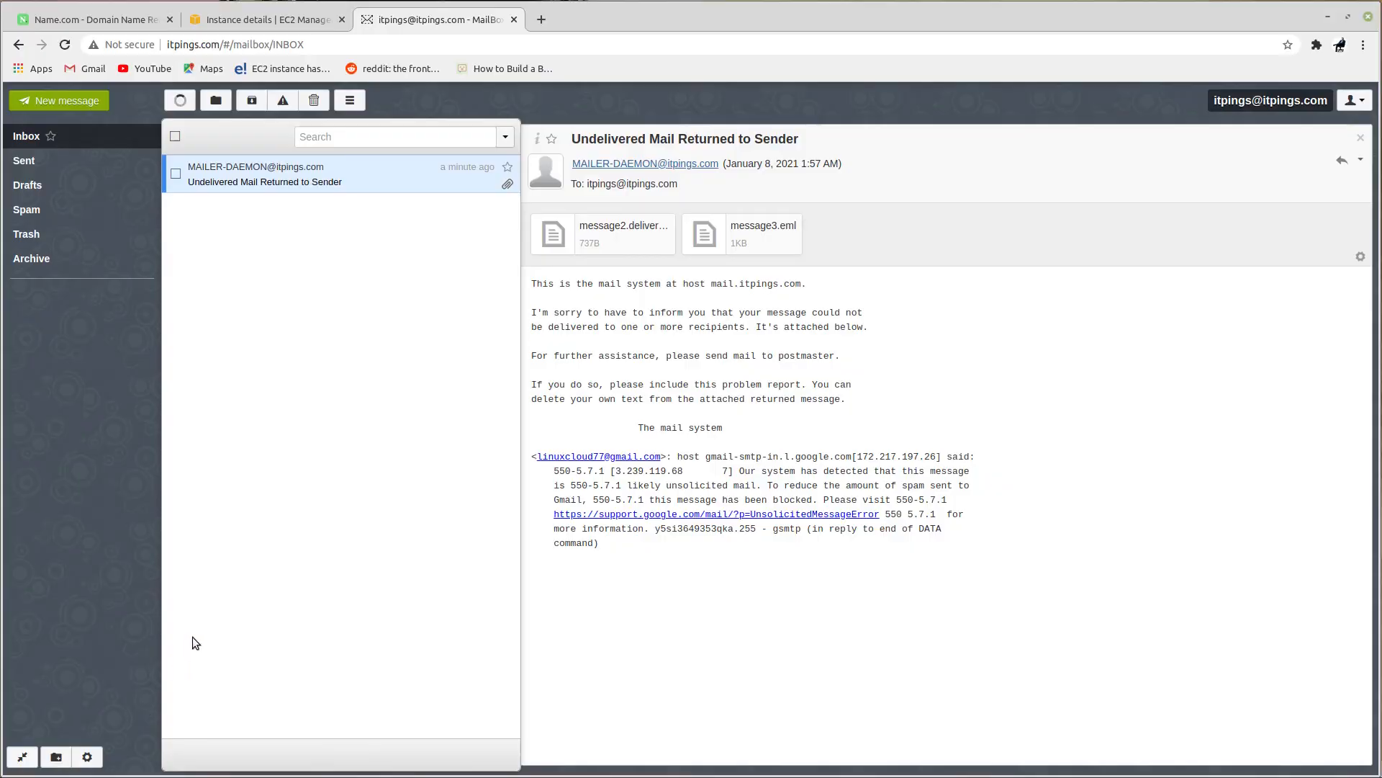
click(24, 161)
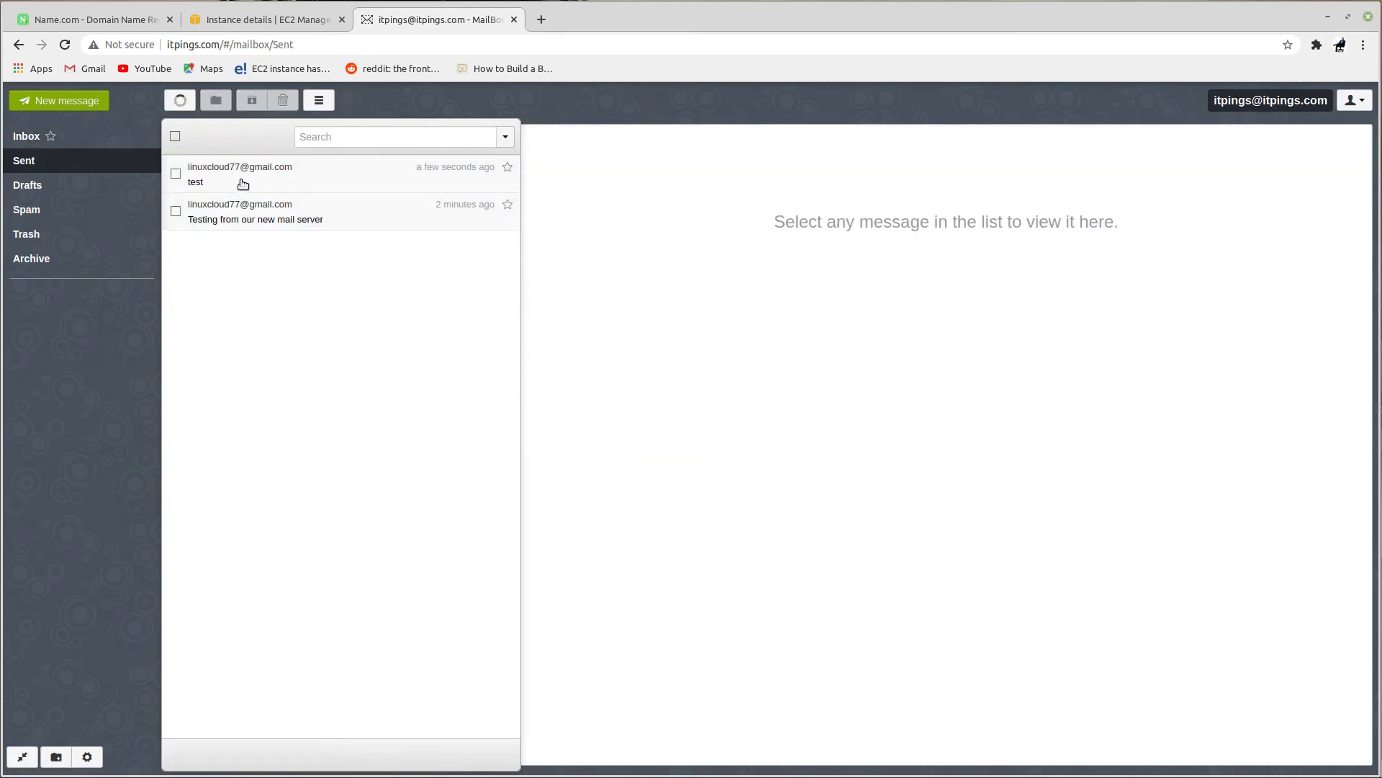
click(27, 136)
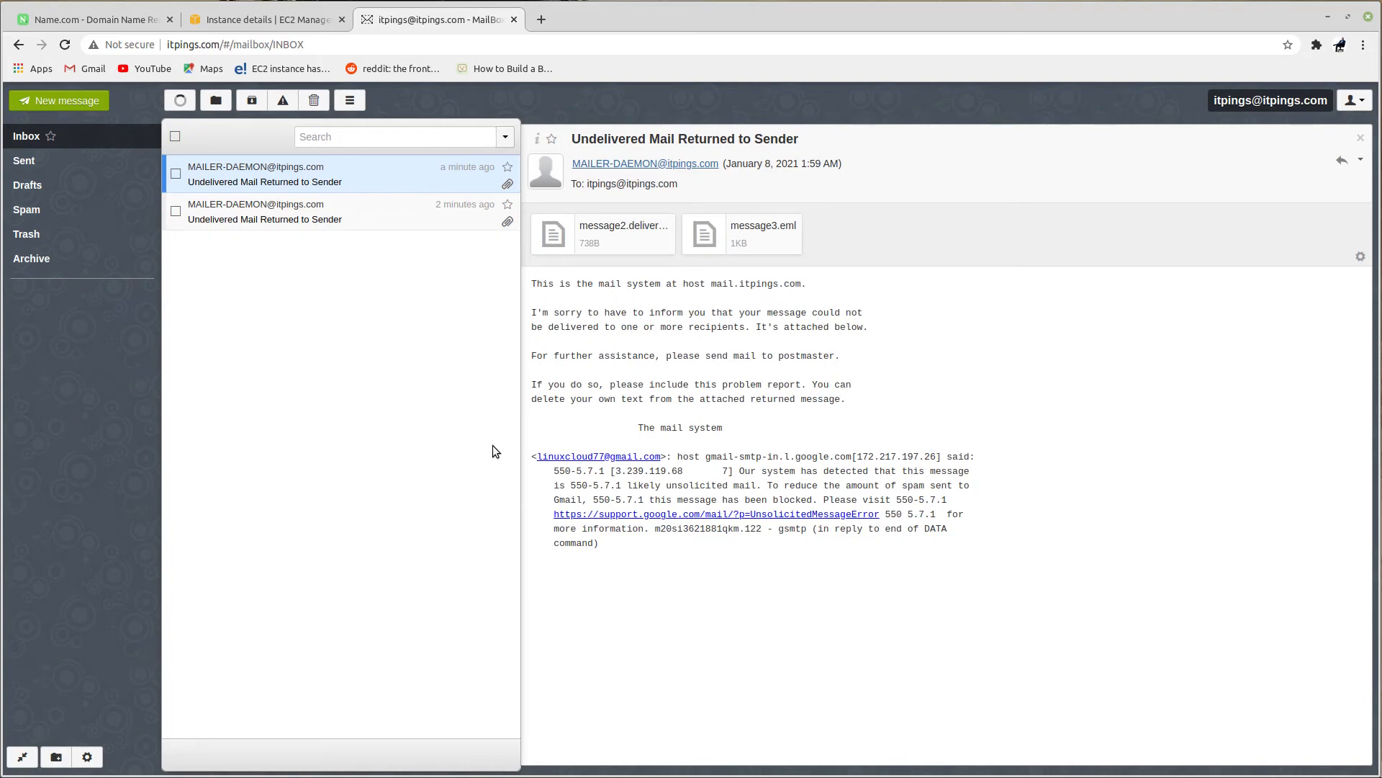
mouse_move(474, 43)
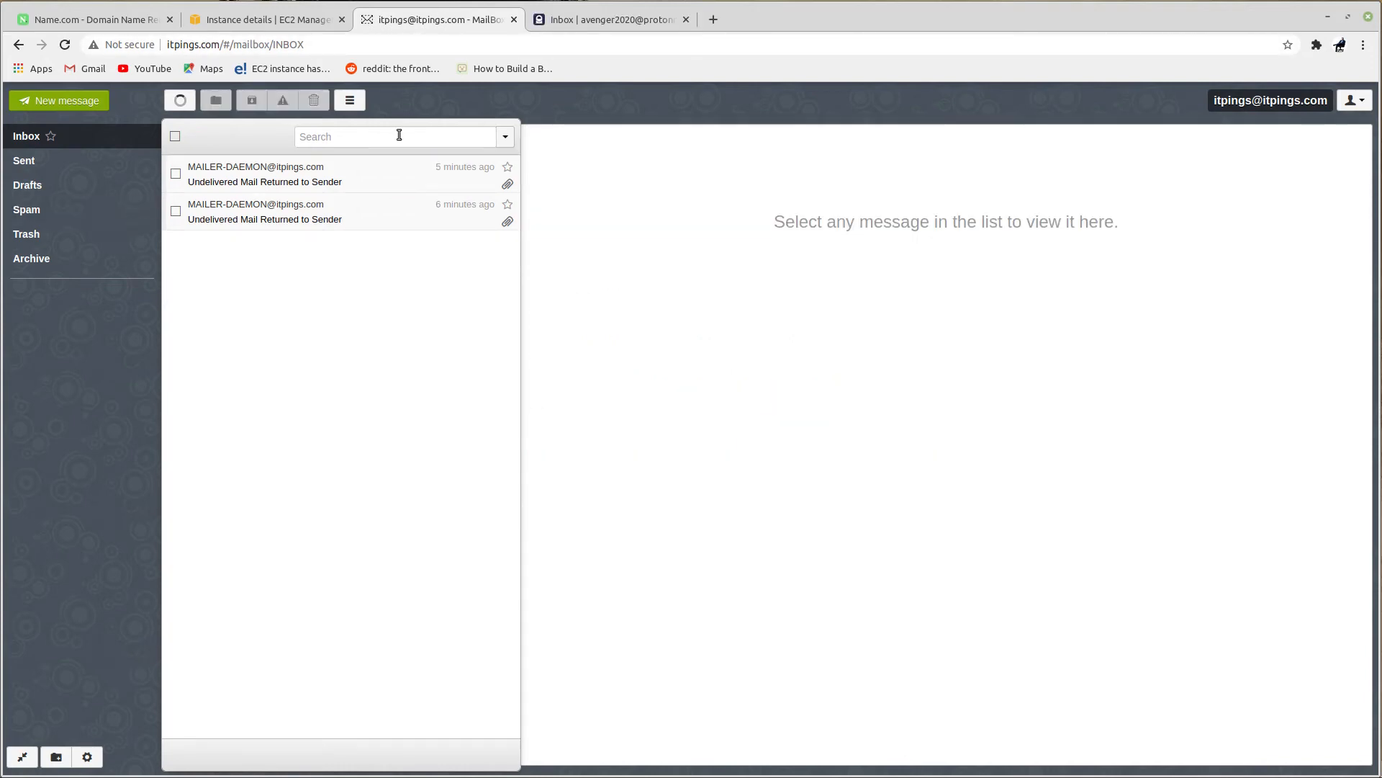
click(609, 20)
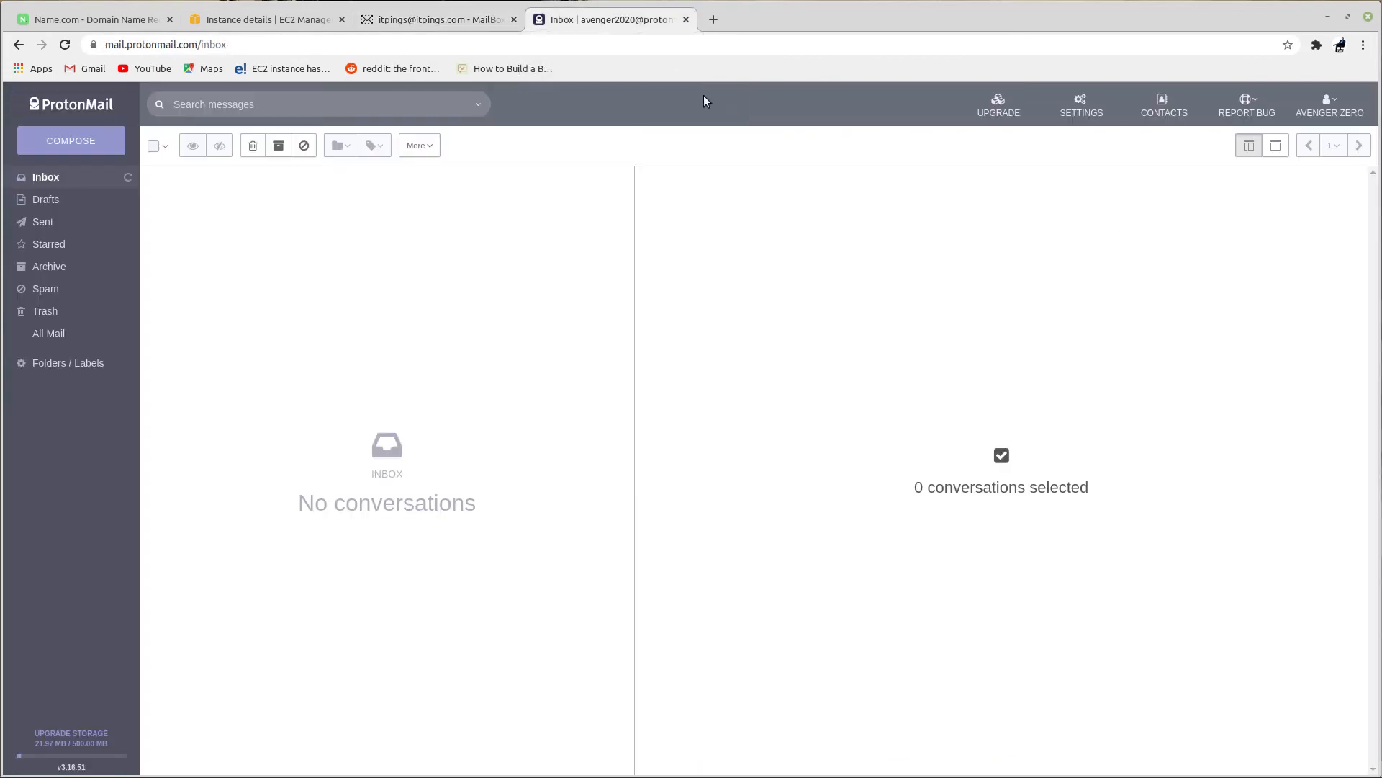
mouse_move(852, 139)
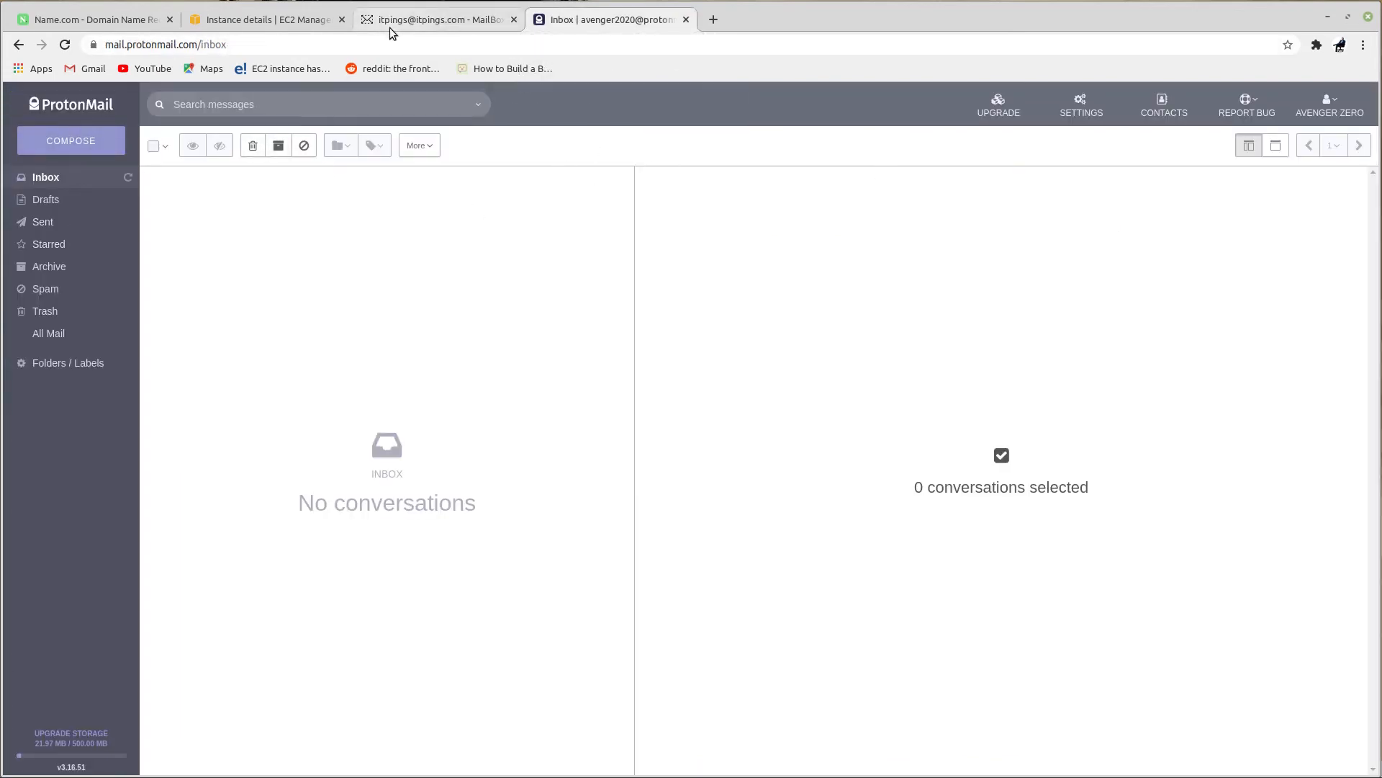
click(437, 19)
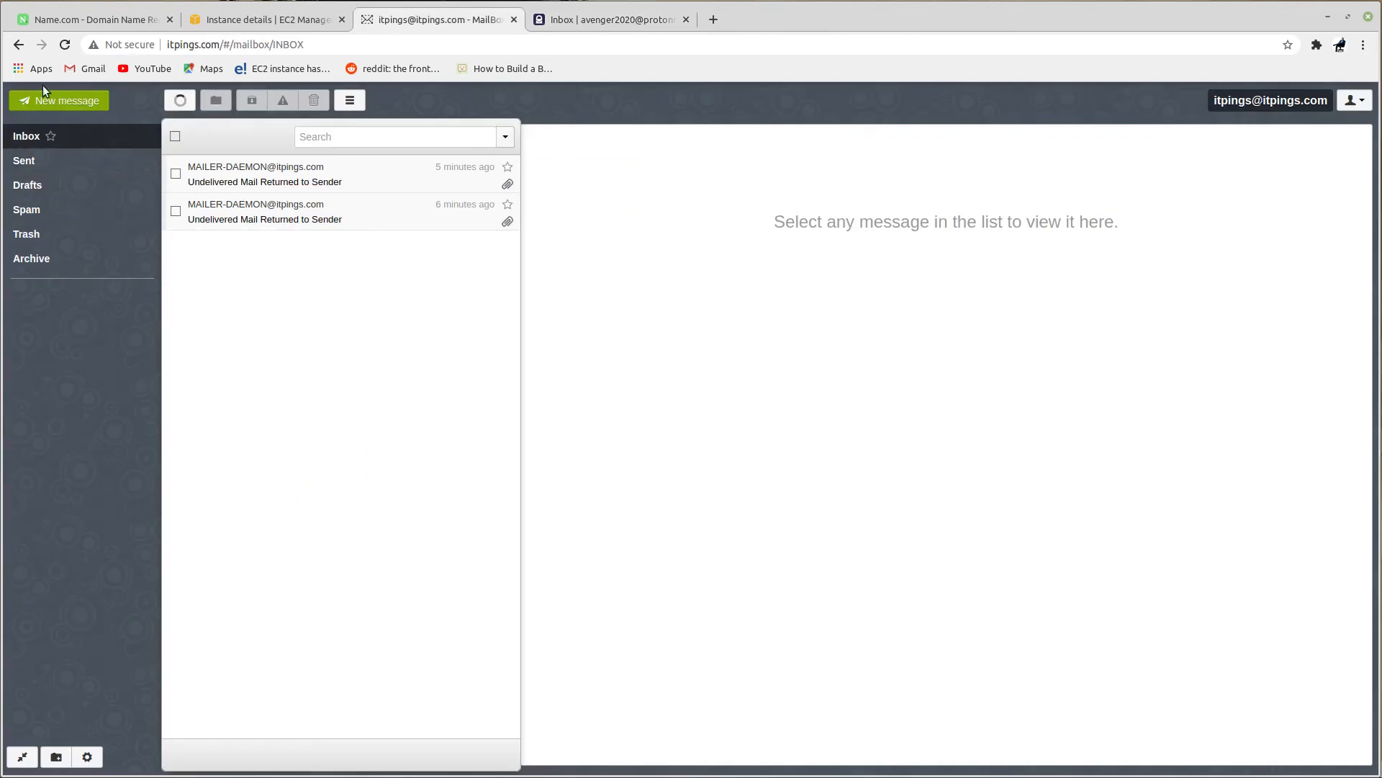
click(59, 99)
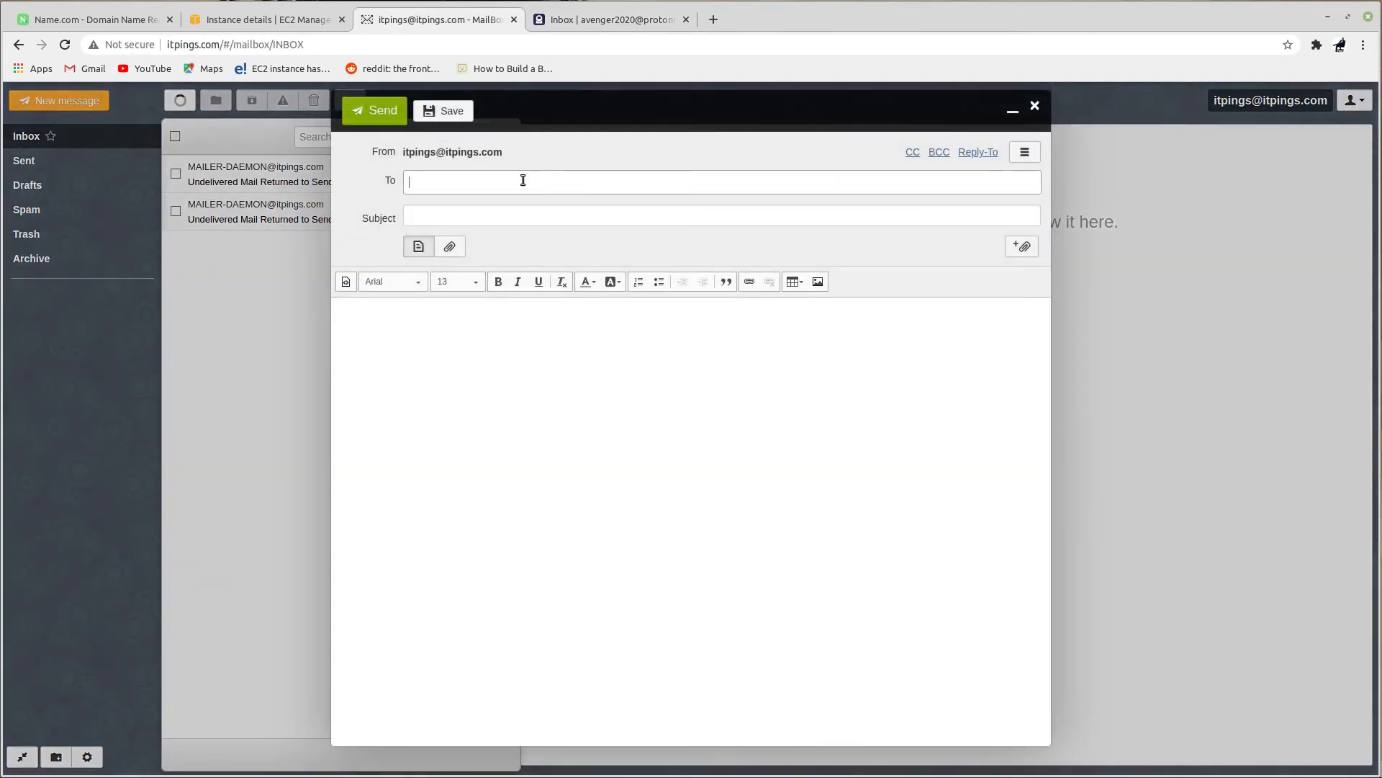
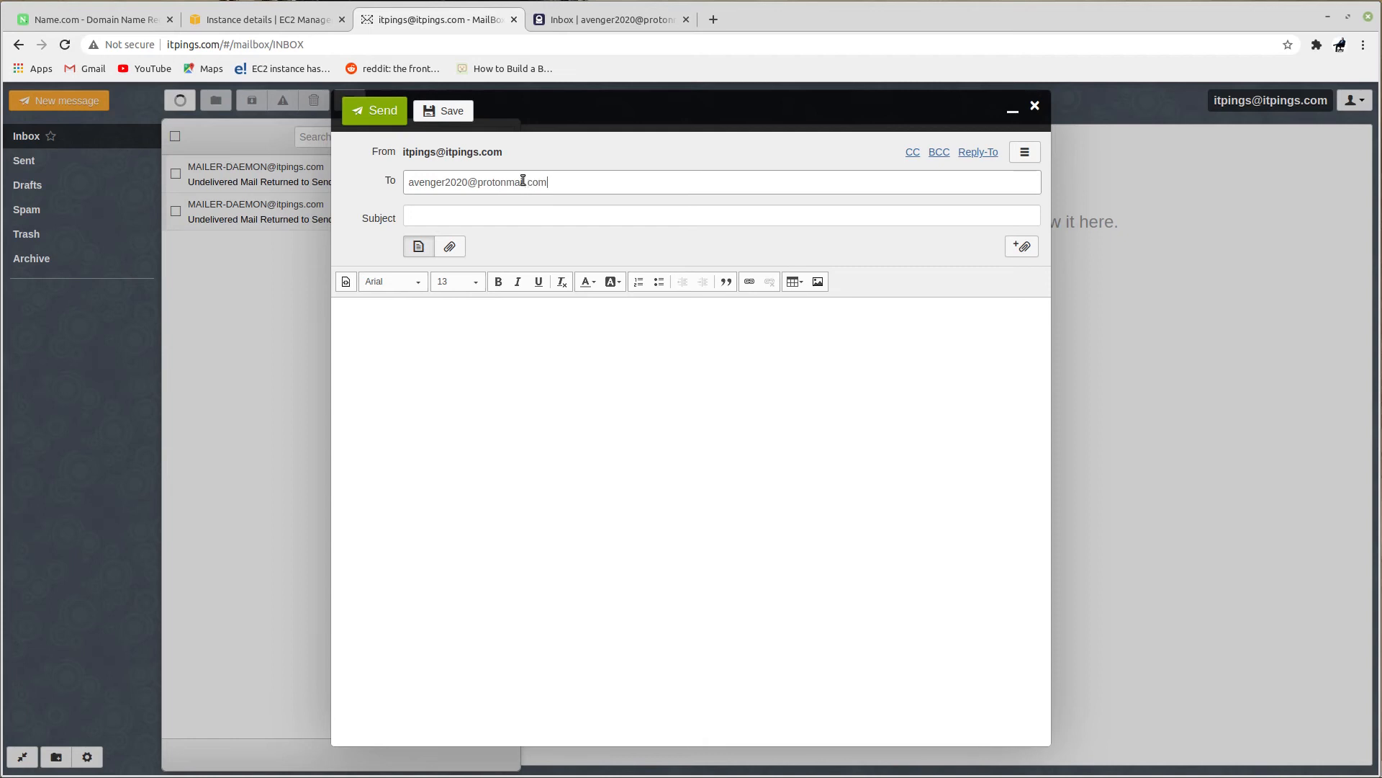
text(test)
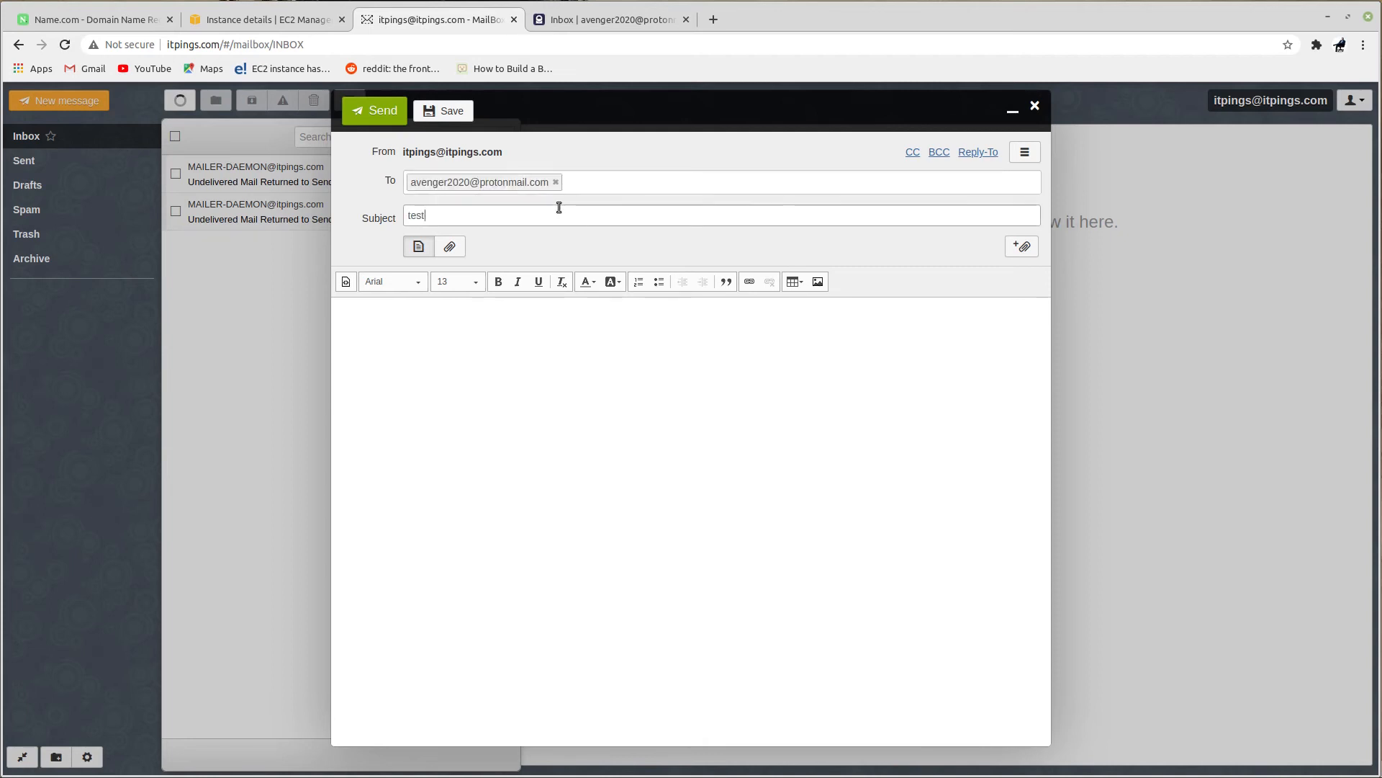
text(ing fro)
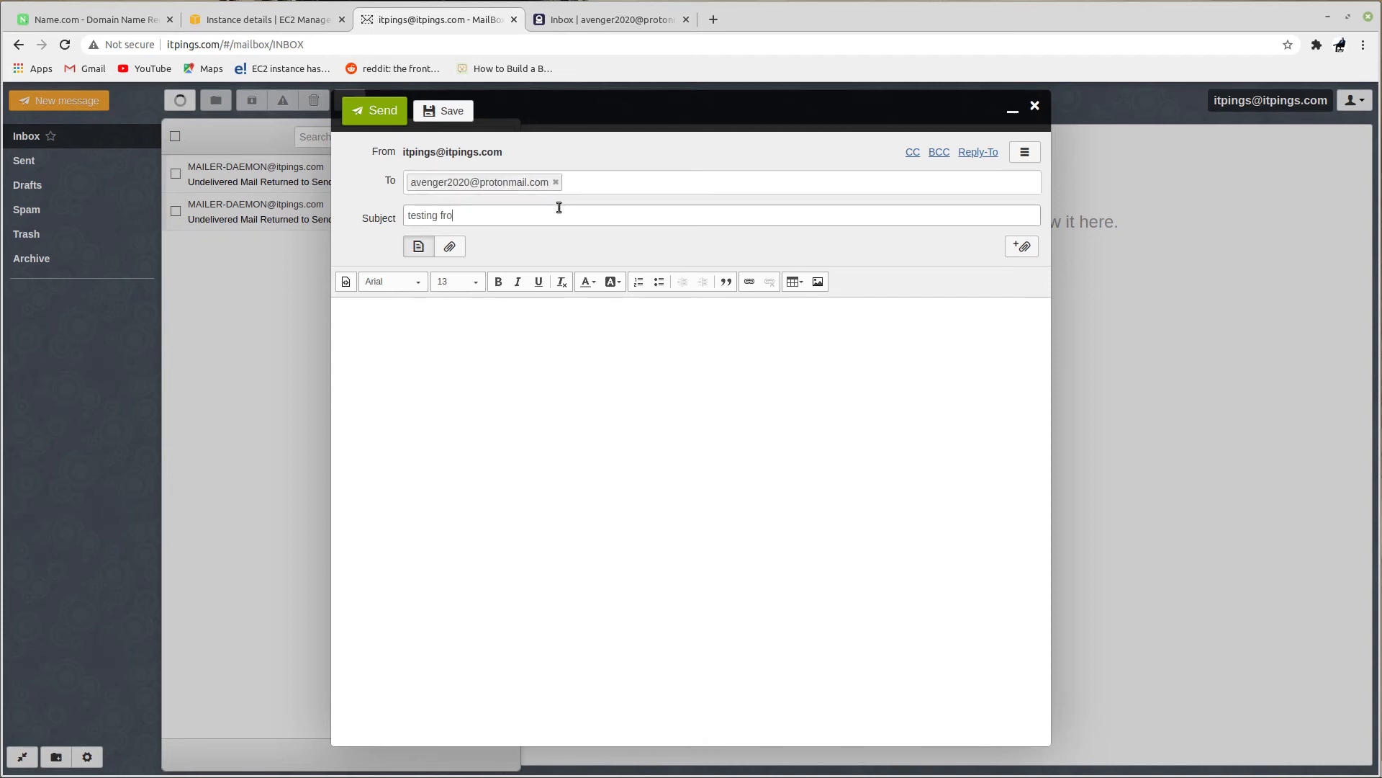
text(mm)
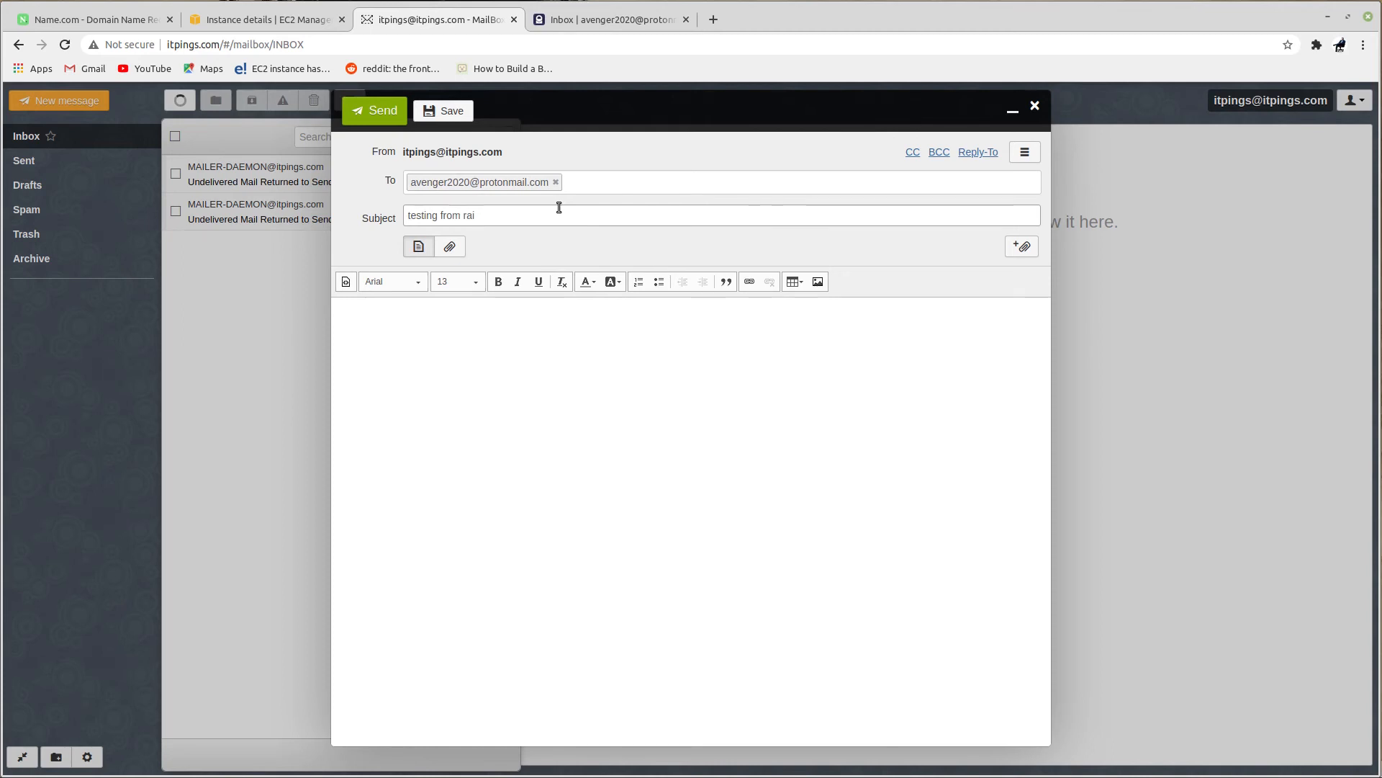
text(new mail server)
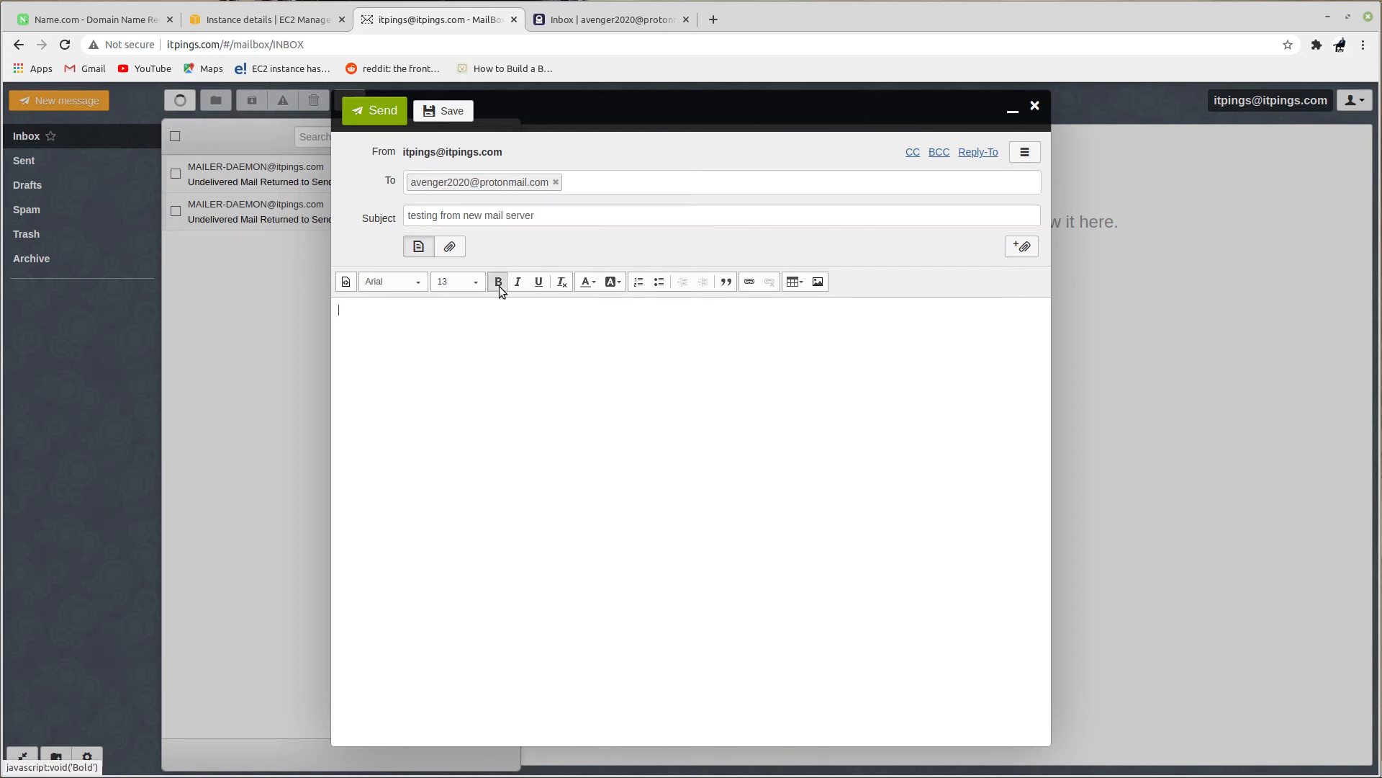
mouse_move(511, 365)
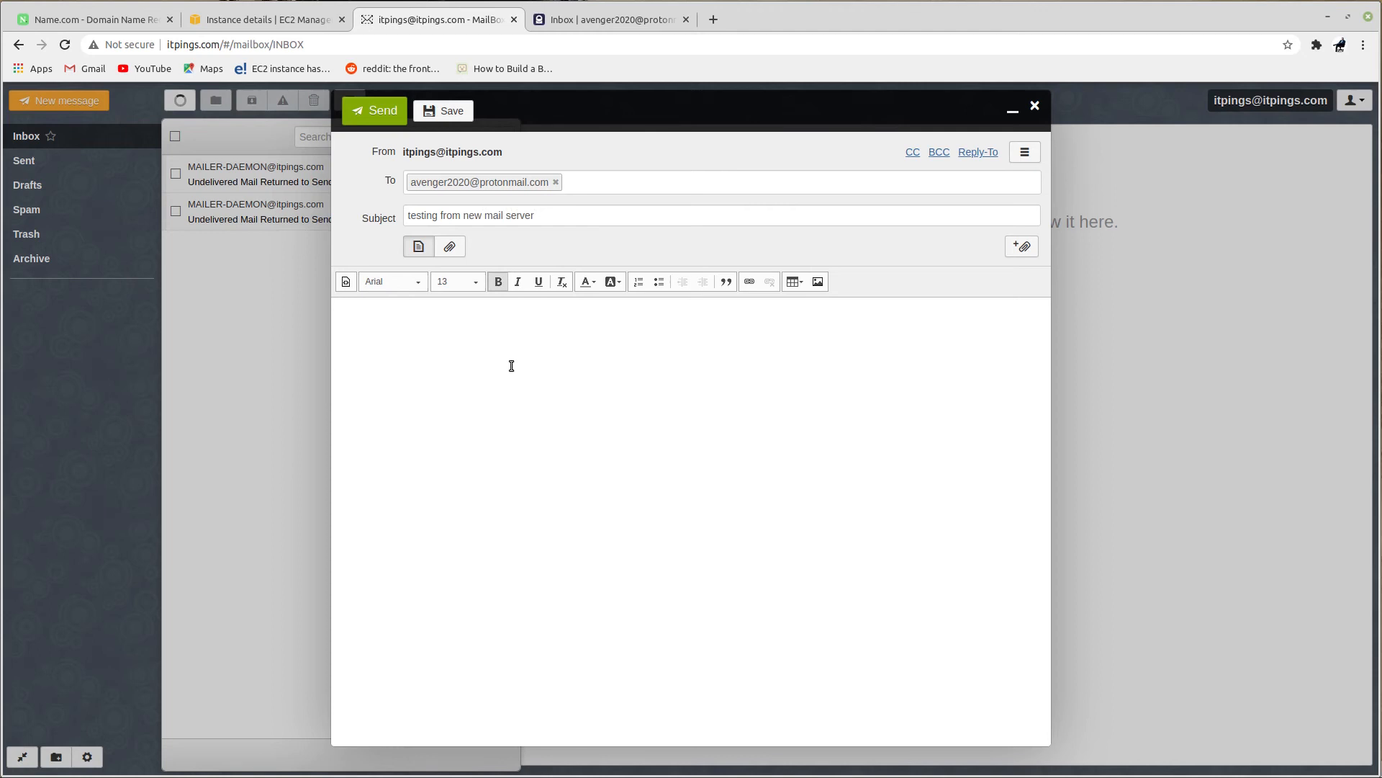
- Write the bold body 'Testing from Email Server ...sup Admin', send it, and view Sent
text(Testing rom)
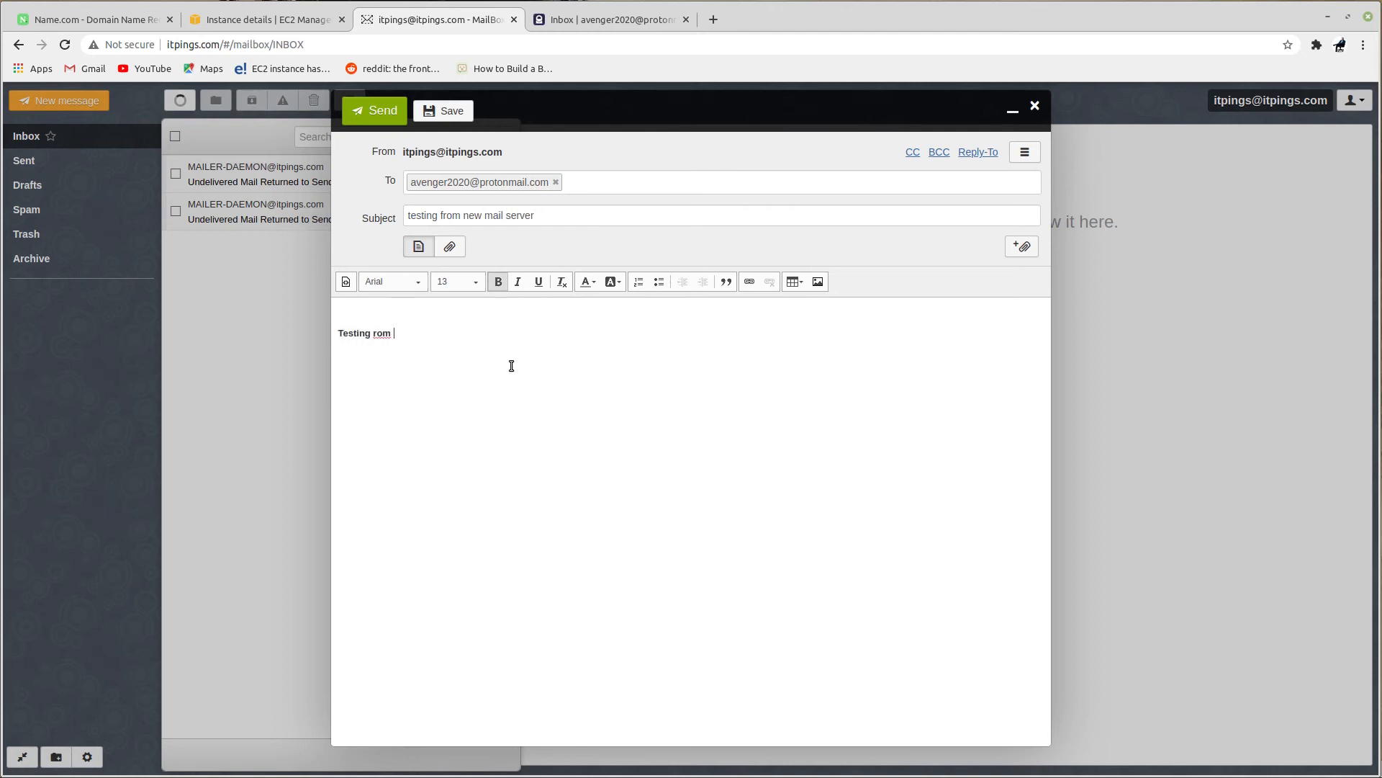
text(from Email)
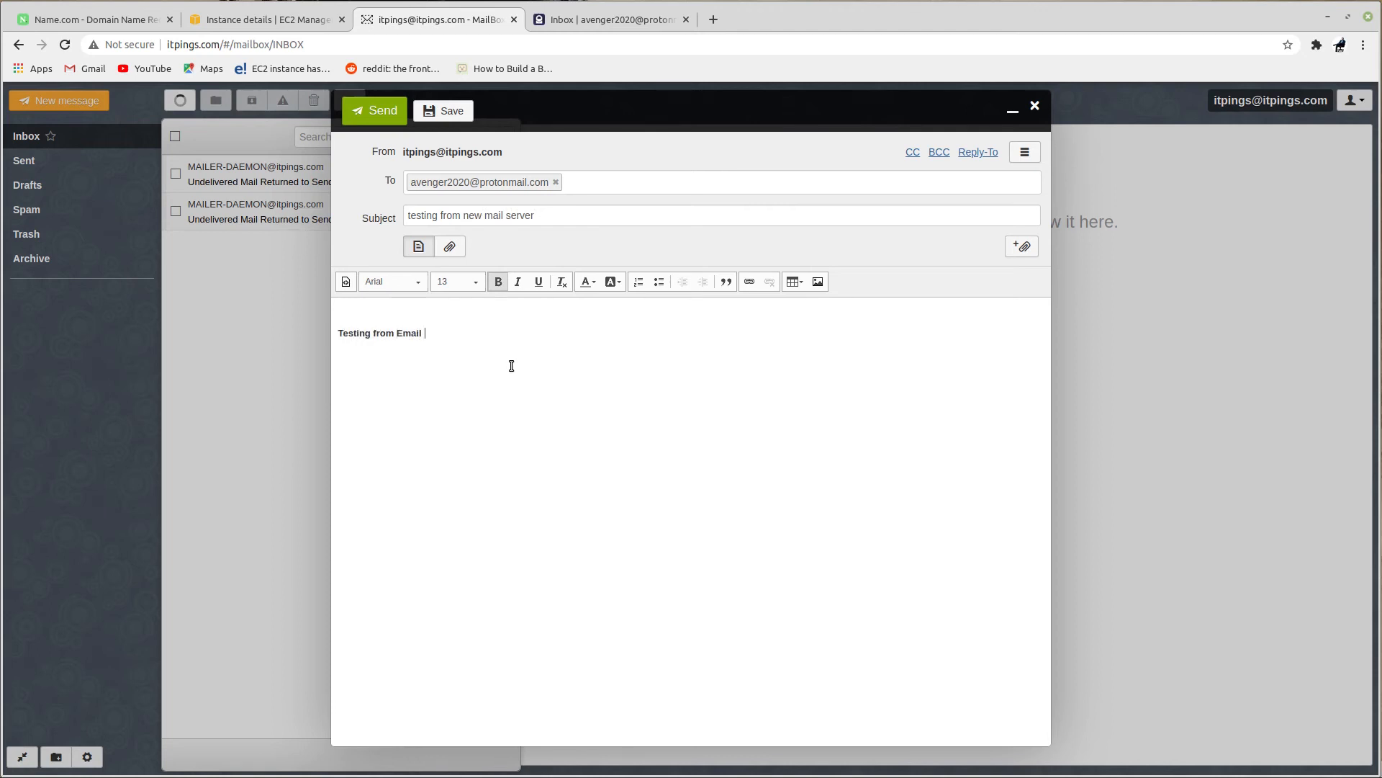
text(Server ...s)
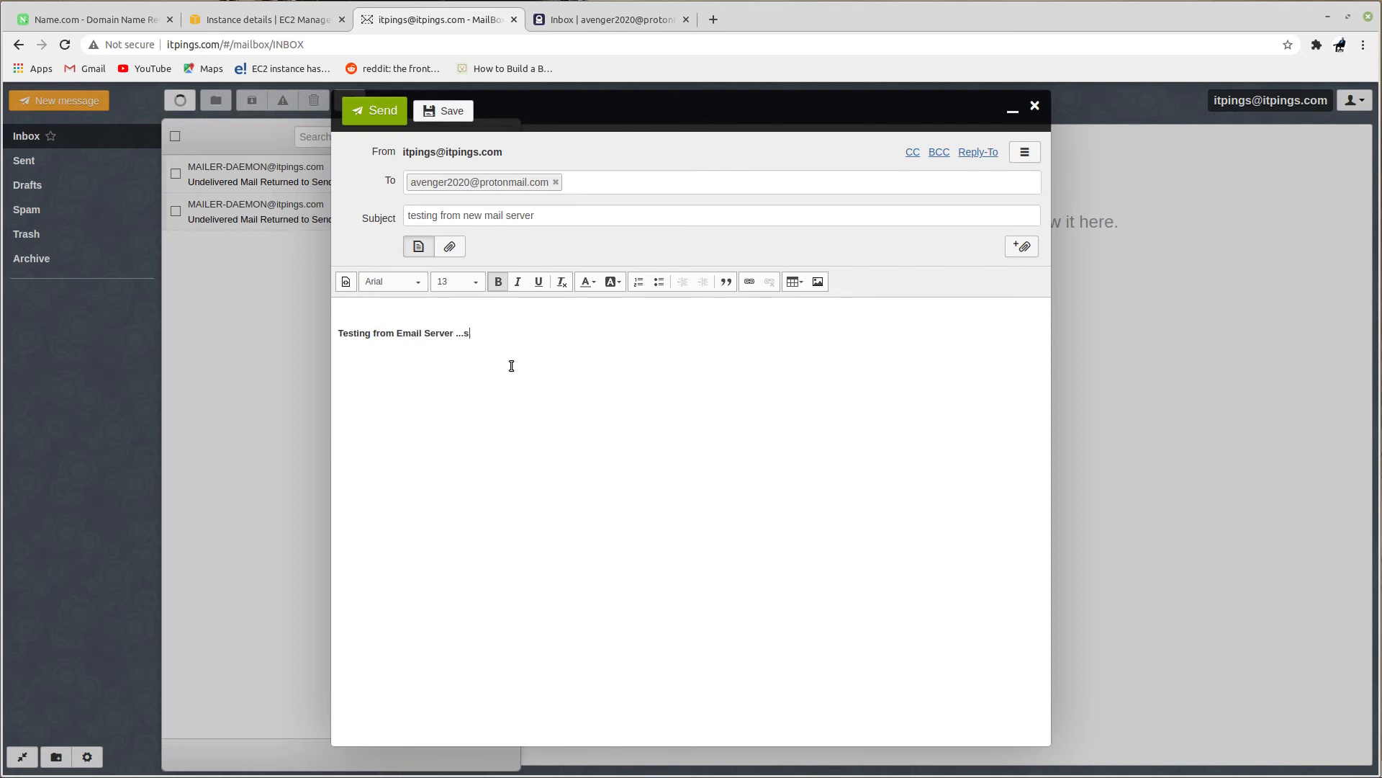
text(up Admin)
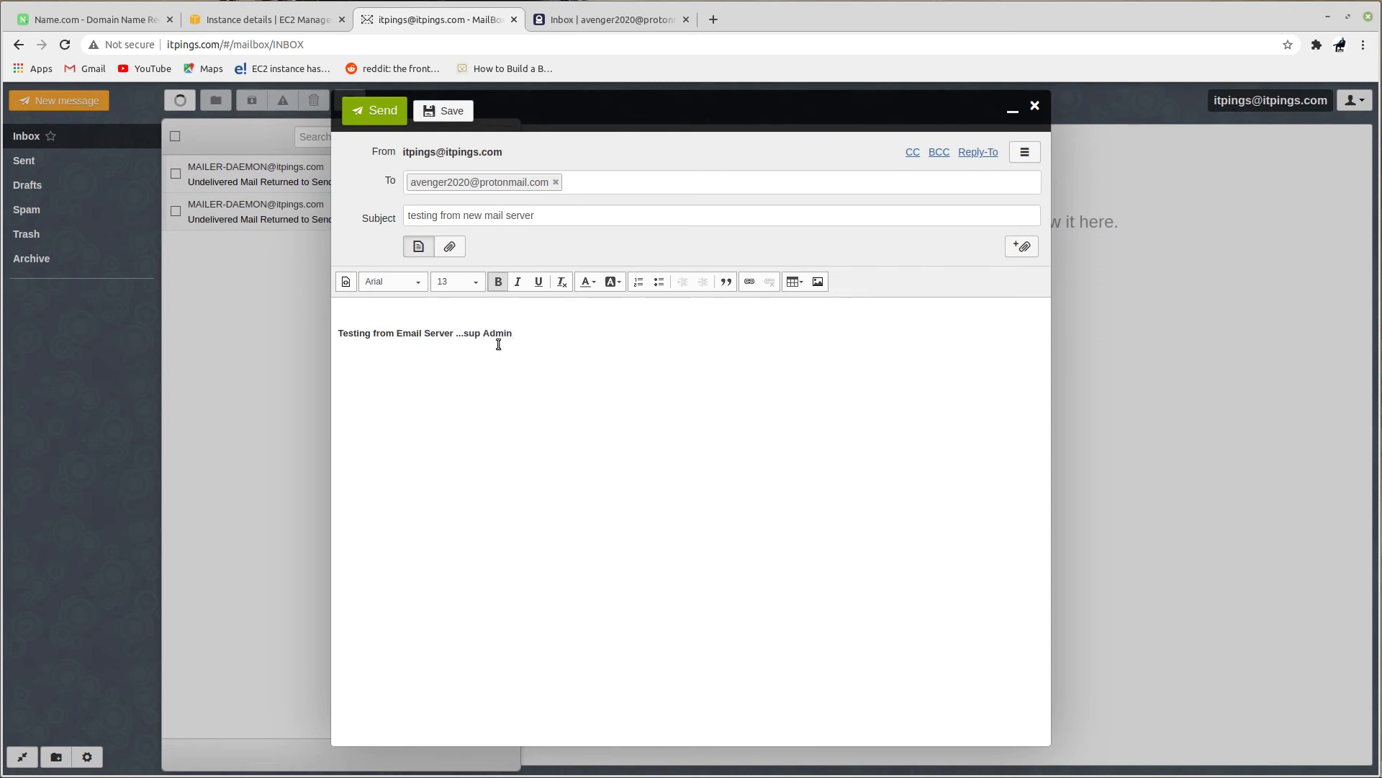
click(374, 110)
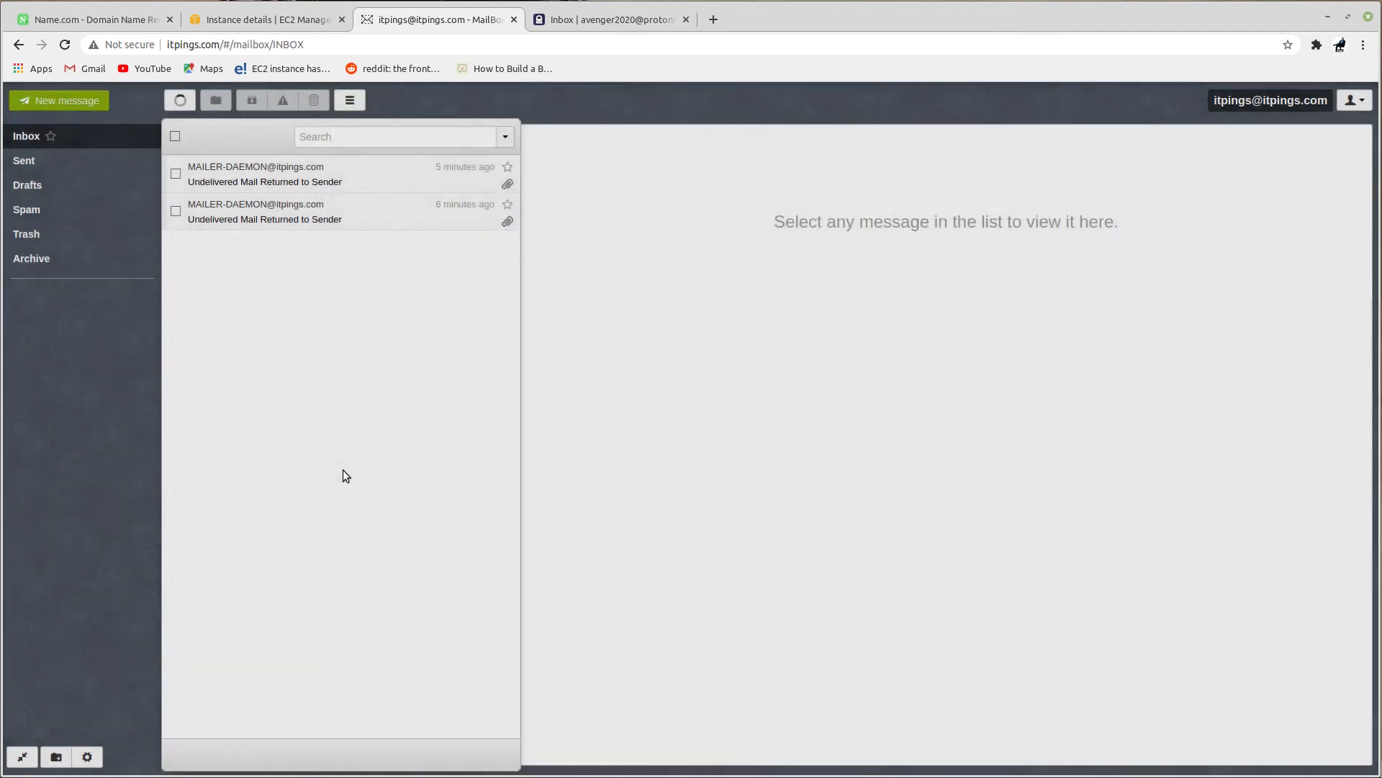
click(24, 160)
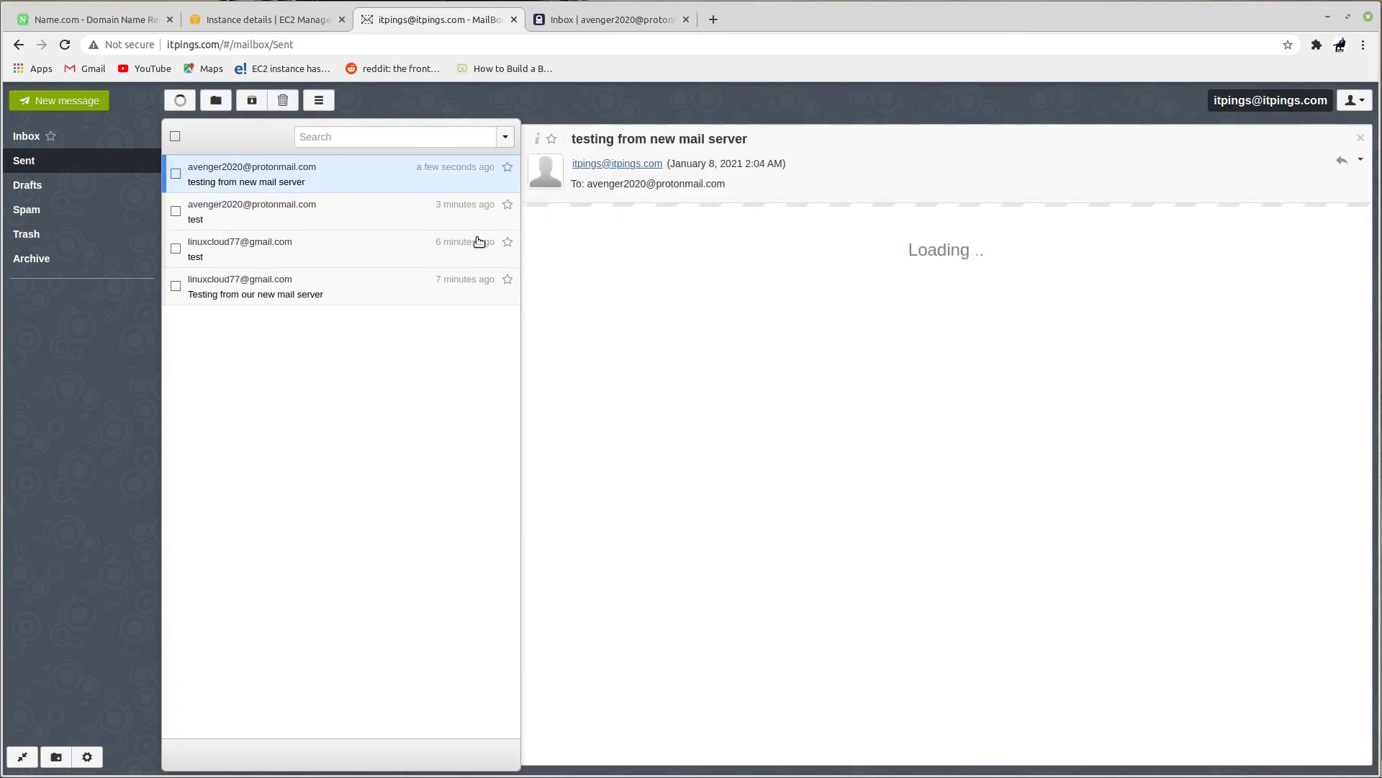
click(609, 20)
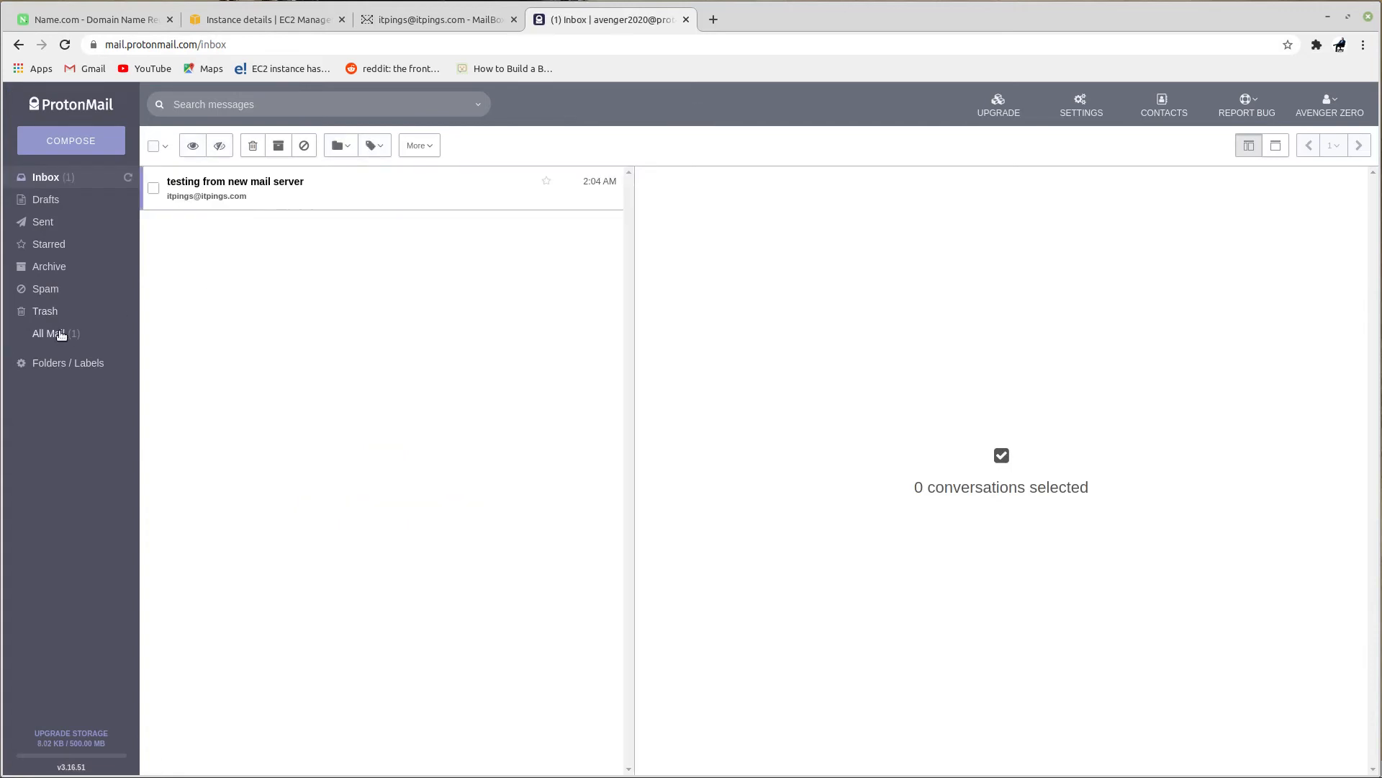
mouse_move(224, 196)
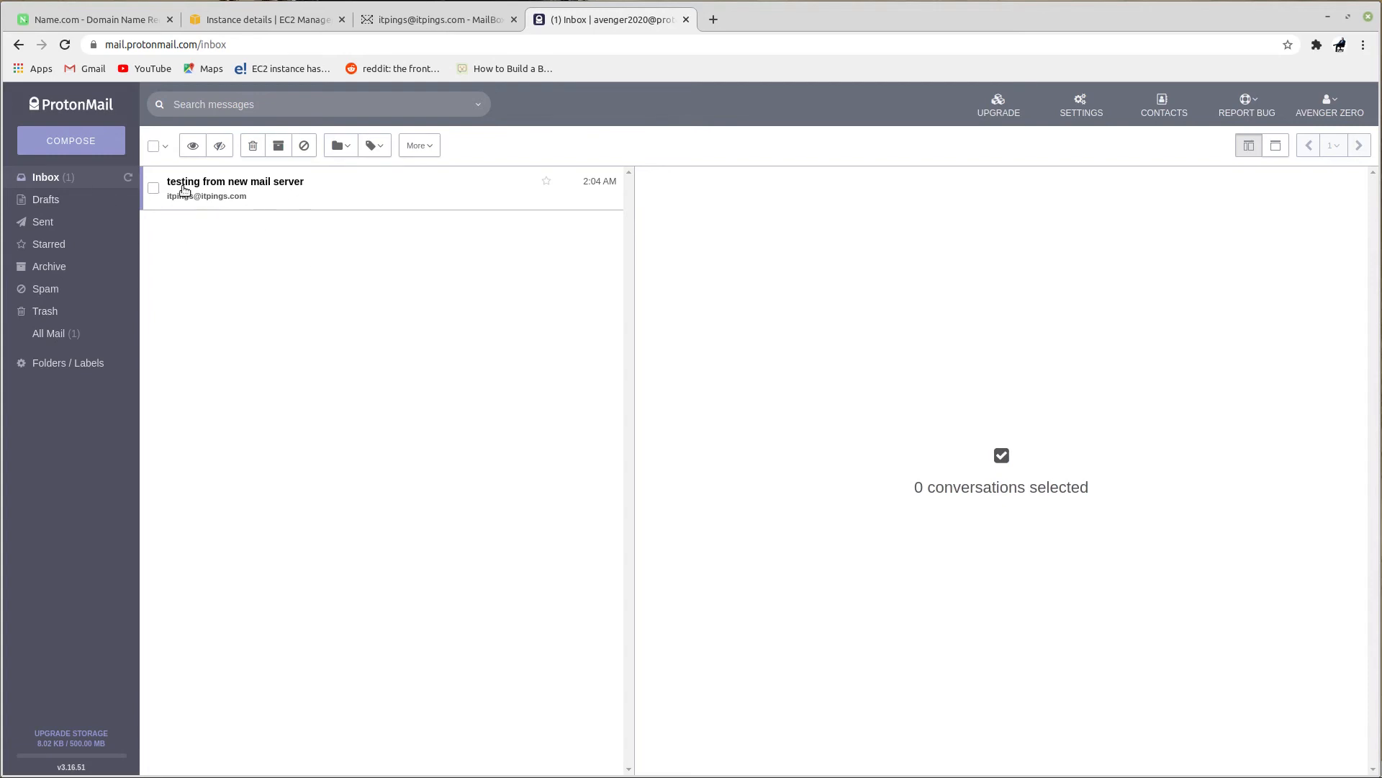
click(236, 188)
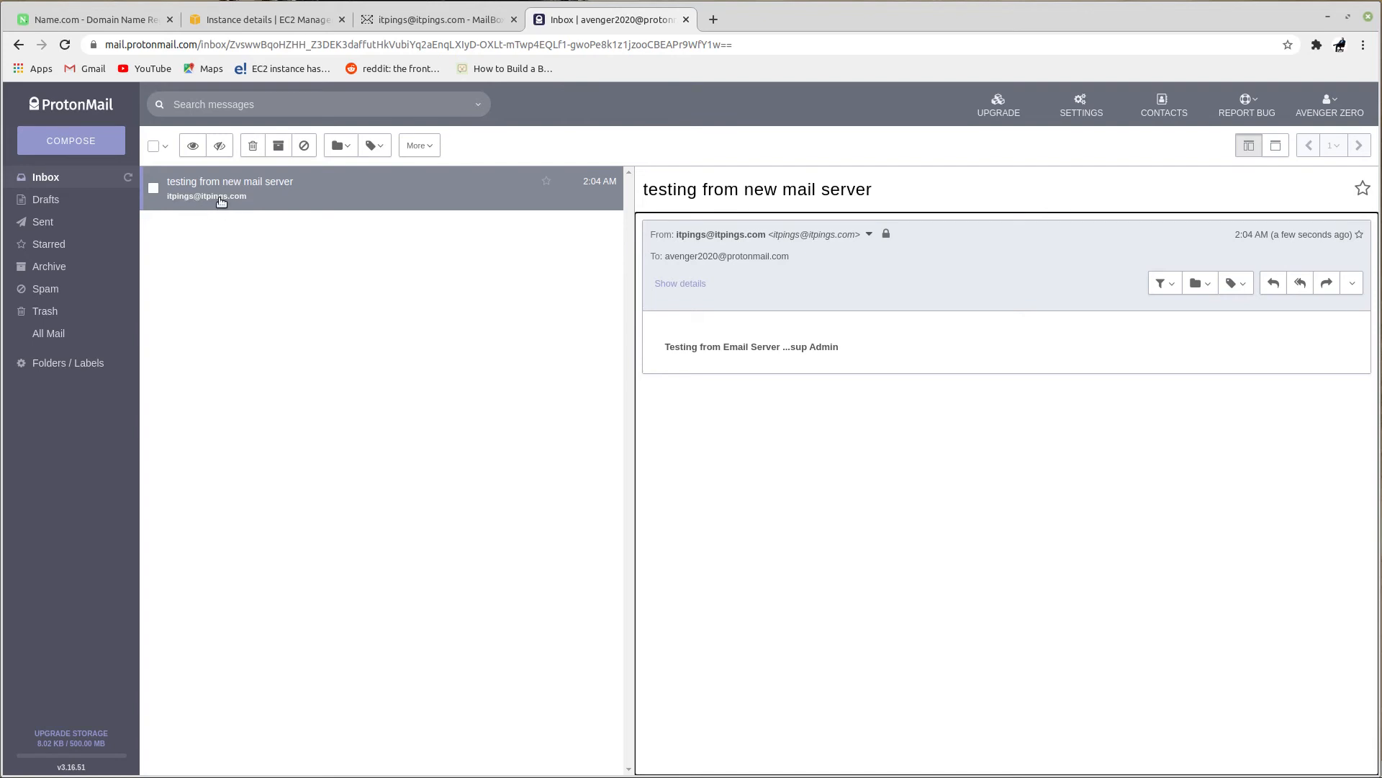
mouse_move(710, 332)
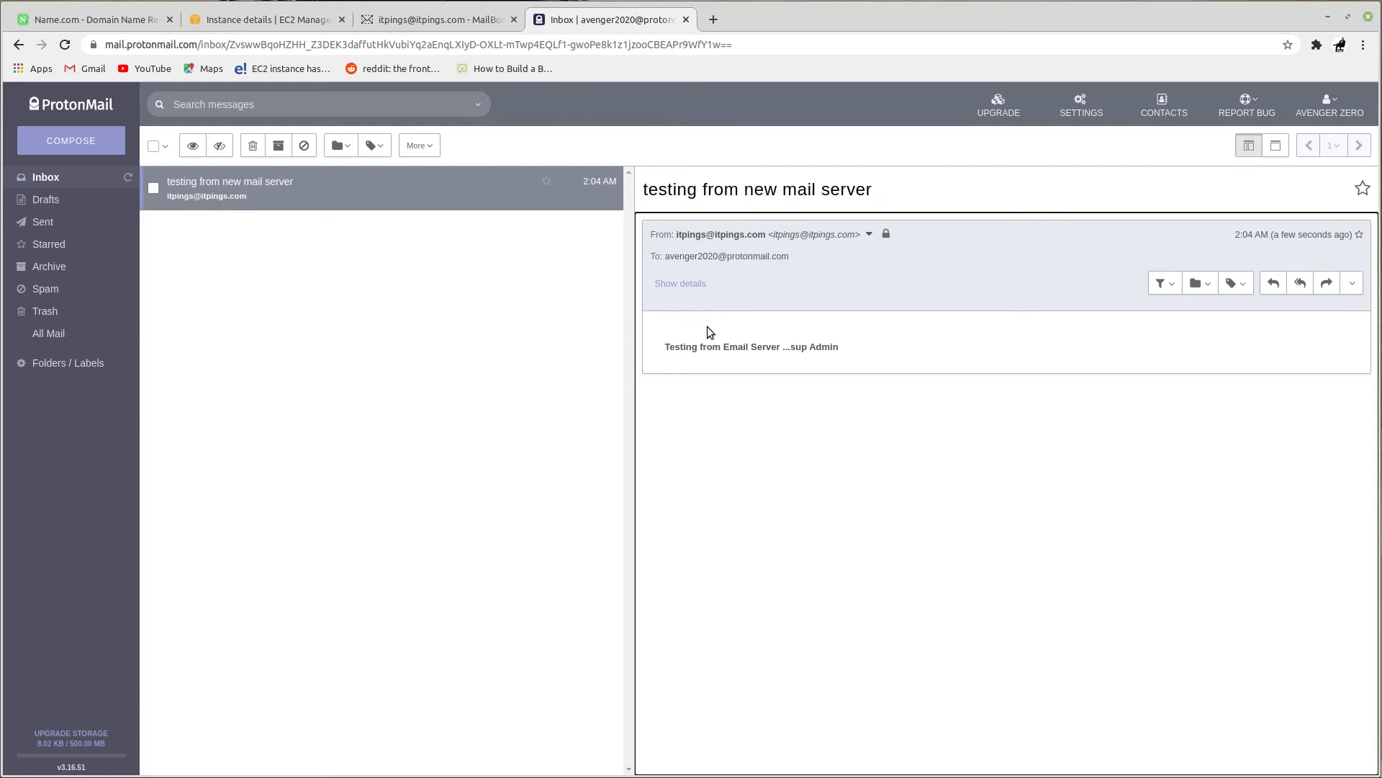
mouse_move(1323, 20)
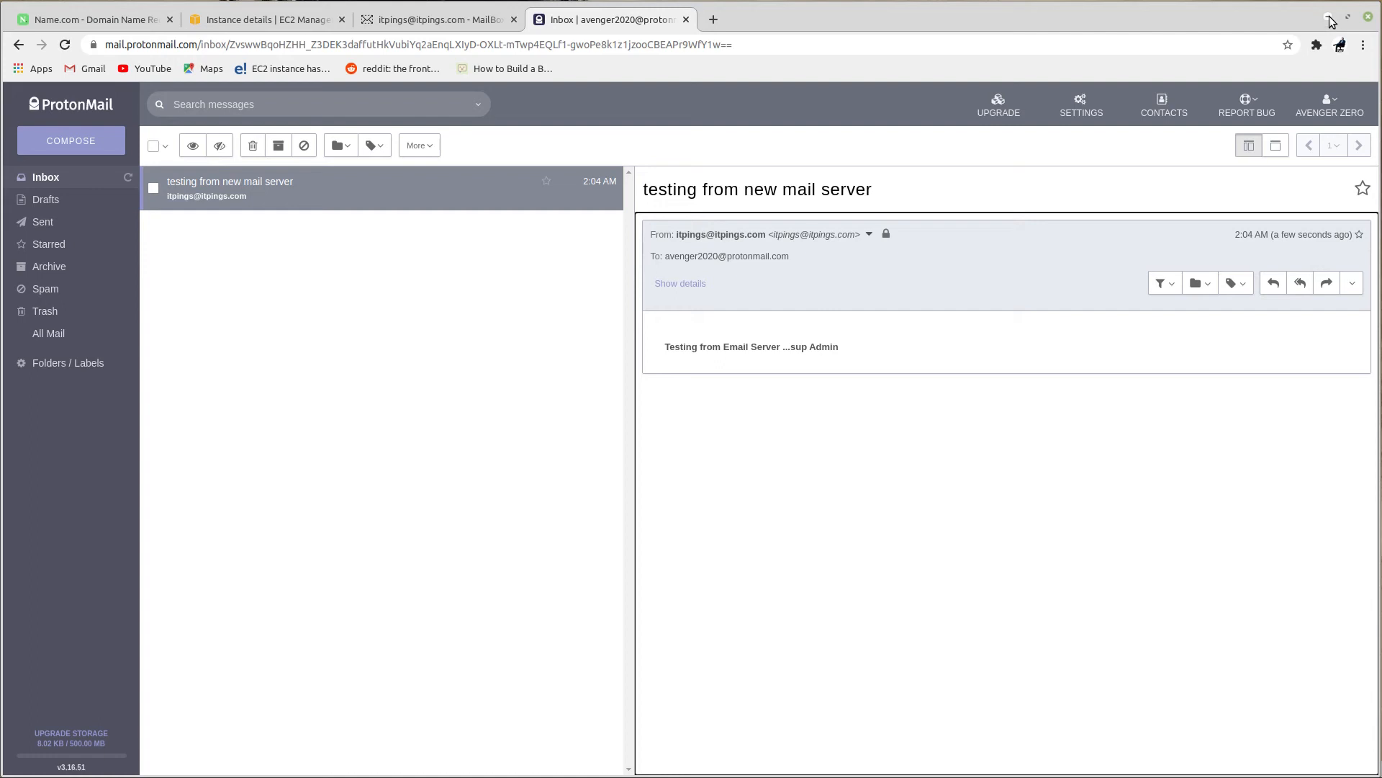
mouse_move(251, 270)
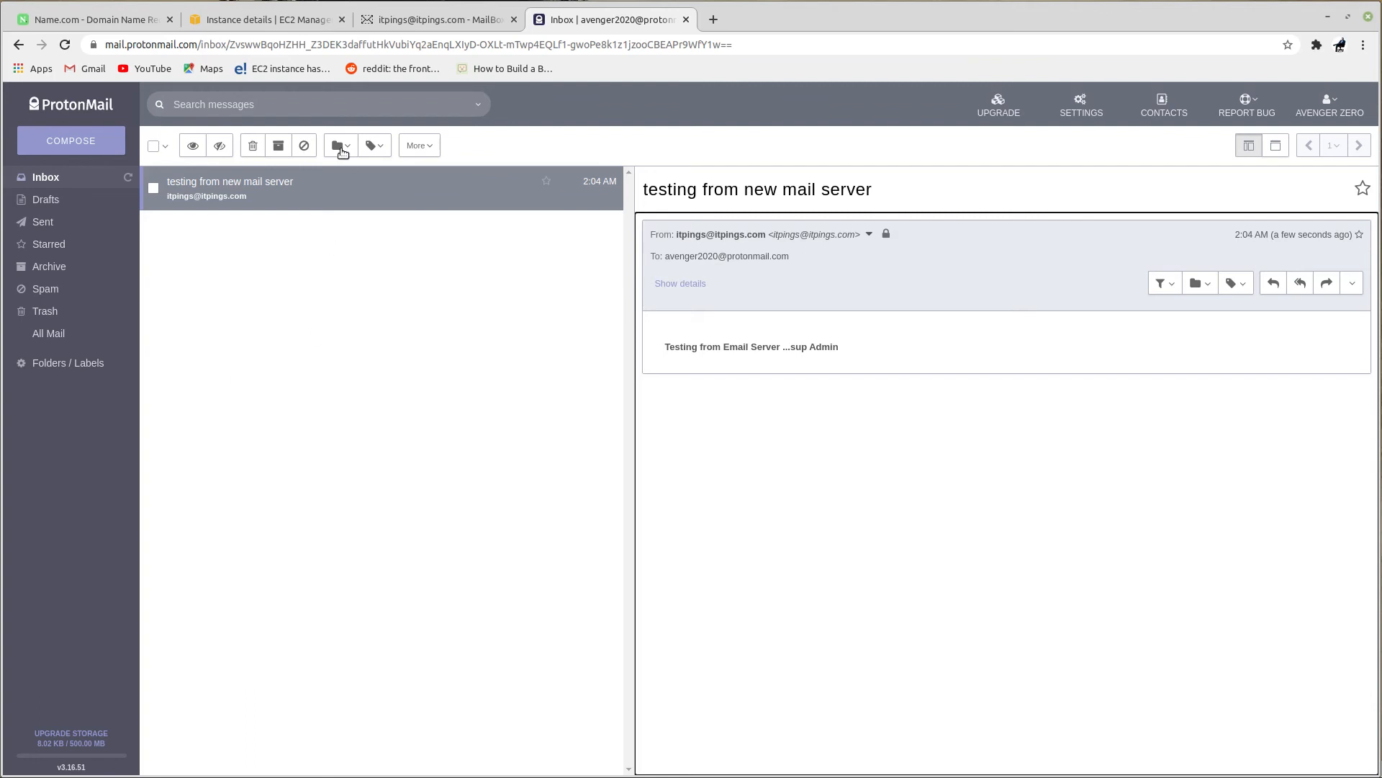
mouse_move(432, 20)
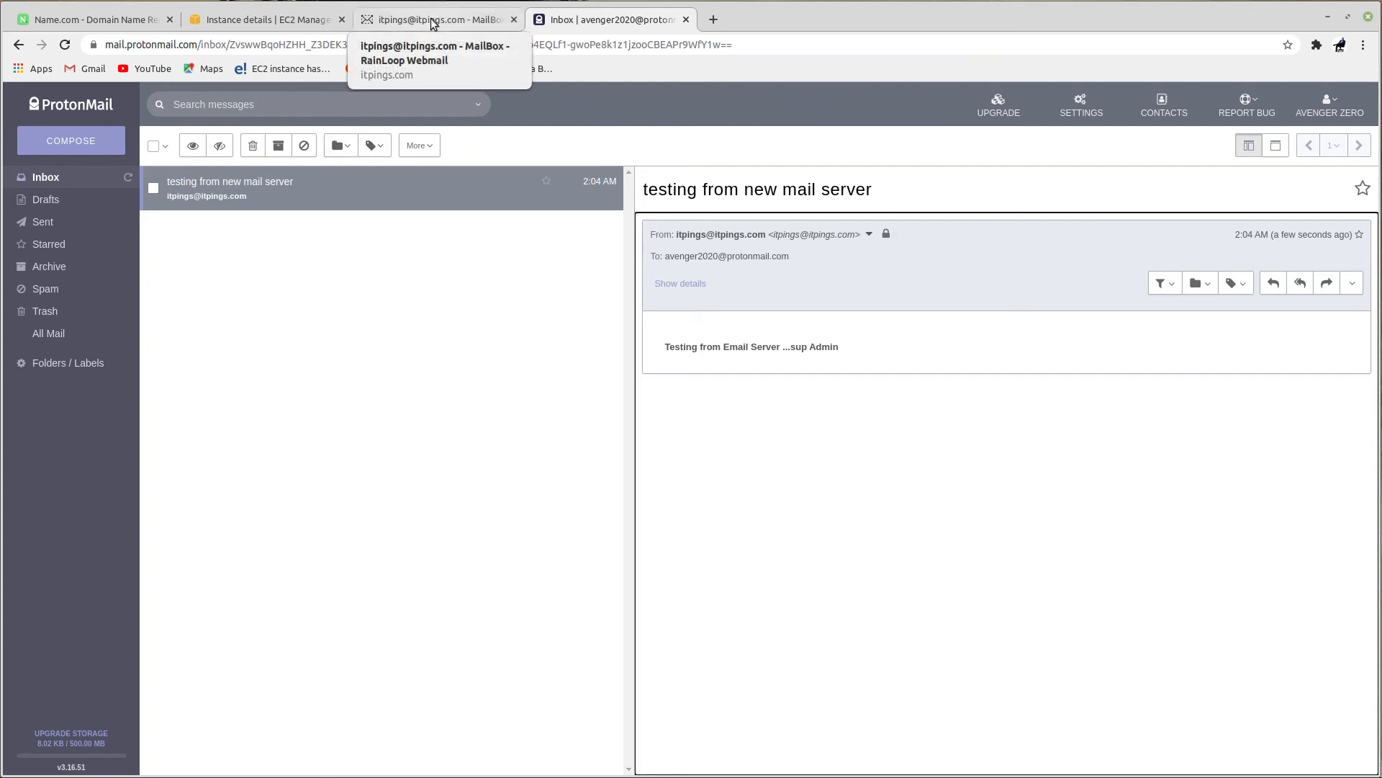
- Return to the RainLoop Sent message, then bring the centos server terminal to the front
click(432, 19)
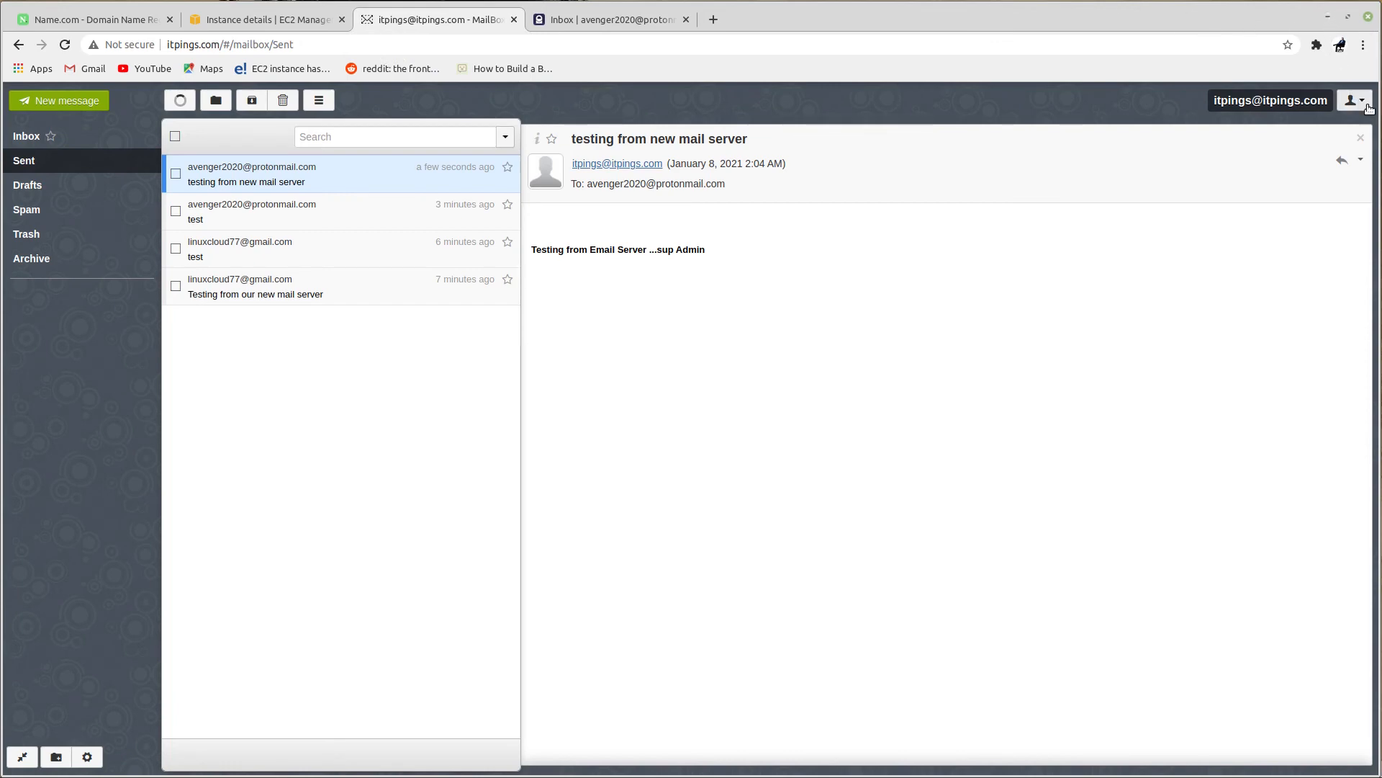
mouse_move(1276, 258)
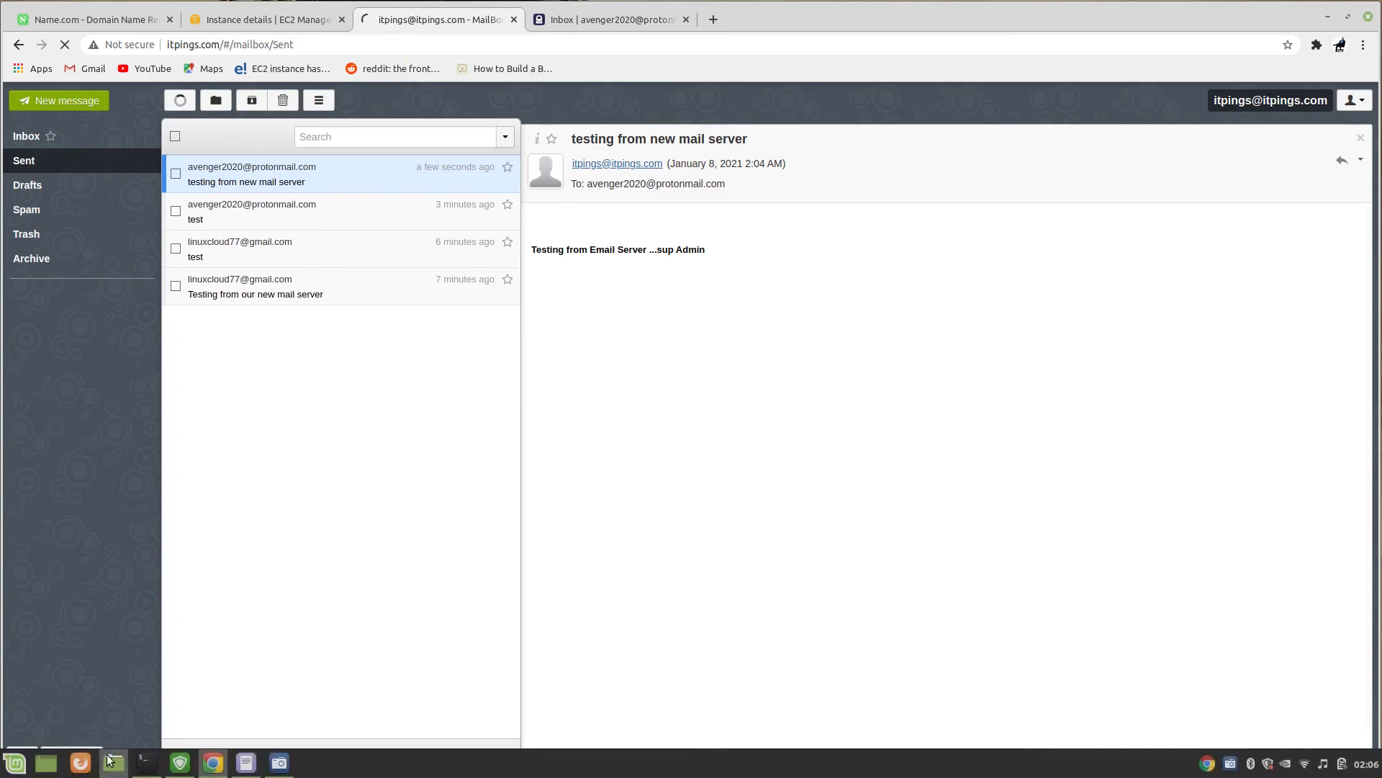
click(145, 762)
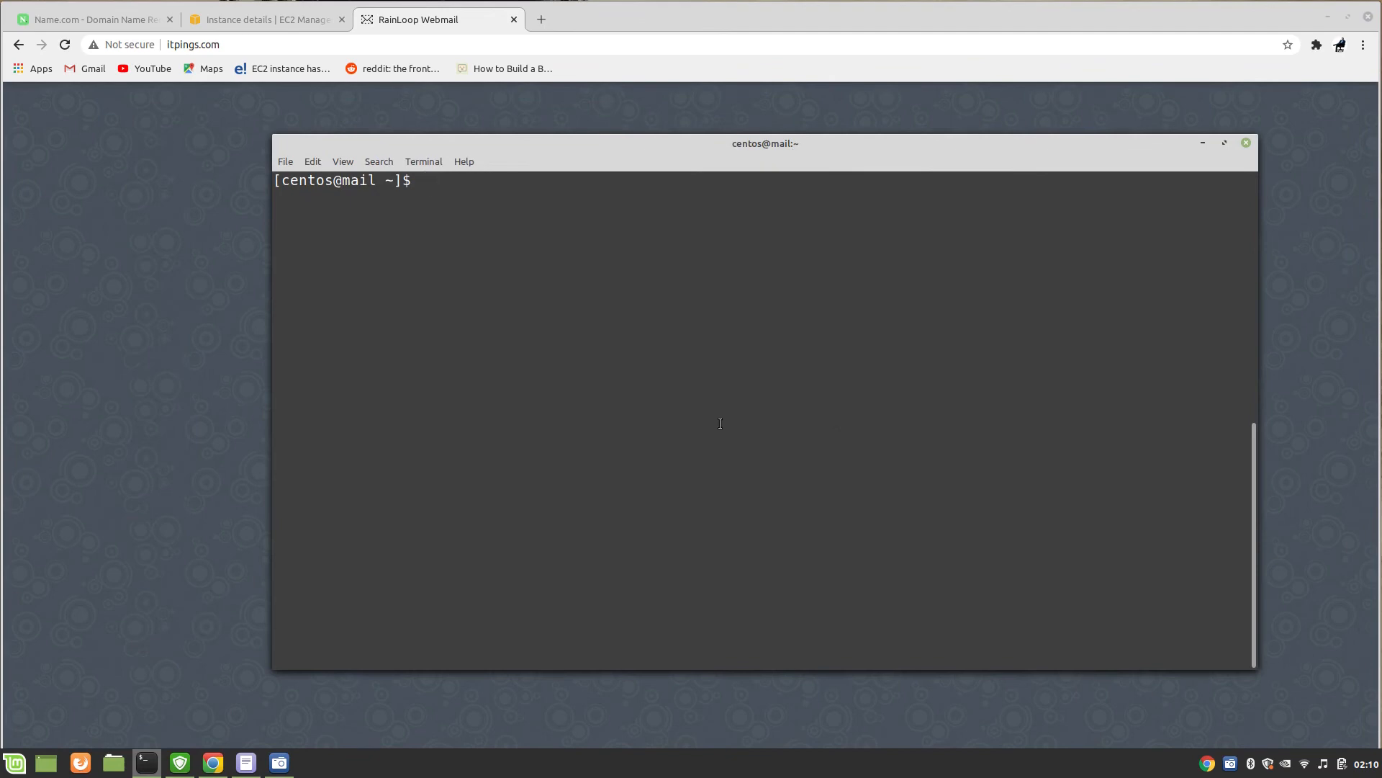
- Try running useradd avenger at a fresh terminal prompt
key(Return)
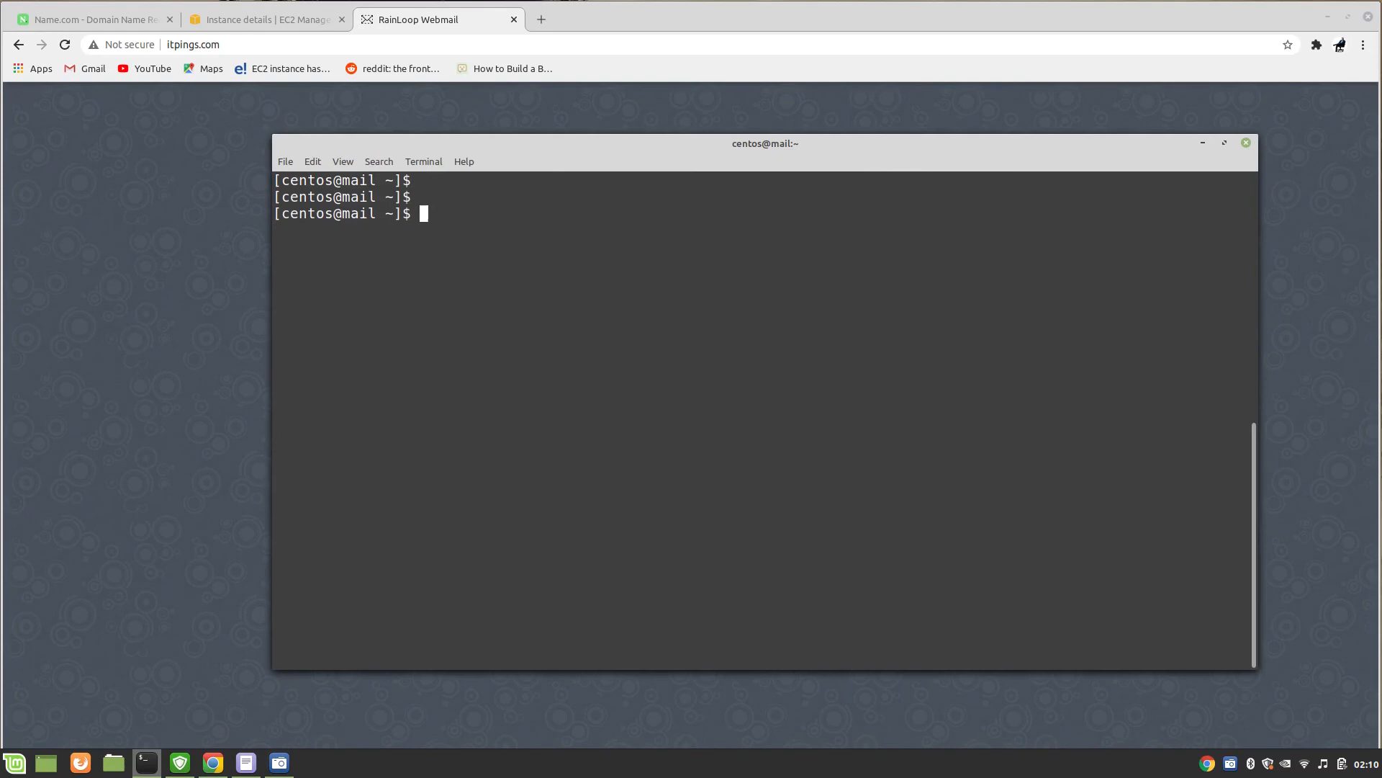
text(userad)
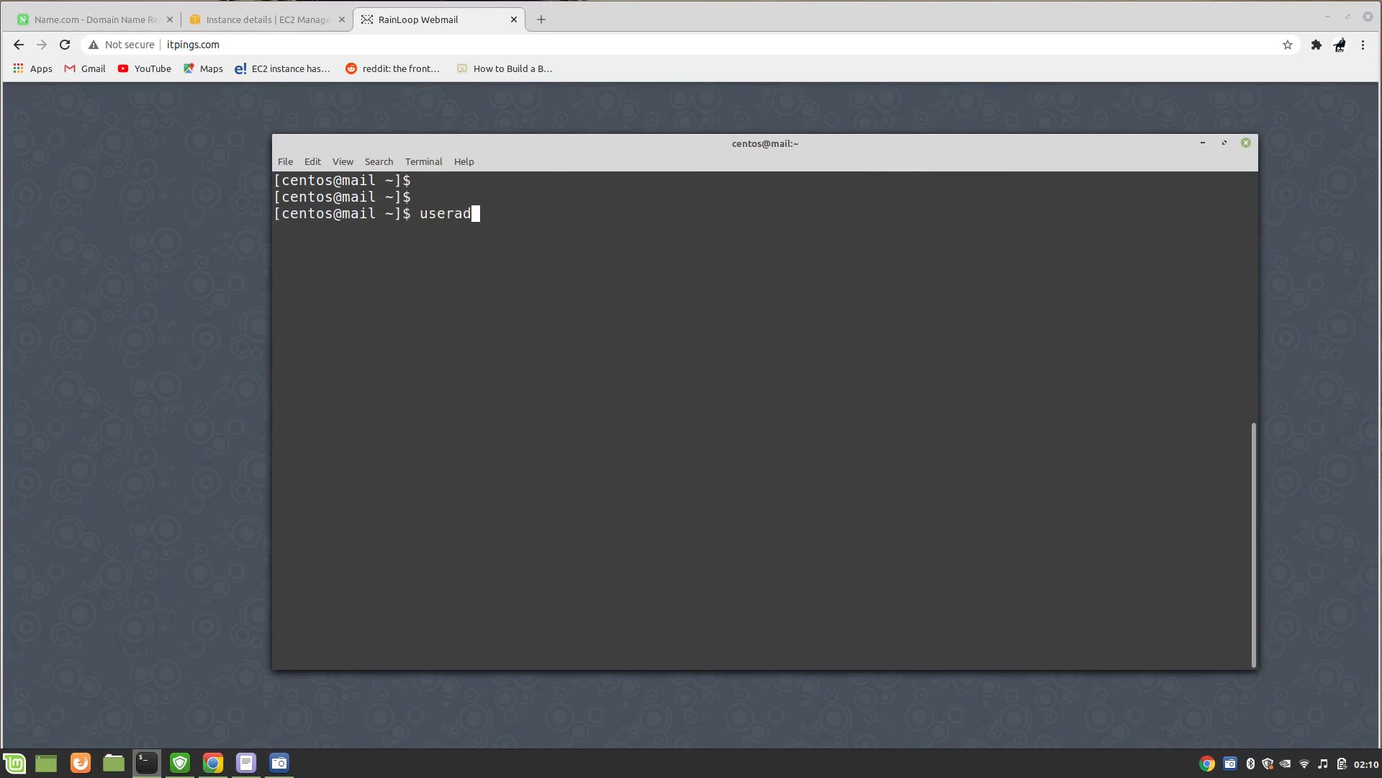
text(d)
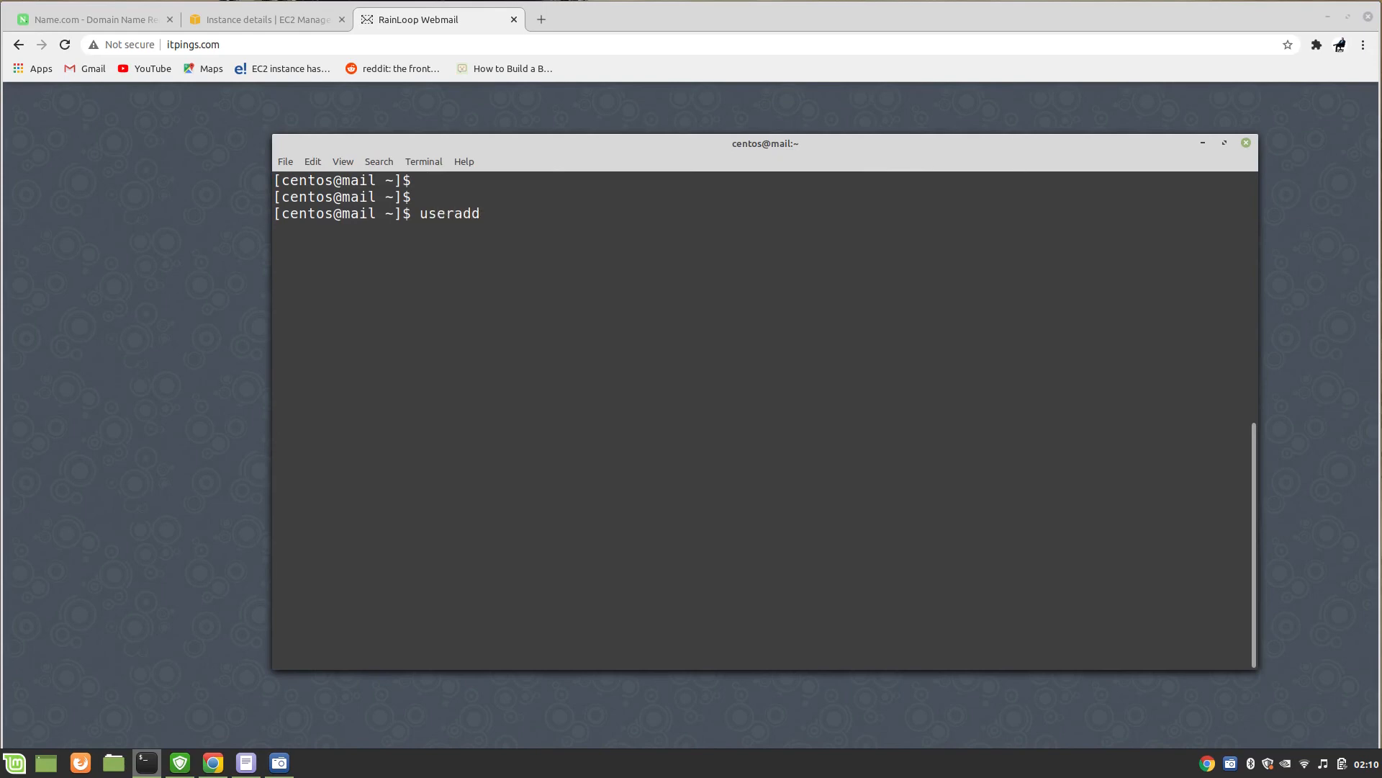
text(ave)
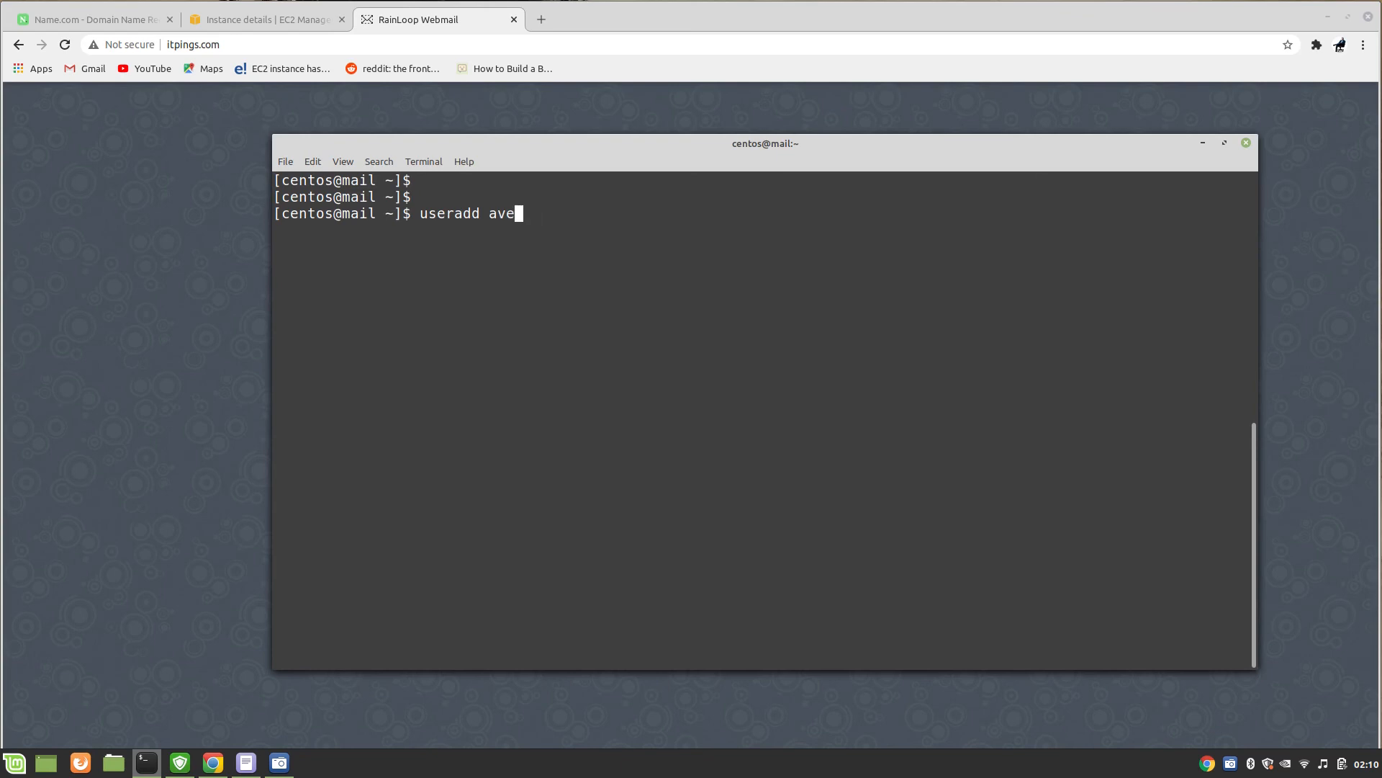
text(nger)
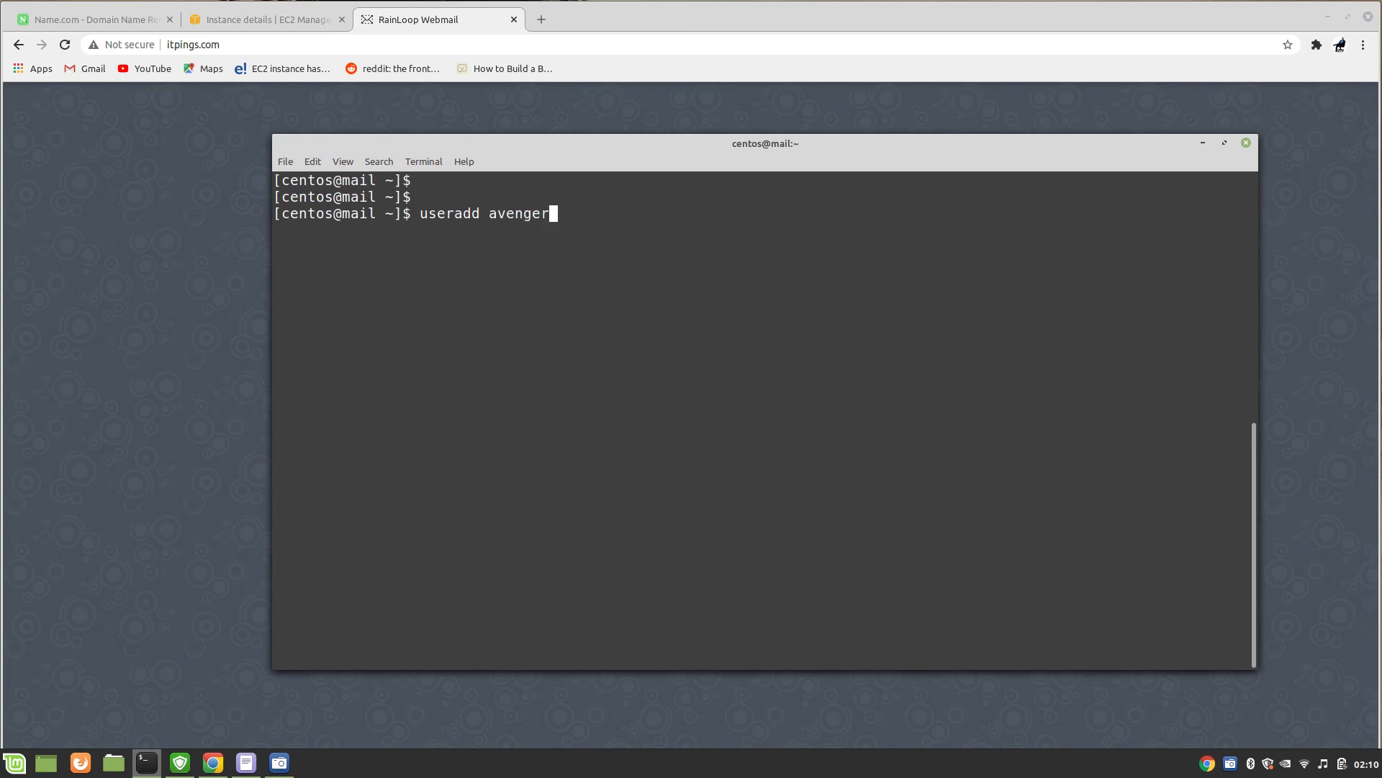
key(Return)
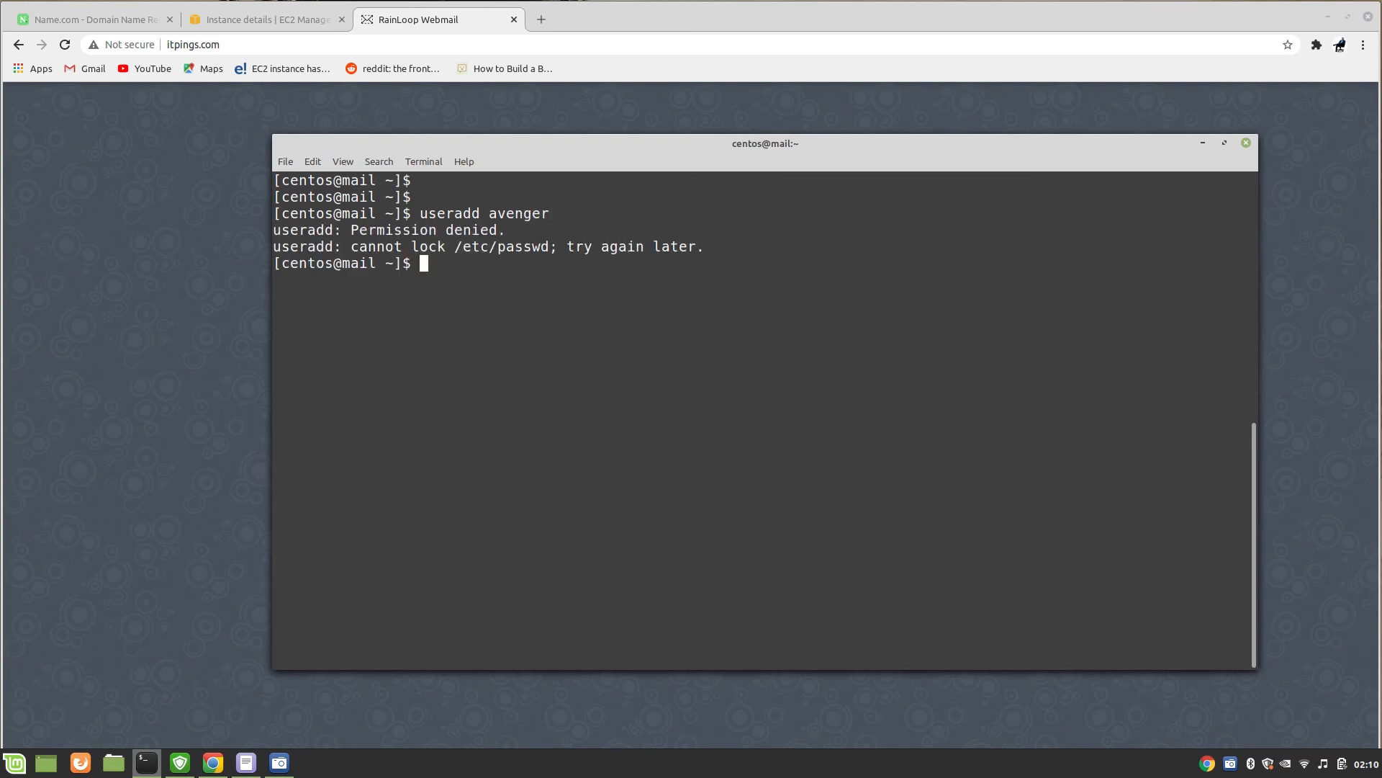
- As root via sudo su, add user superman and set its password
text(sudo su)
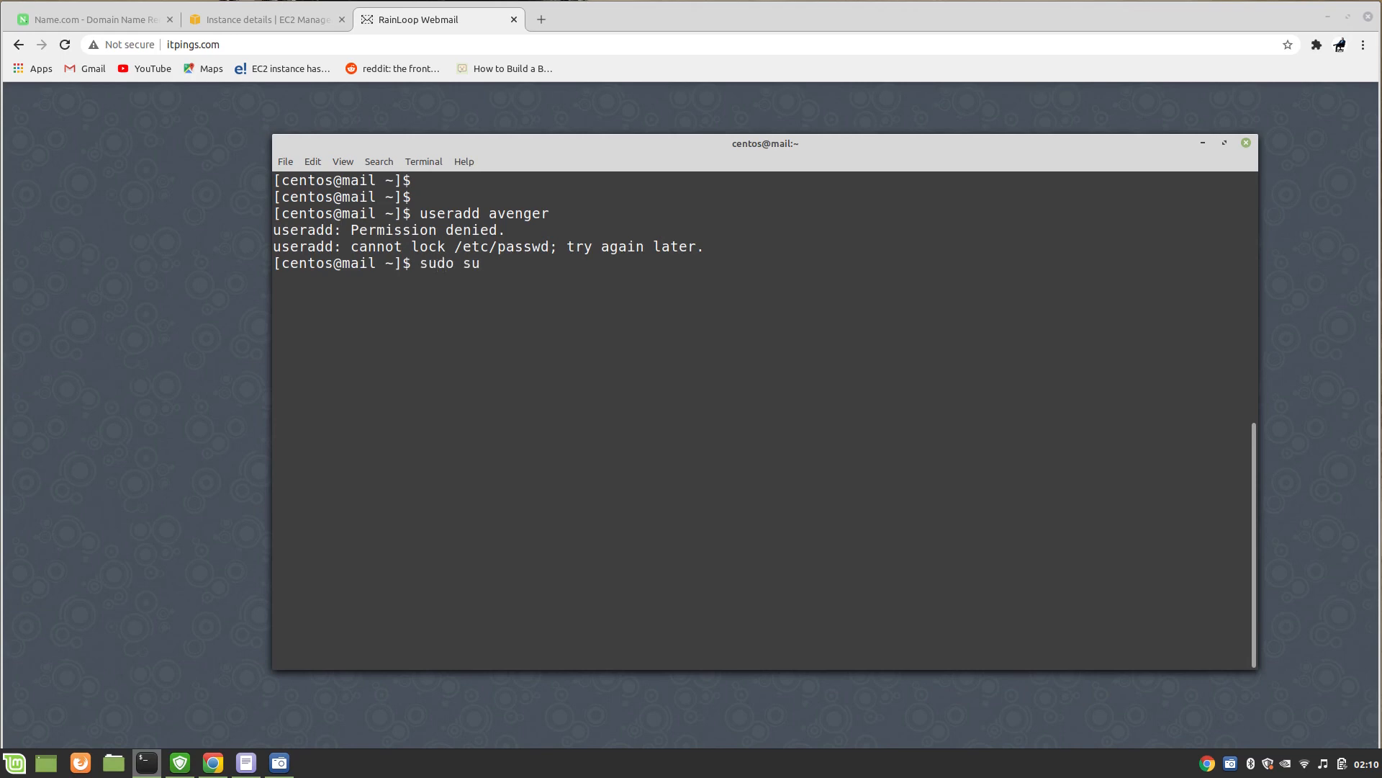
text(us)
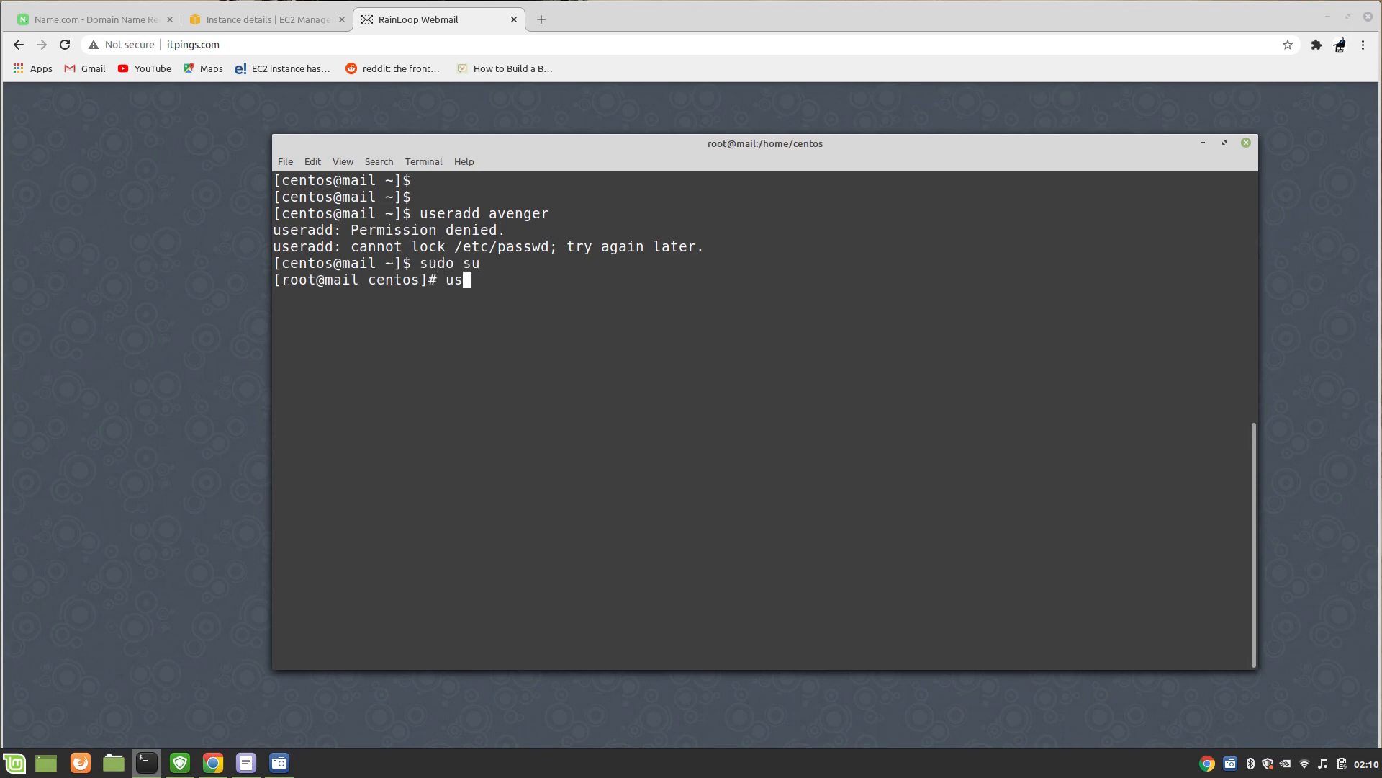
text(eradd)
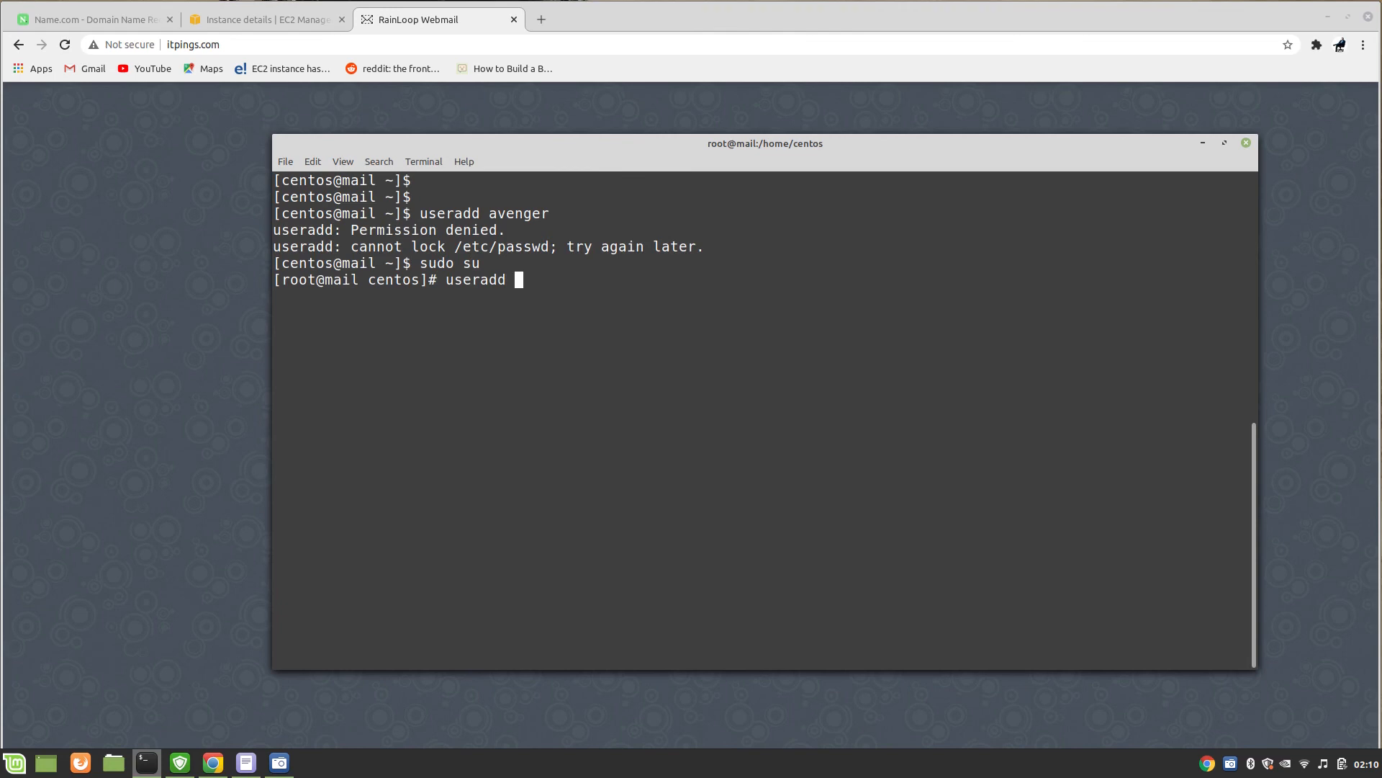
text(superman)
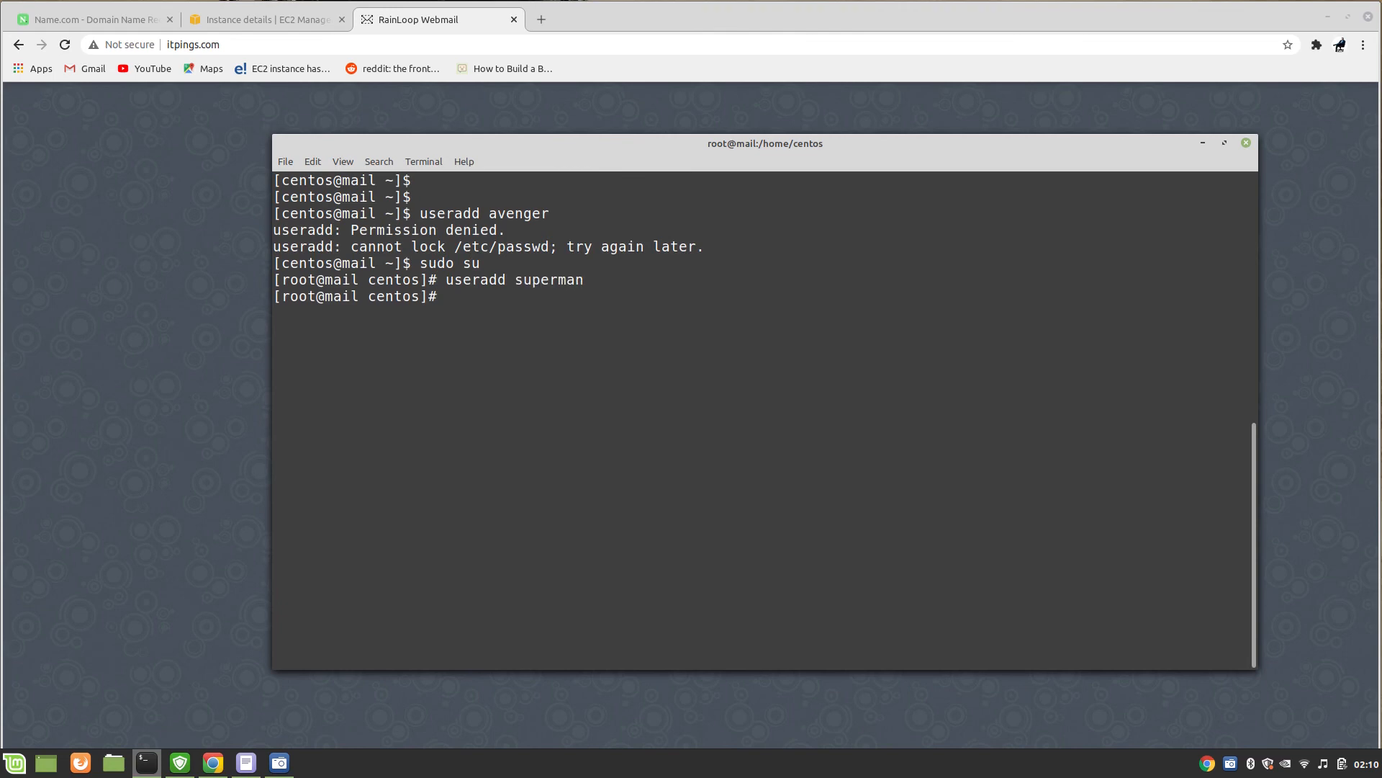
text(passwd supermn)
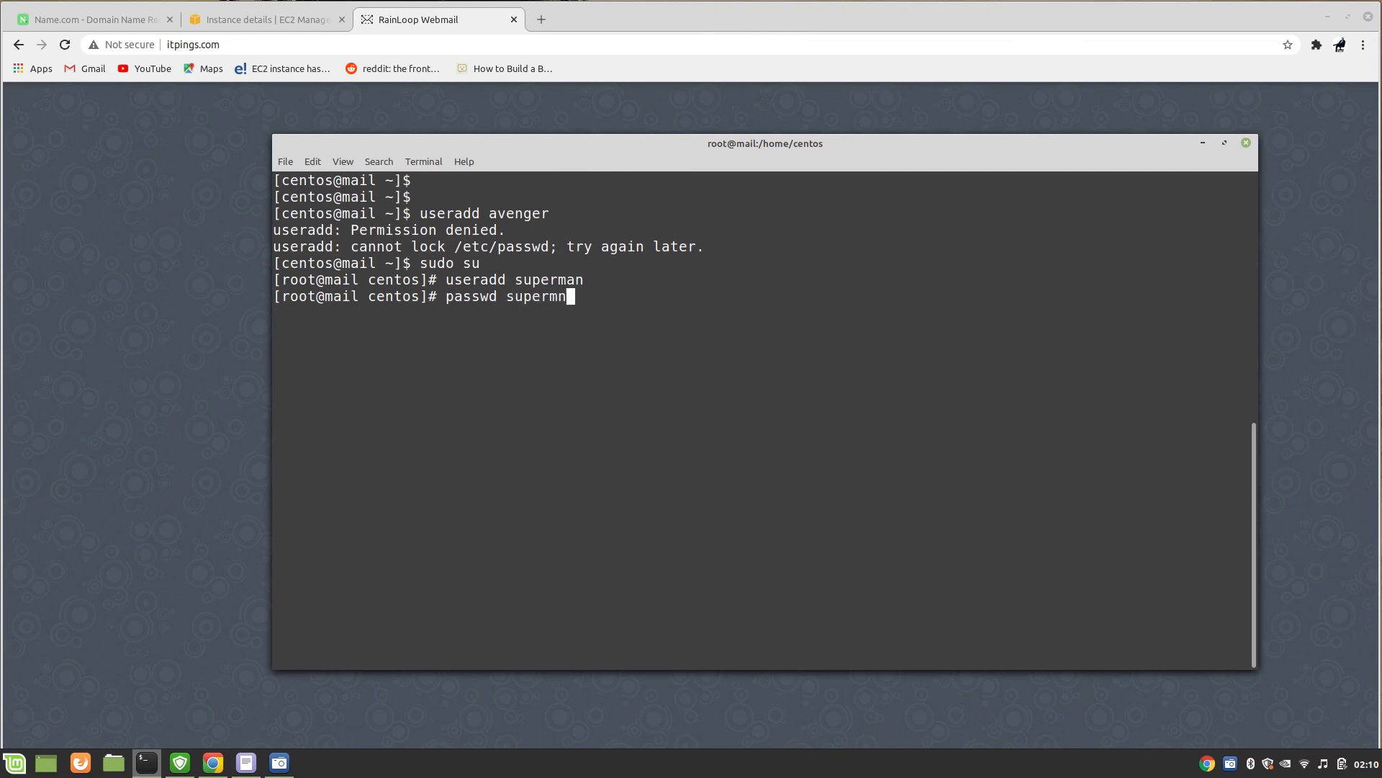
key(Return)
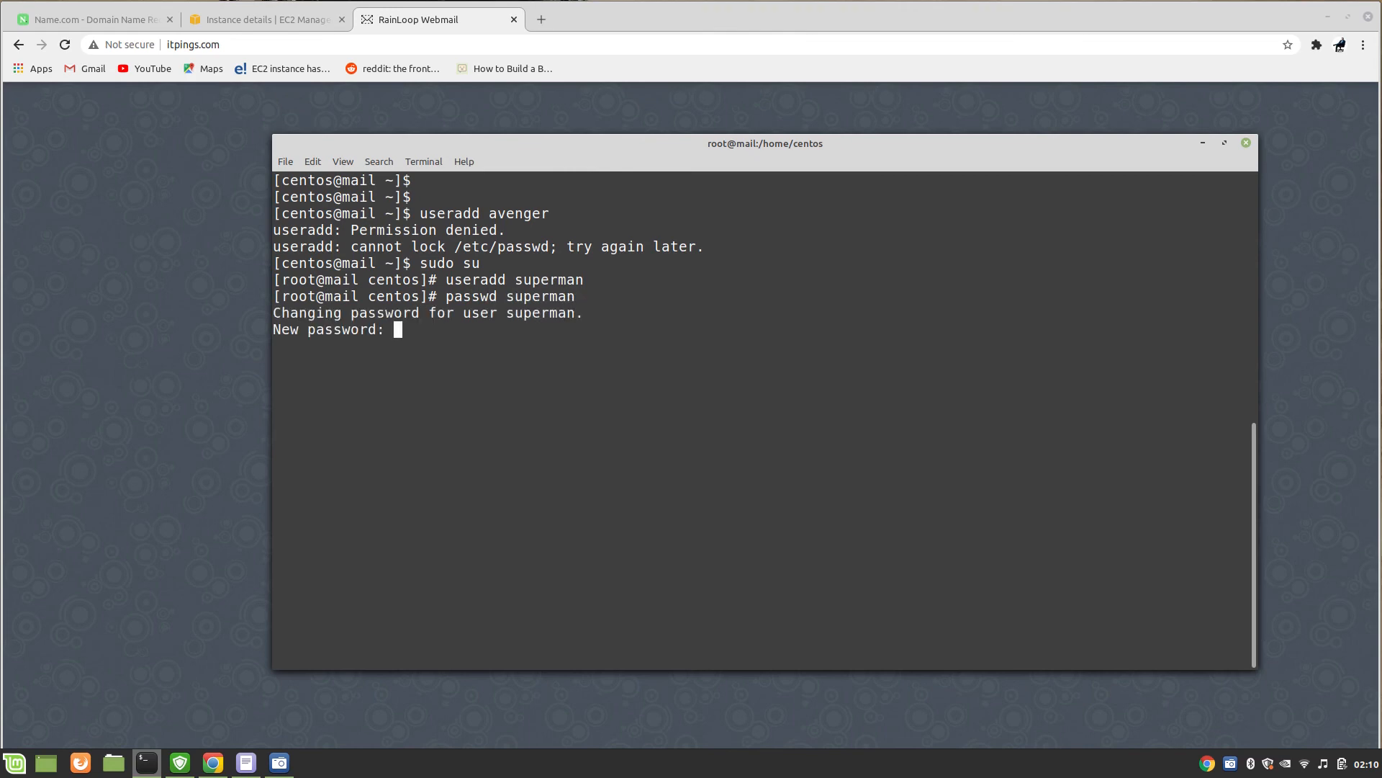
key(Return)
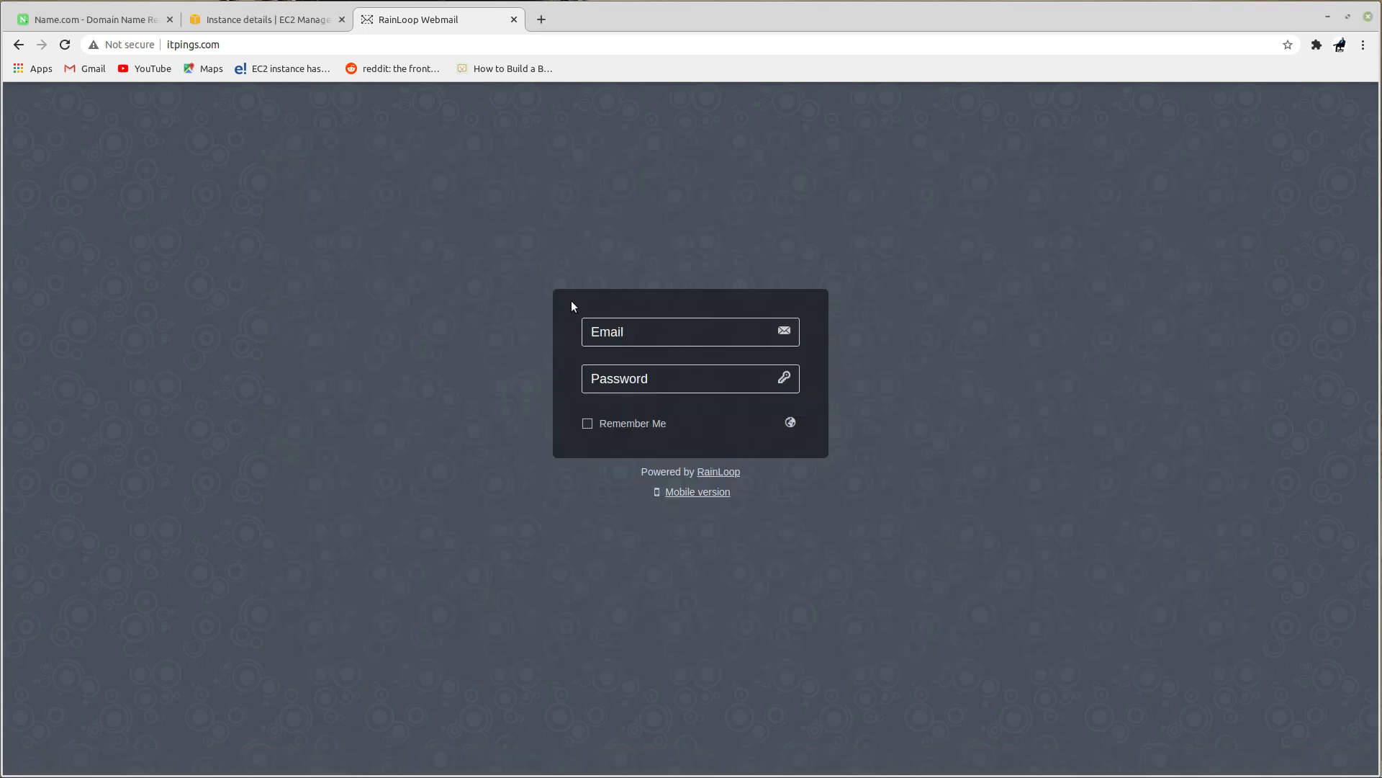
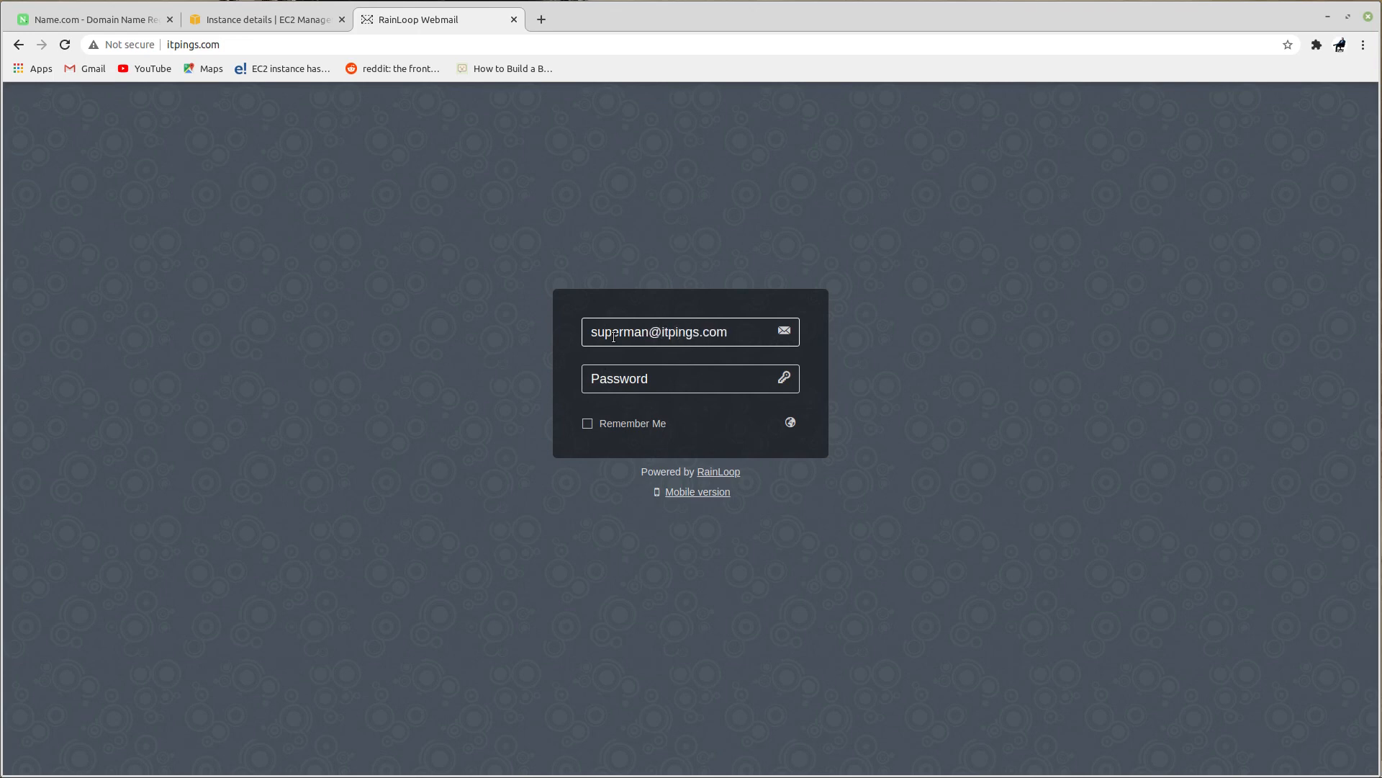
click(690, 378)
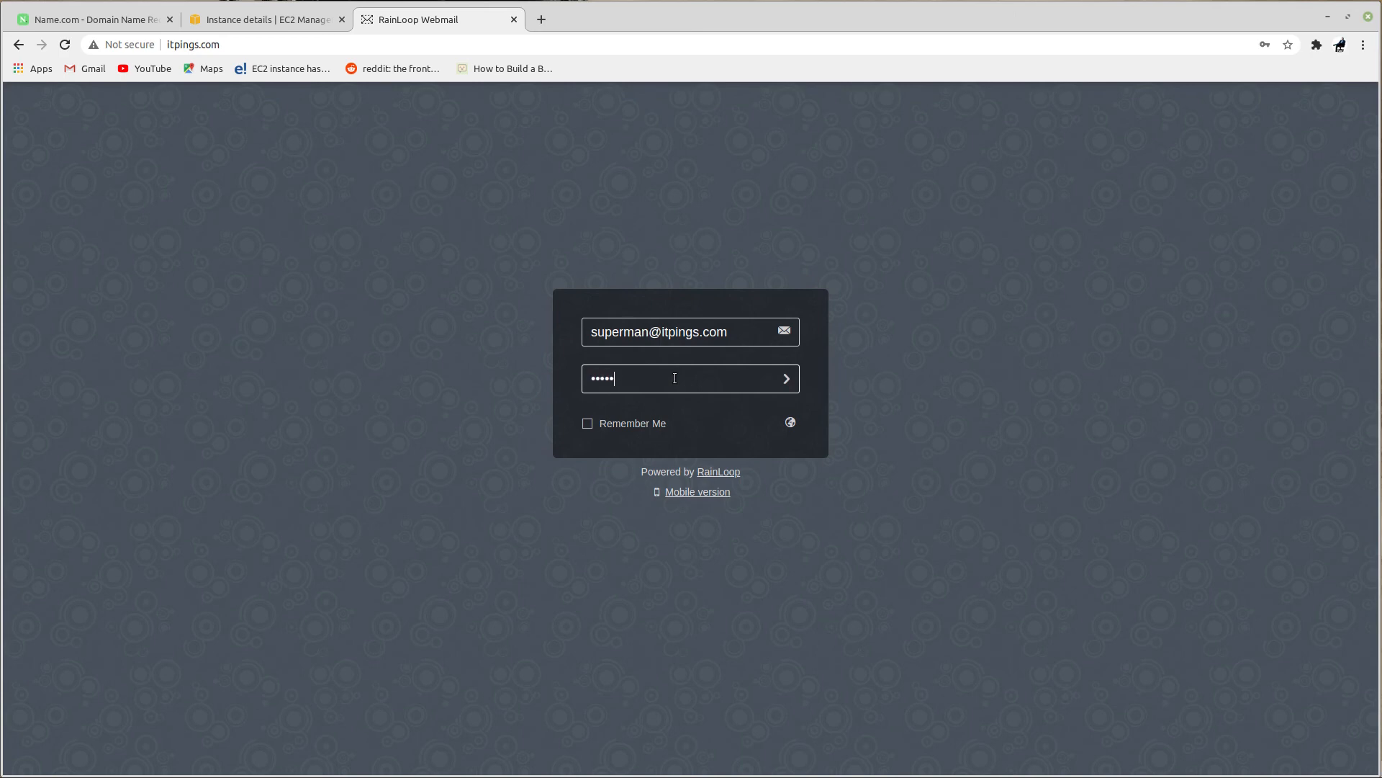
click(784, 378)
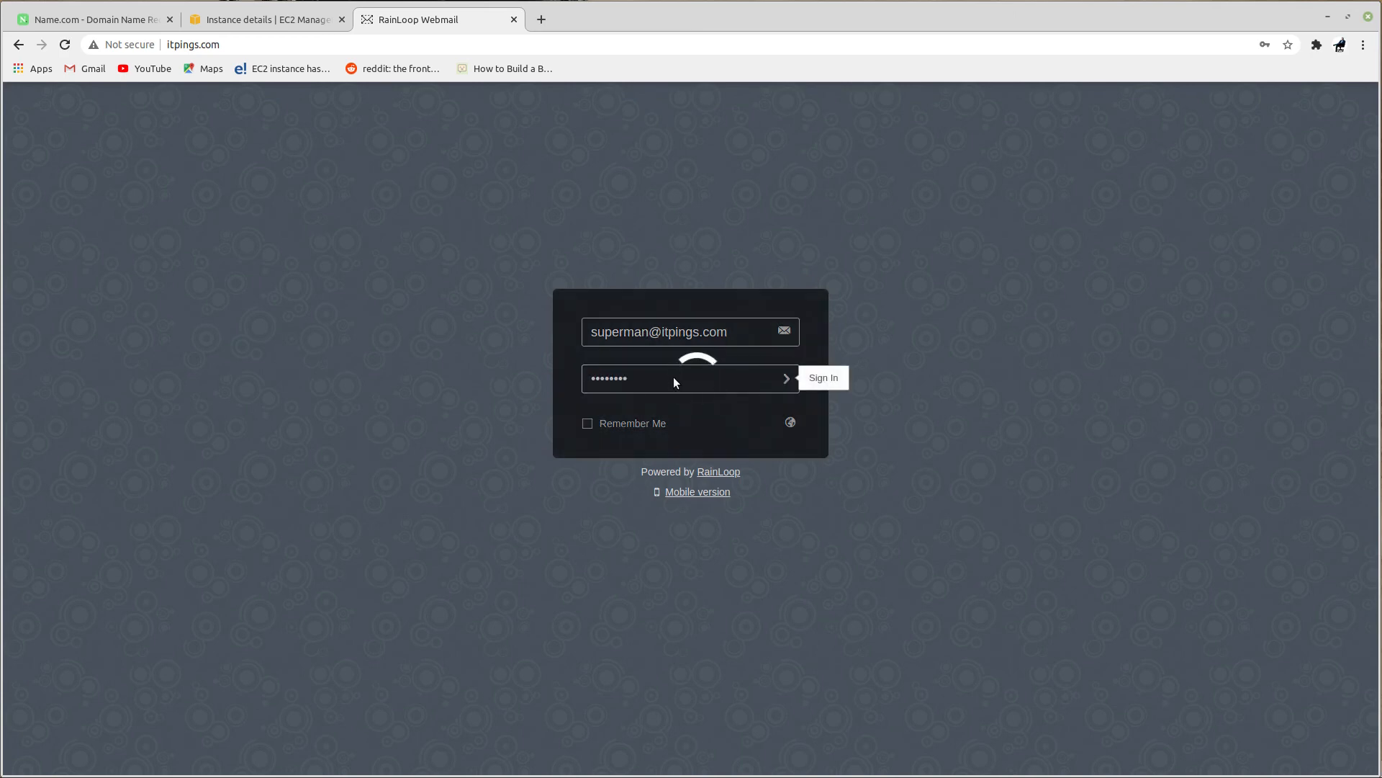
click(822, 377)
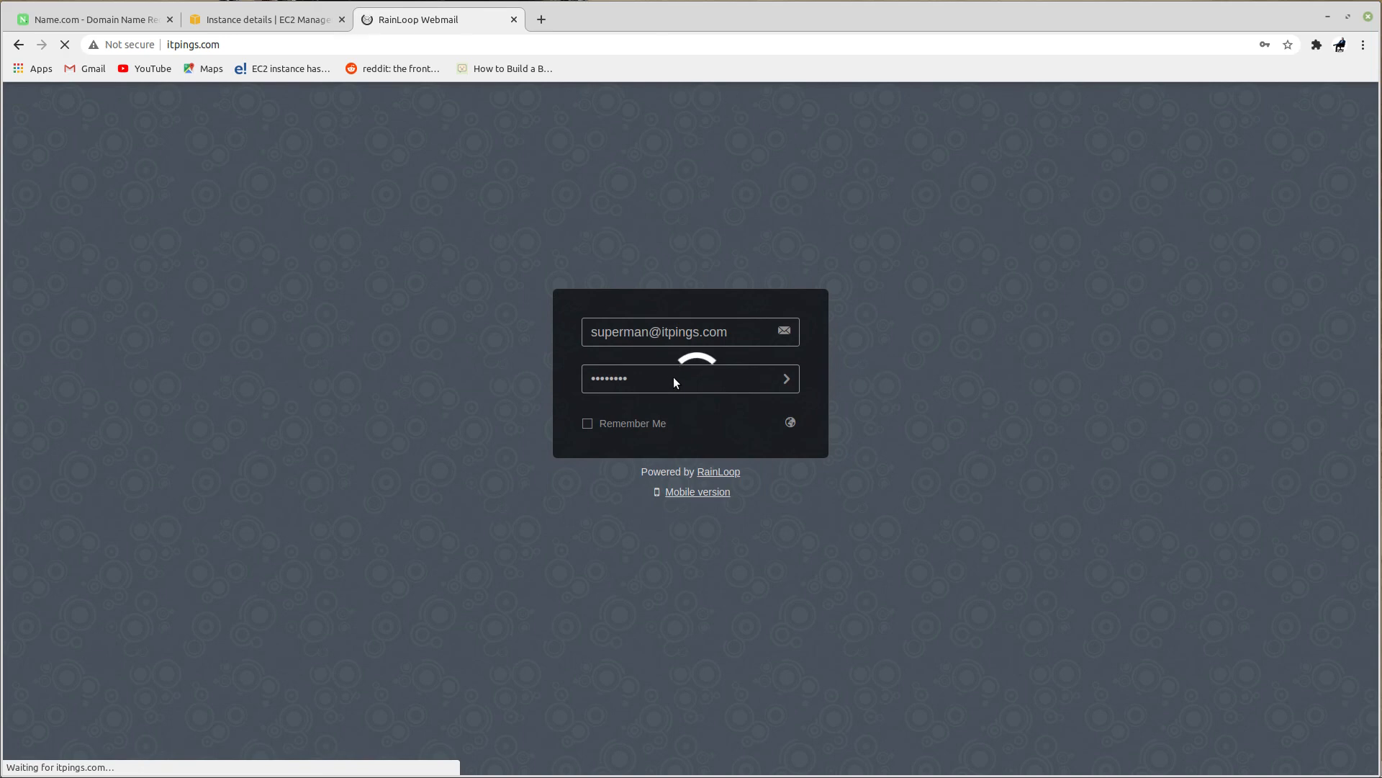
click(783, 378)
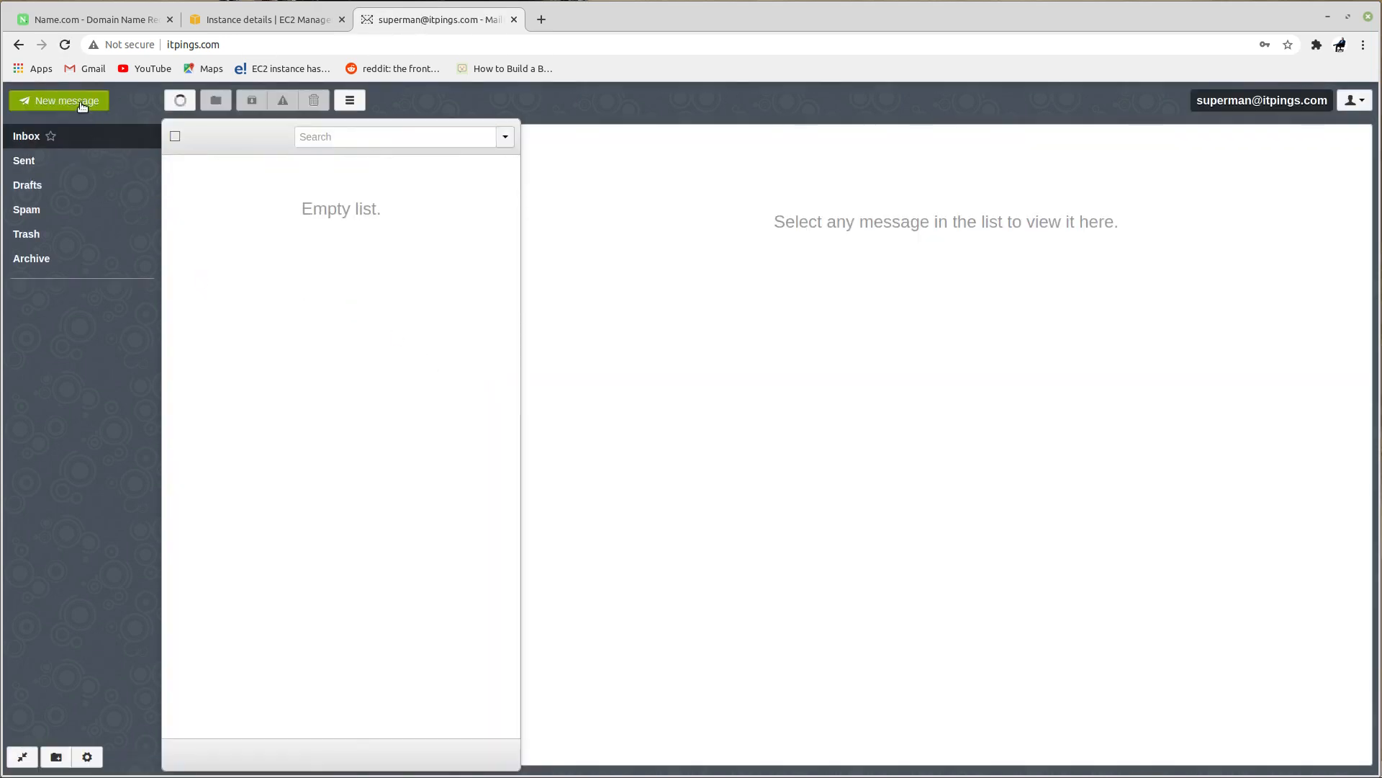
click(59, 100)
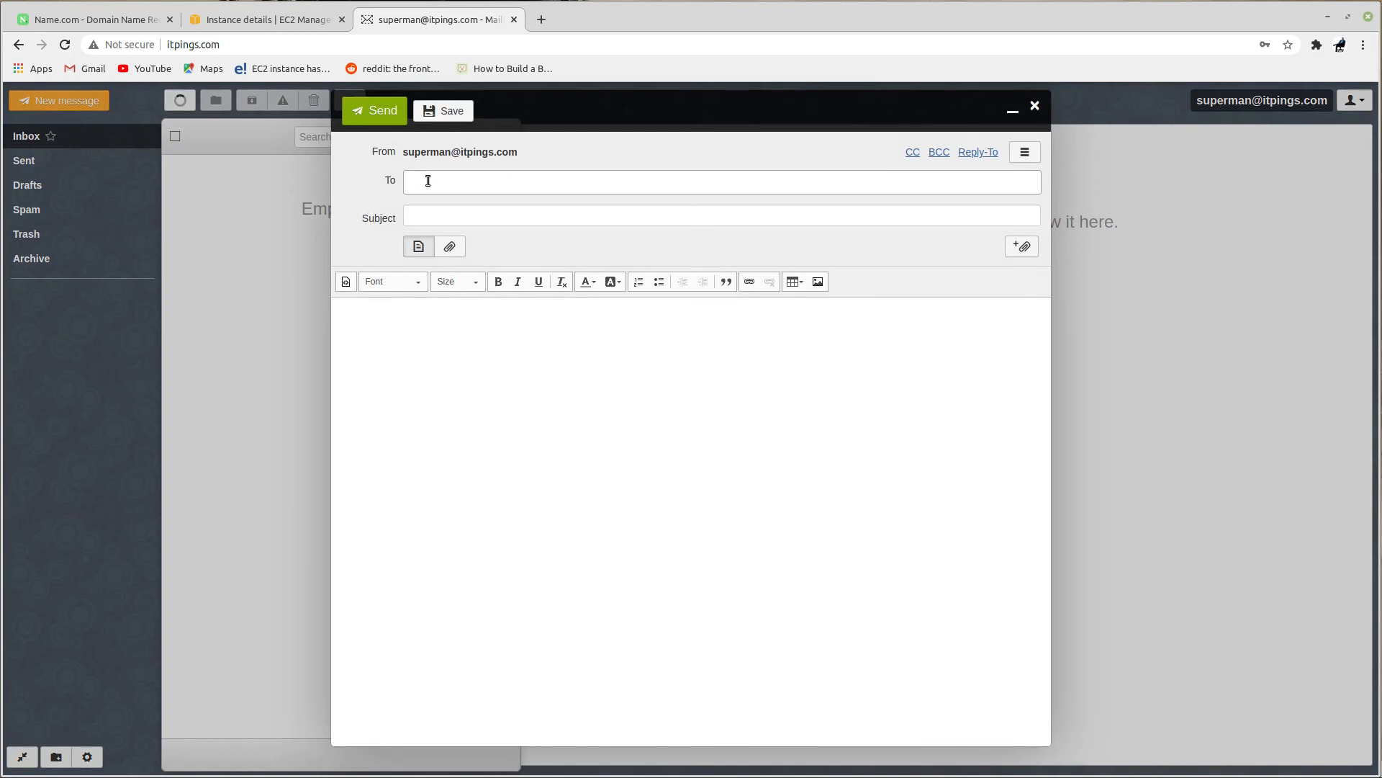
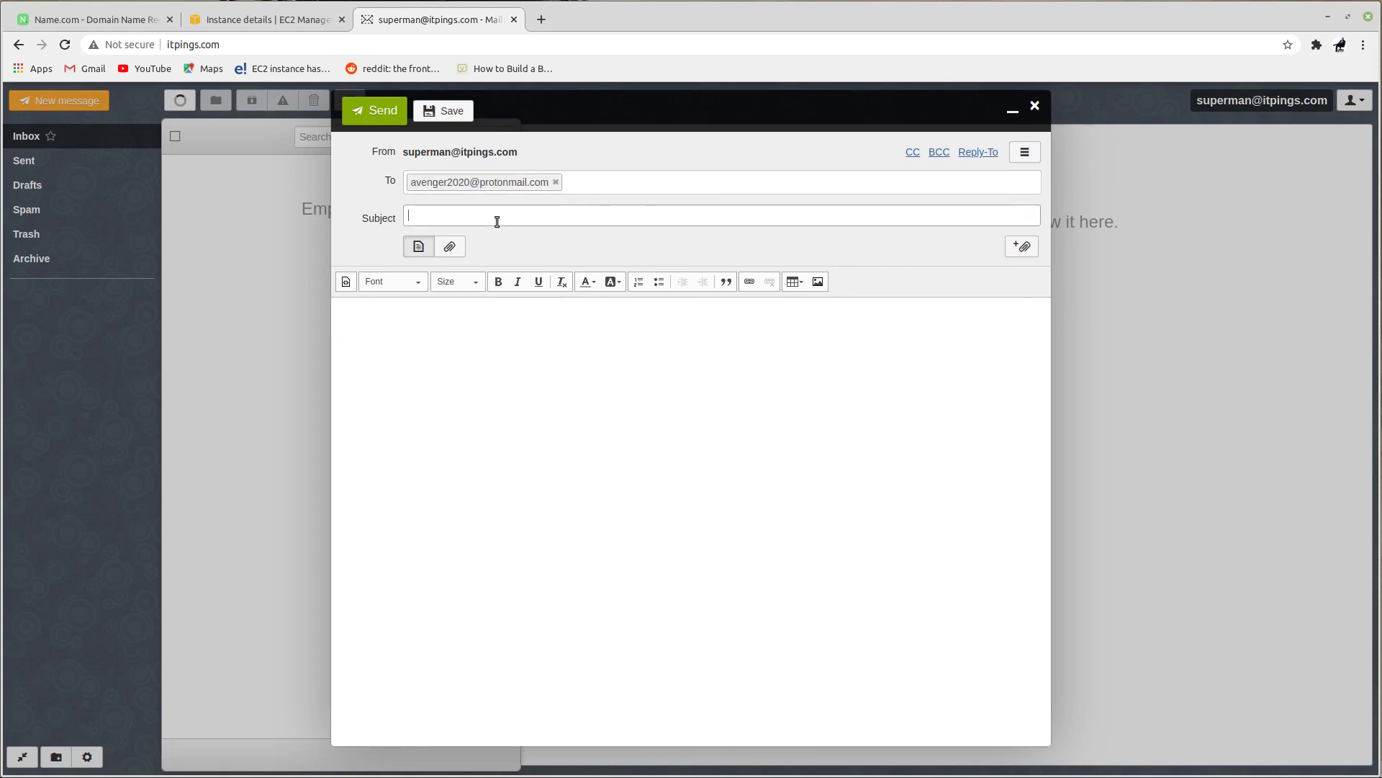
text(from)
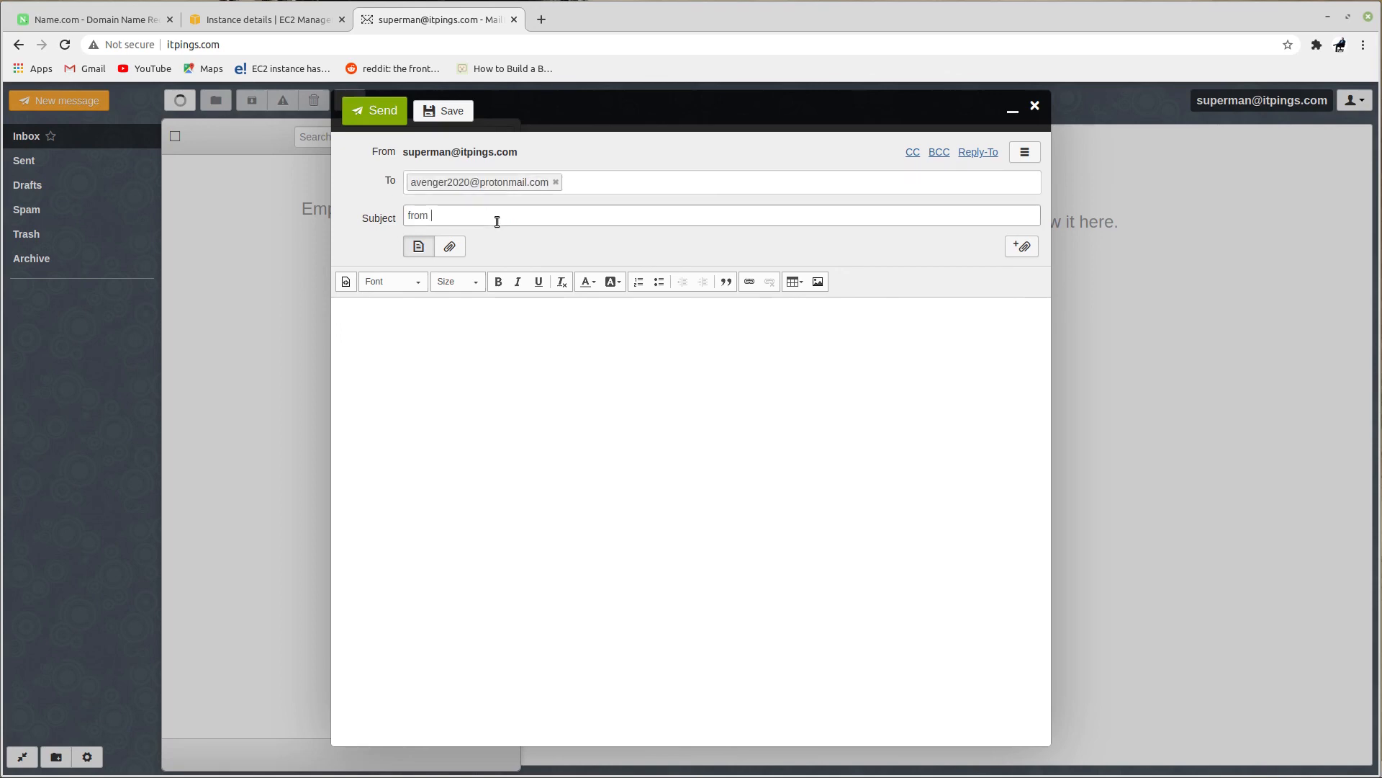
text(DC)
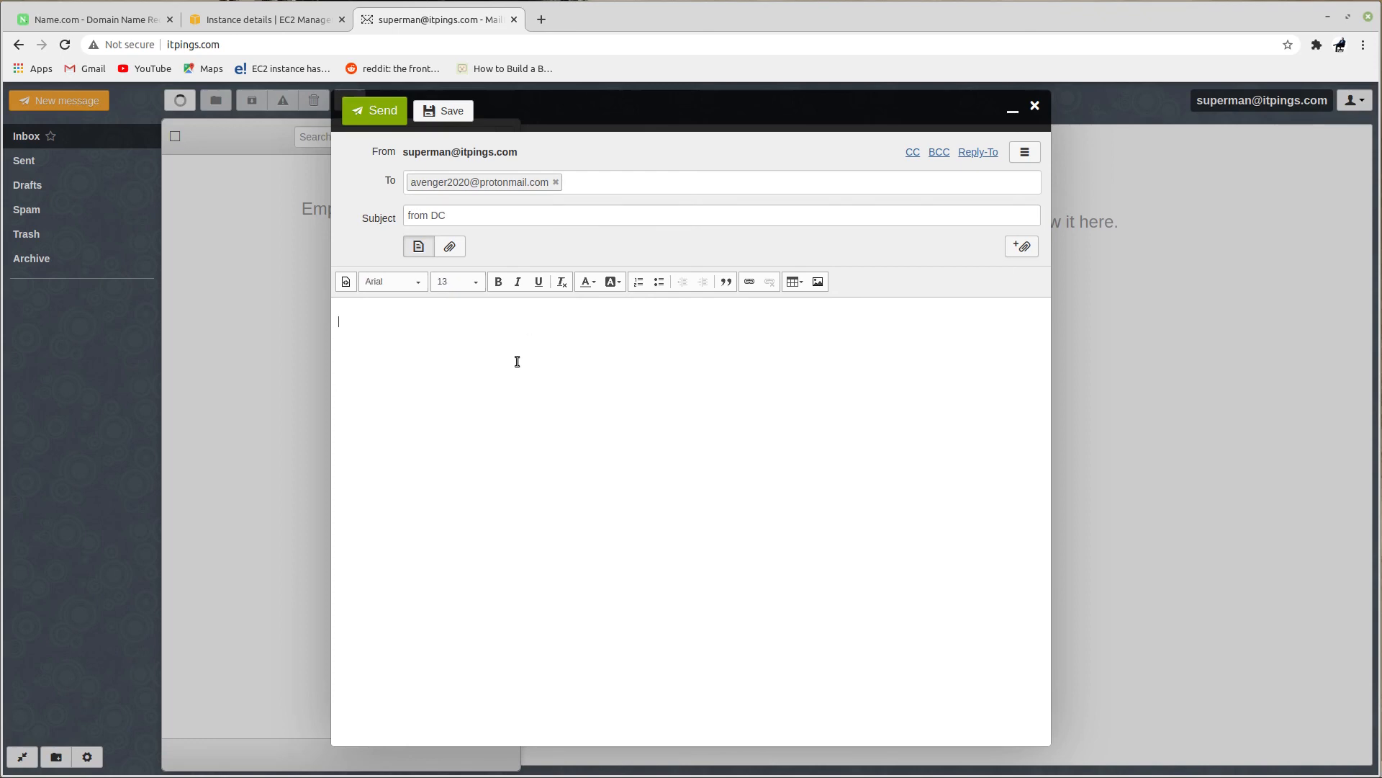
text(Sup Ave)
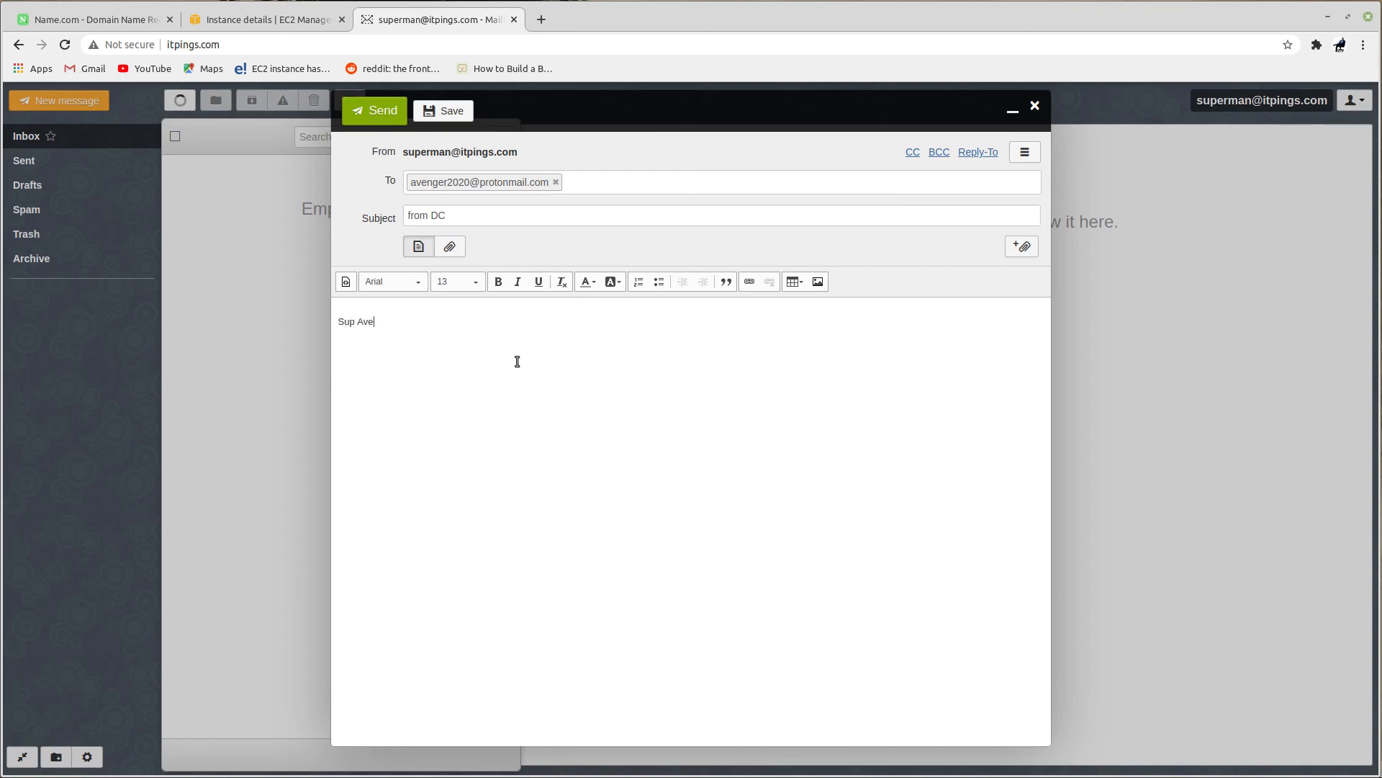
text(ngerzzzzzzzzzzzzz)
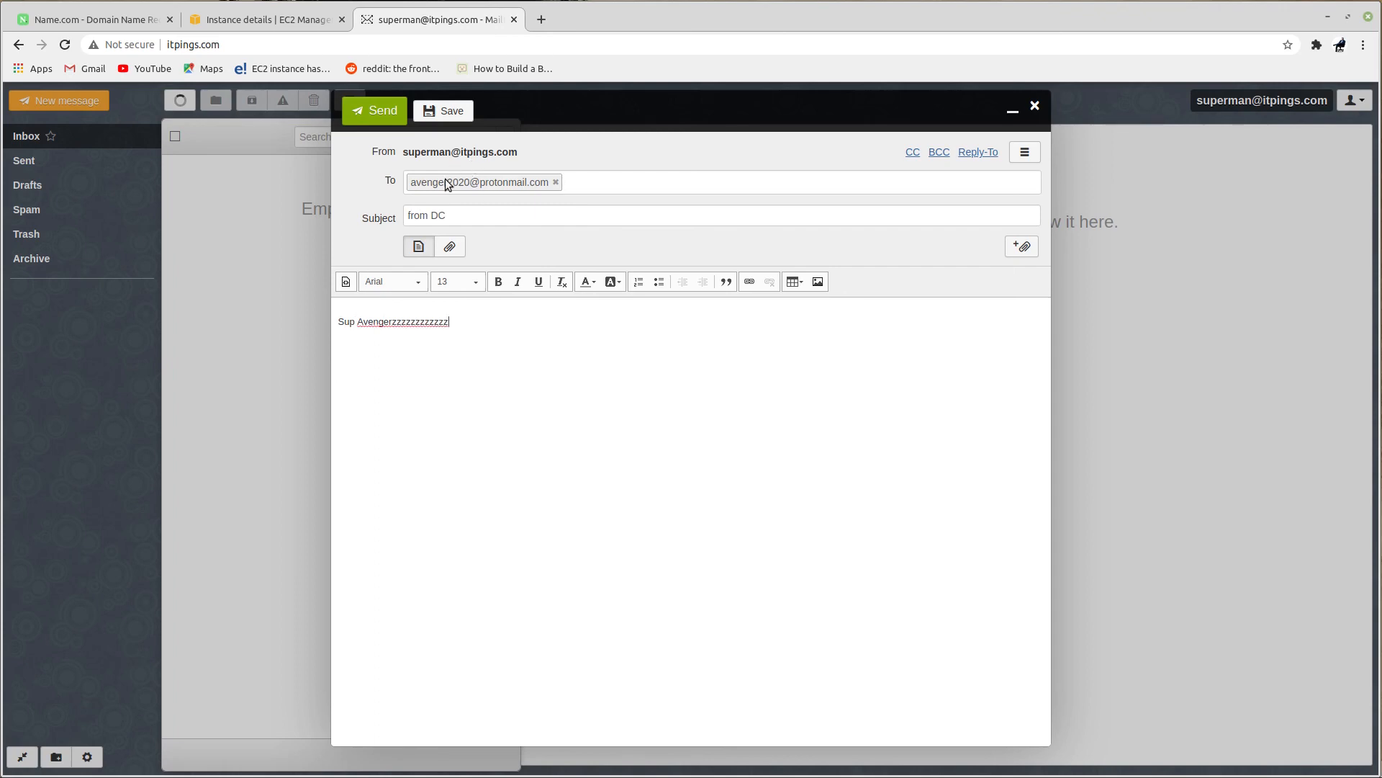
mouse_move(488, 200)
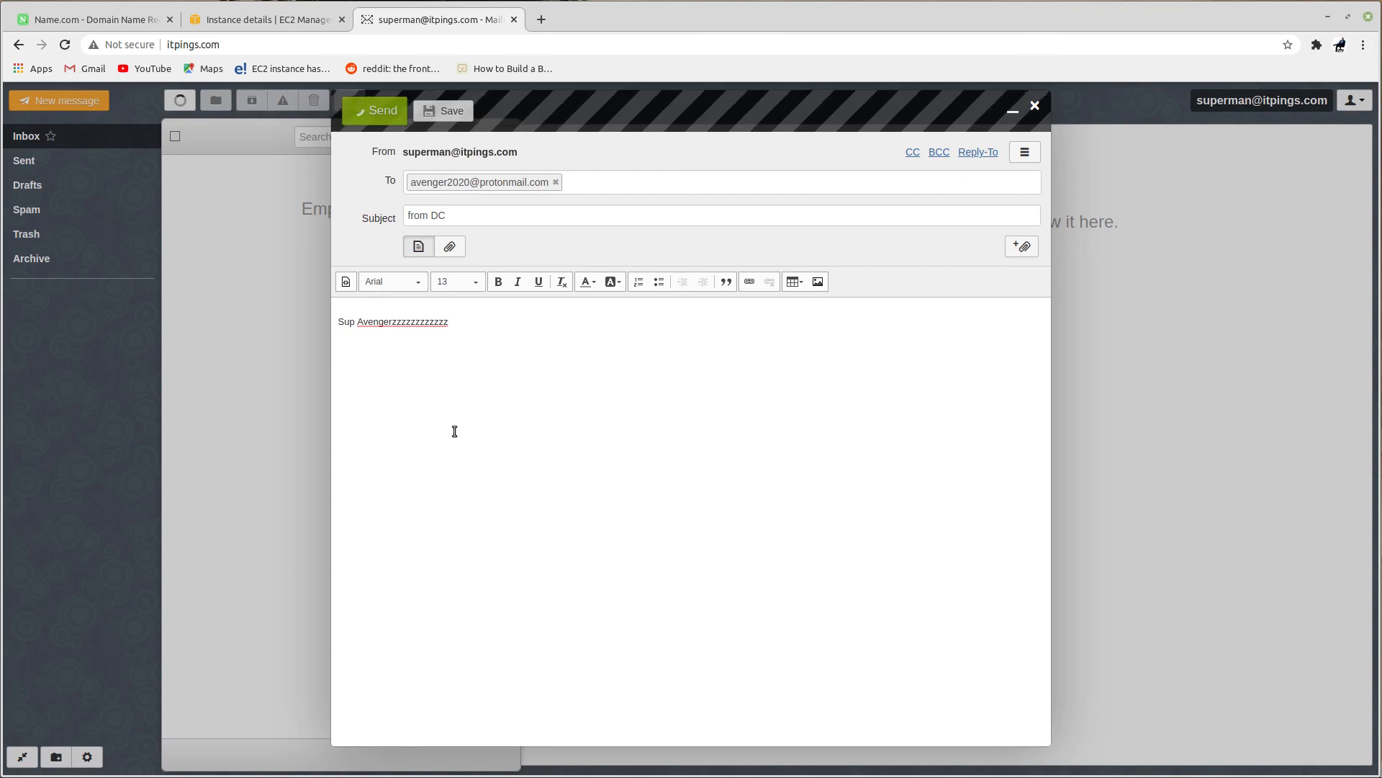
click(378, 111)
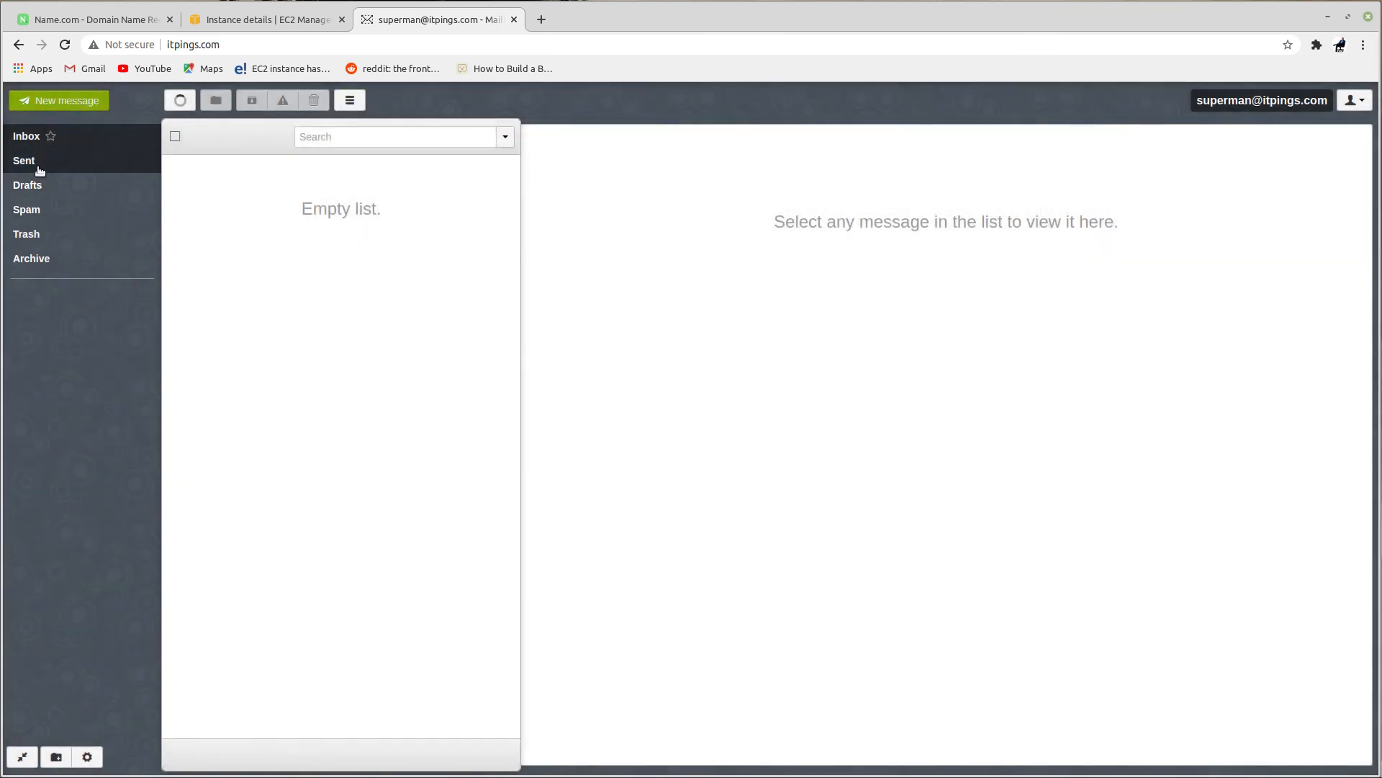
- Log in to ProtonMail and open the 'from DC' message
click(23, 161)
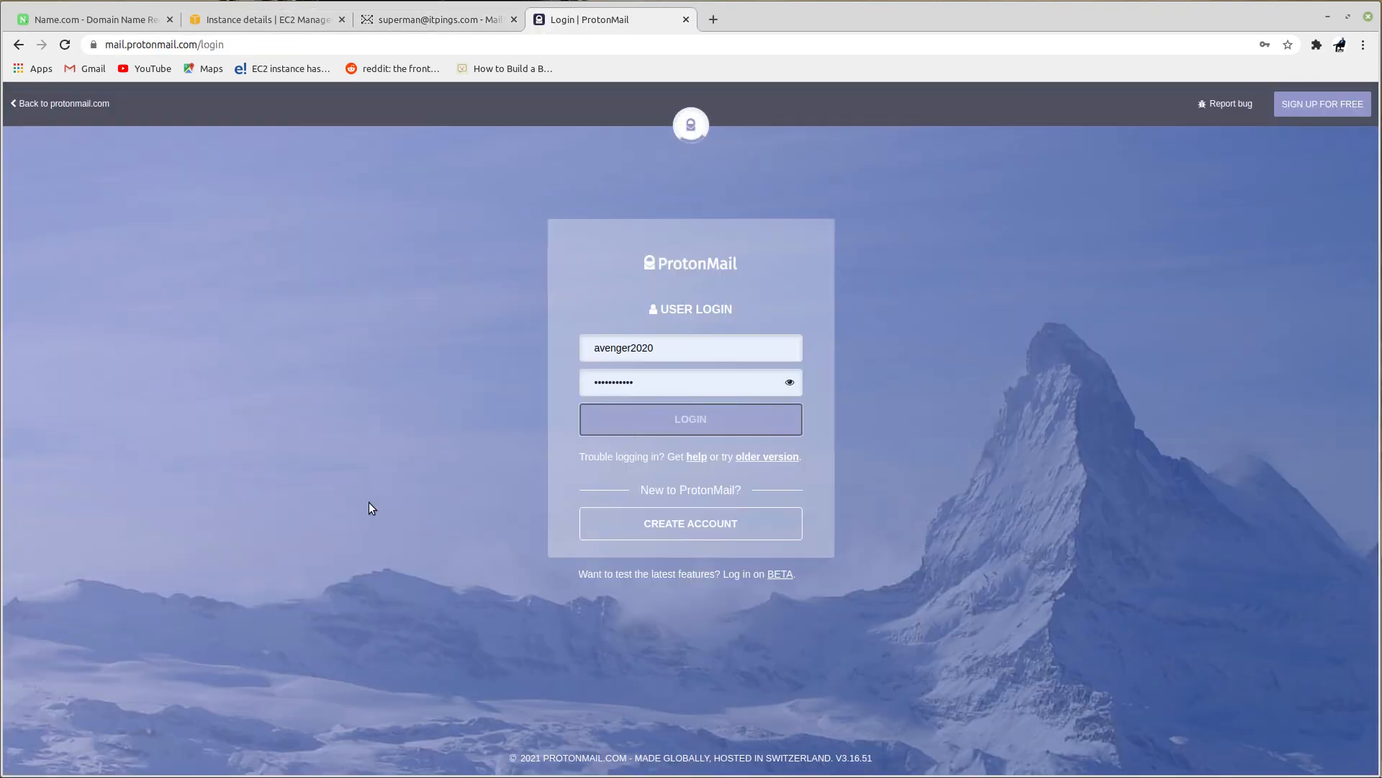
click(690, 419)
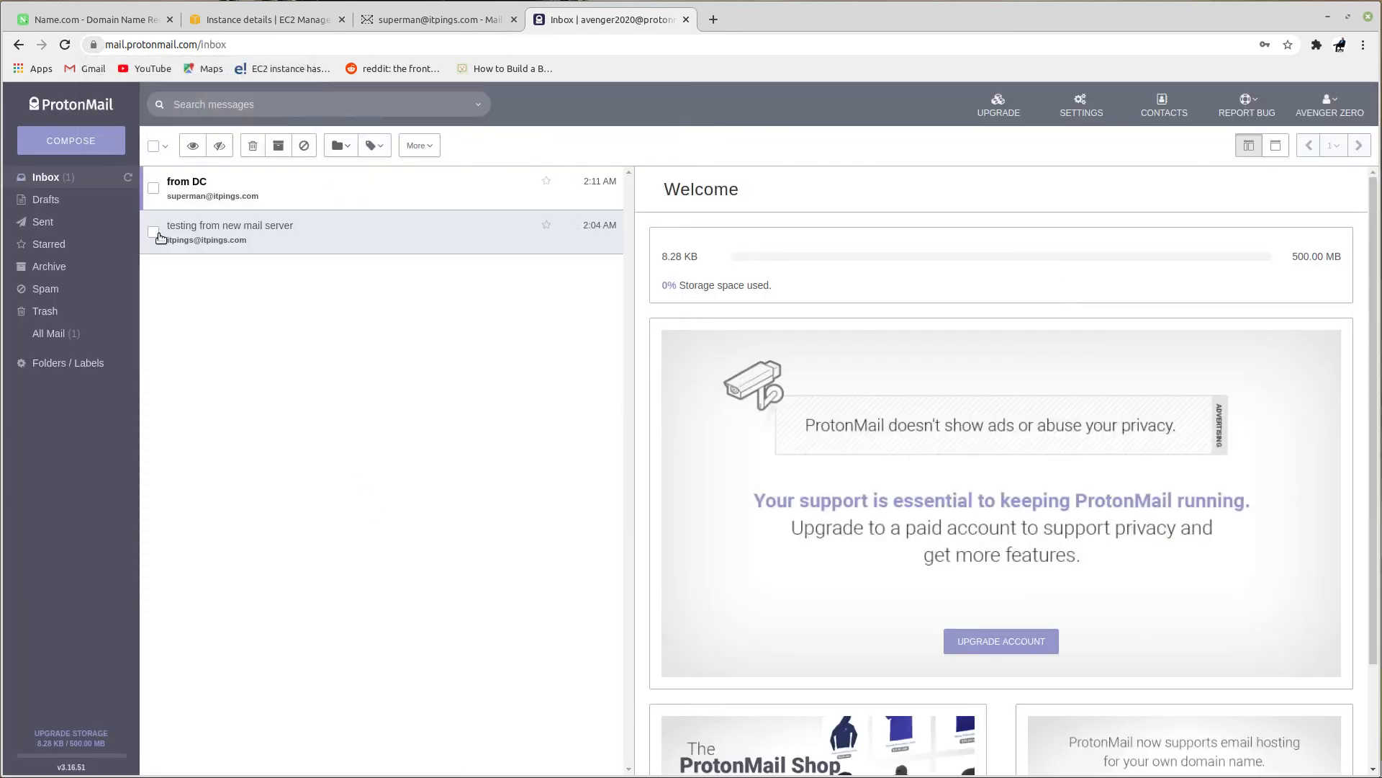
click(352, 188)
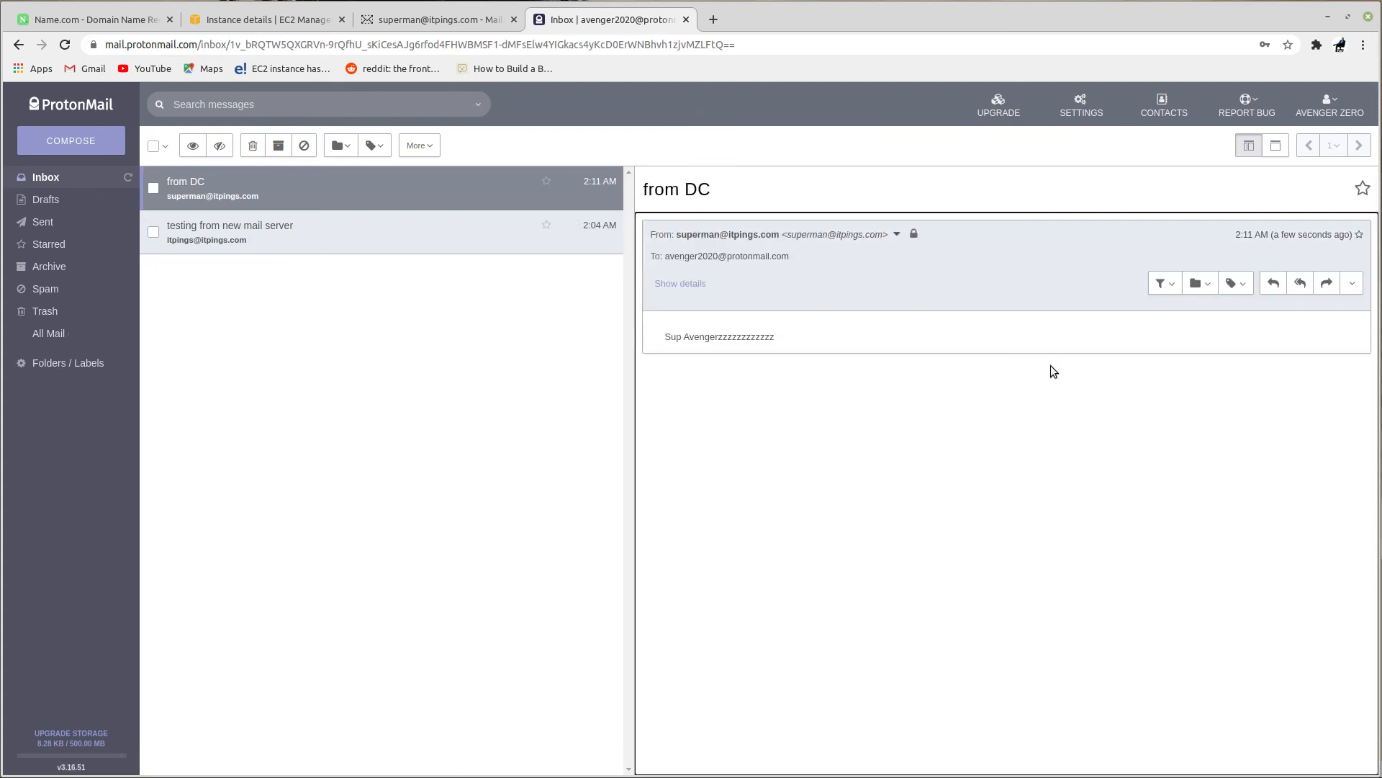
mouse_move(1299, 283)
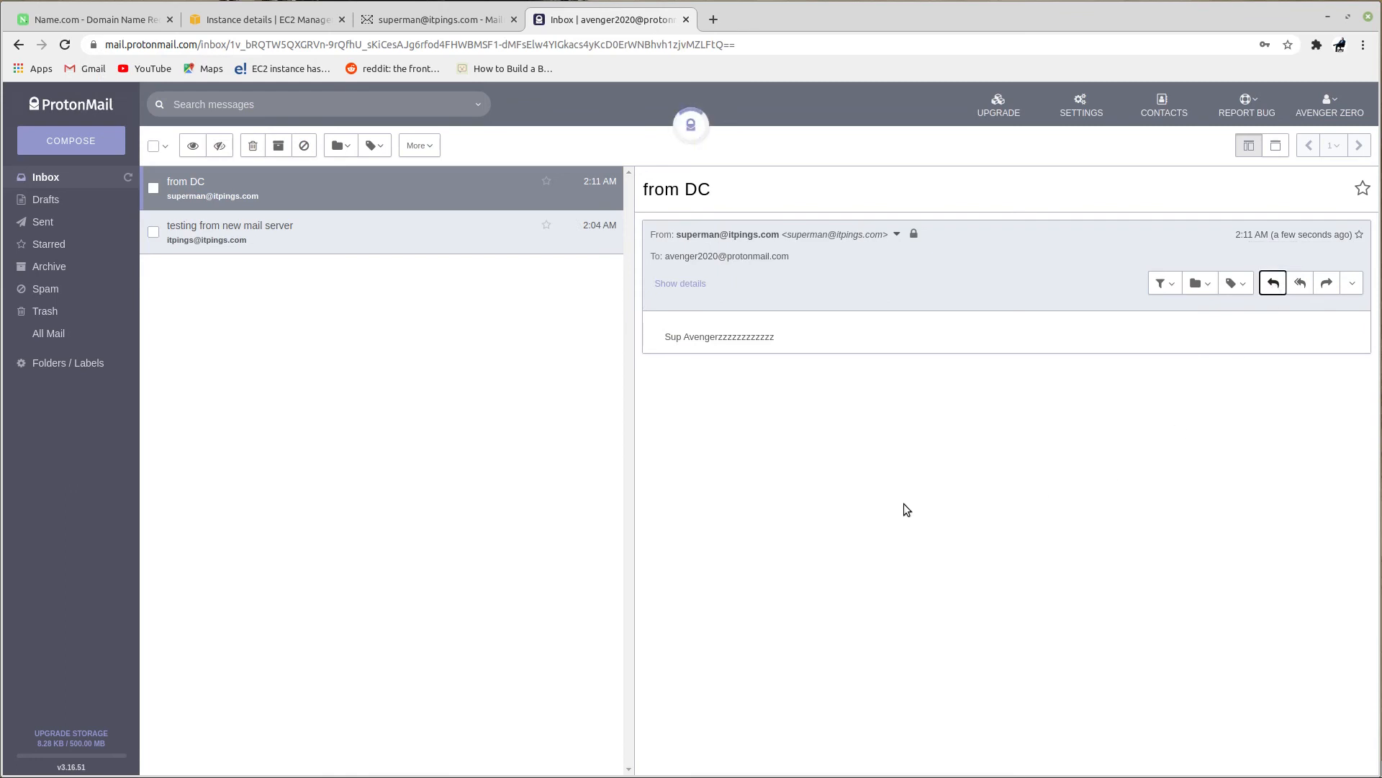
- Reply 'Hey DC ...We are all good' and send it
click(1272, 282)
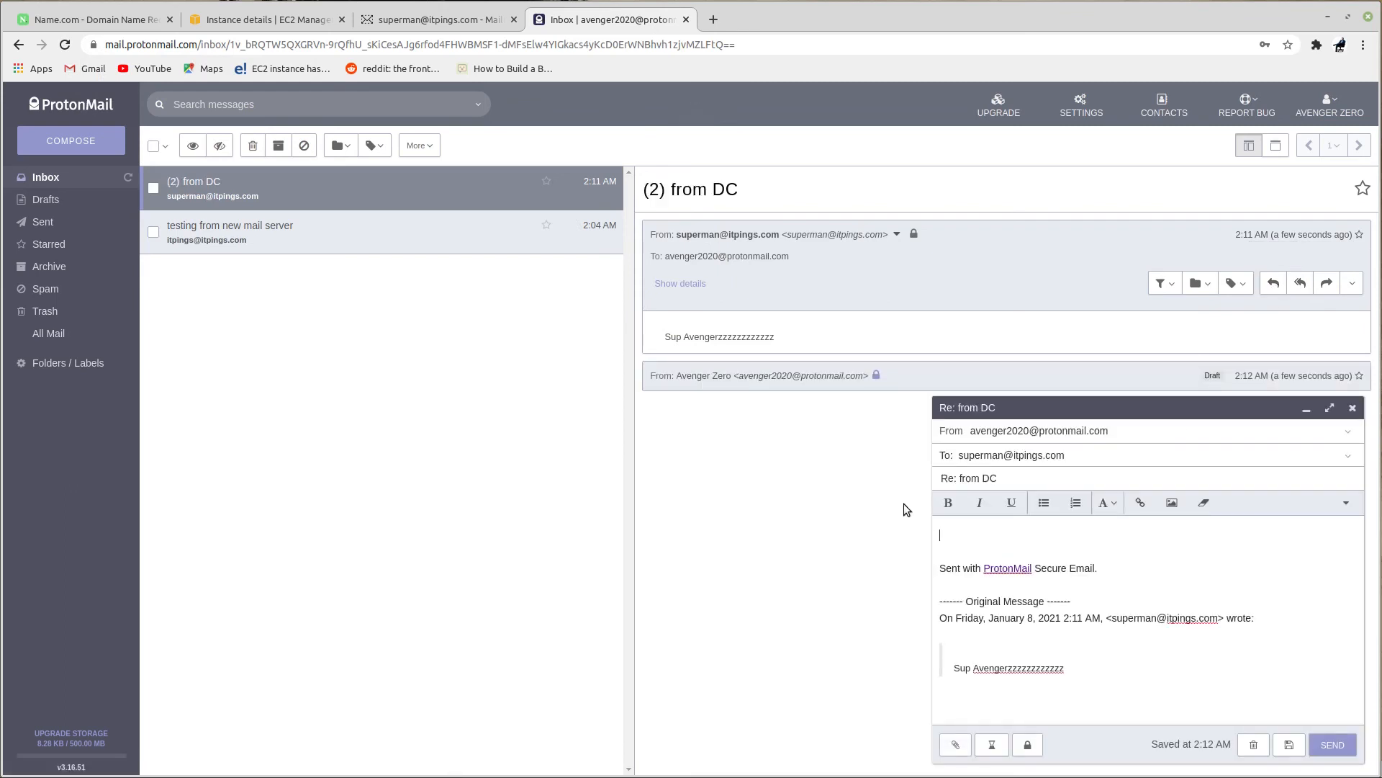
text(Hey)
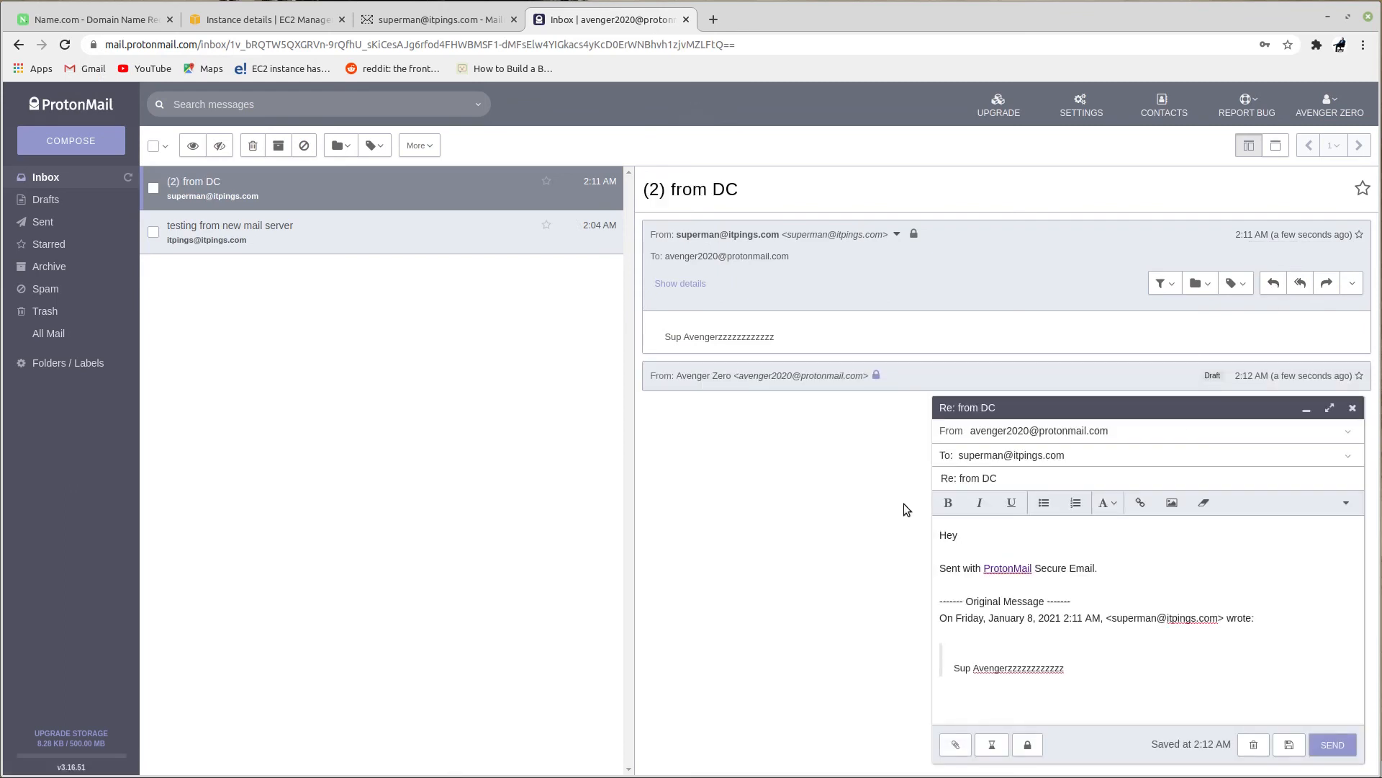
text(DC)
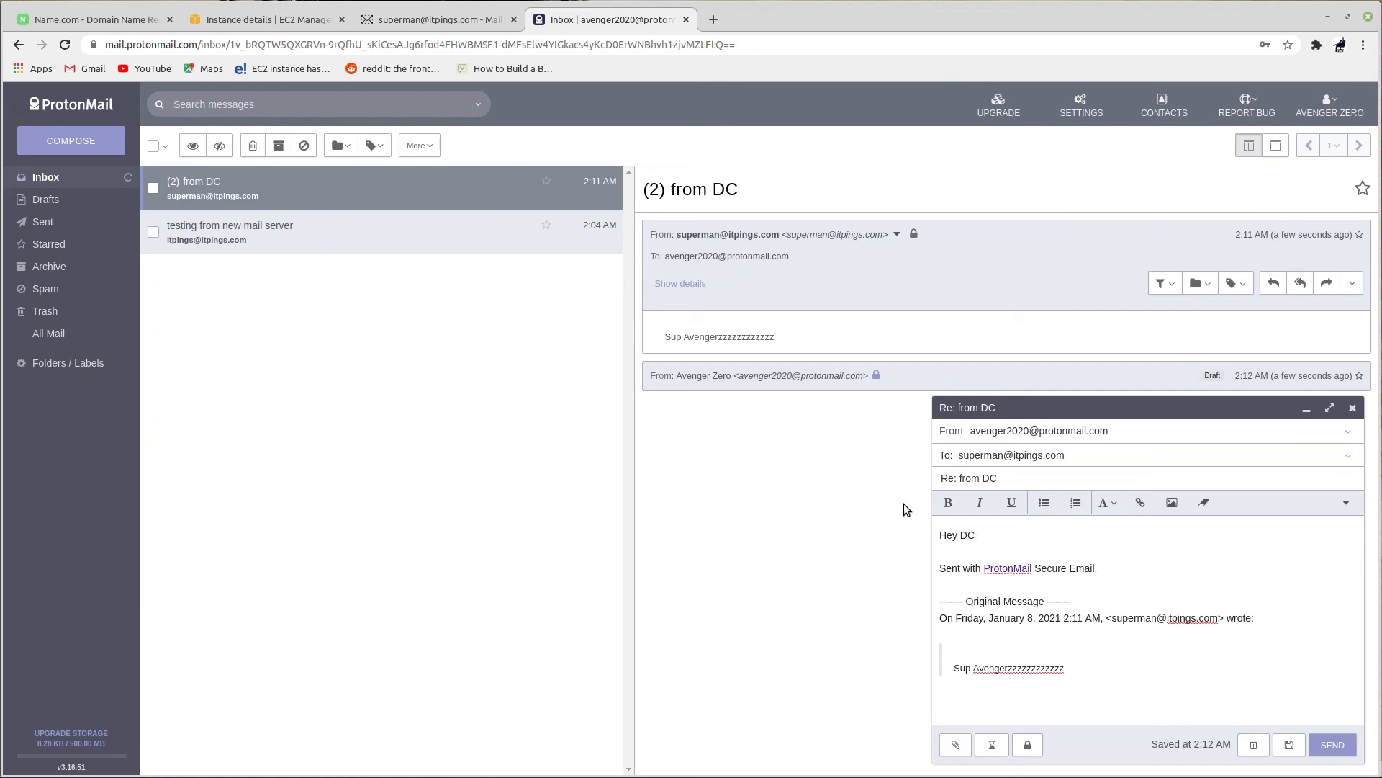
text(...We are)
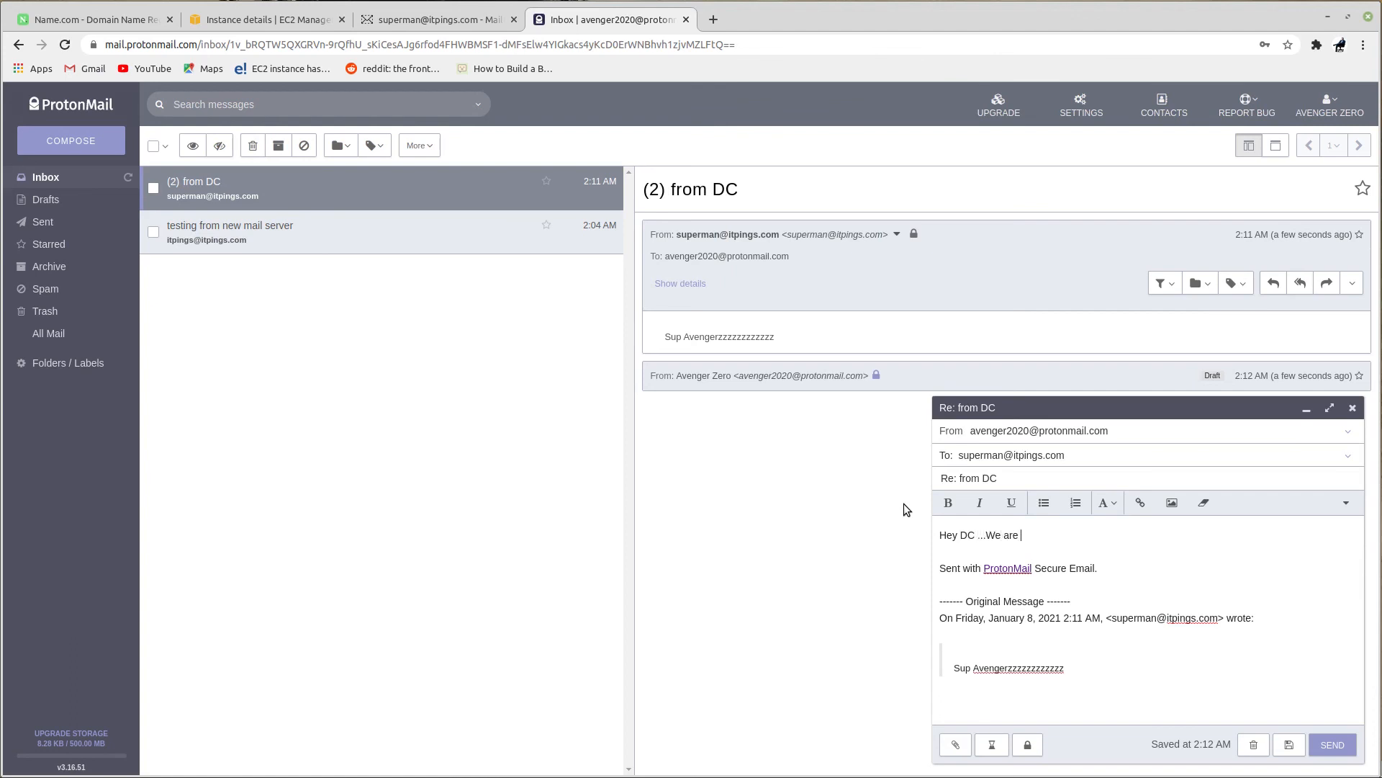
text(all good)
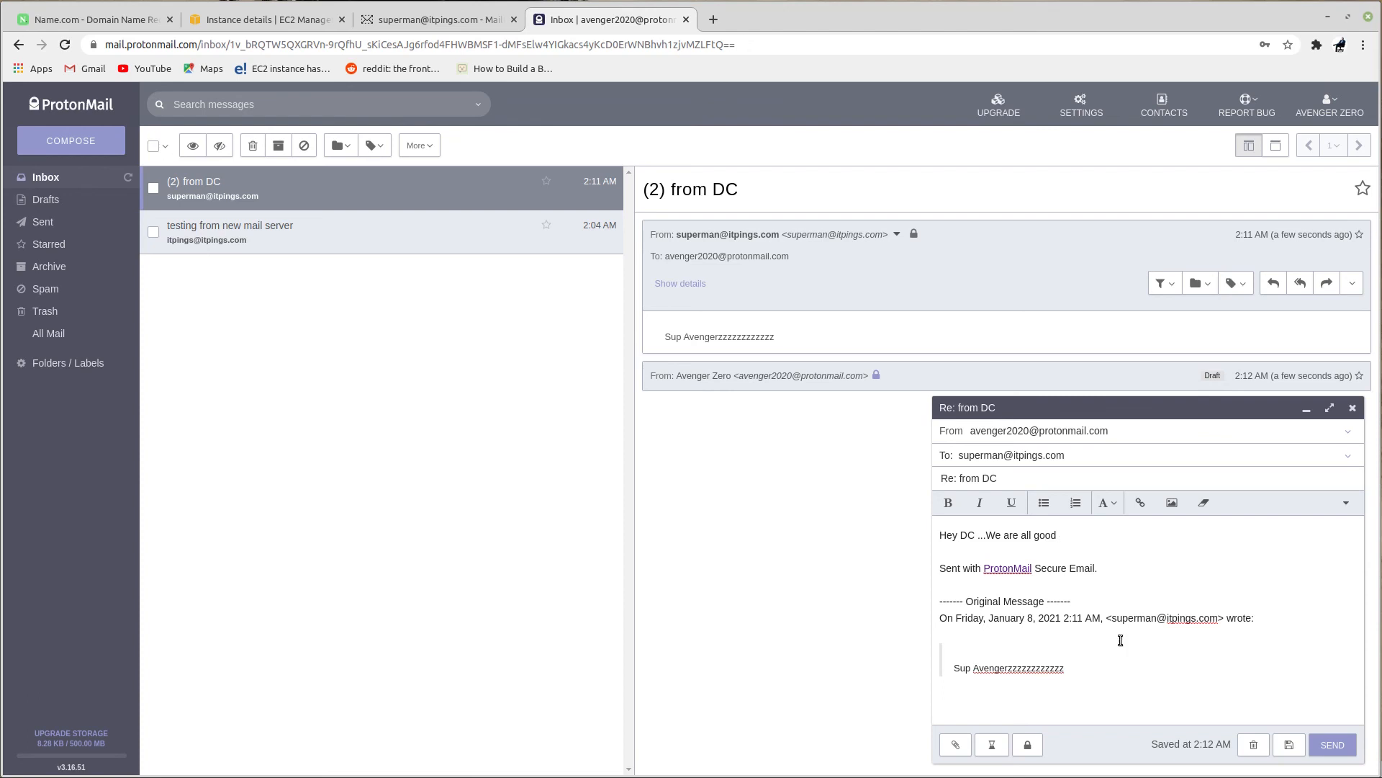
click(1332, 744)
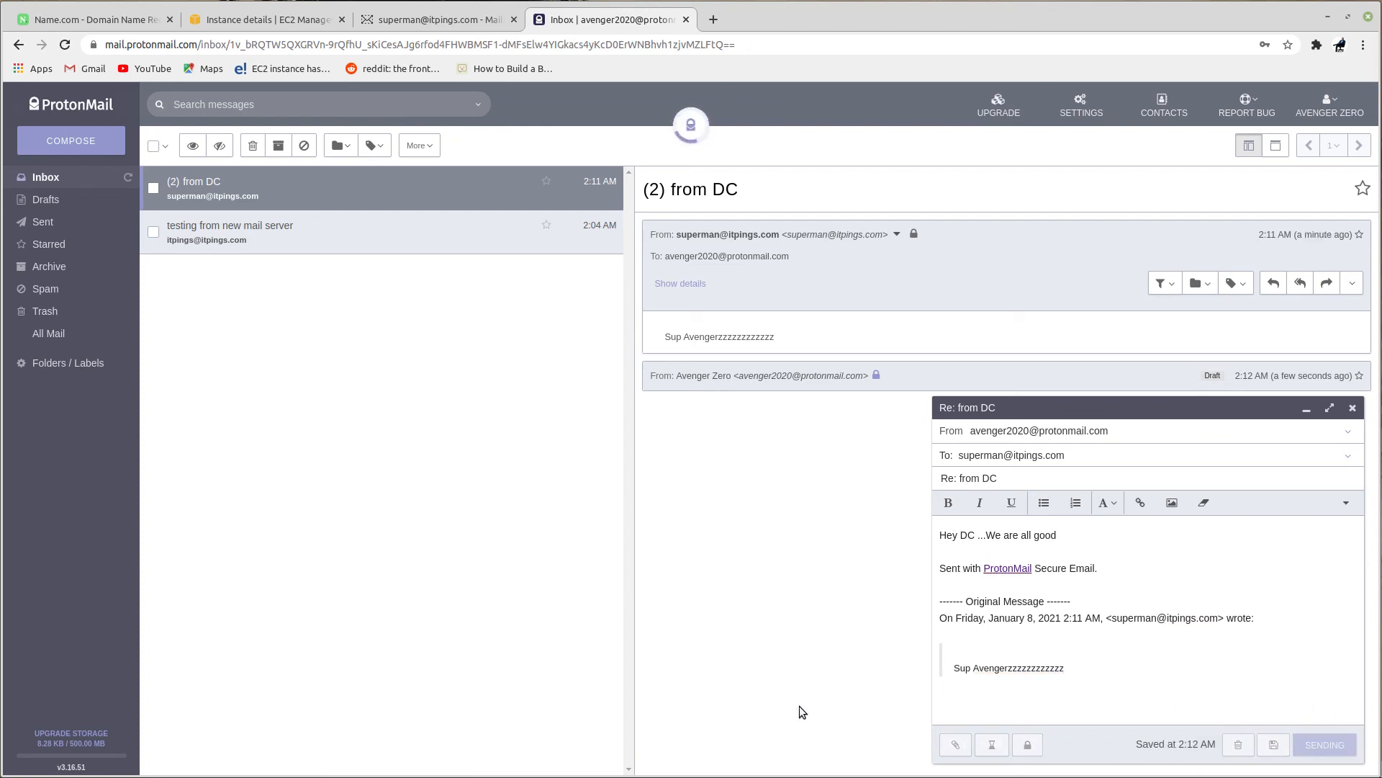
click(1324, 743)
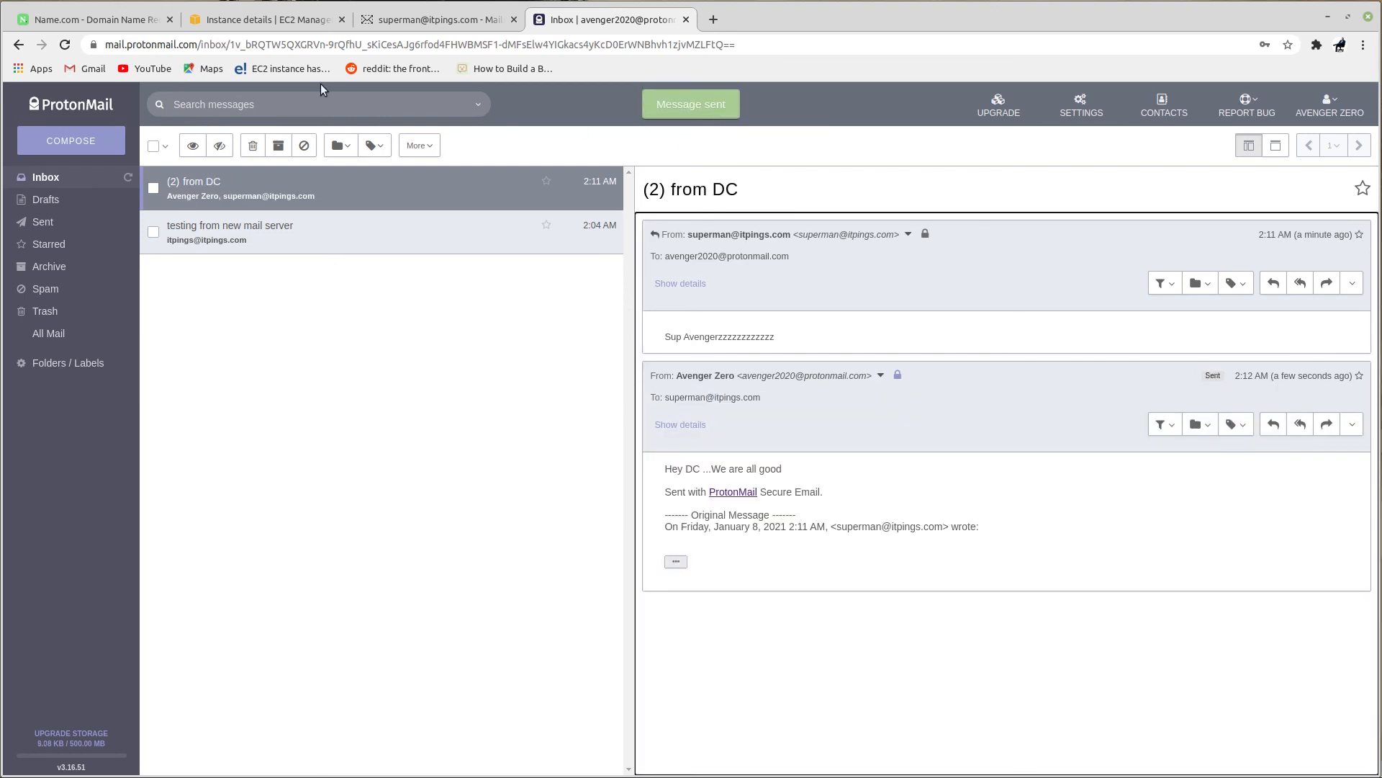
- Return to RainLoop and check the superman inbox for the 'Re: from DC' reply
click(437, 20)
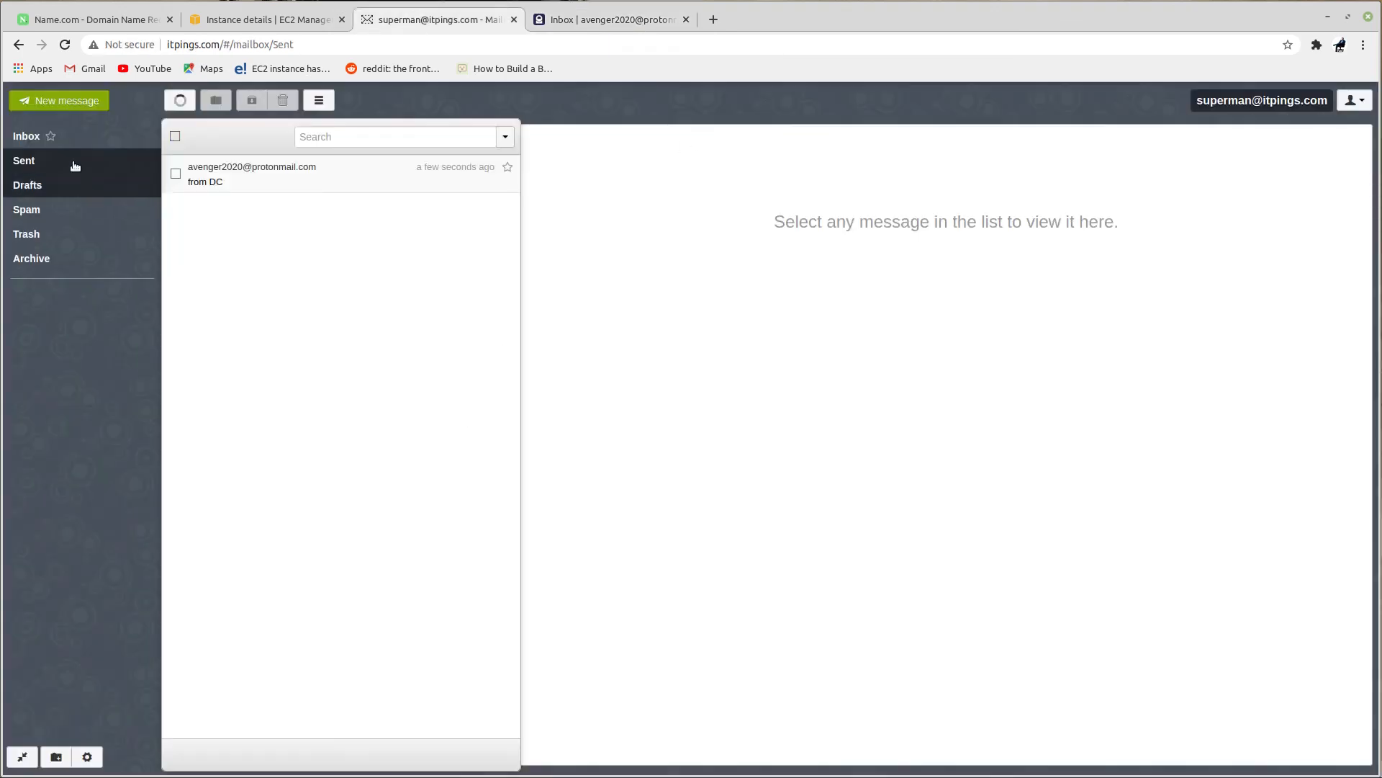
click(27, 136)
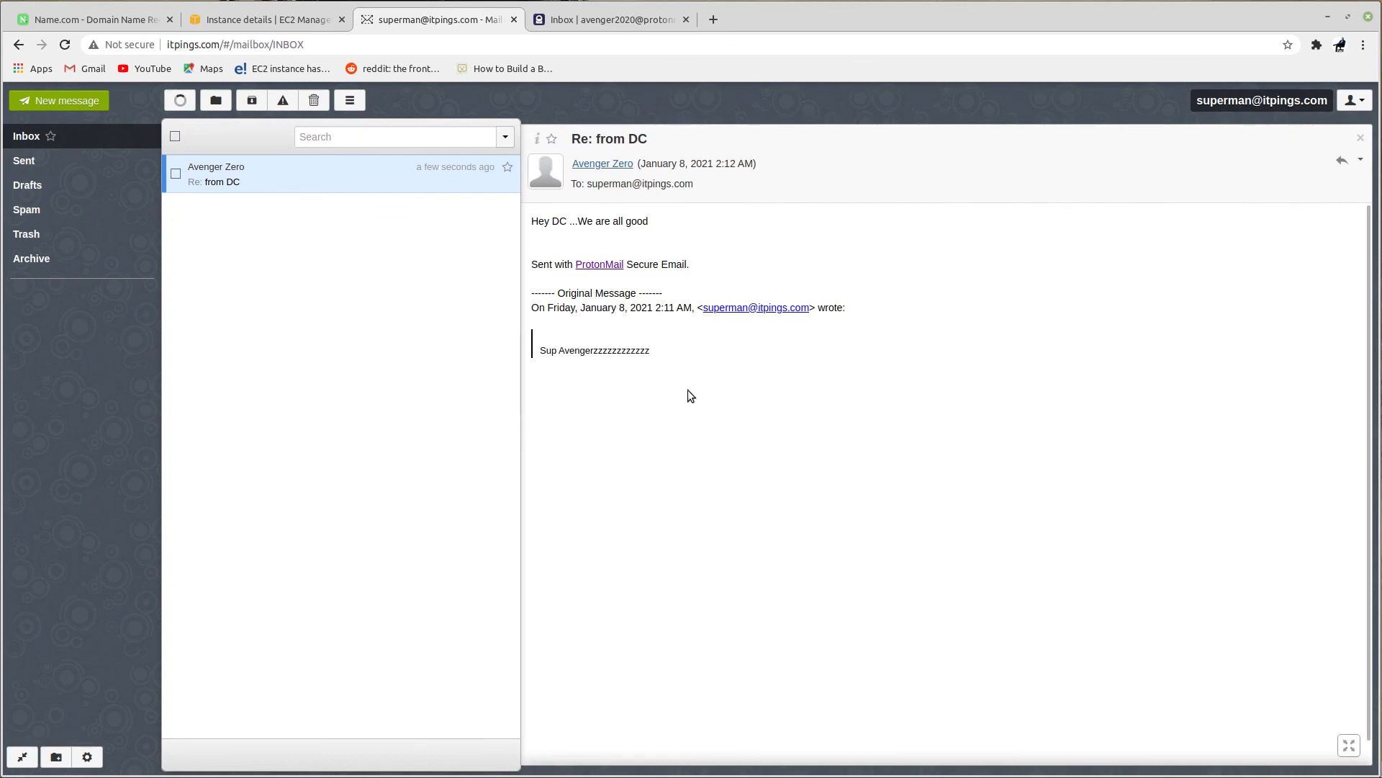
mouse_move(914, 337)
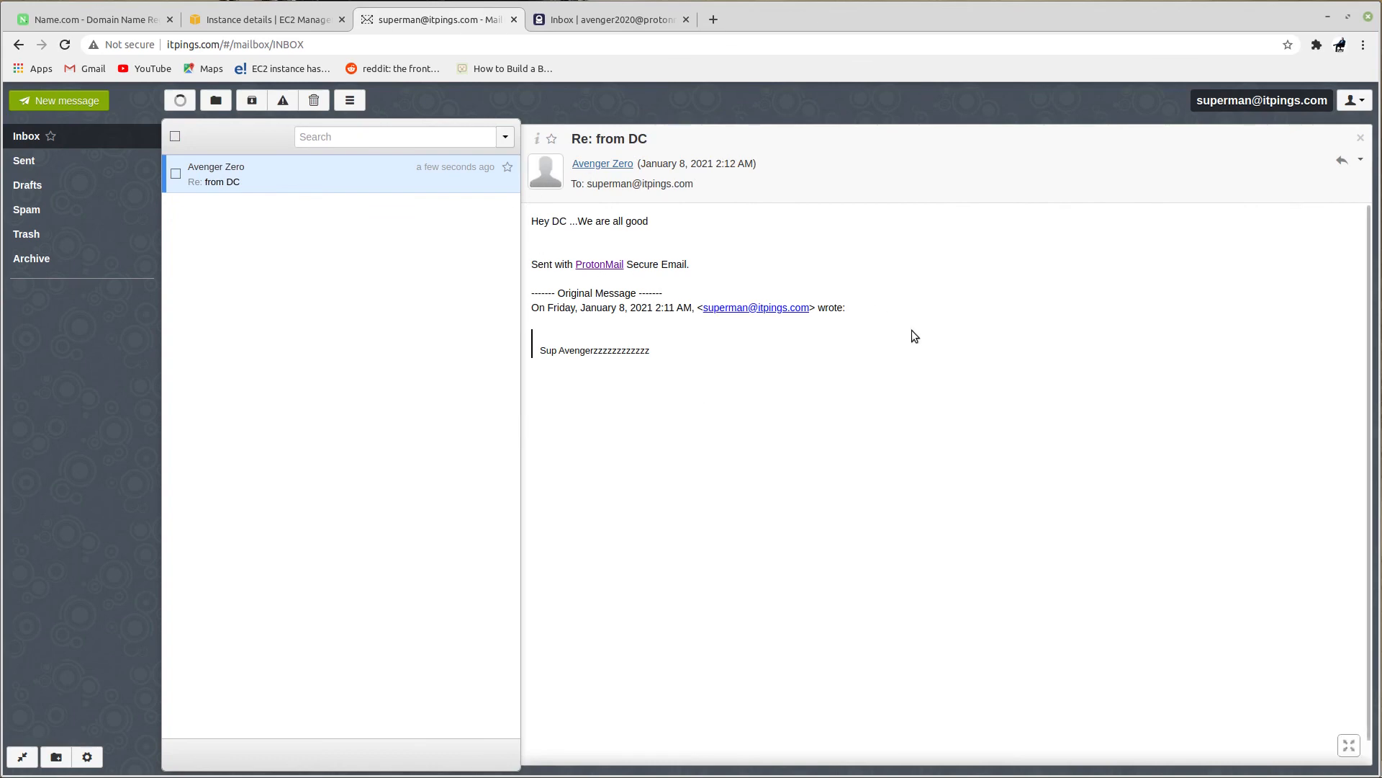